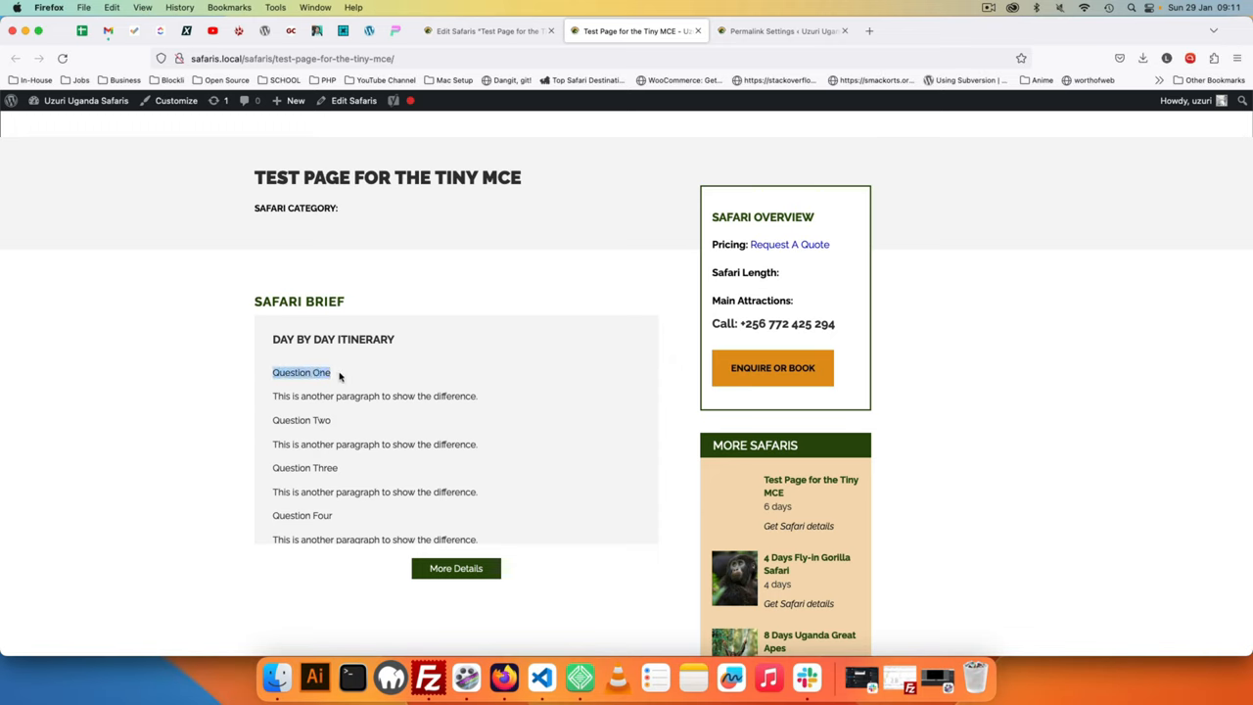
# - Return to editing the 'Test Page for the Tiny MCE' post and select the Question One line
pyautogui.click(190, 388)
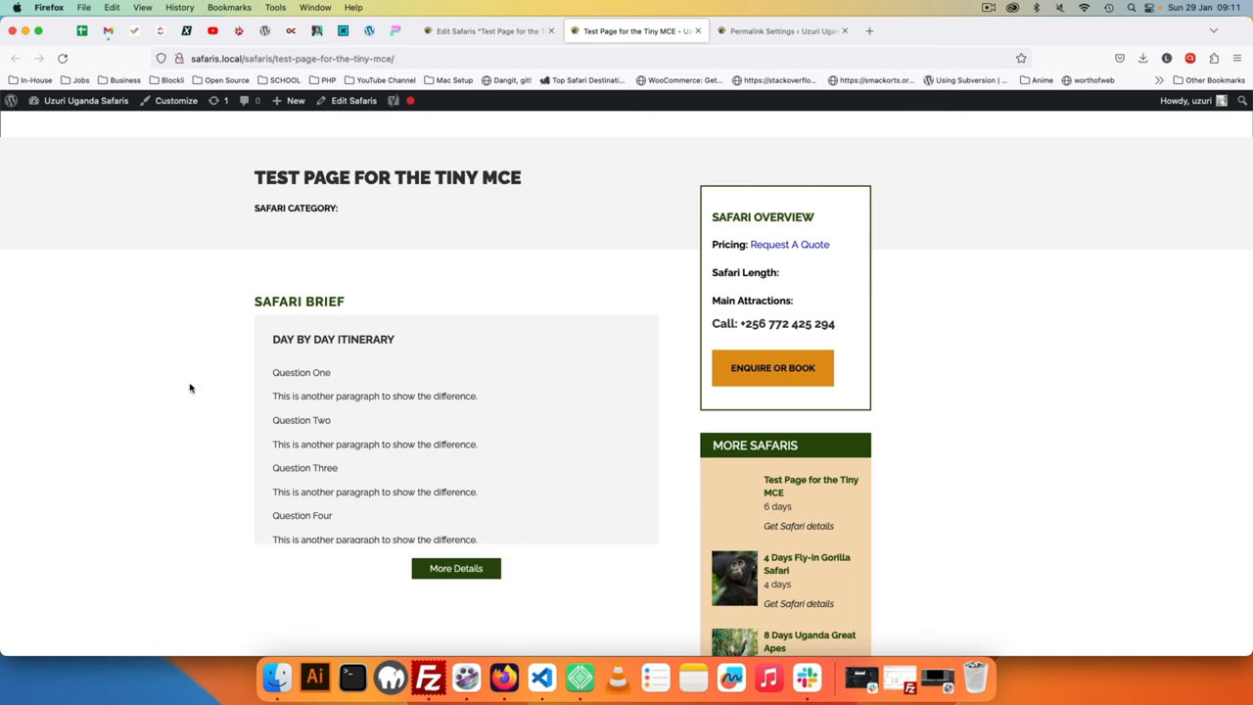
pyautogui.click(486, 30)
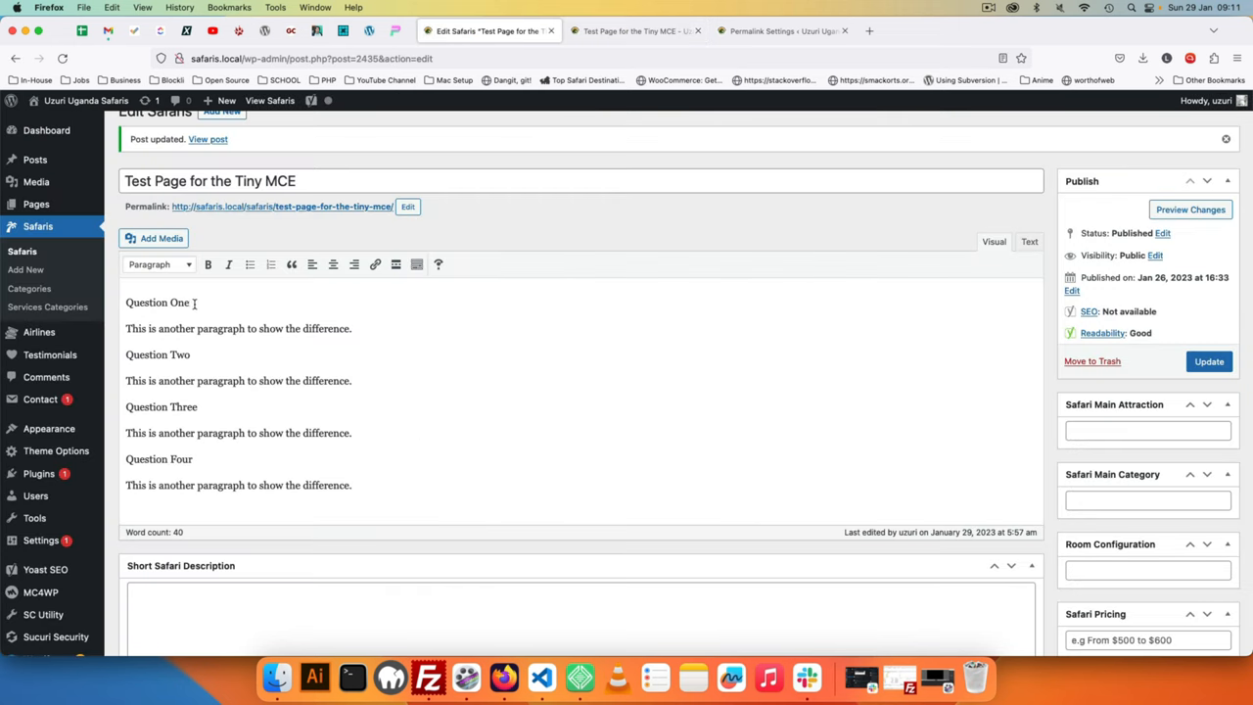
pyautogui.doubleClick(157, 302)
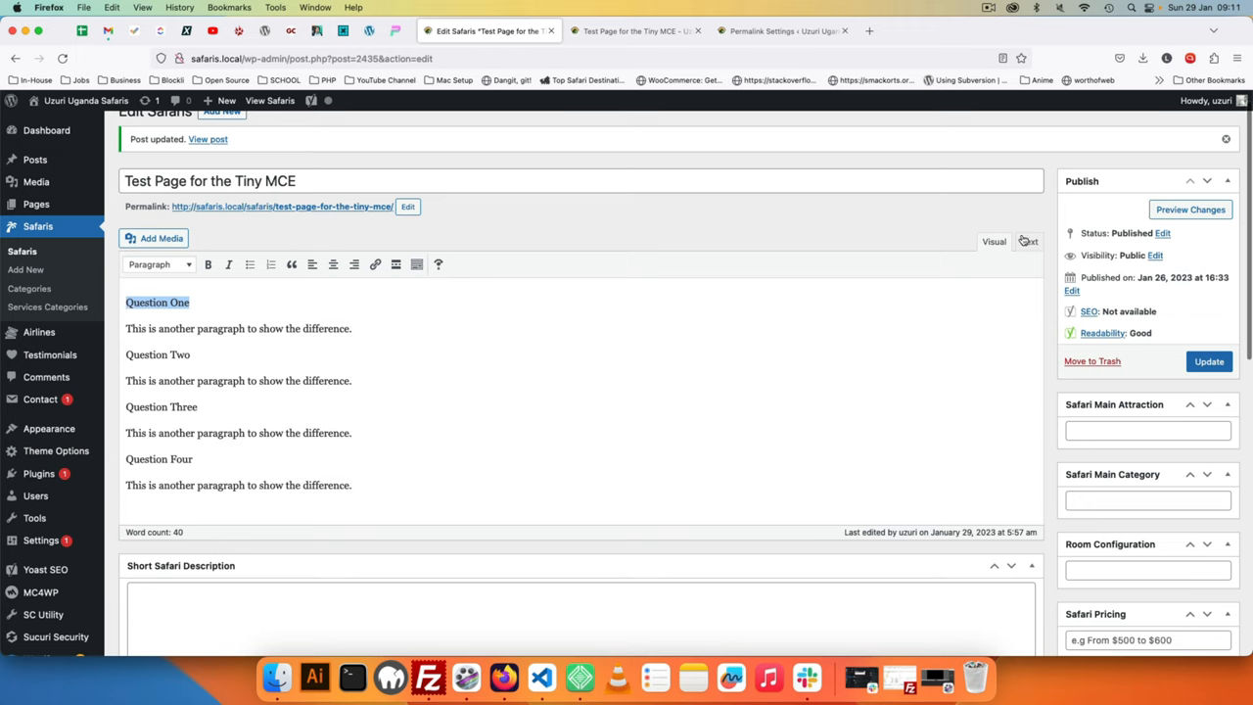
# - Wrap 'Question One' in <h4 class="question"> in the HTML view and update the post
pyautogui.click(1030, 241)
pyautogui.write('<h4 class="')
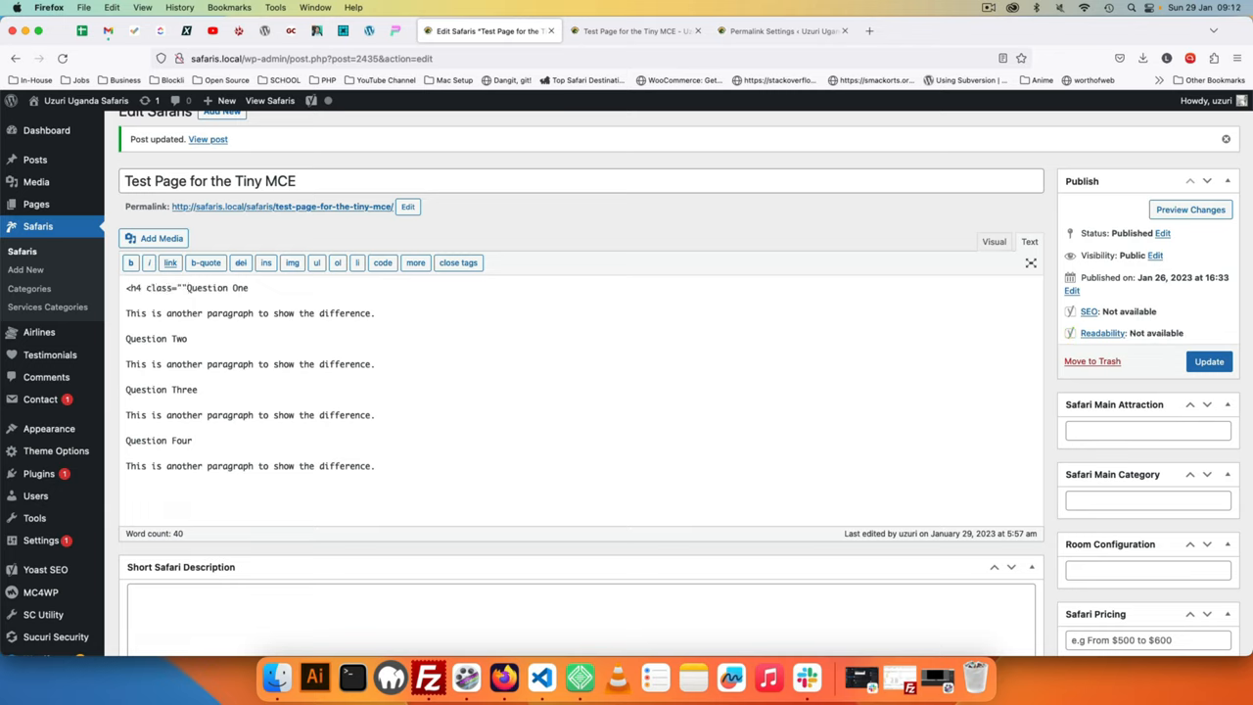
pyautogui.write('qu')
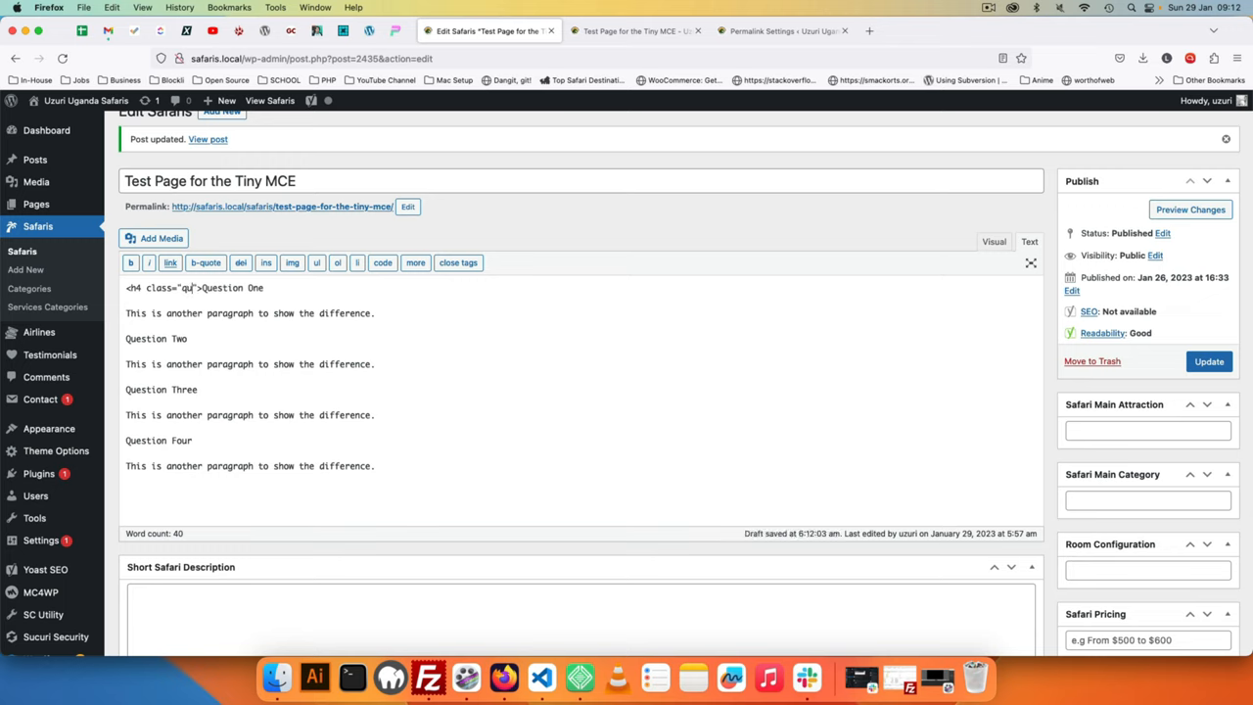
pyautogui.write('estion')
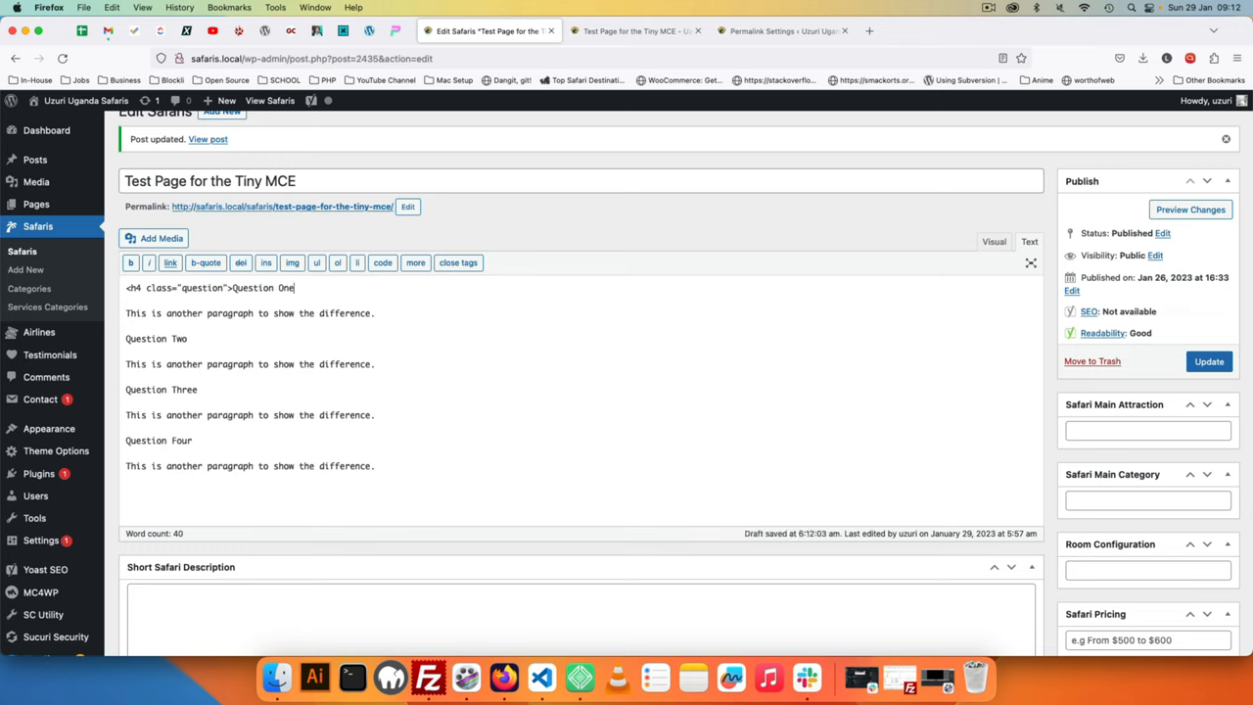
pyautogui.write('</h4>')
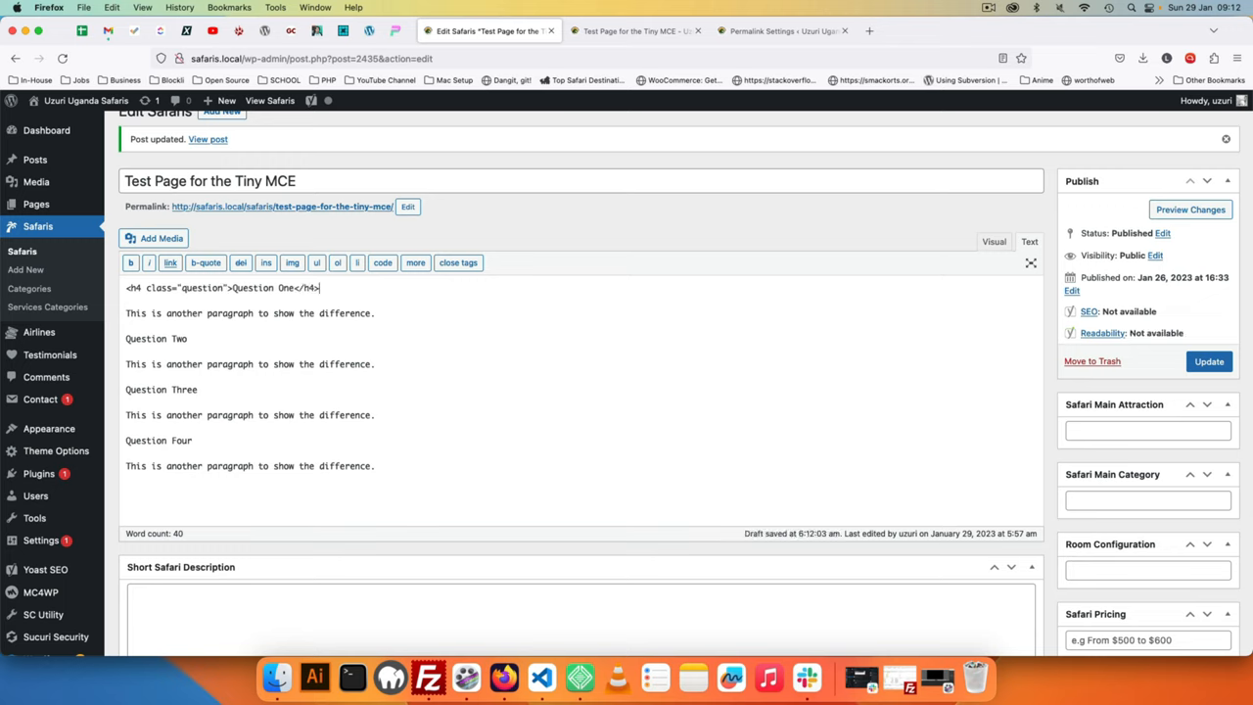
pyautogui.click(1210, 361)
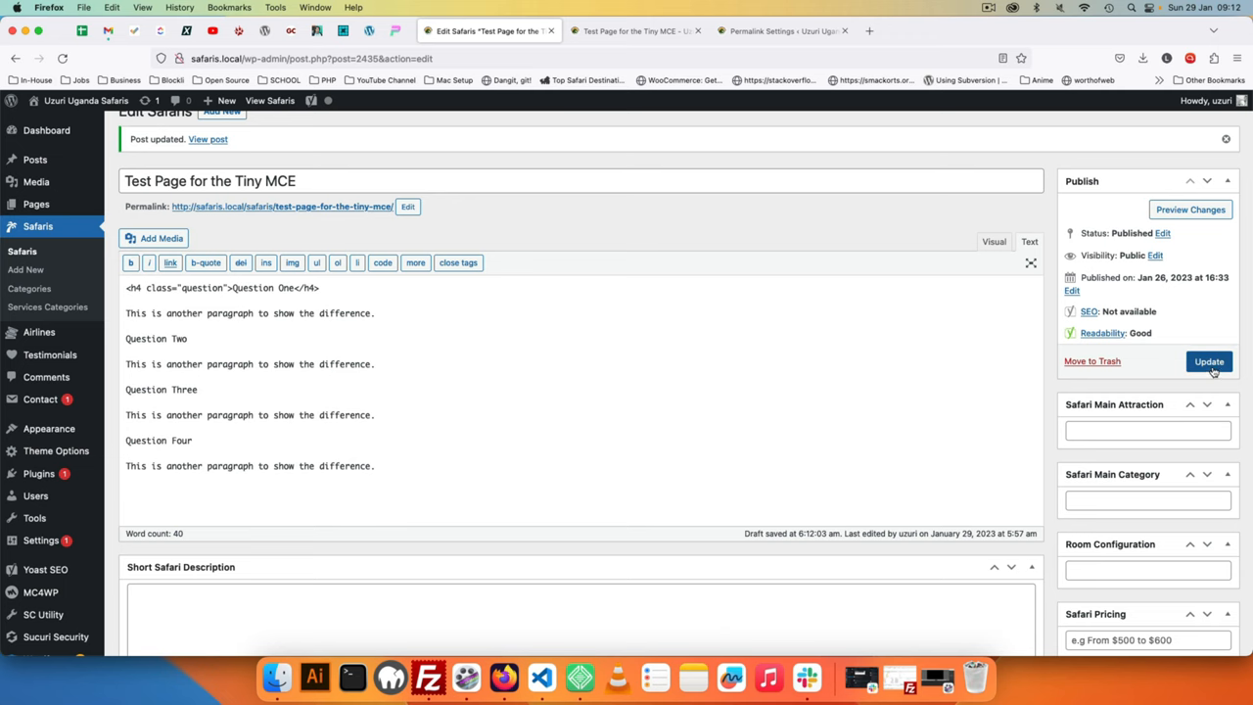
pyautogui.click(637, 31)
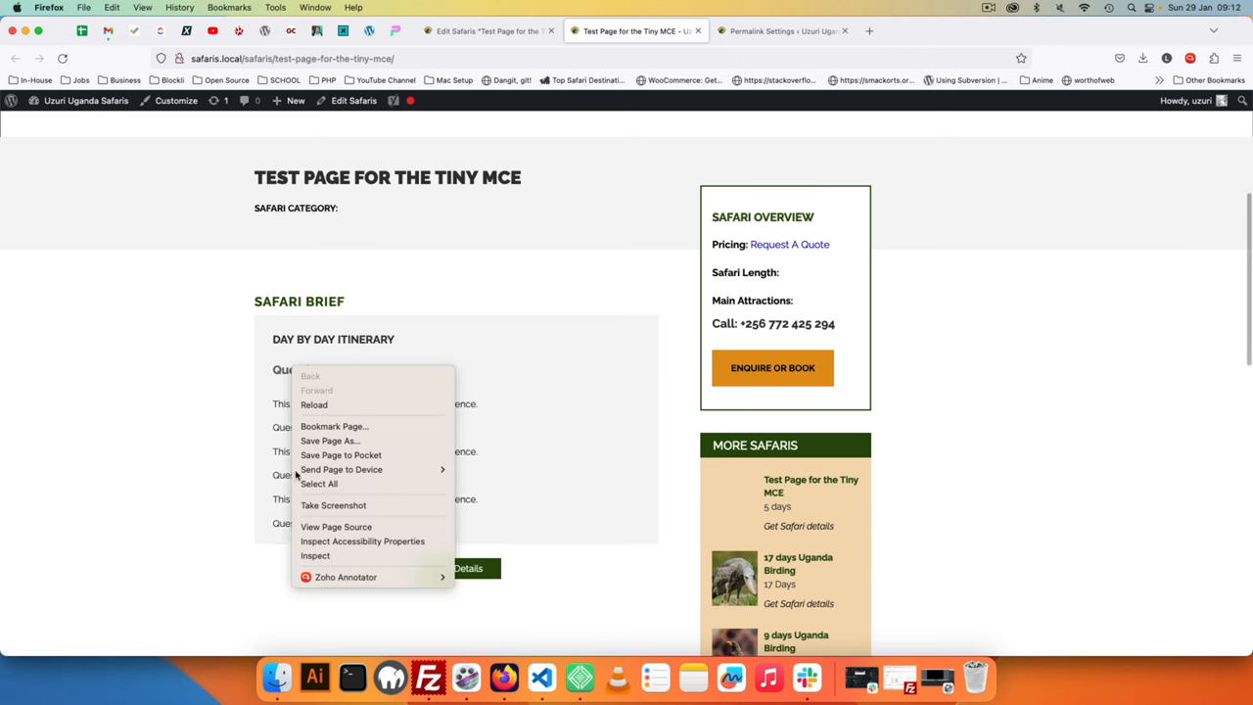
# - Inspect Question One on the live page to confirm its h4 question markup
pyautogui.click(316, 555)
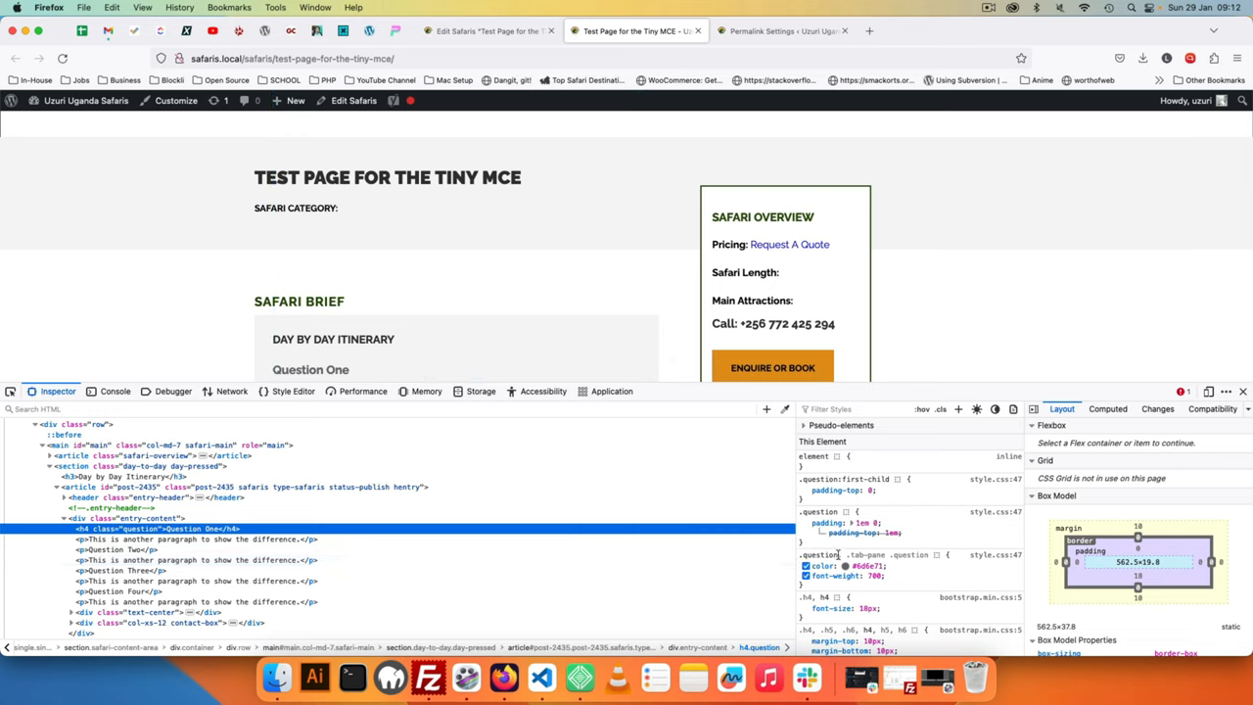
pyautogui.click(807, 566)
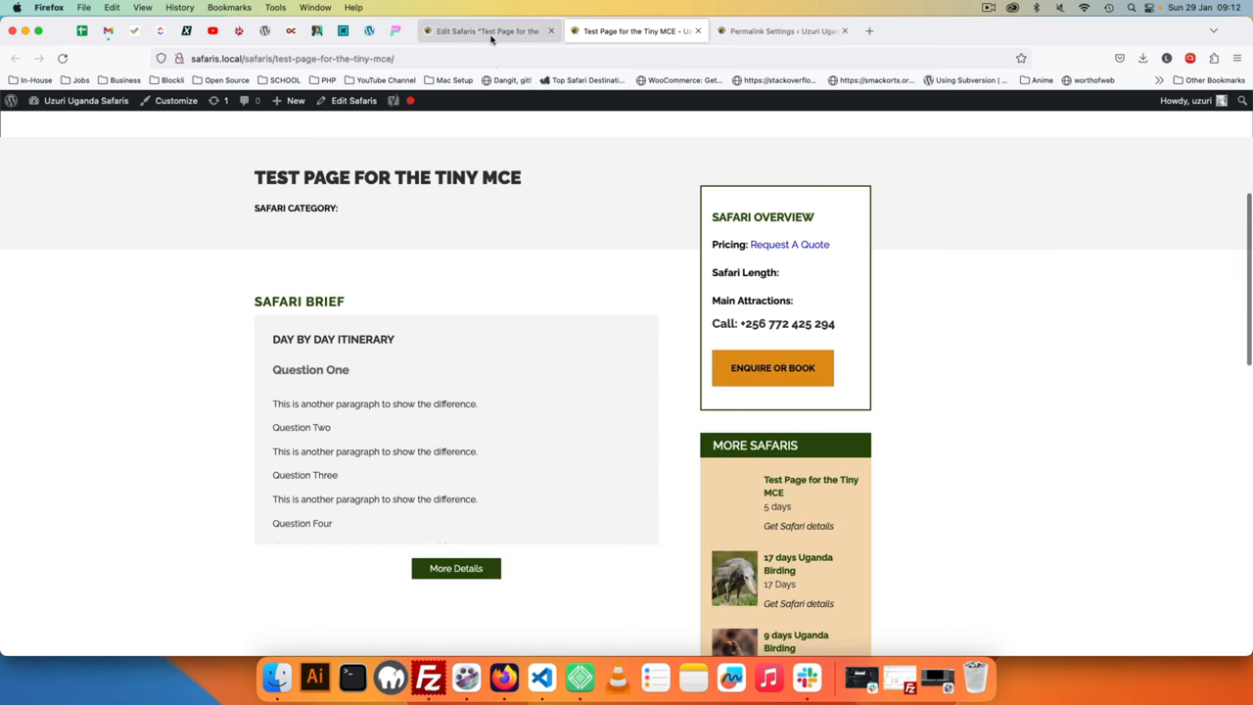
# - Select Question Two in the Visual view, check its h4 question markup, and update the post
pyautogui.click(486, 30)
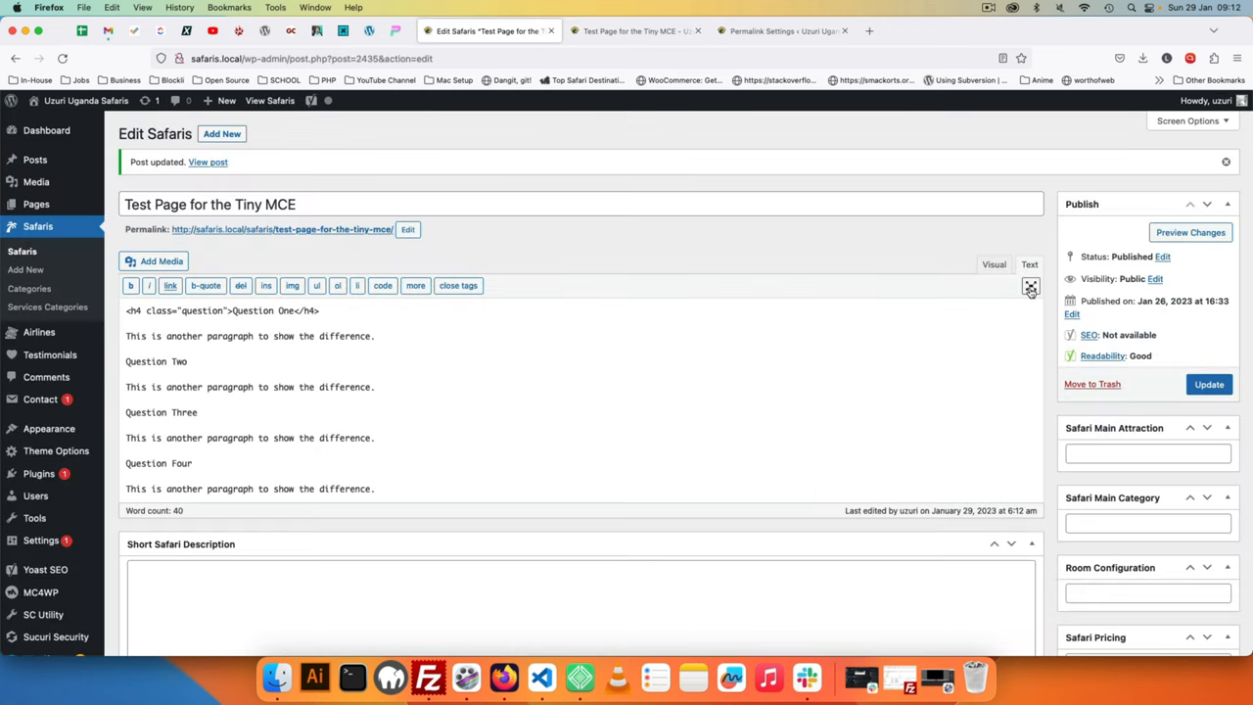
pyautogui.click(994, 265)
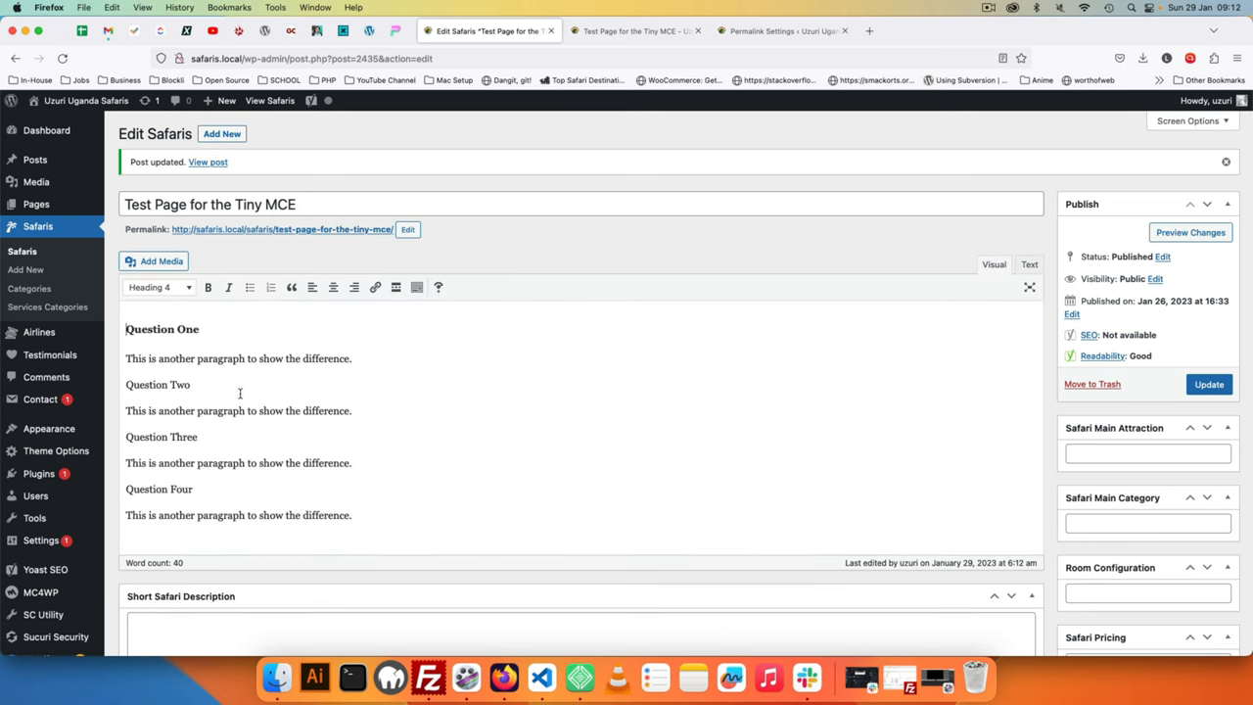
pyautogui.moveTo(438, 287)
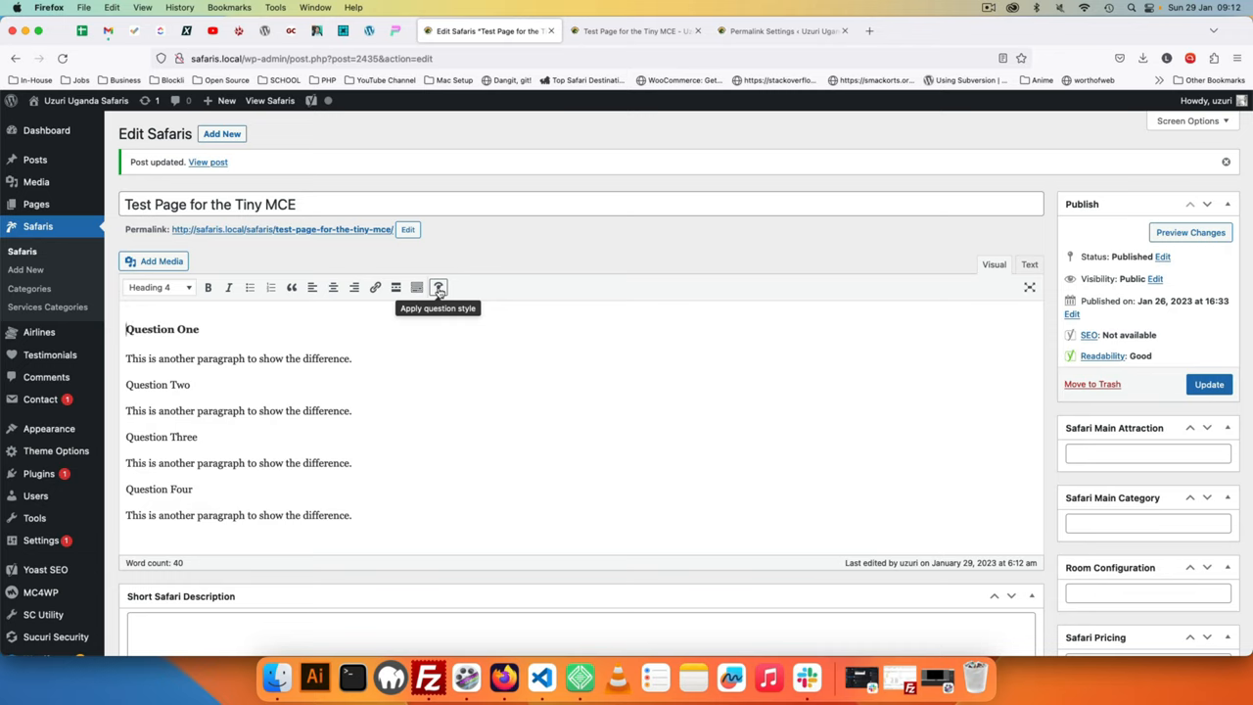
pyautogui.moveTo(202, 388)
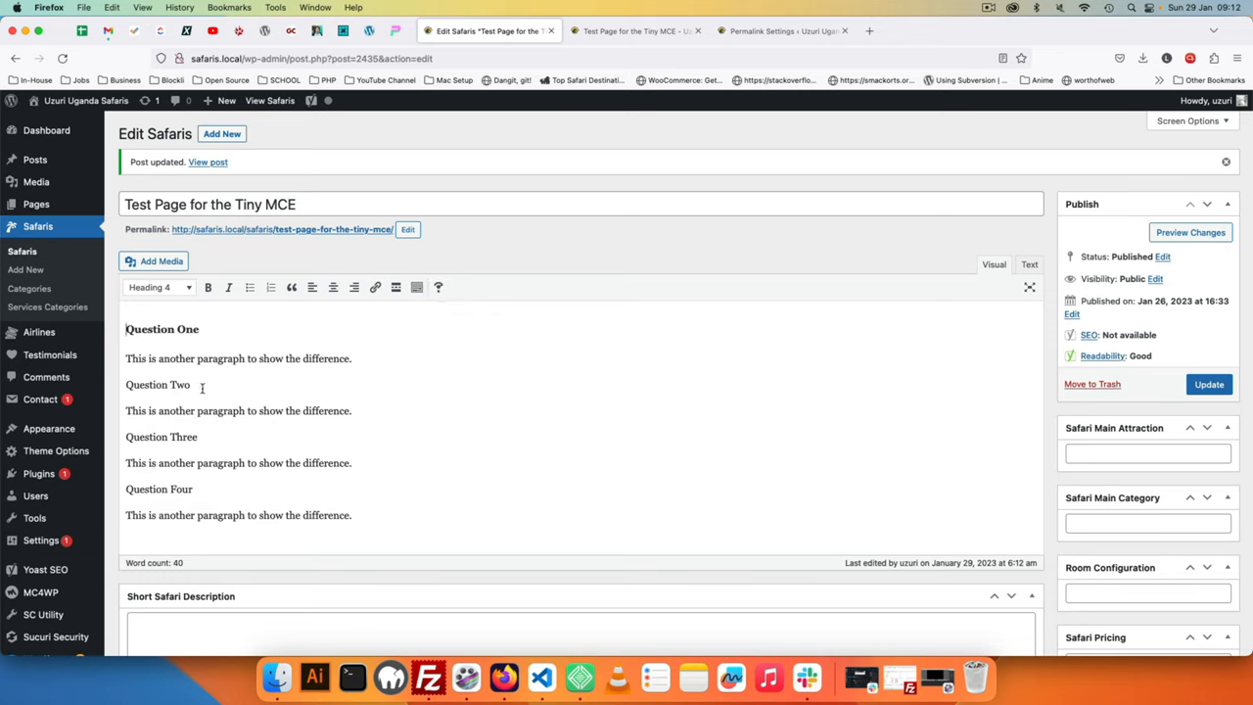
pyautogui.doubleClick(158, 383)
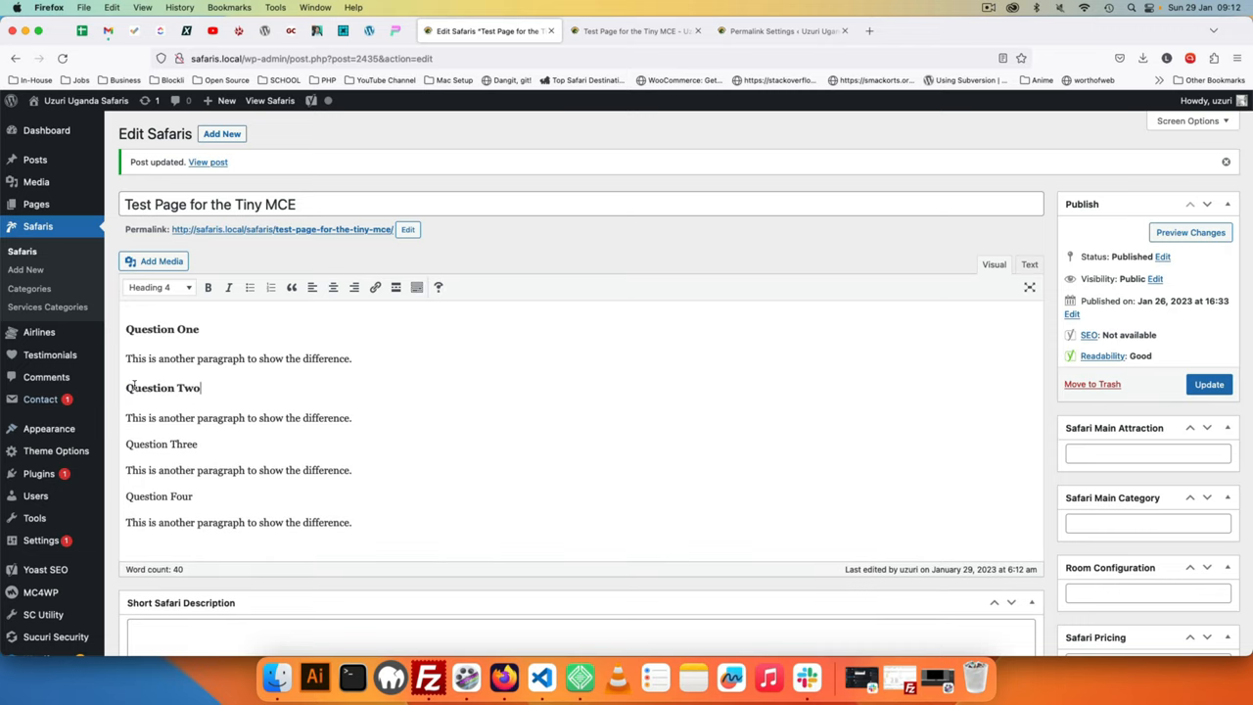
pyautogui.click(1029, 264)
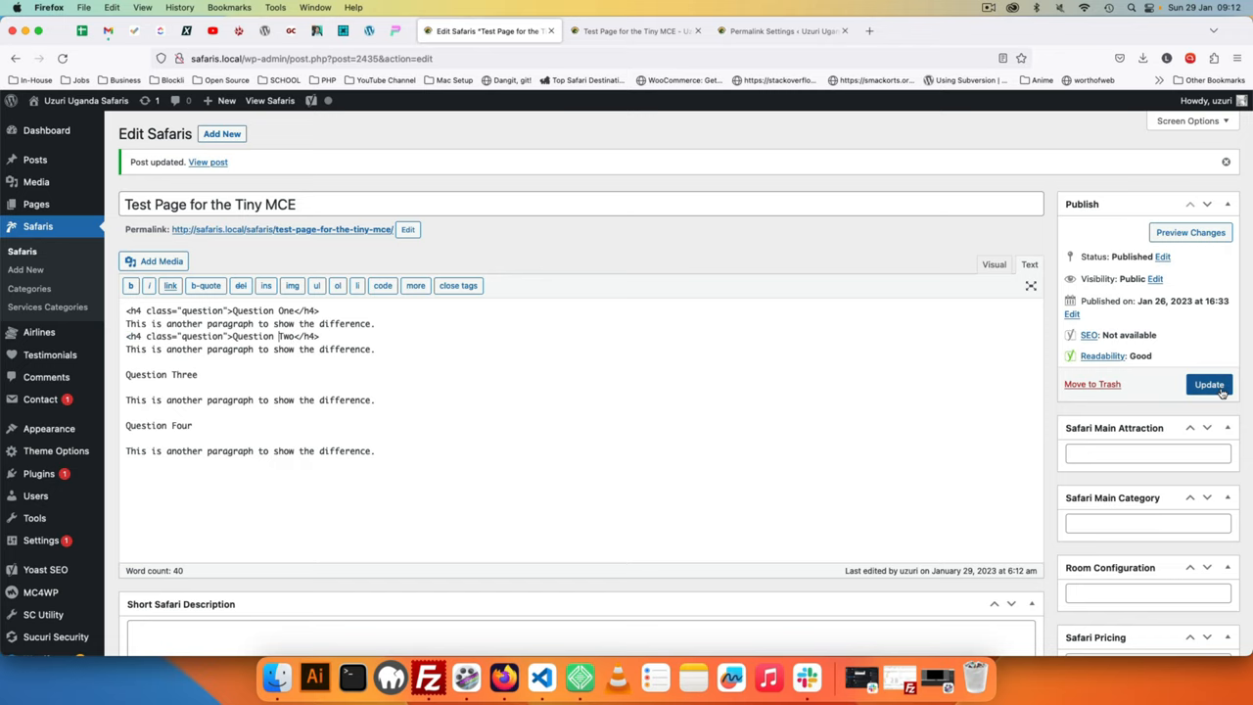
pyautogui.click(635, 30)
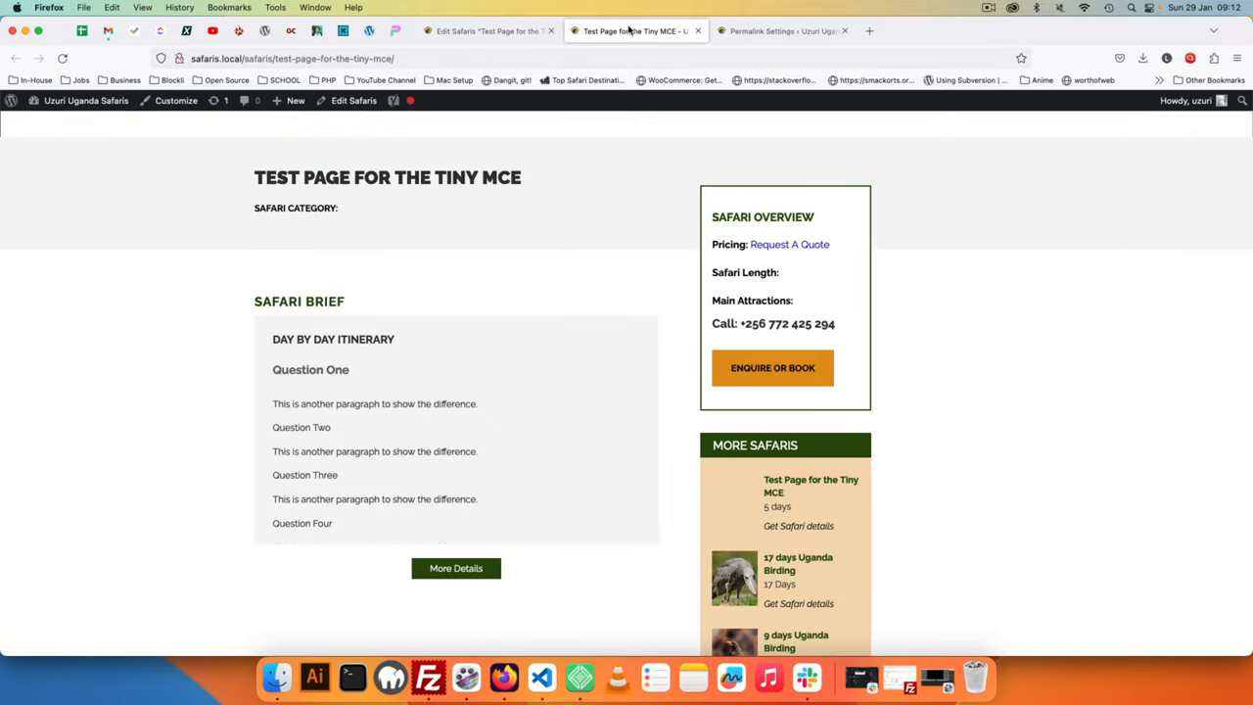
# - Reopen the post editor's Visual view showing Question One and Two as headings
pyautogui.click(62, 58)
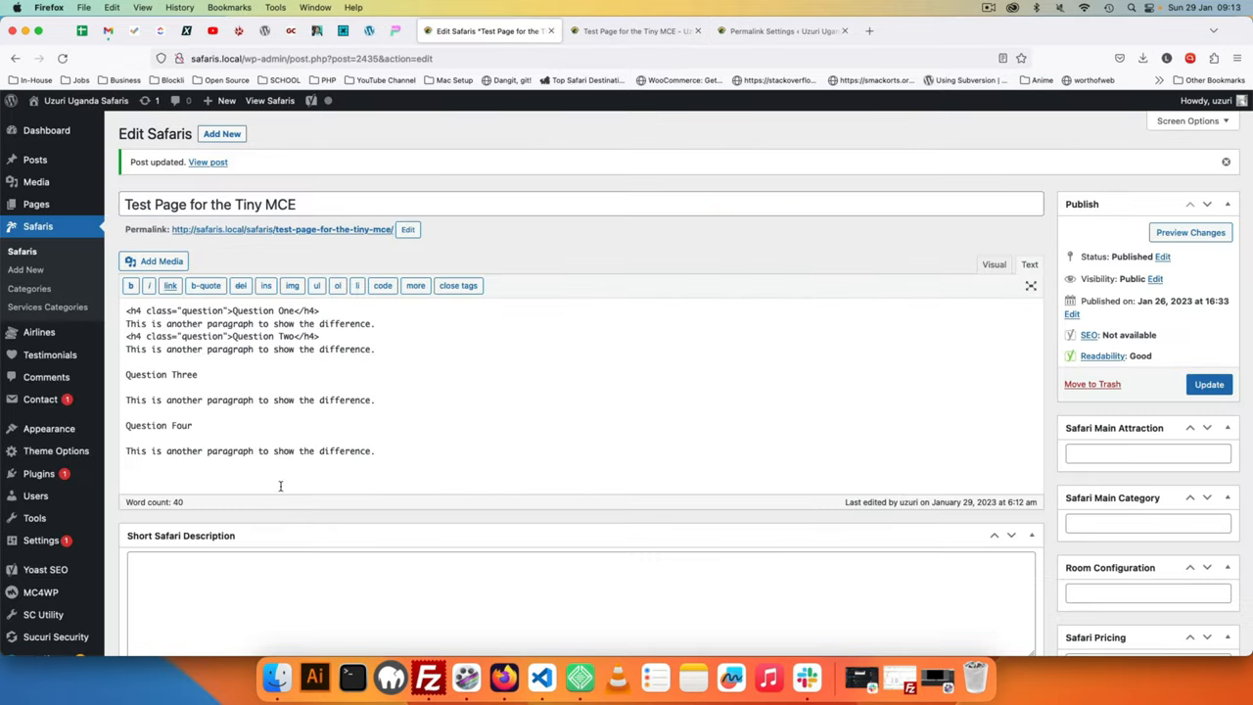
pyautogui.click(994, 264)
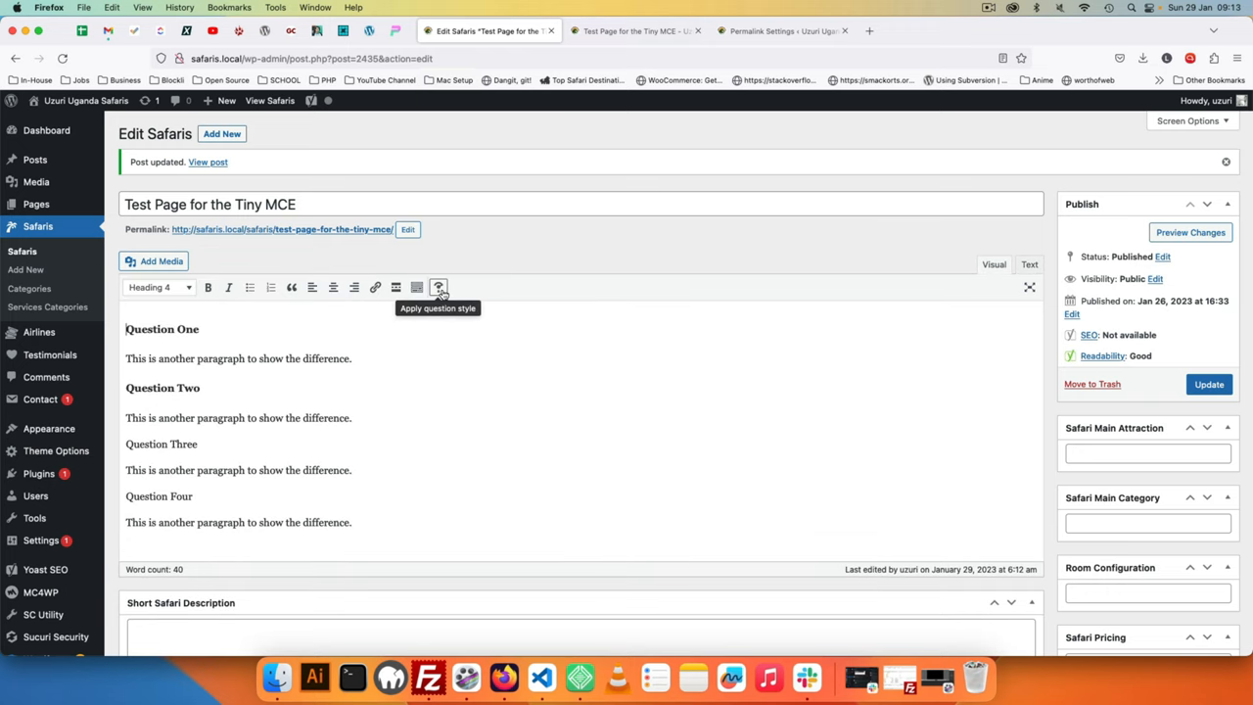
pyautogui.moveTo(179, 390)
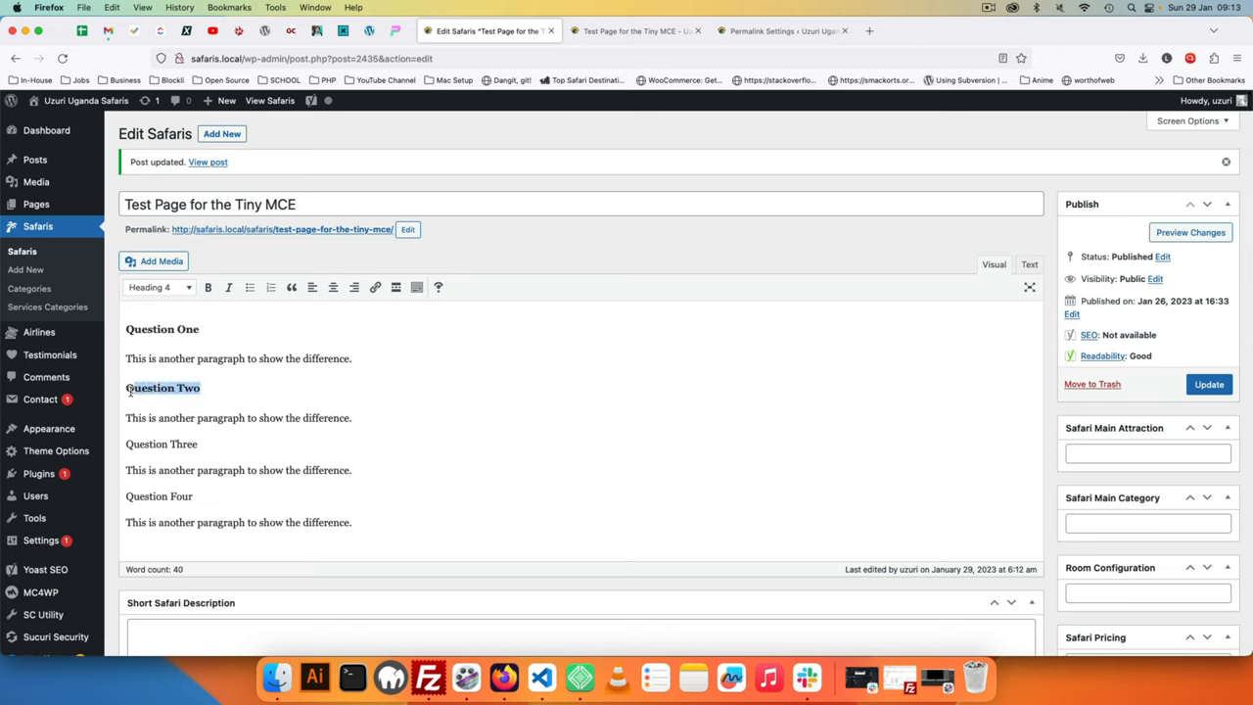
pyautogui.moveTo(490, 414)
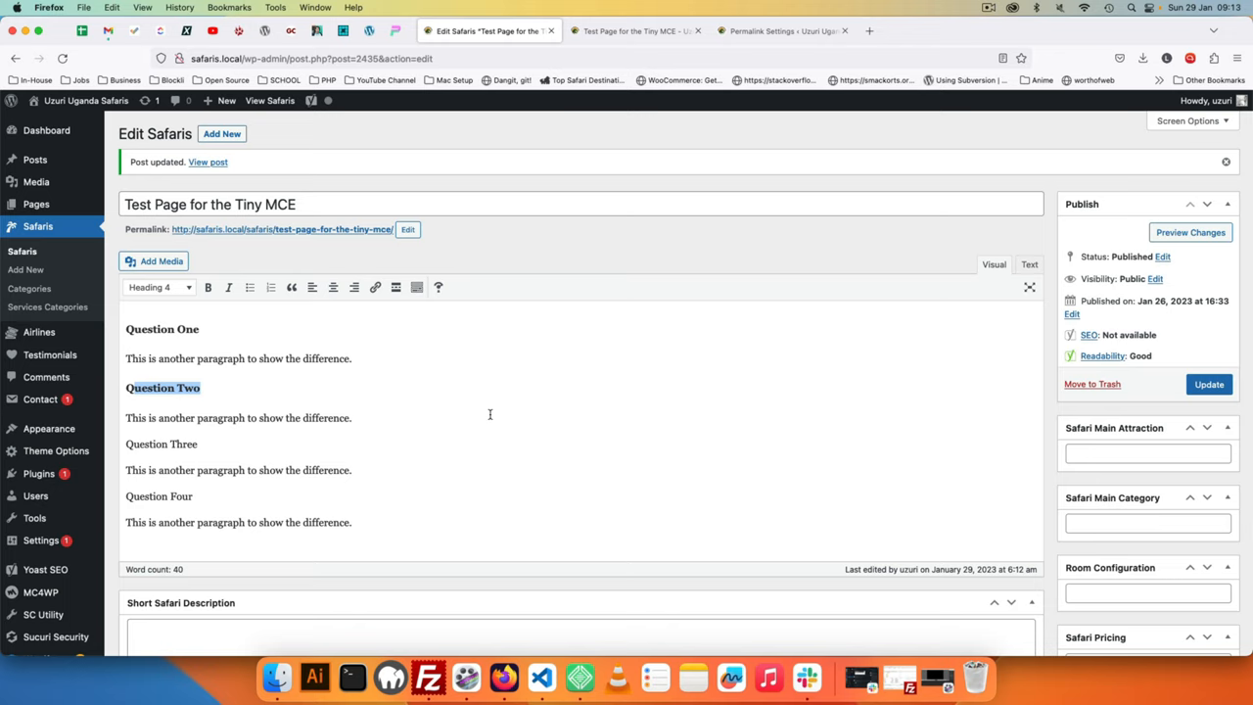
pyautogui.moveTo(436, 390)
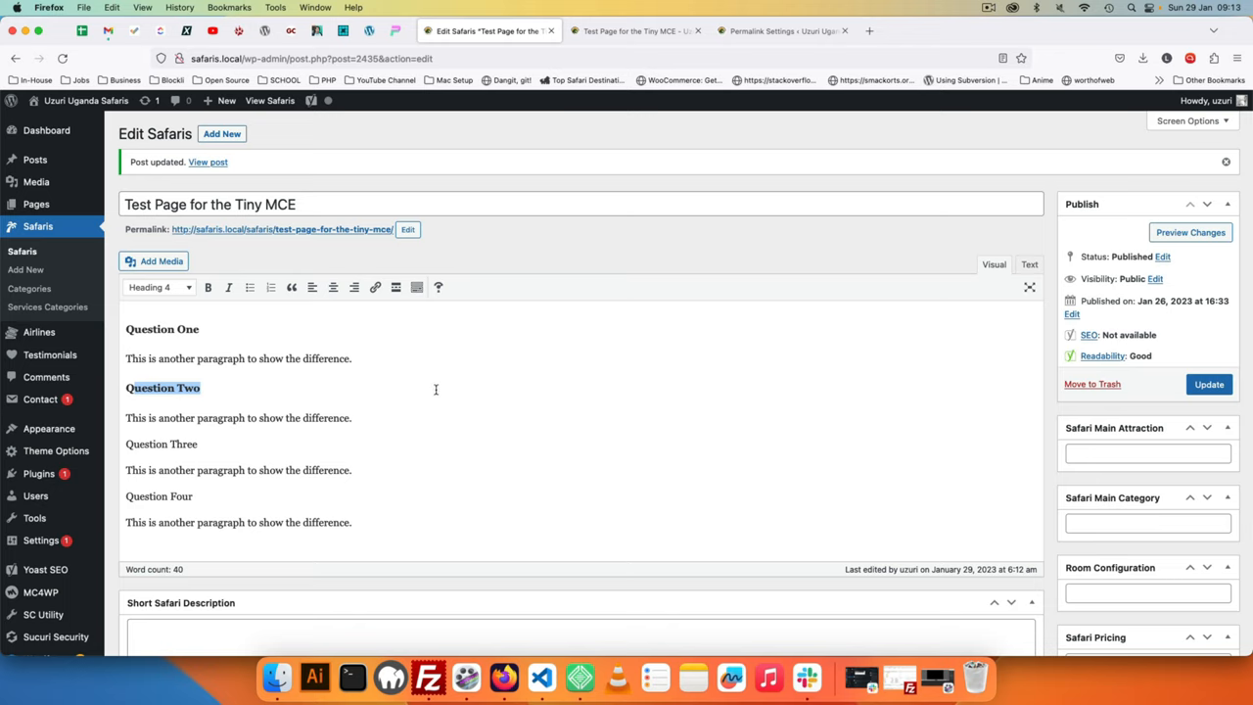
pyautogui.moveTo(674, 444)
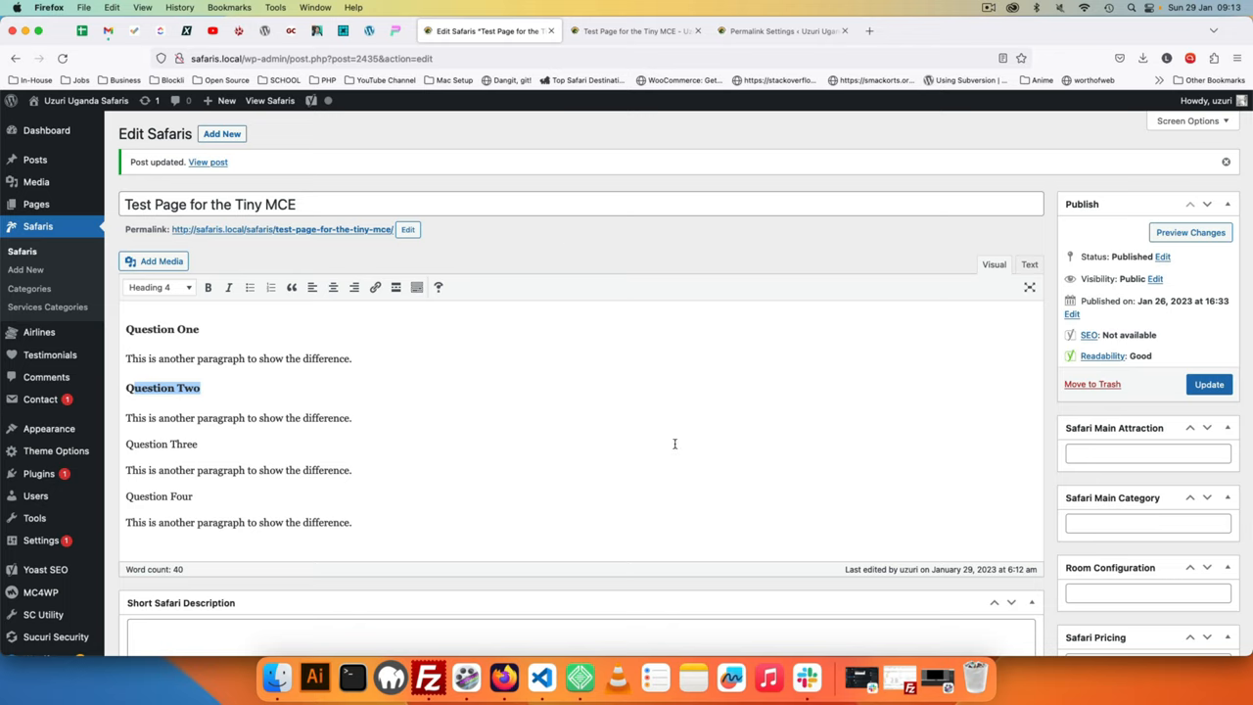
pyautogui.moveTo(549, 318)
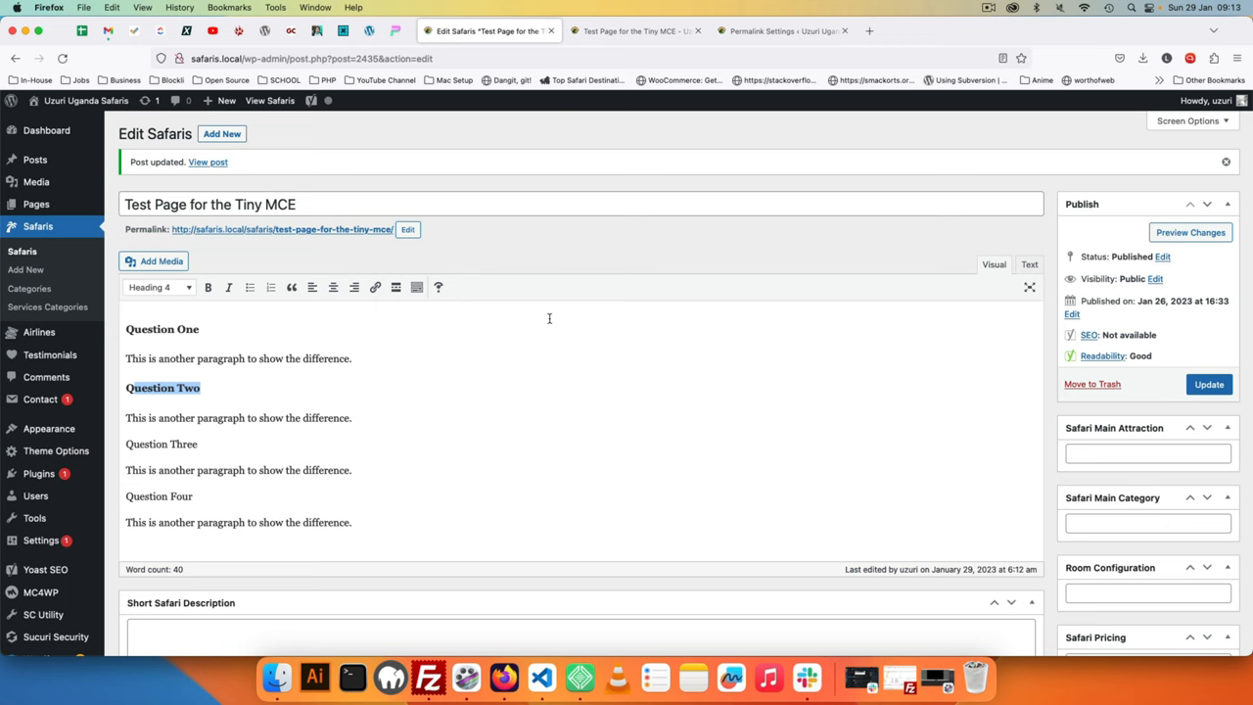
# - Check both headings on the live page, then return to the editor and update the post
pyautogui.scroll(-3)
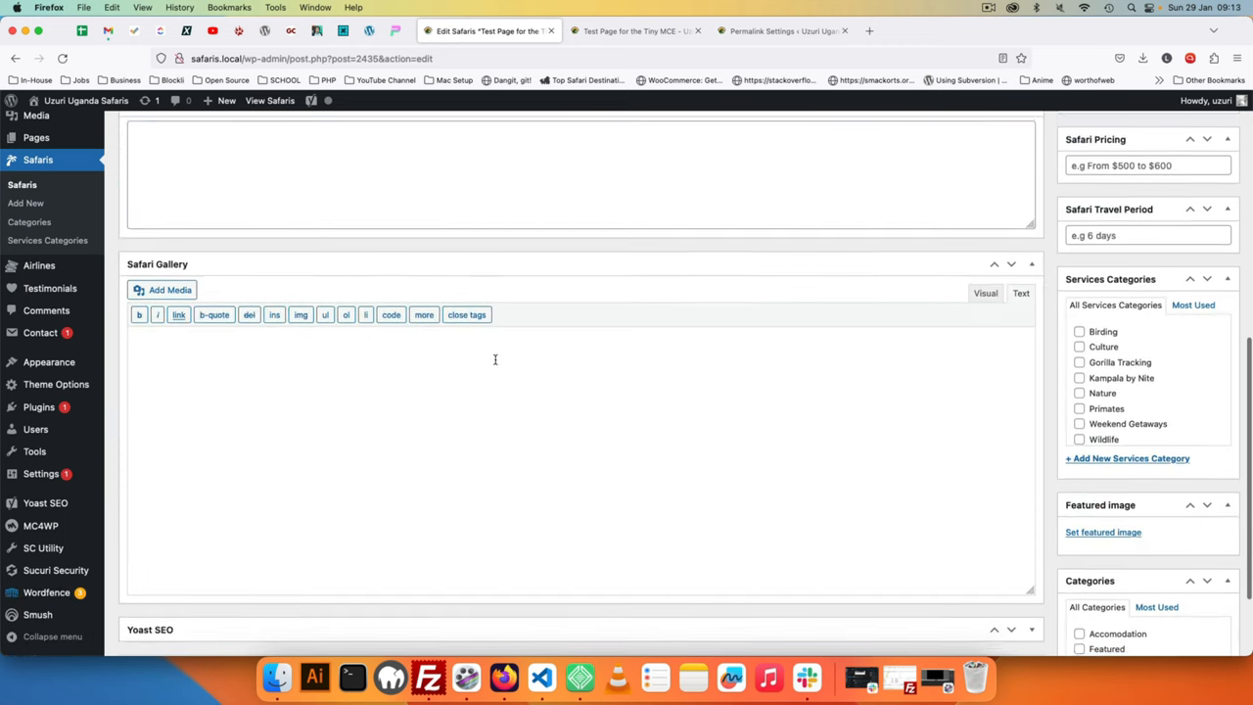
pyautogui.scroll(-3)
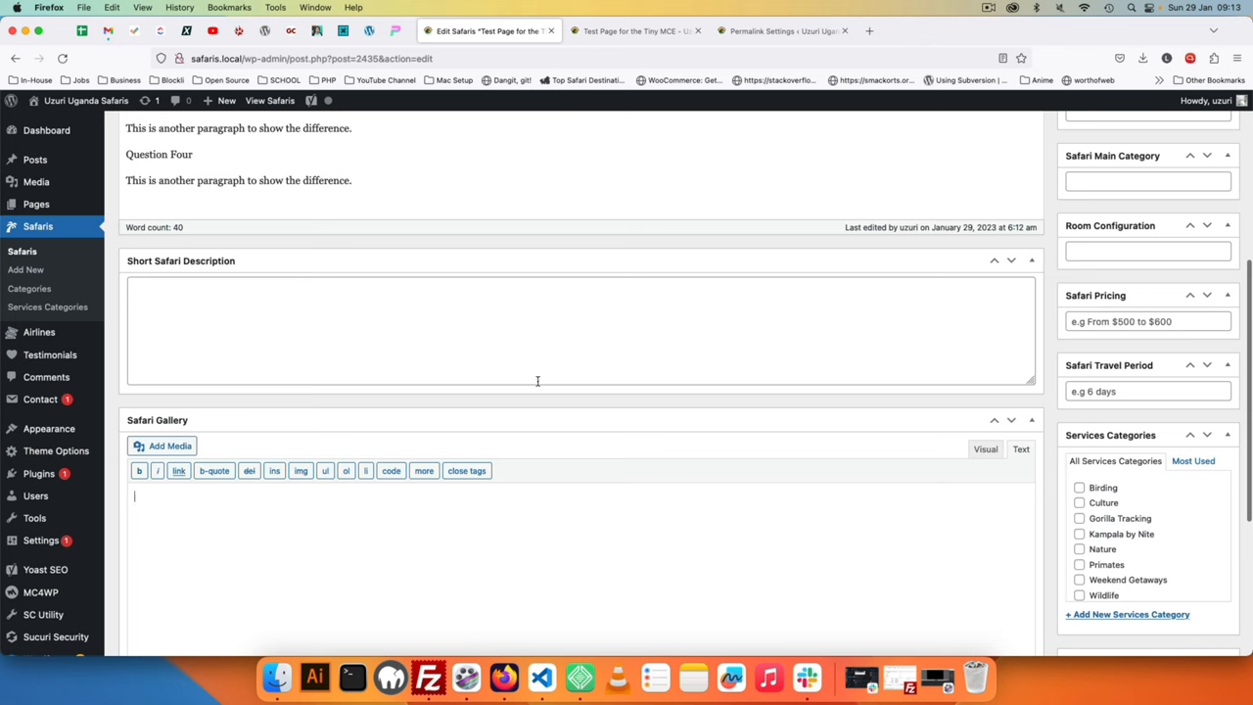
pyautogui.scroll(3)
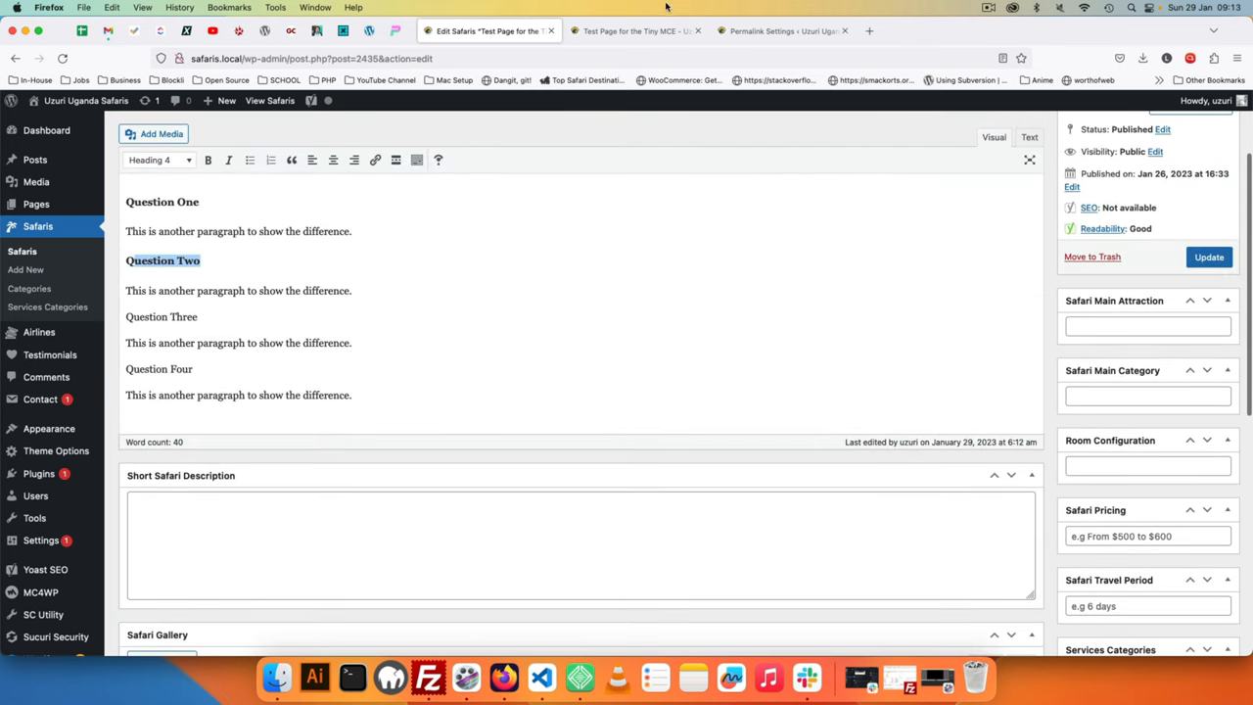
pyautogui.click(637, 30)
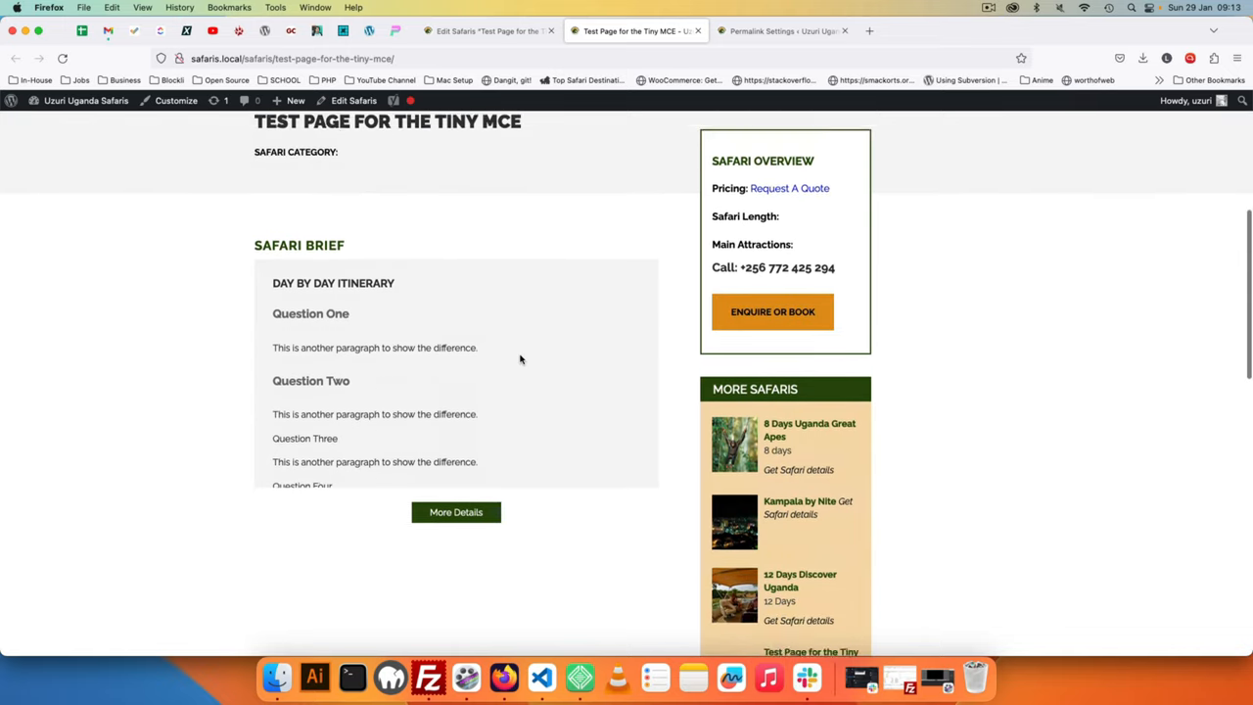
pyautogui.scroll(3)
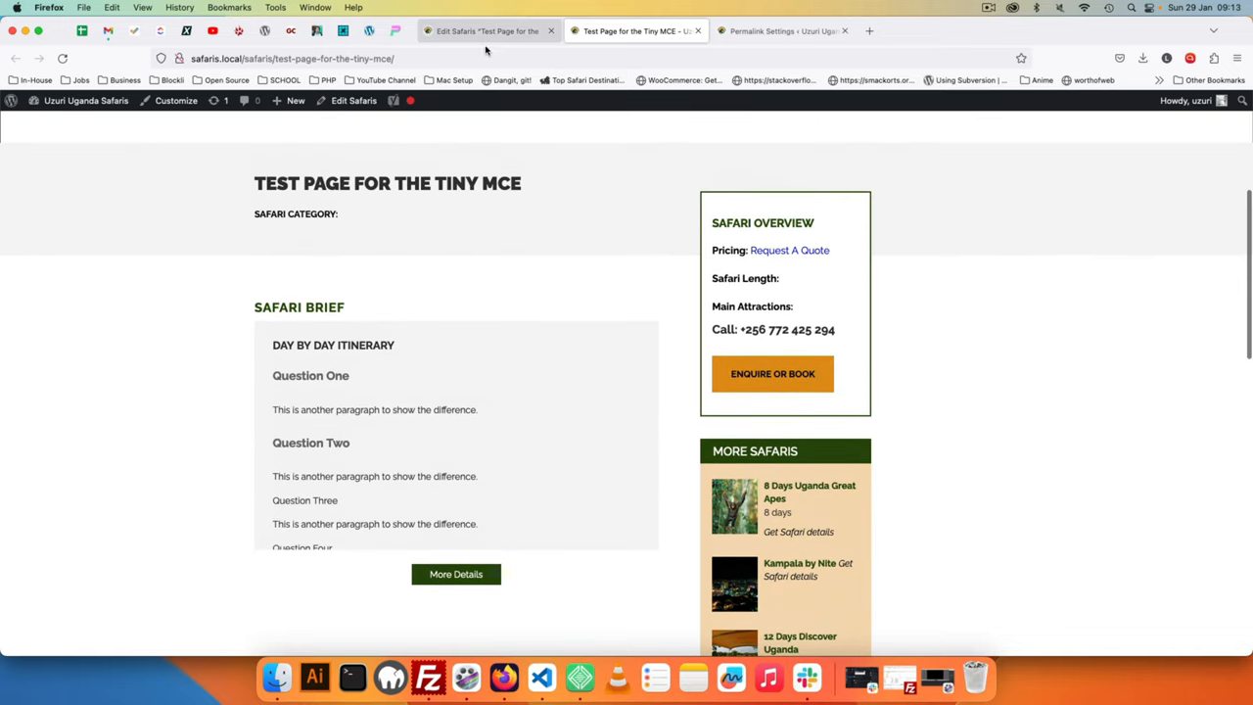
pyautogui.click(486, 30)
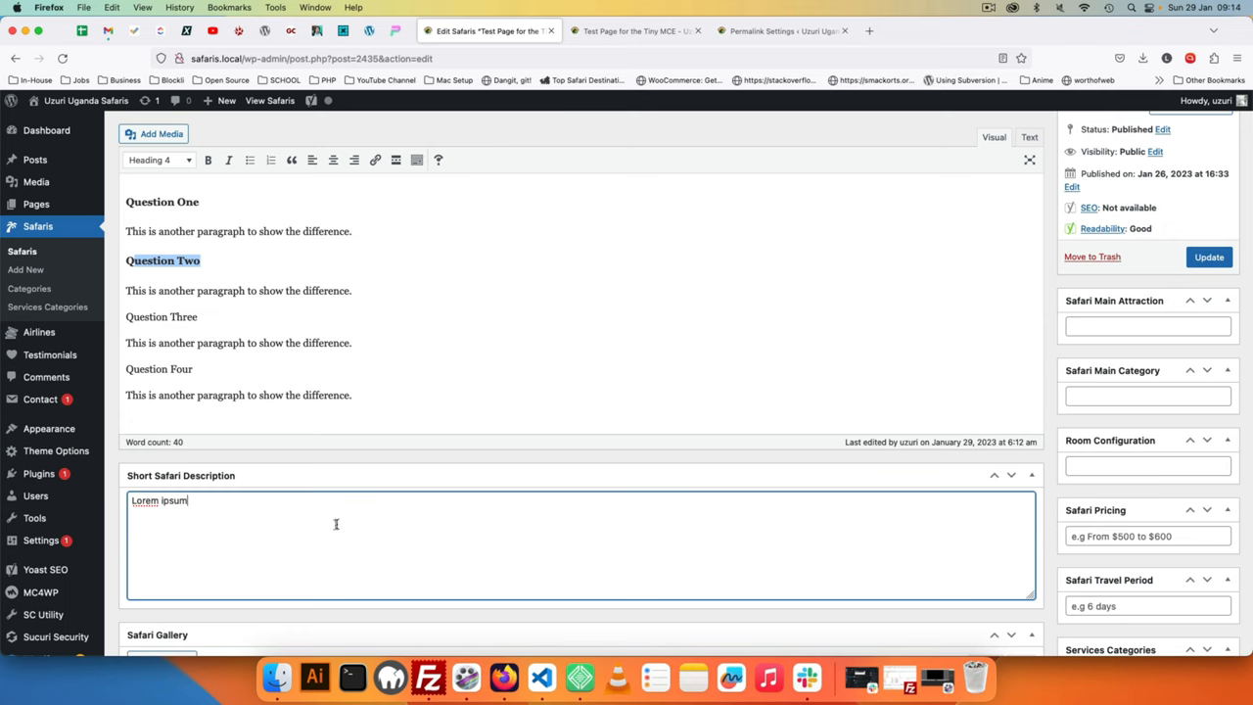
pyautogui.click(1208, 257)
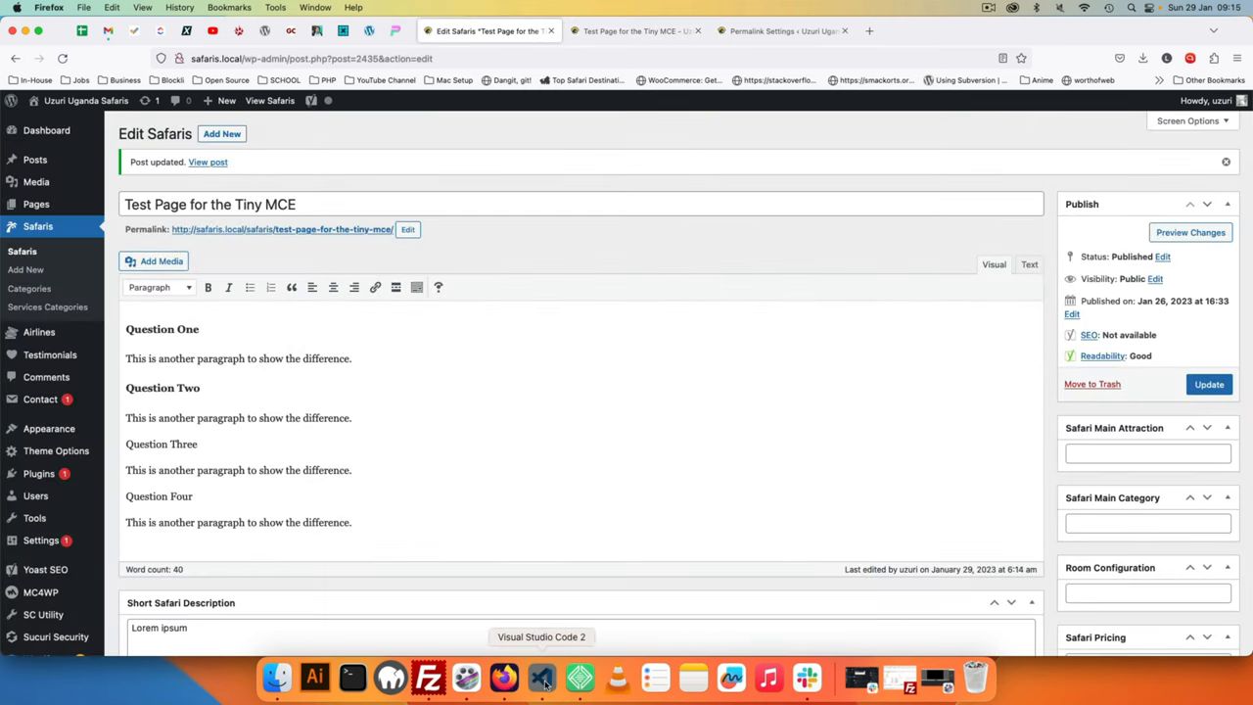
# - Open inc/custom-post-types.php and locate the Safaris post type's registration arguments
pyautogui.click(541, 677)
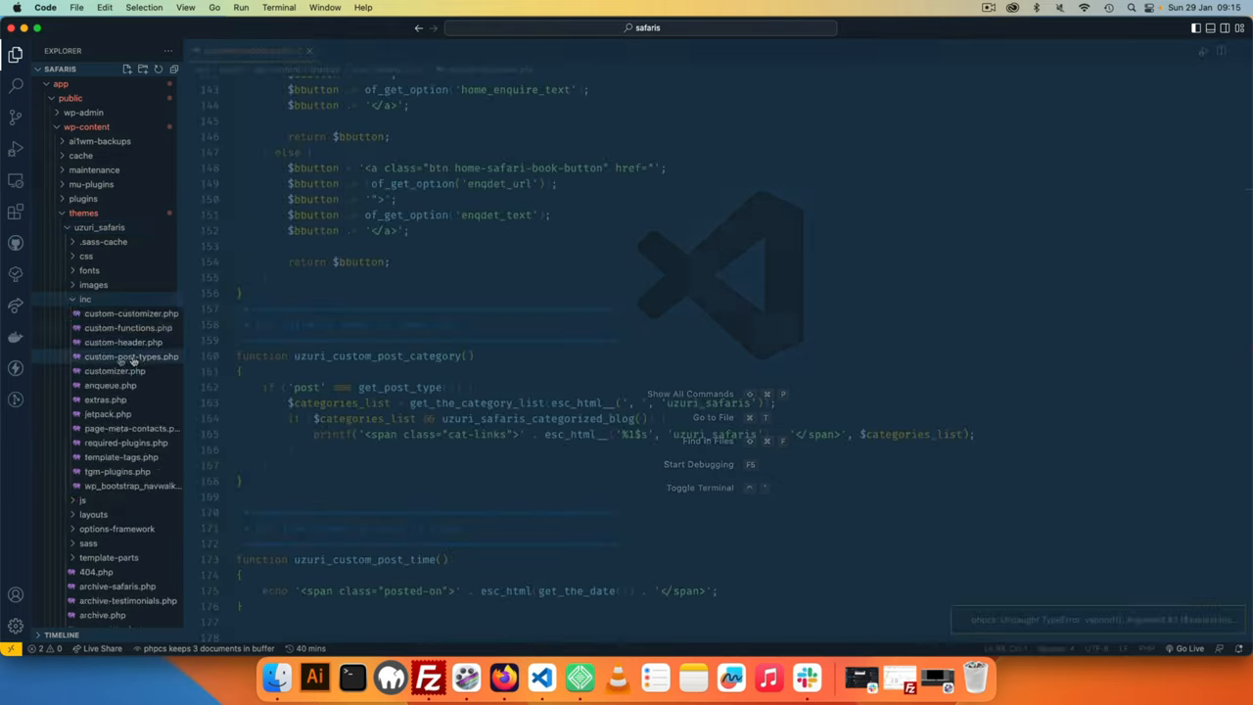
pyautogui.click(131, 356)
pyautogui.write('saf')
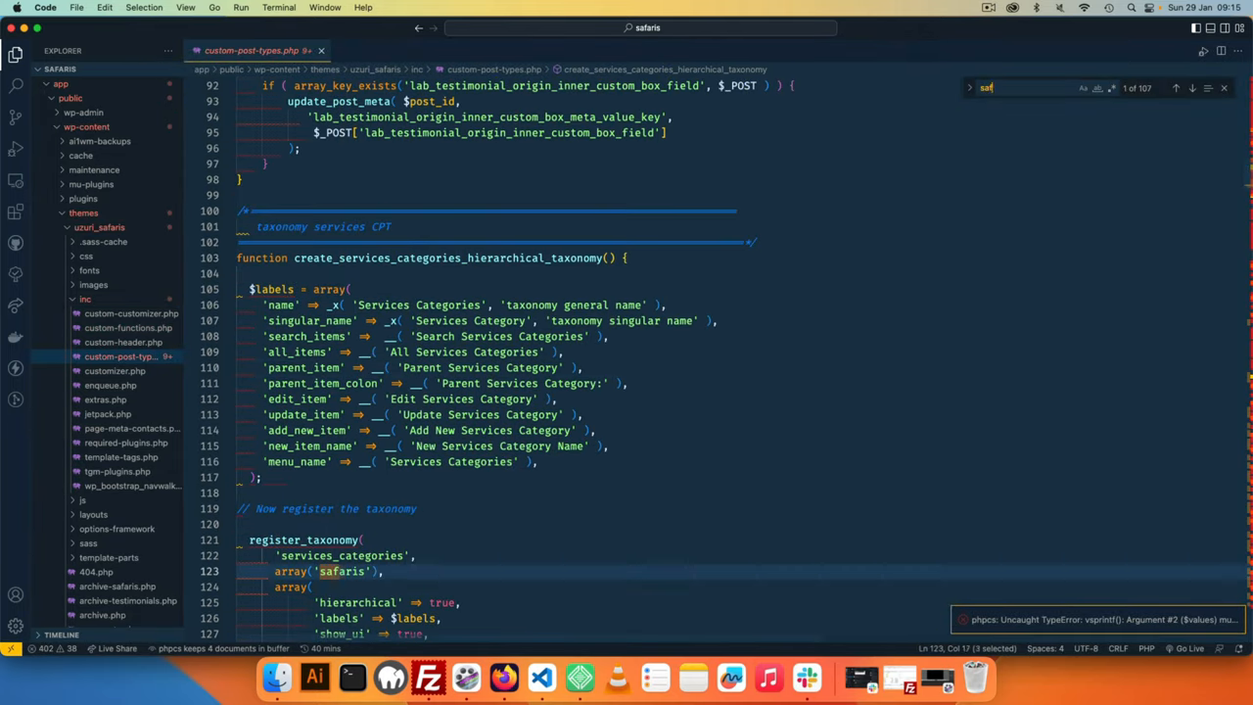
pyautogui.click(1193, 88)
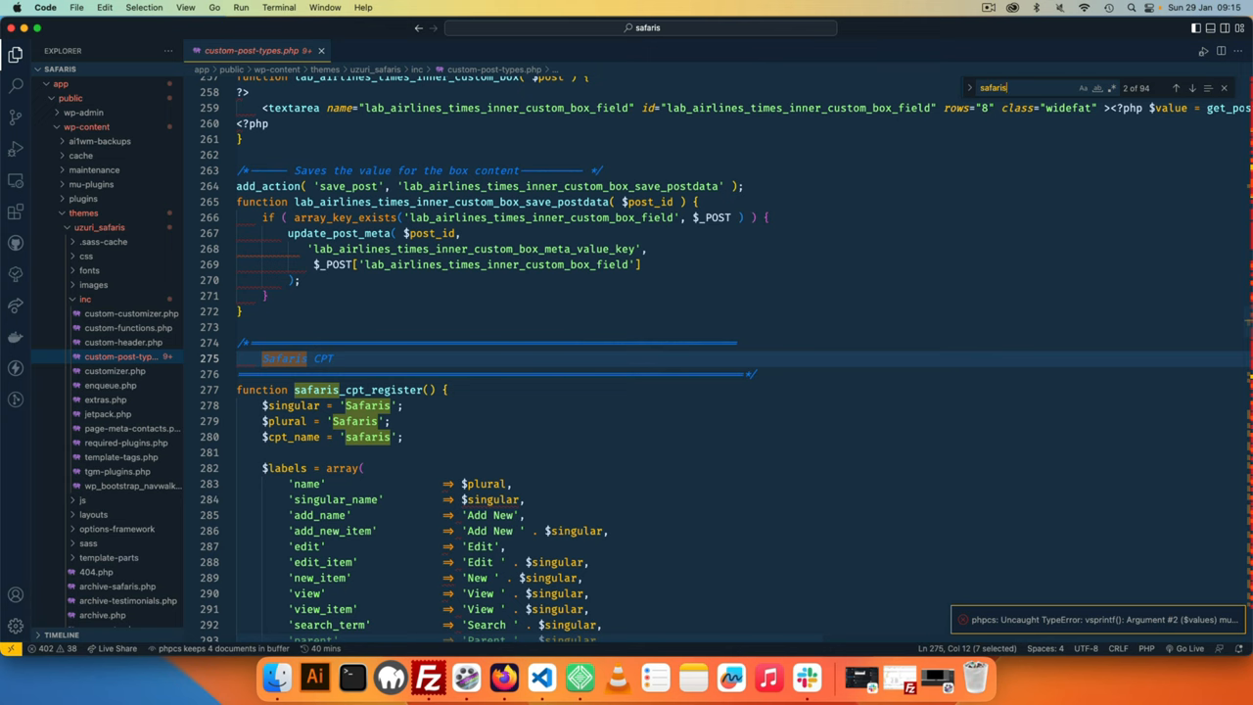
pyautogui.scroll(-3)
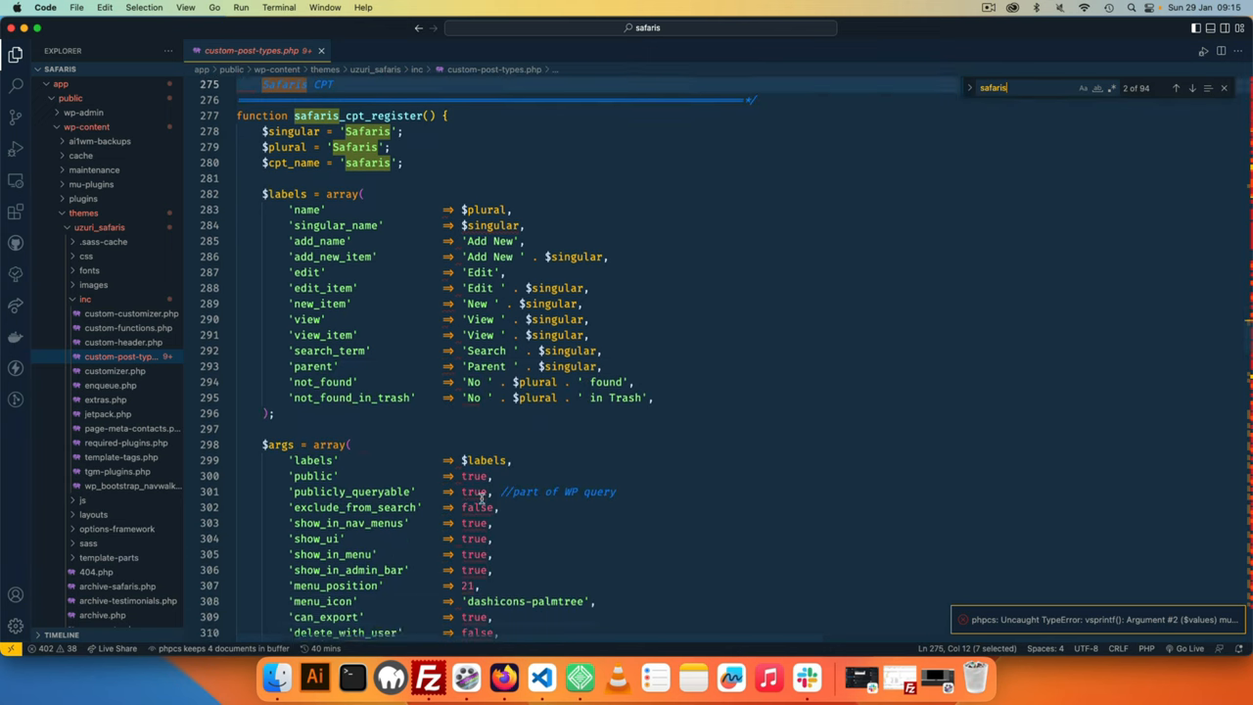
pyautogui.scroll(-3)
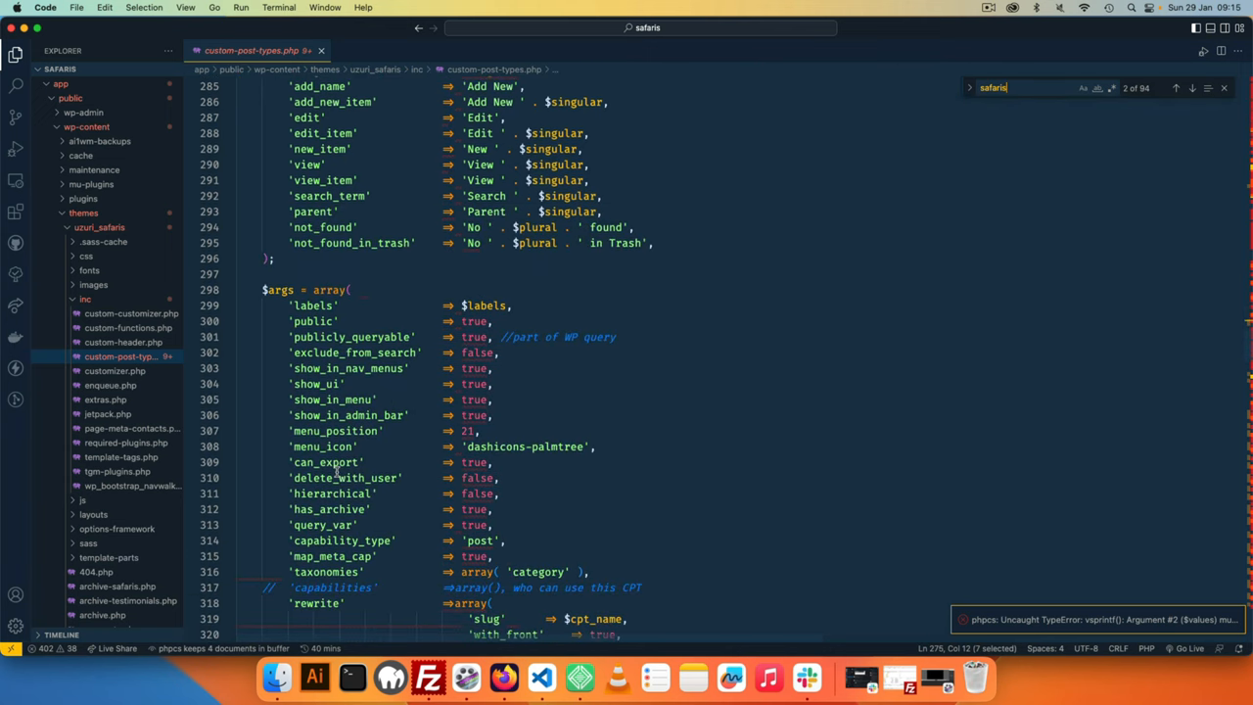
pyautogui.click(516, 399)
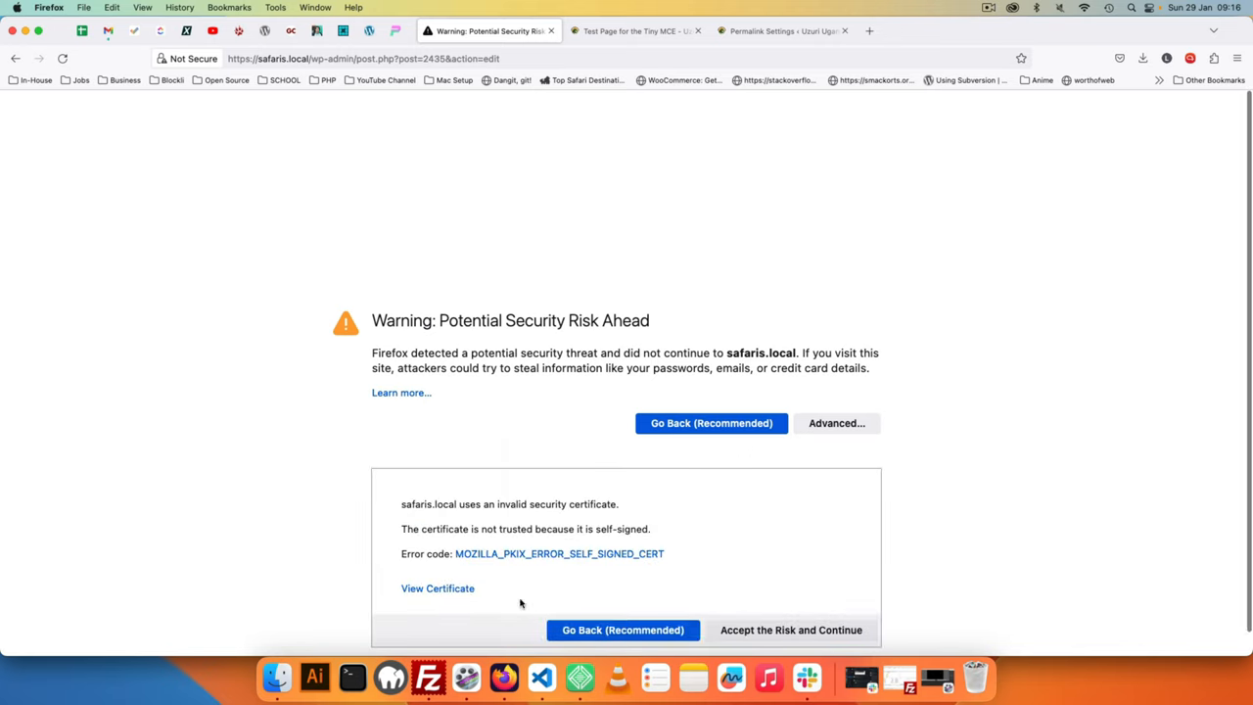
# - Proceed past the certificate warning and log in with the saved password
pyautogui.click(790, 630)
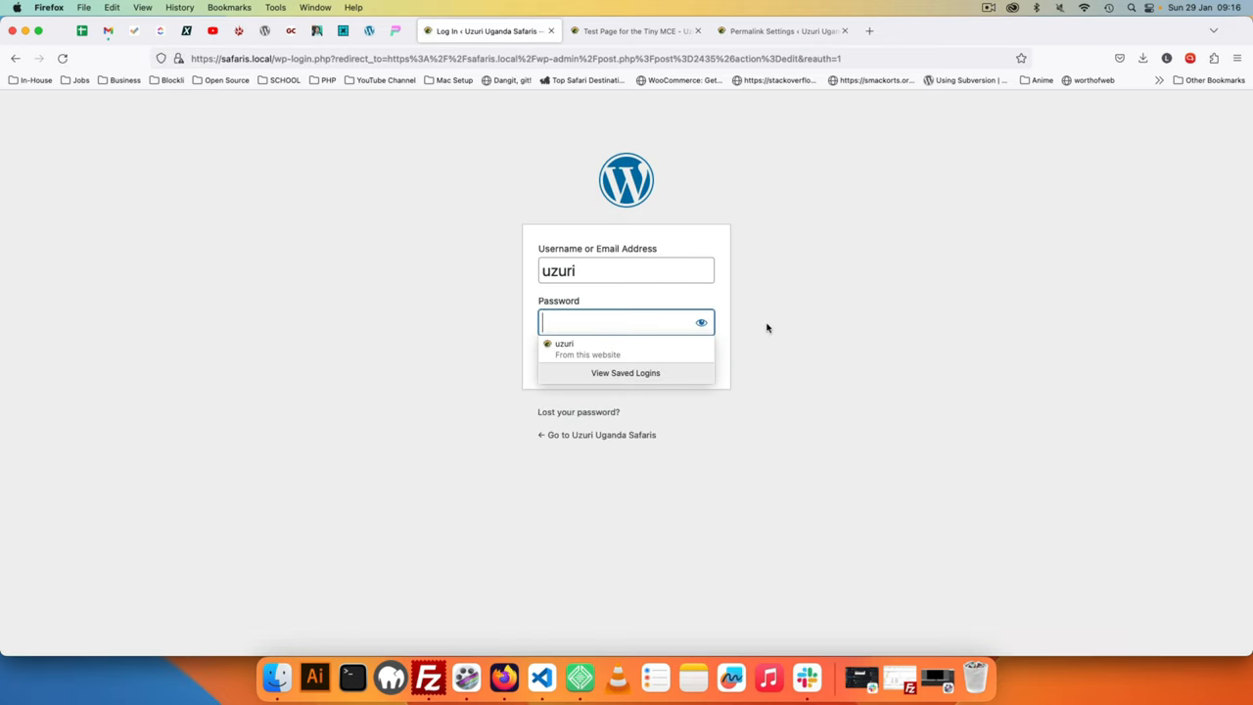
pyautogui.click(625, 347)
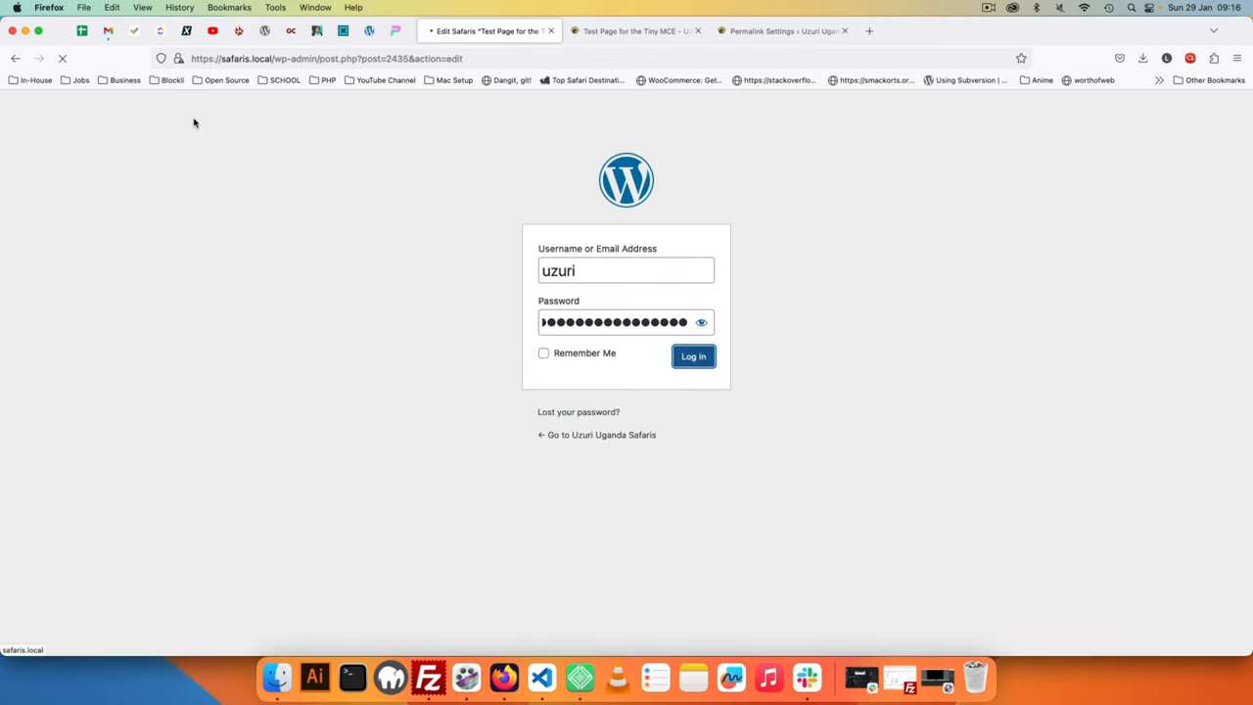
pyautogui.click(693, 355)
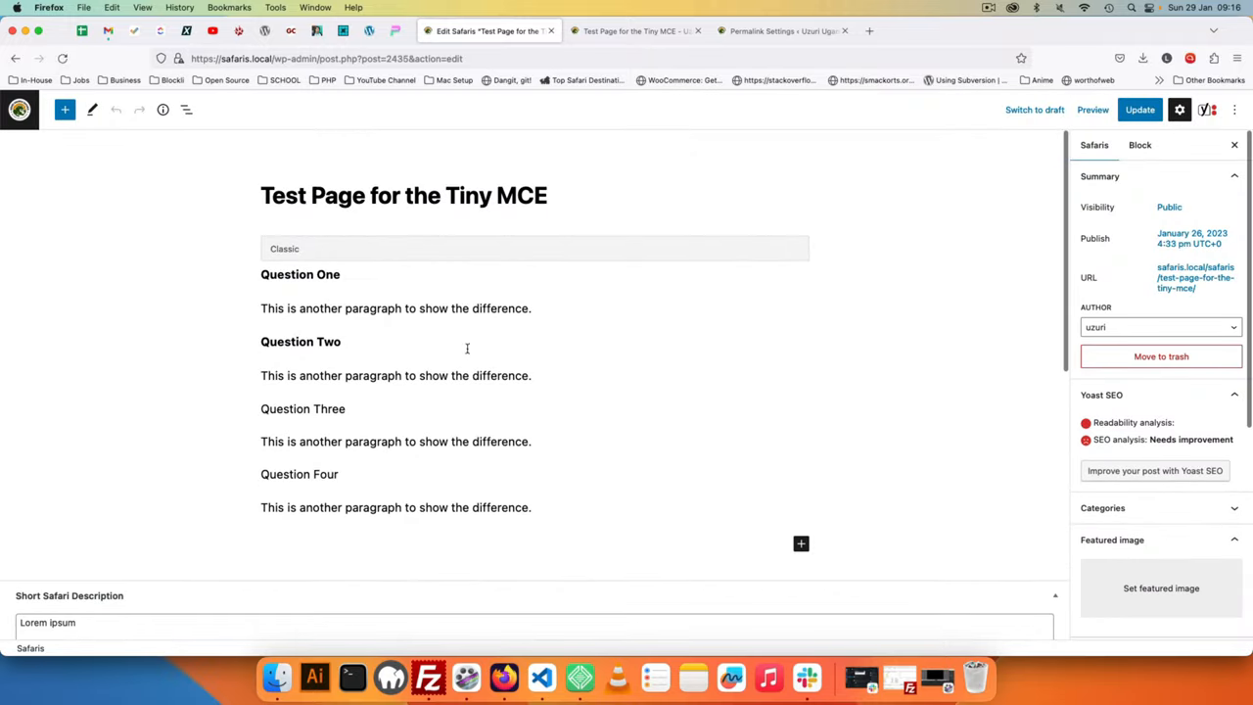
# - Convert the post's classic content into separate heading and paragraph blocks
pyautogui.click(534, 248)
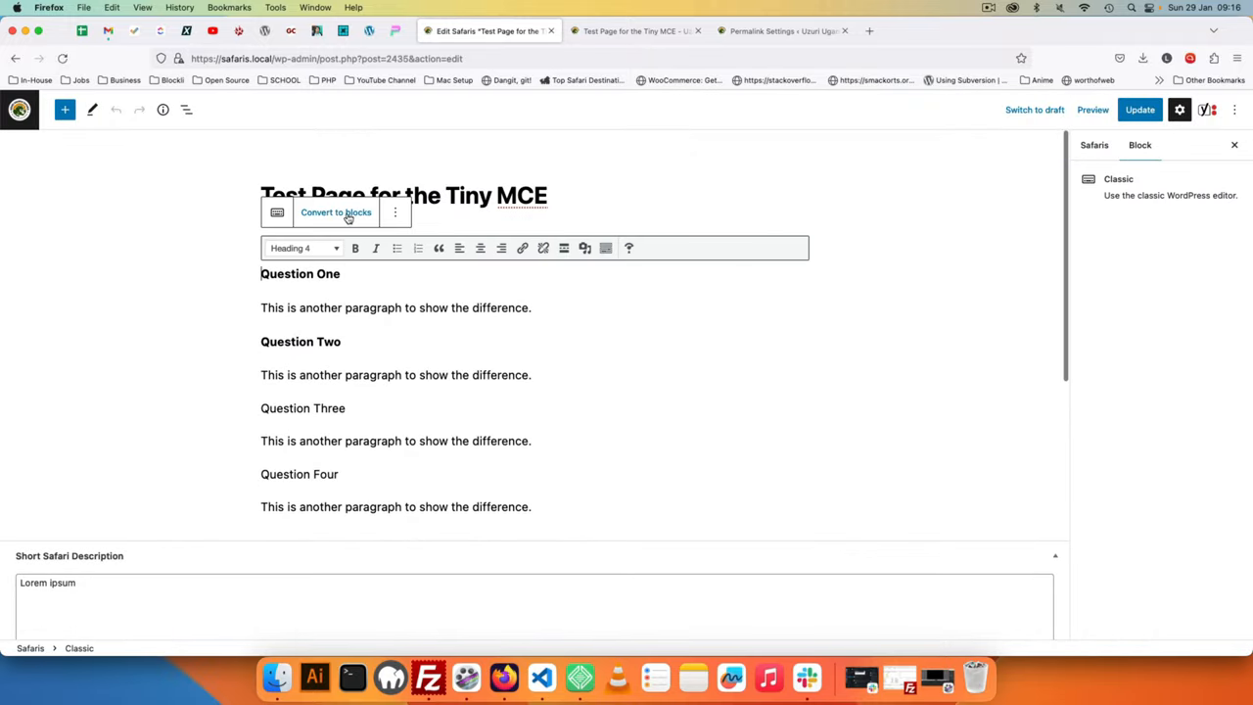
pyautogui.click(336, 212)
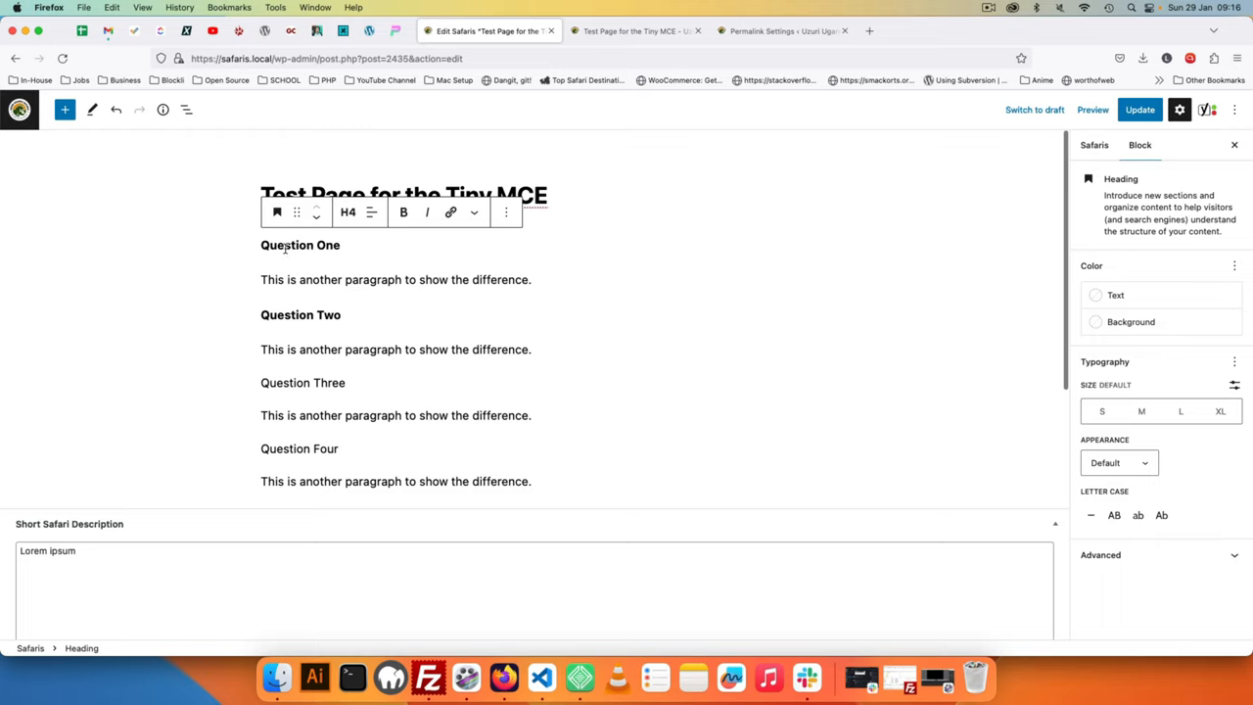
pyautogui.click(1117, 295)
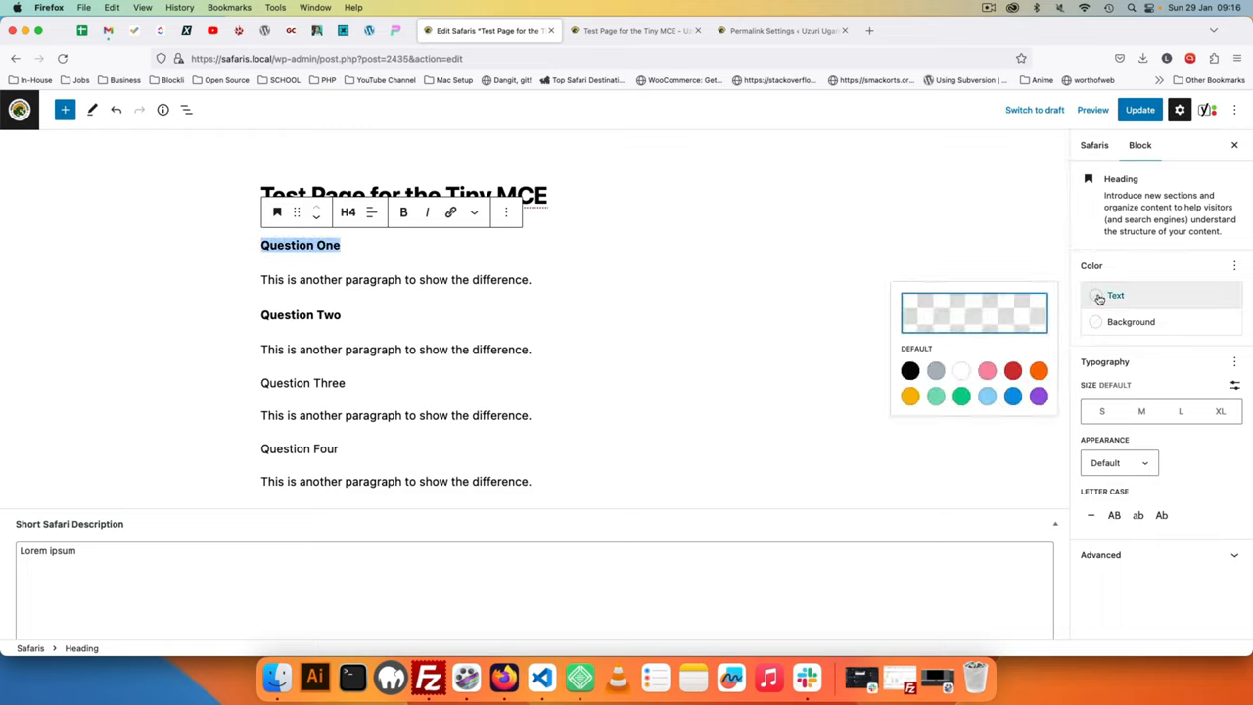
# - Give Question One Luminous vivid orange text and a Pale cyan blue background
pyautogui.click(1038, 371)
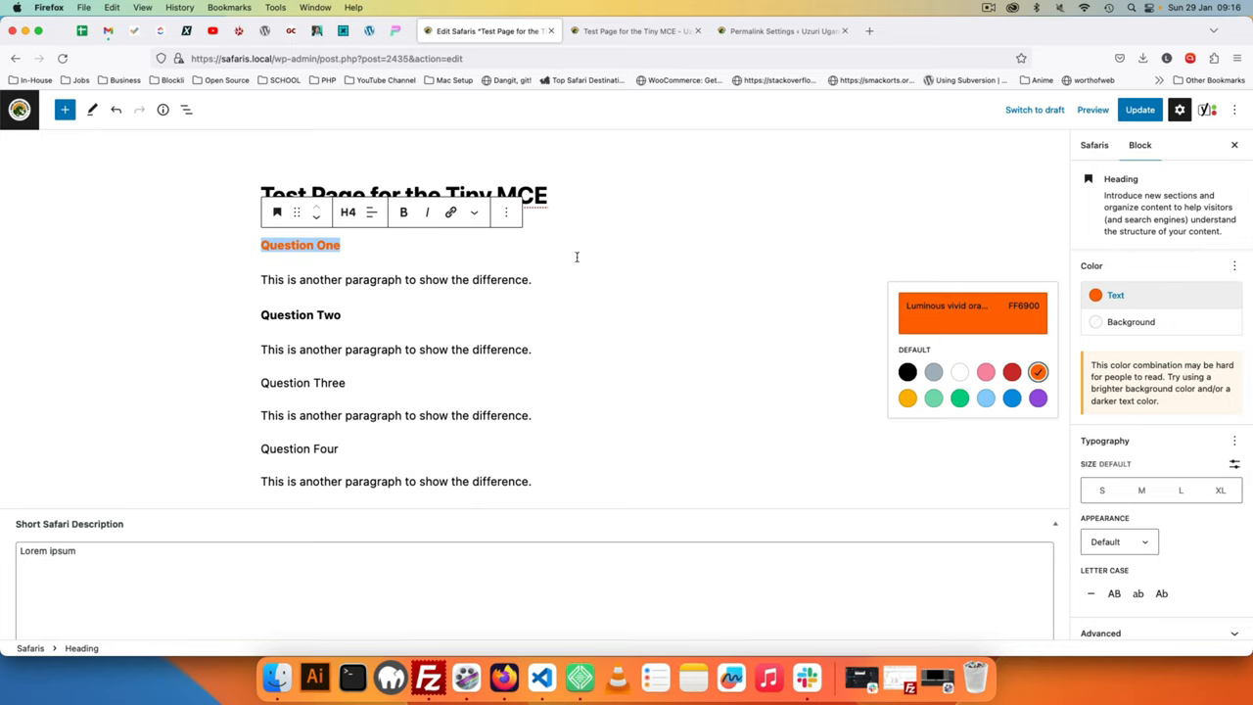
pyautogui.click(1131, 322)
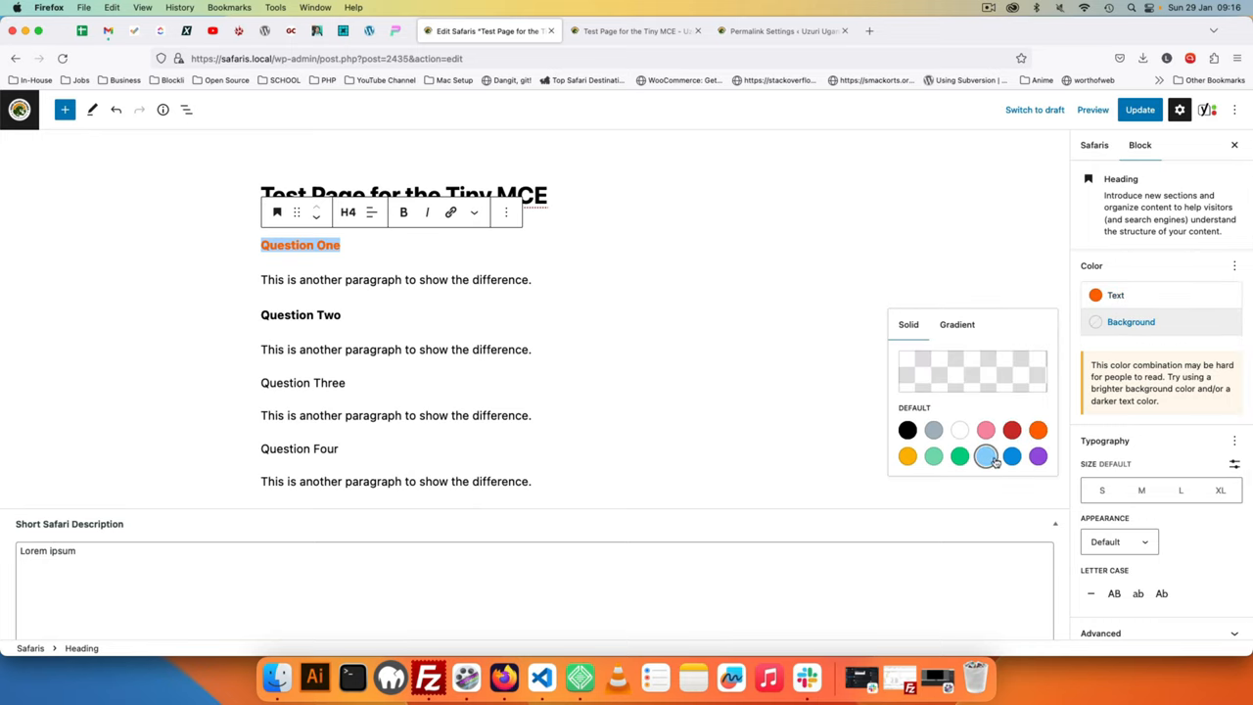
pyautogui.click(985, 457)
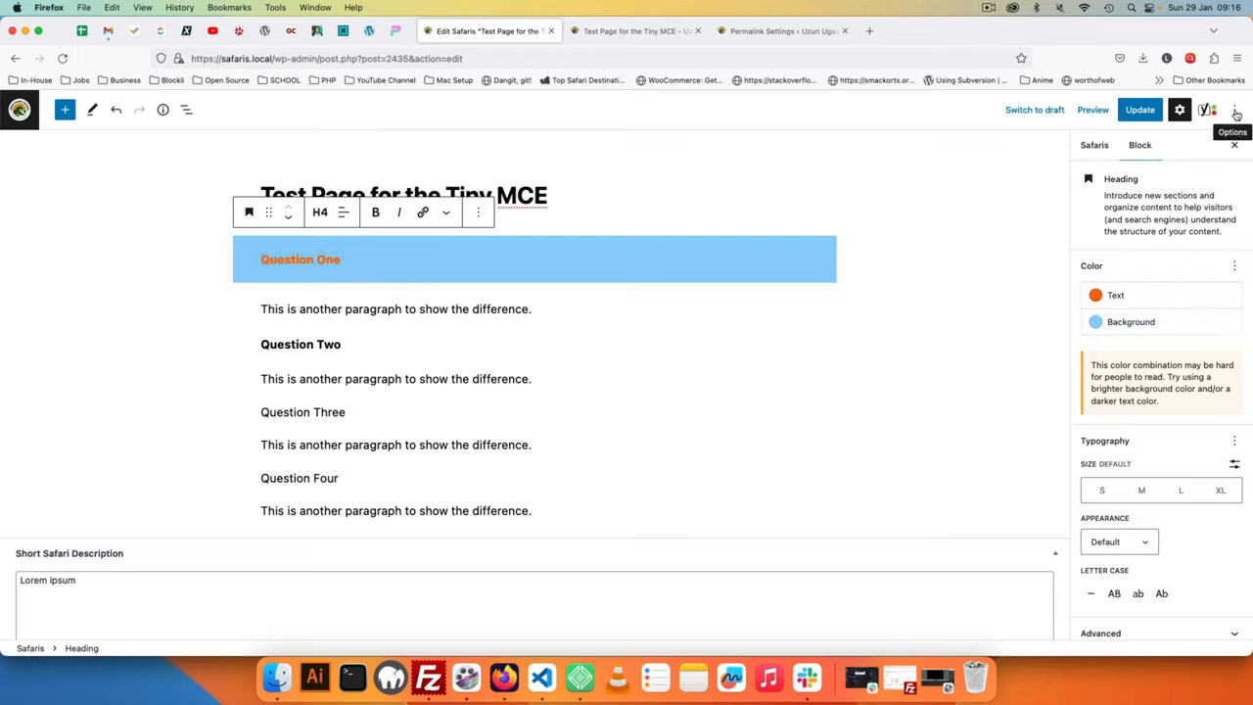
pyautogui.click(1235, 109)
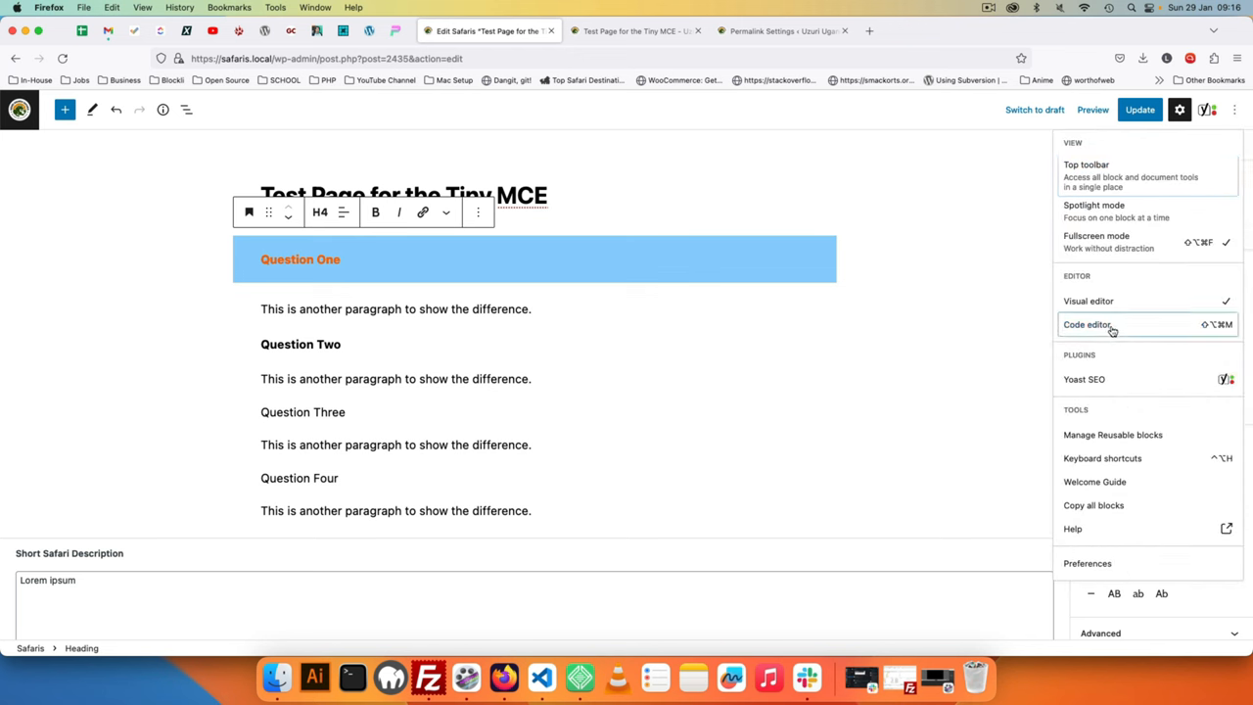
pyautogui.click(1088, 324)
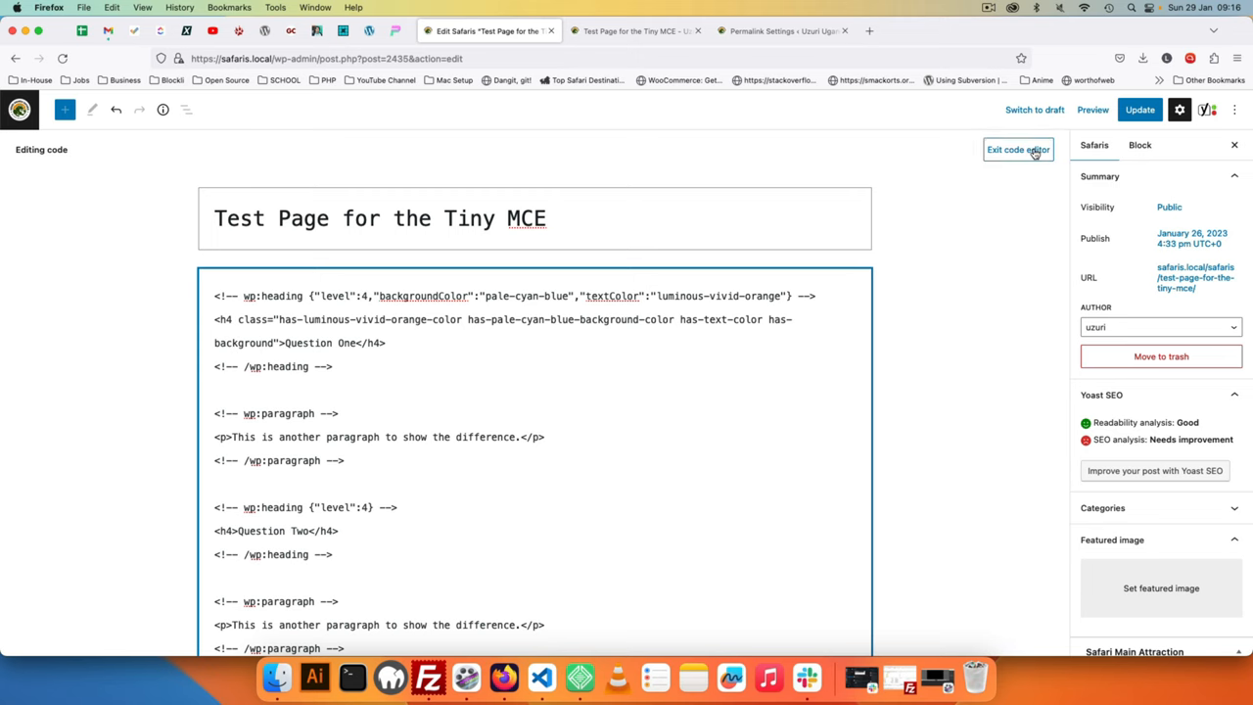
pyautogui.click(1018, 148)
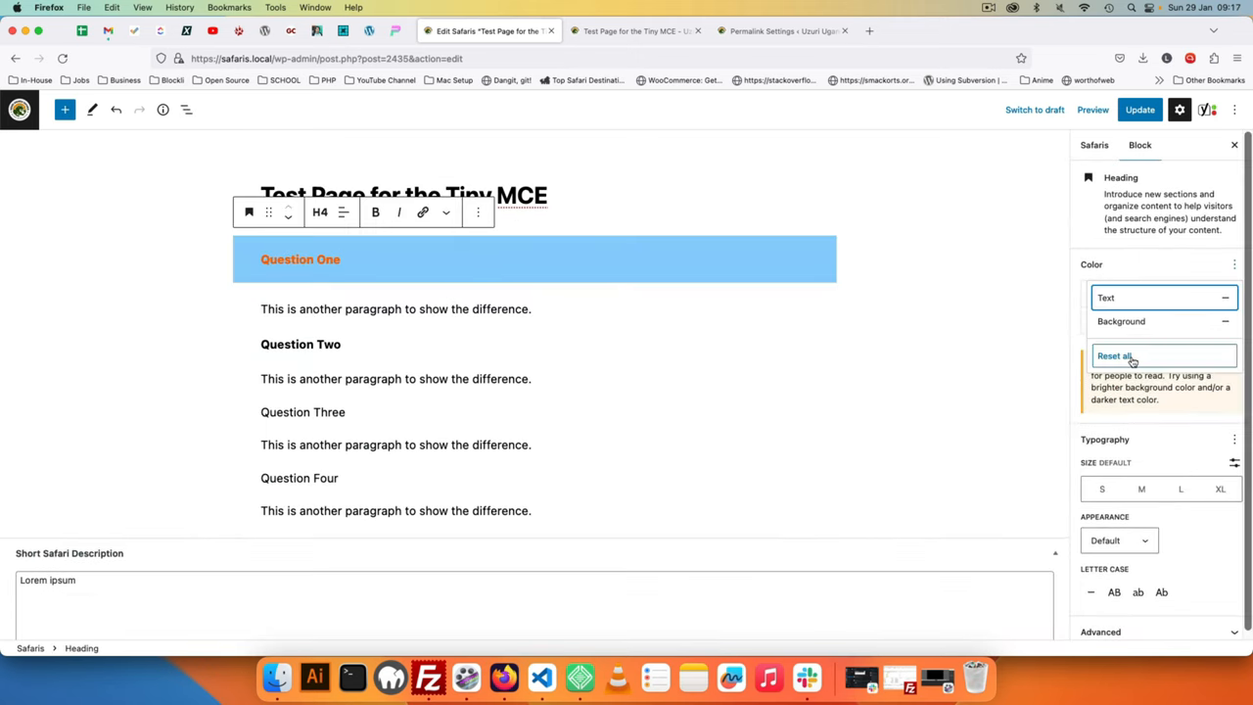
# - Reset Question One's colours and give it the CSS class 'question'
pyautogui.click(1115, 355)
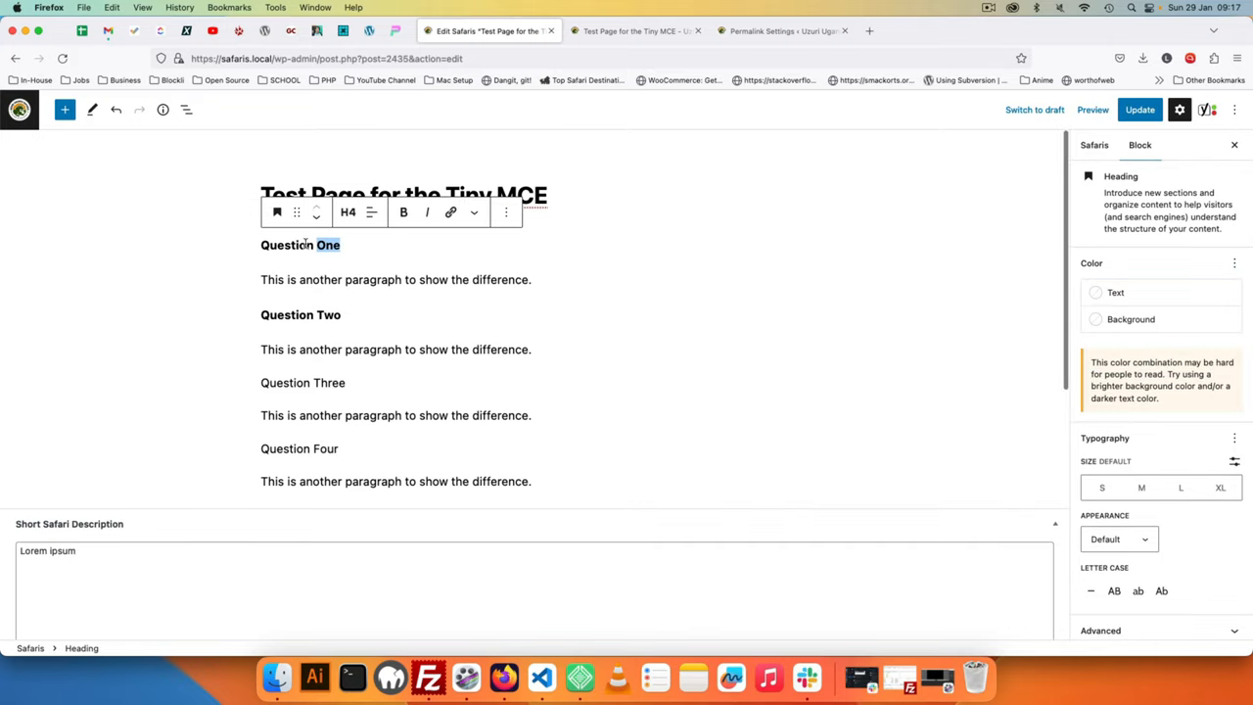
pyautogui.tripleClick(301, 244)
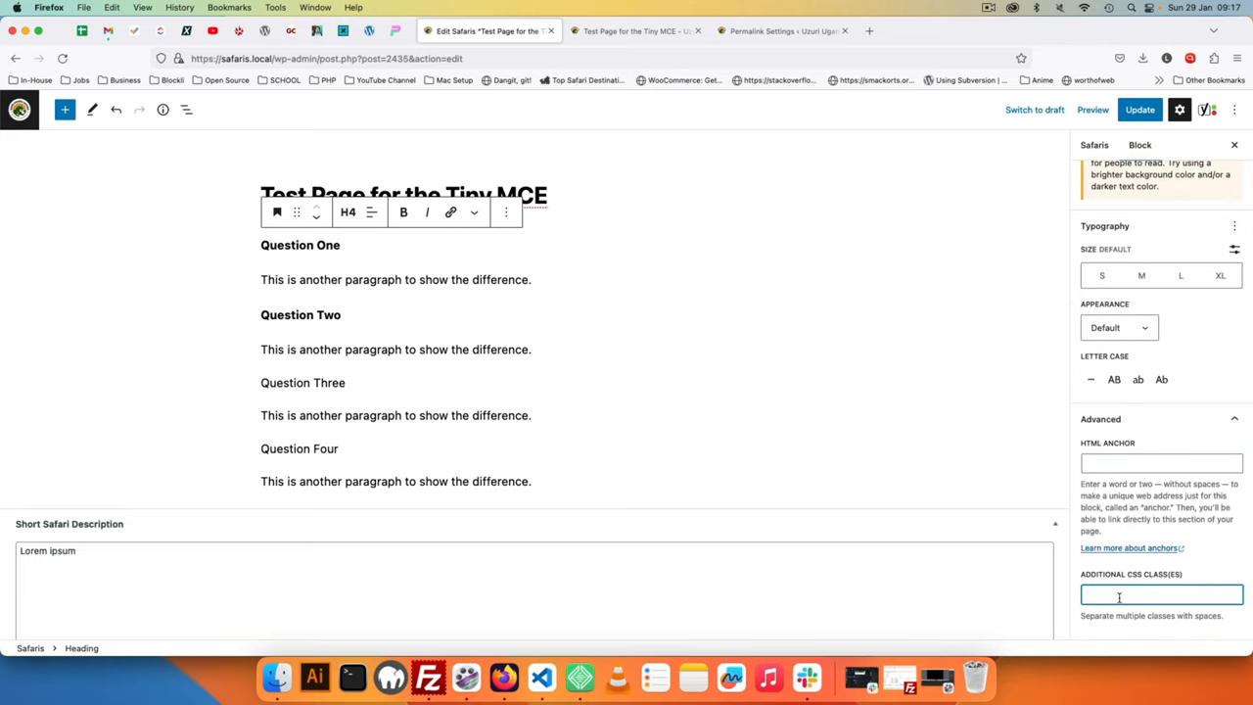
pyautogui.write('question')
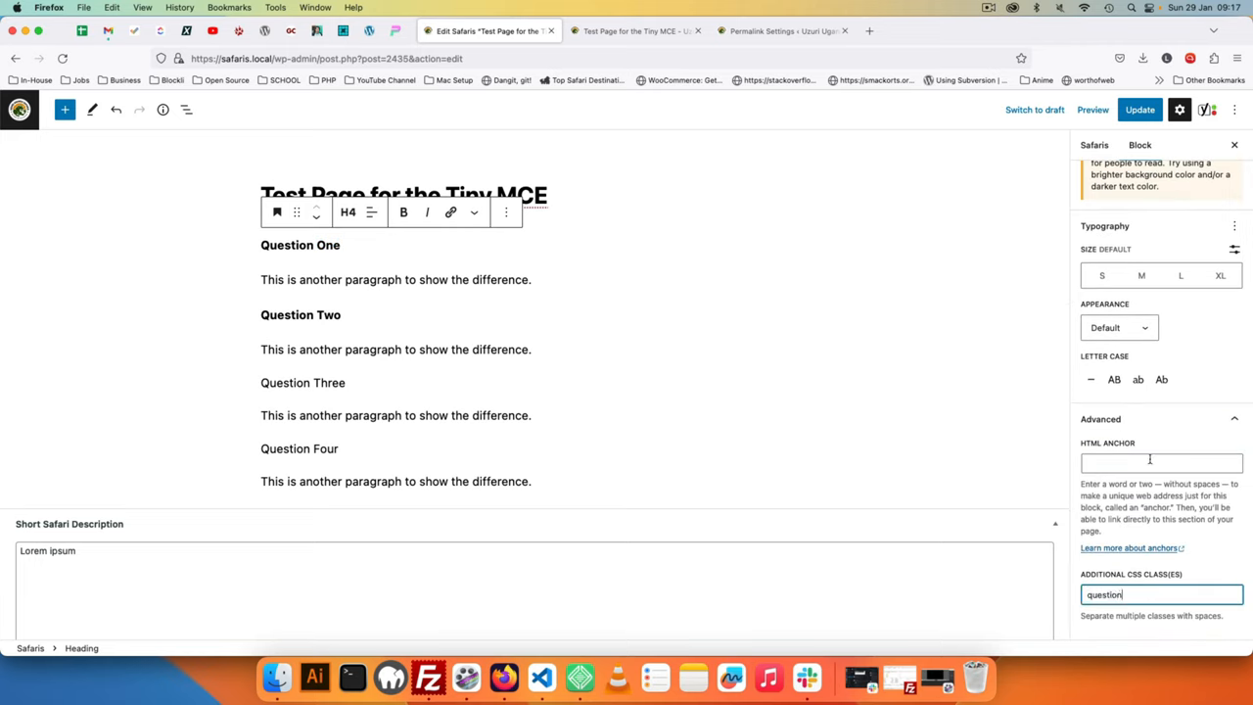
pyautogui.click(1140, 109)
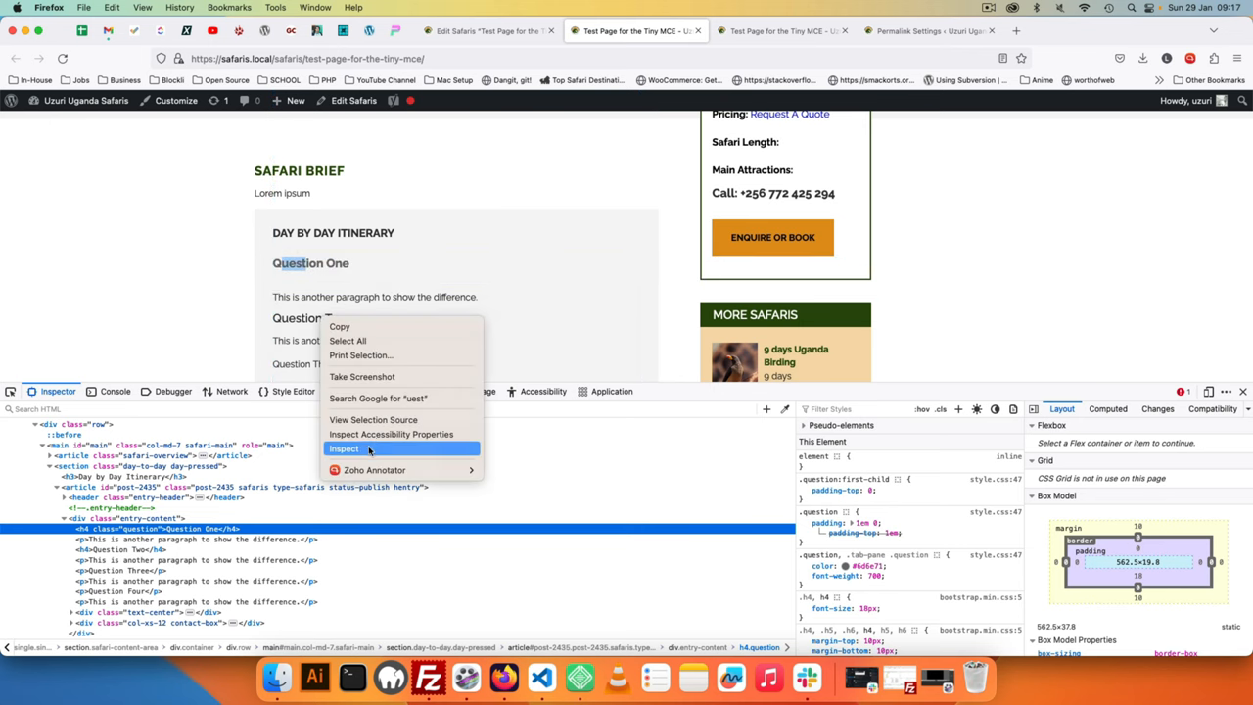
# - Inspect the Question One heading's markup and h4.question rules in Firefox's Inspector
pyautogui.click(345, 448)
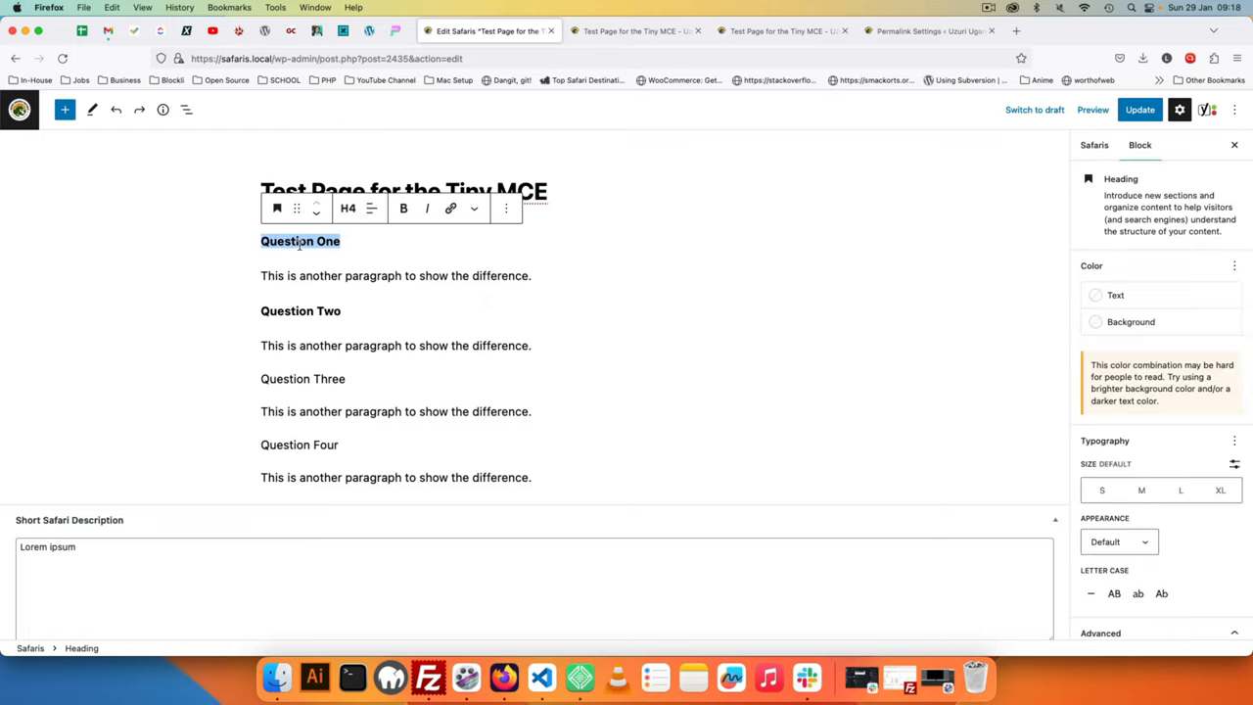
pyautogui.moveTo(1202, 267)
pyautogui.write('question')
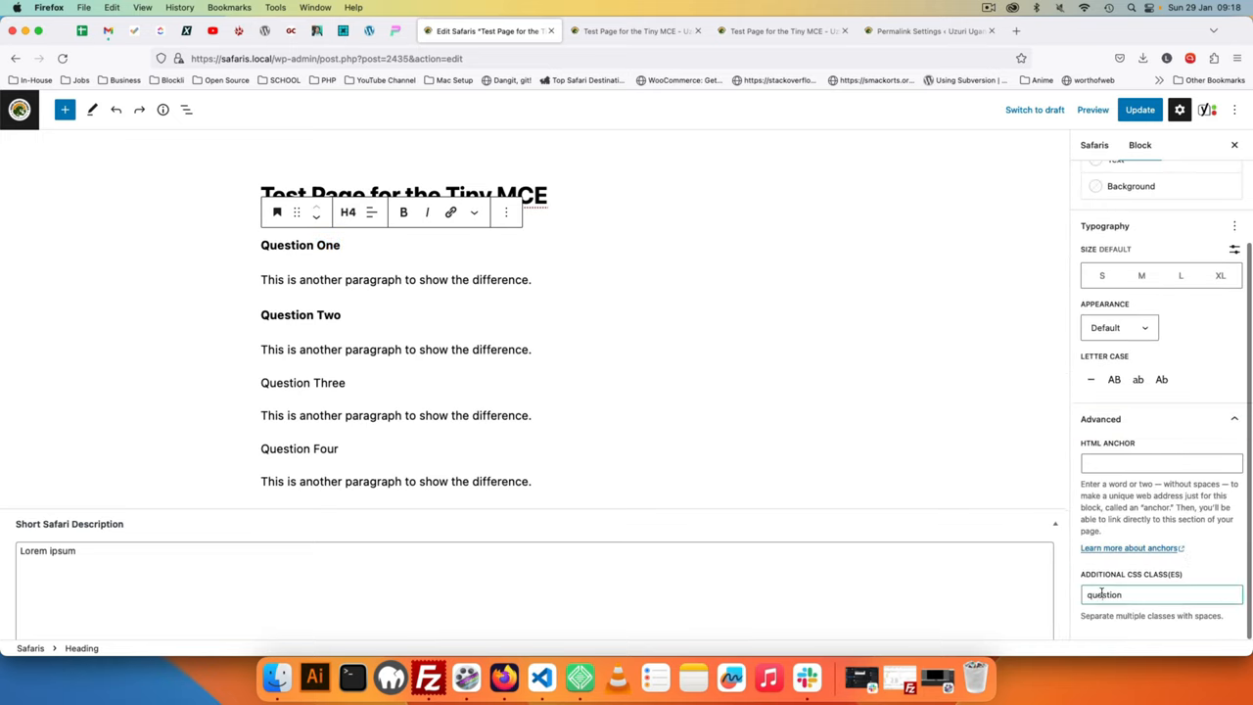
# - Save the post's changes and return to the theme code in Visual Studio Code
pyautogui.click(1139, 109)
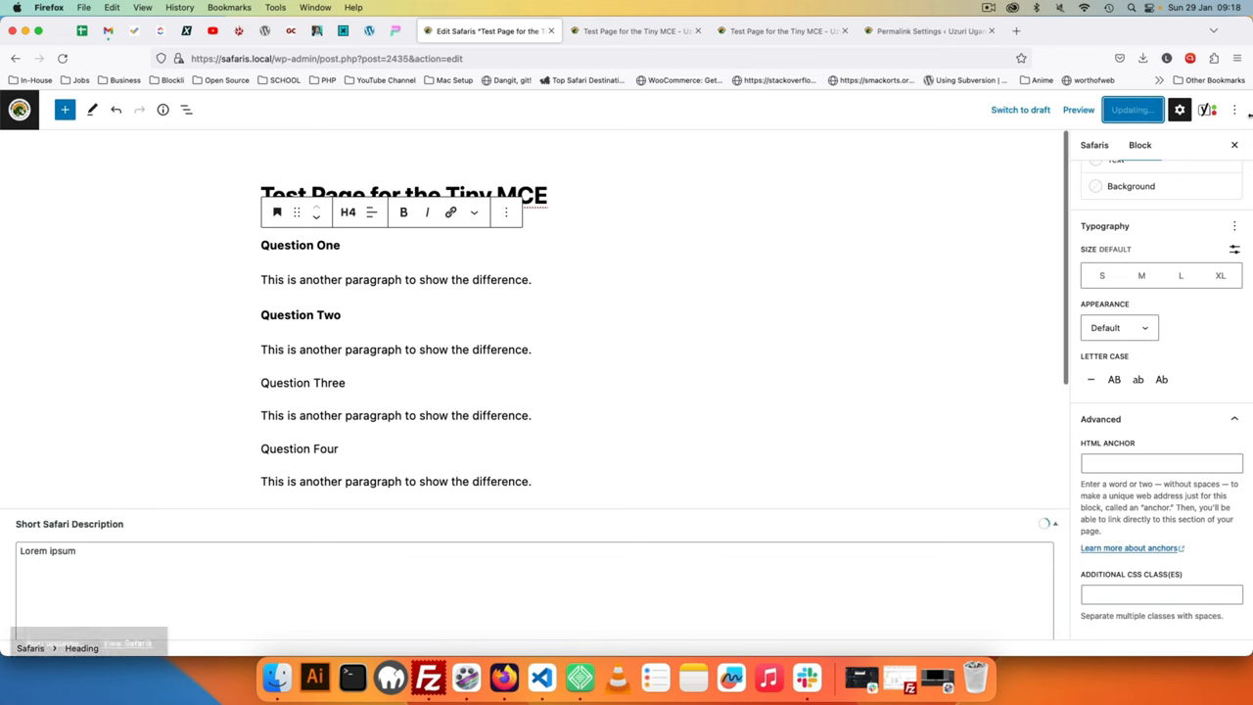
pyautogui.click(634, 30)
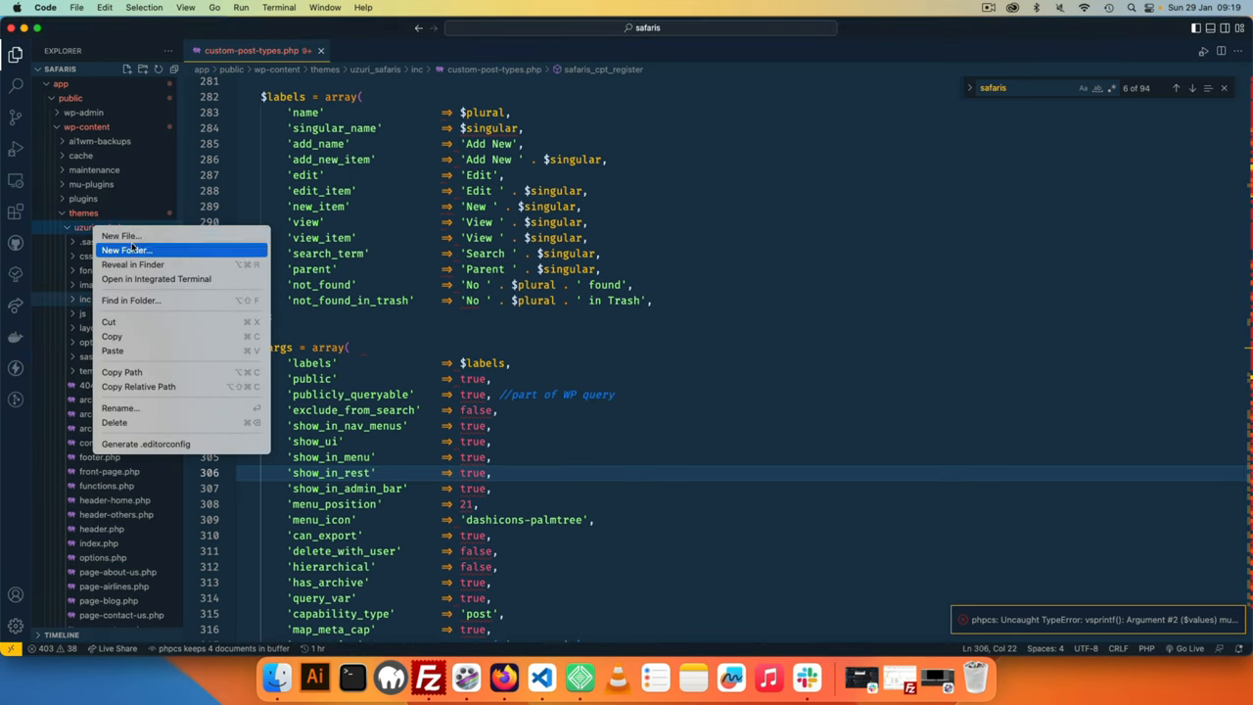
# - Create a blocks/styles folder in the theme with a new h4.php file inside
pyautogui.click(125, 250)
pyautogui.write('blocks/styles')
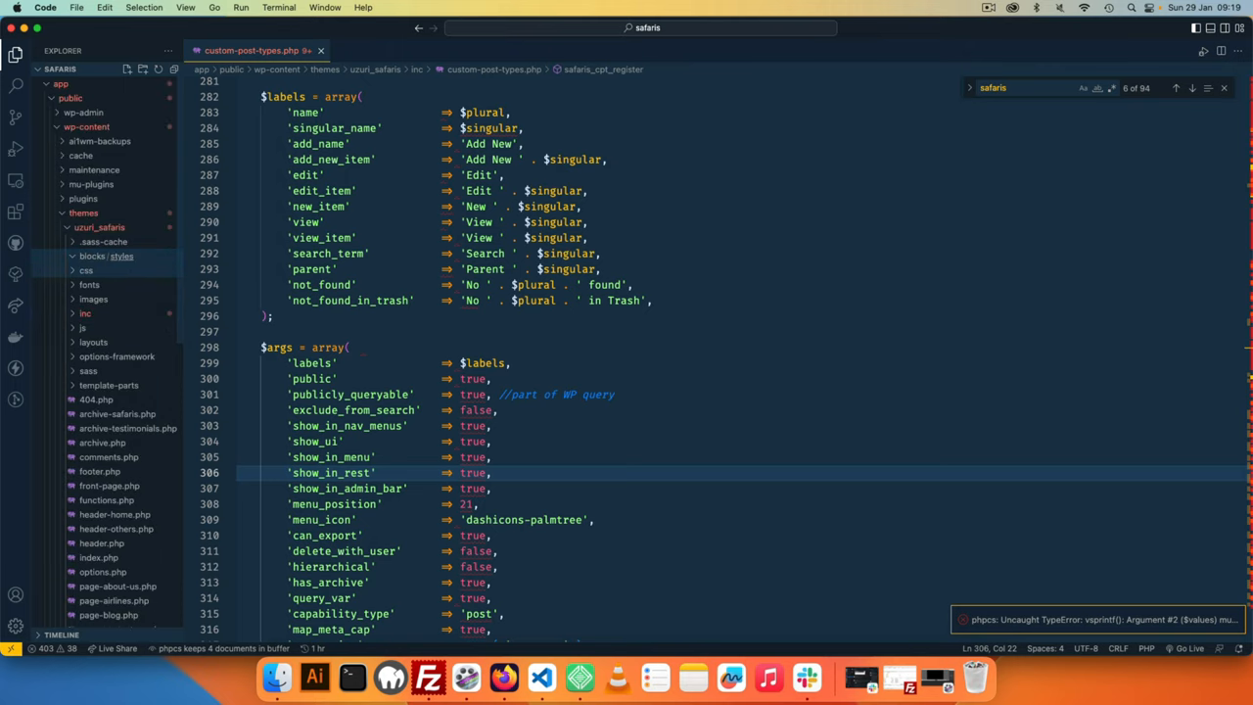
pyautogui.rightClick(121, 256)
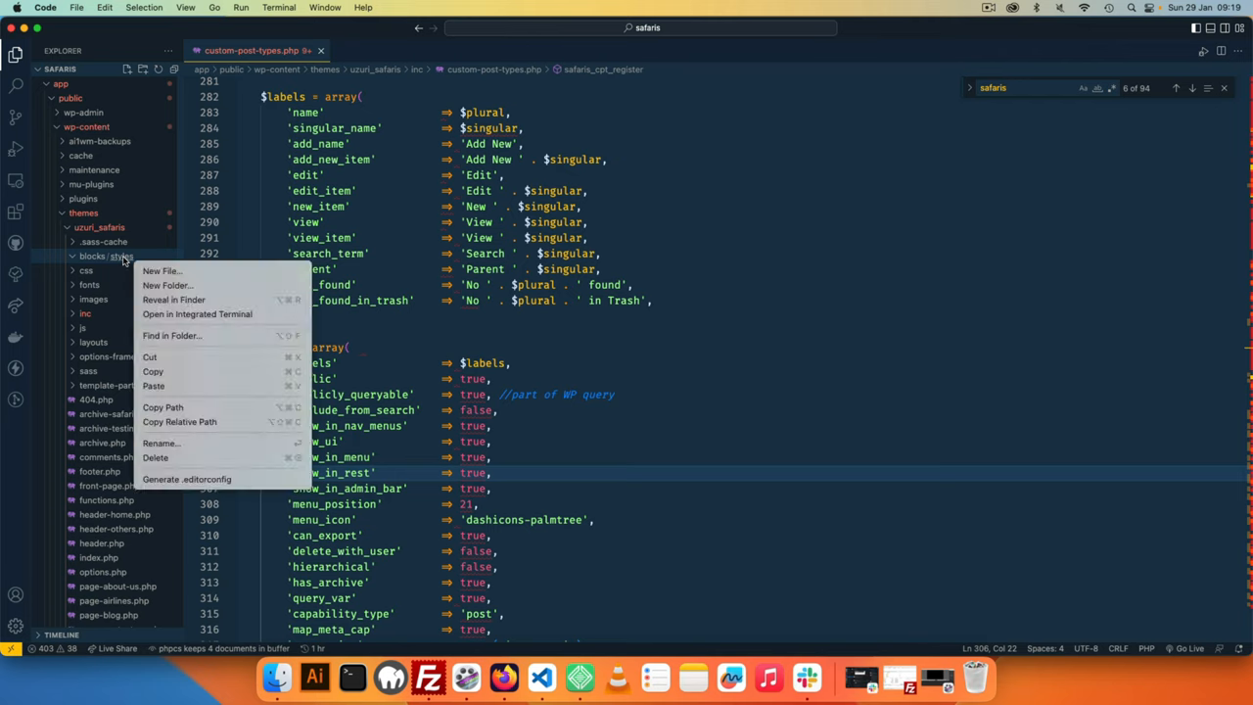
pyautogui.click(162, 271)
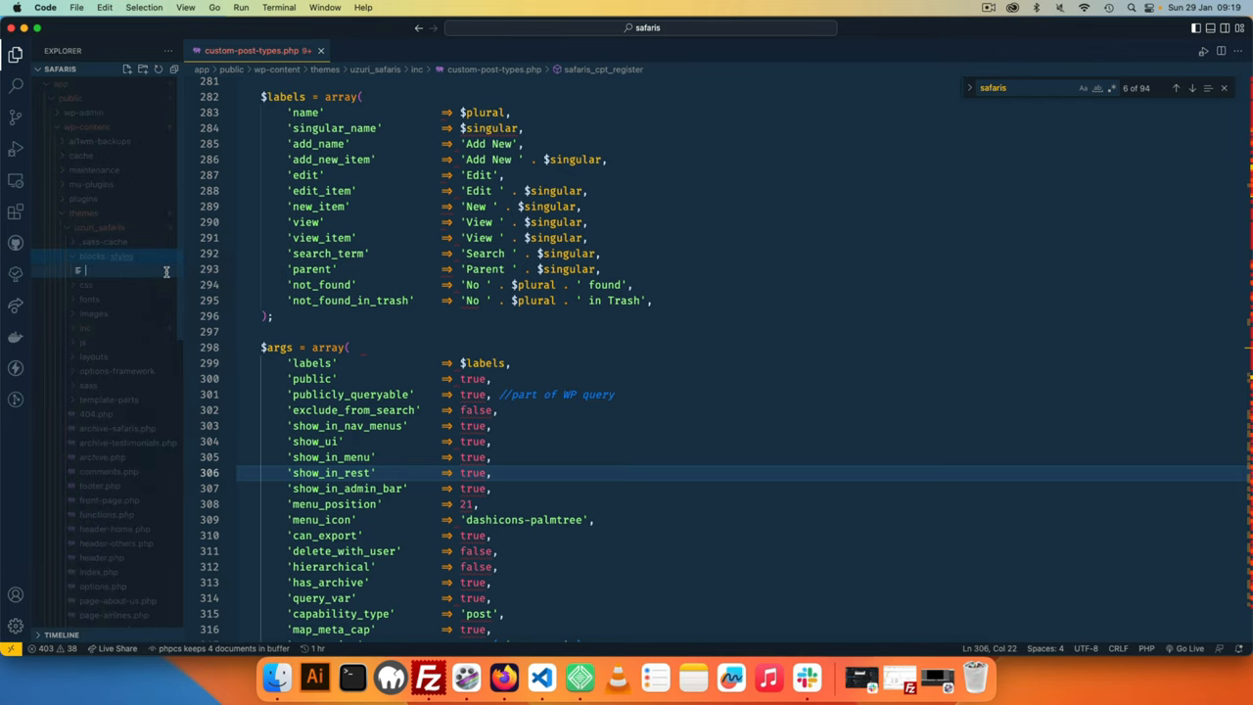
pyautogui.write('h4.php')
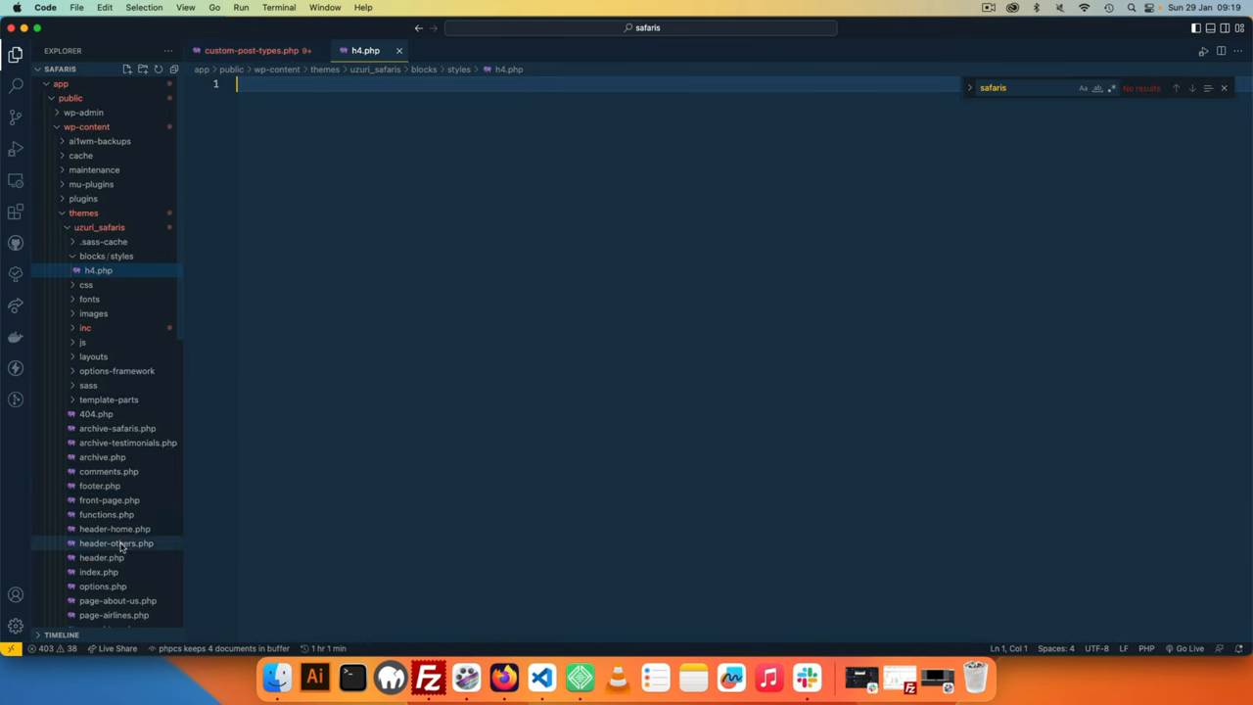
# - Add a // Block Stuff comment at the bottom of functions.php
pyautogui.click(107, 514)
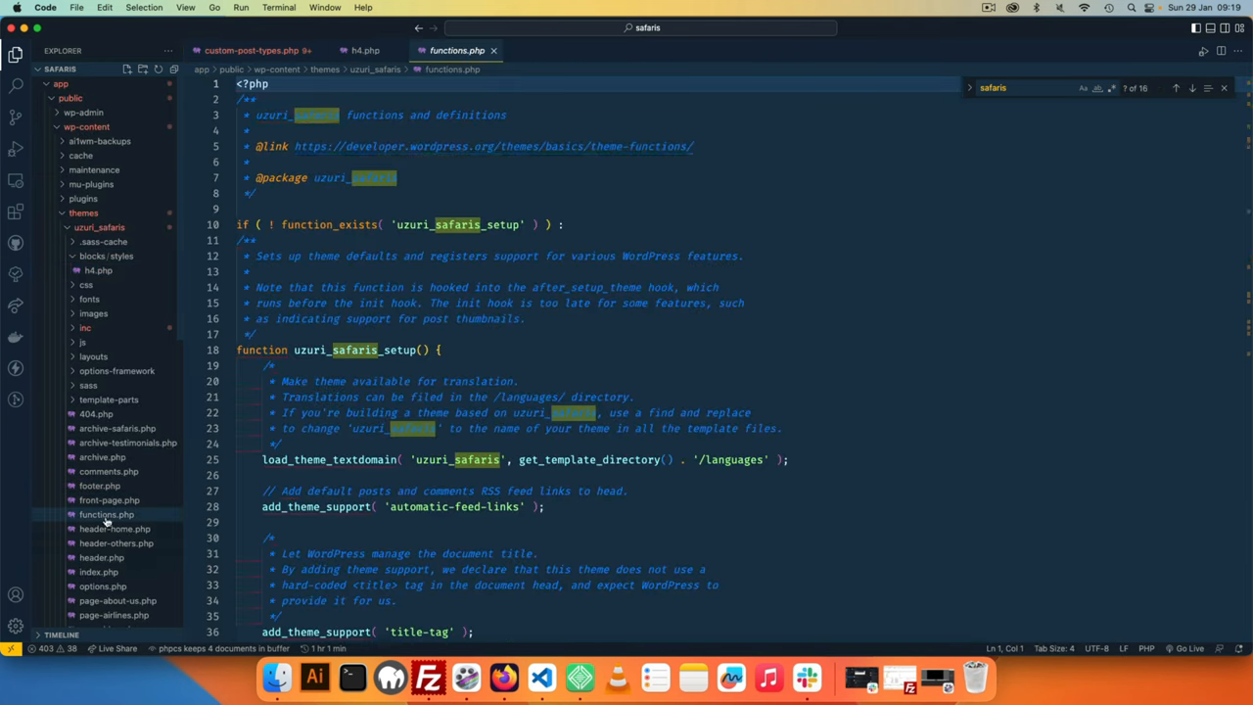
pyautogui.scroll(-3)
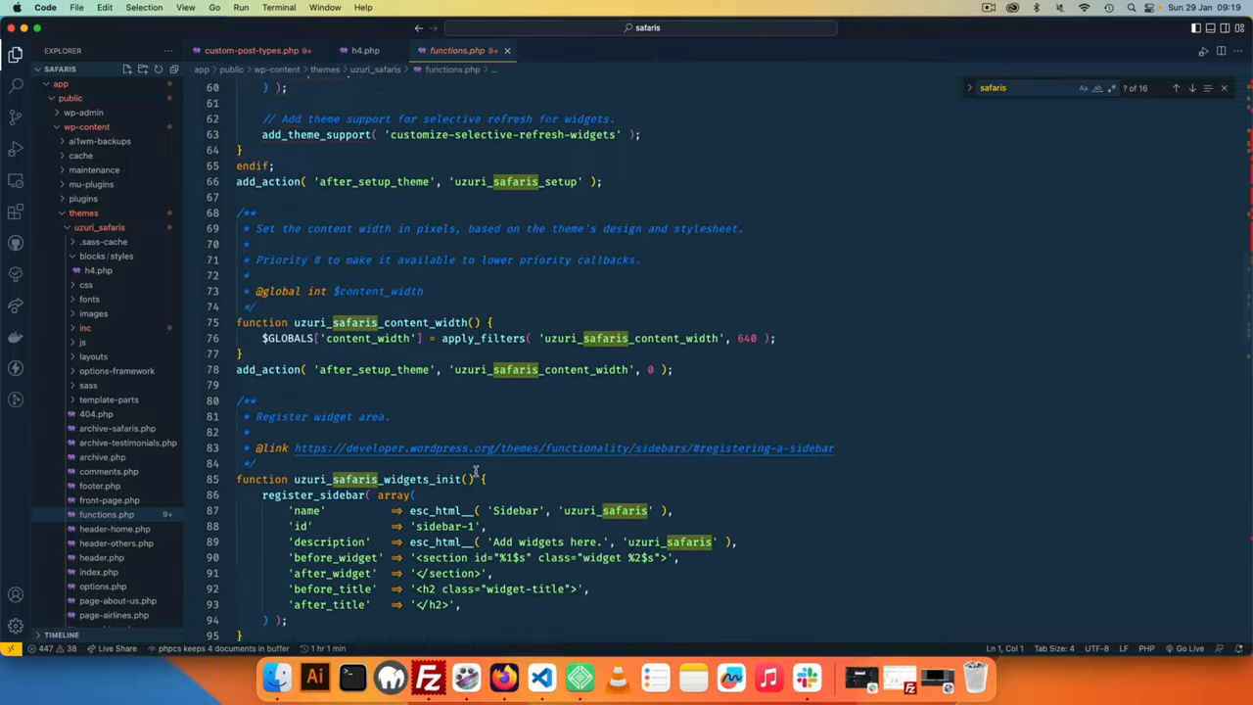
pyautogui.scroll(-3)
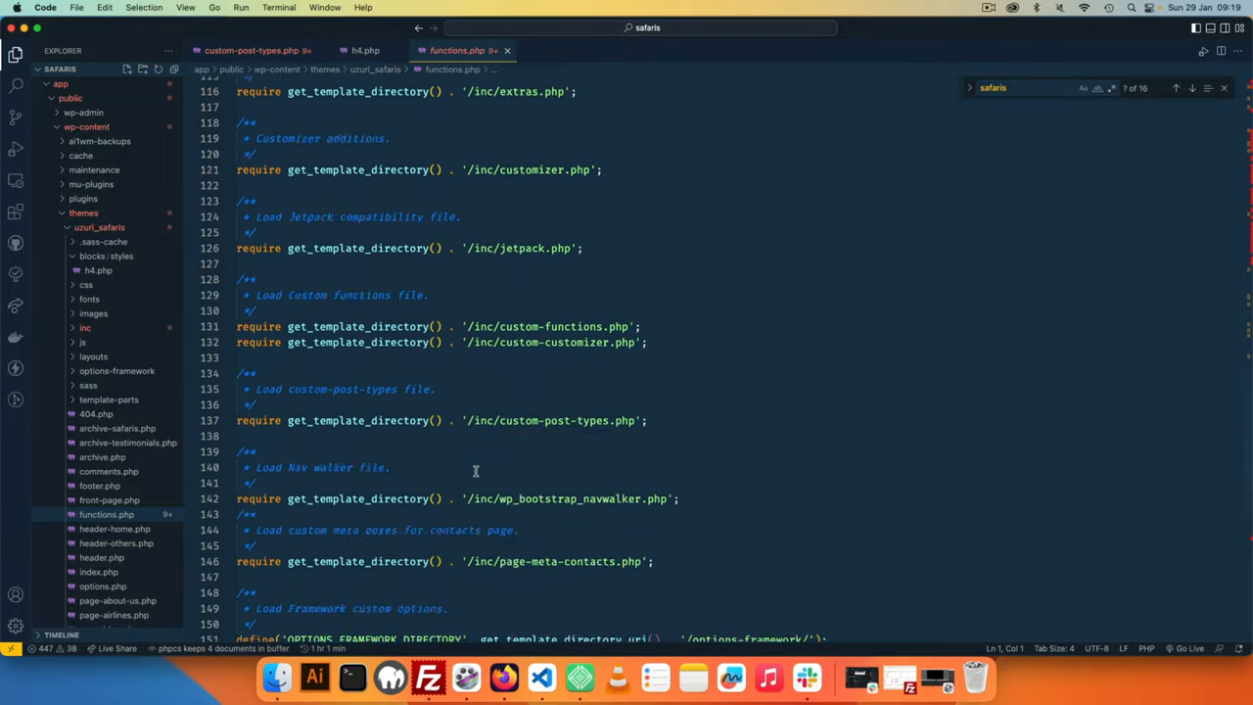
pyautogui.scroll(-3)
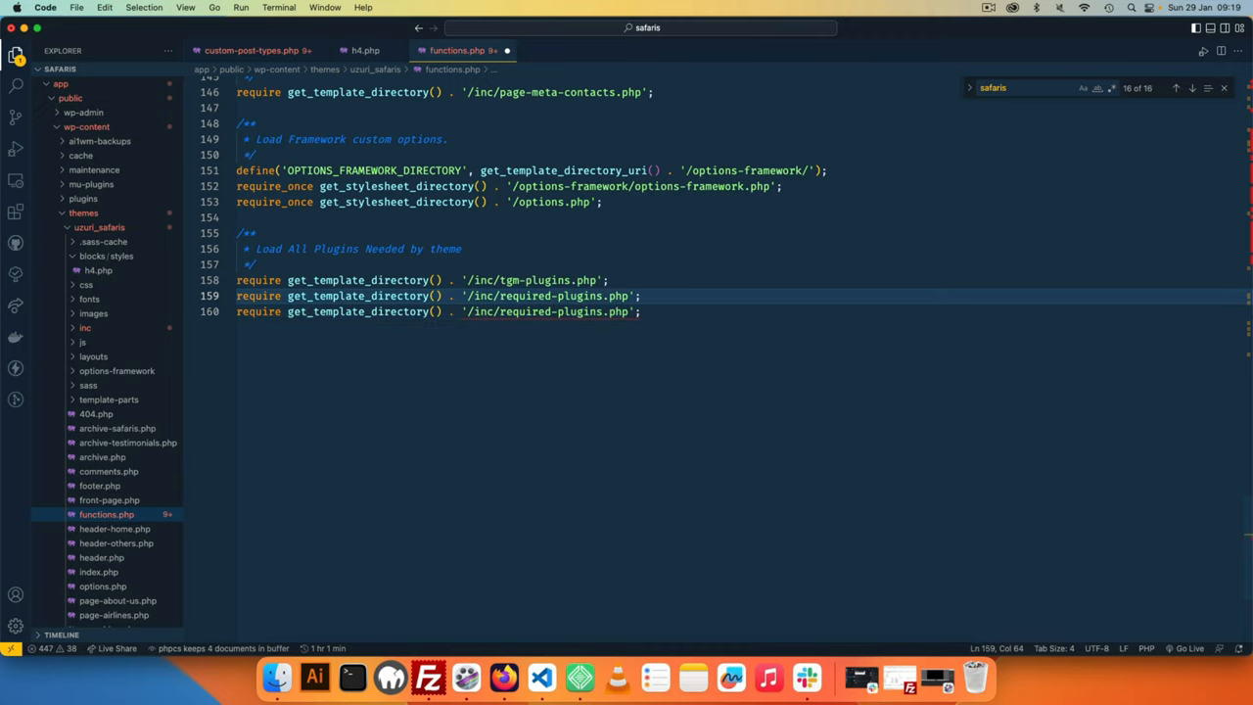
pyautogui.write('// Block Stuff')
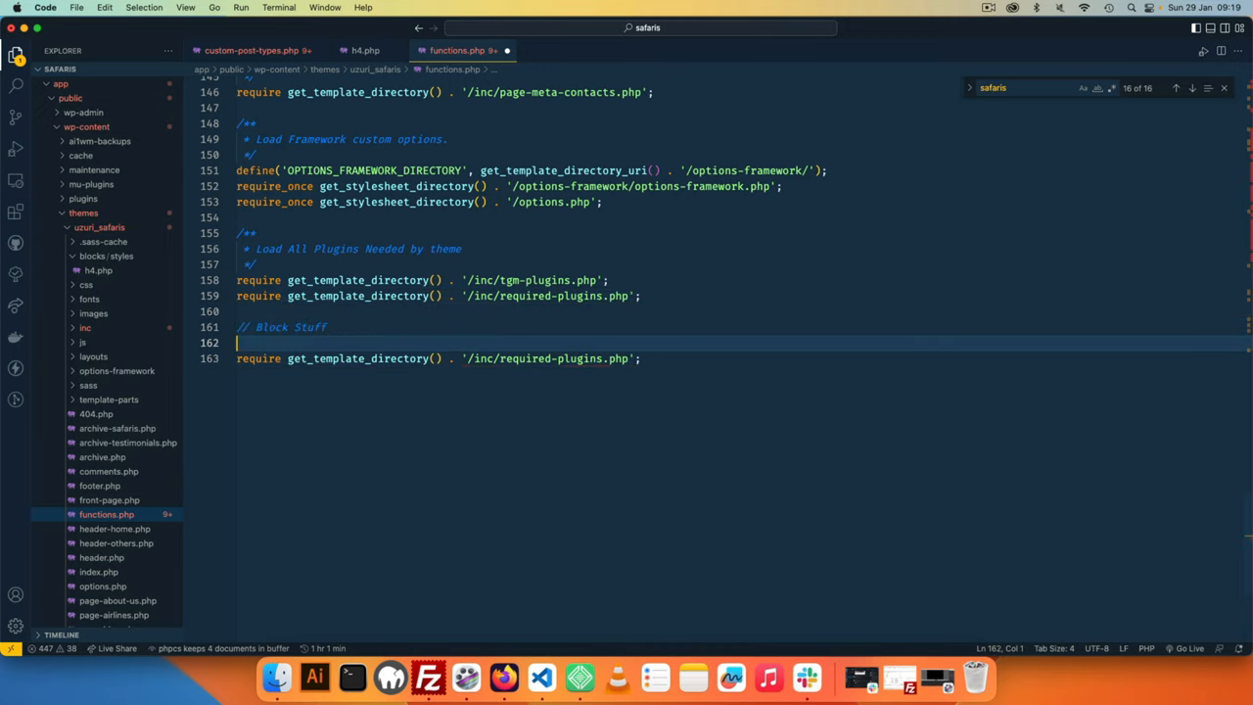
pyautogui.press('backspace')
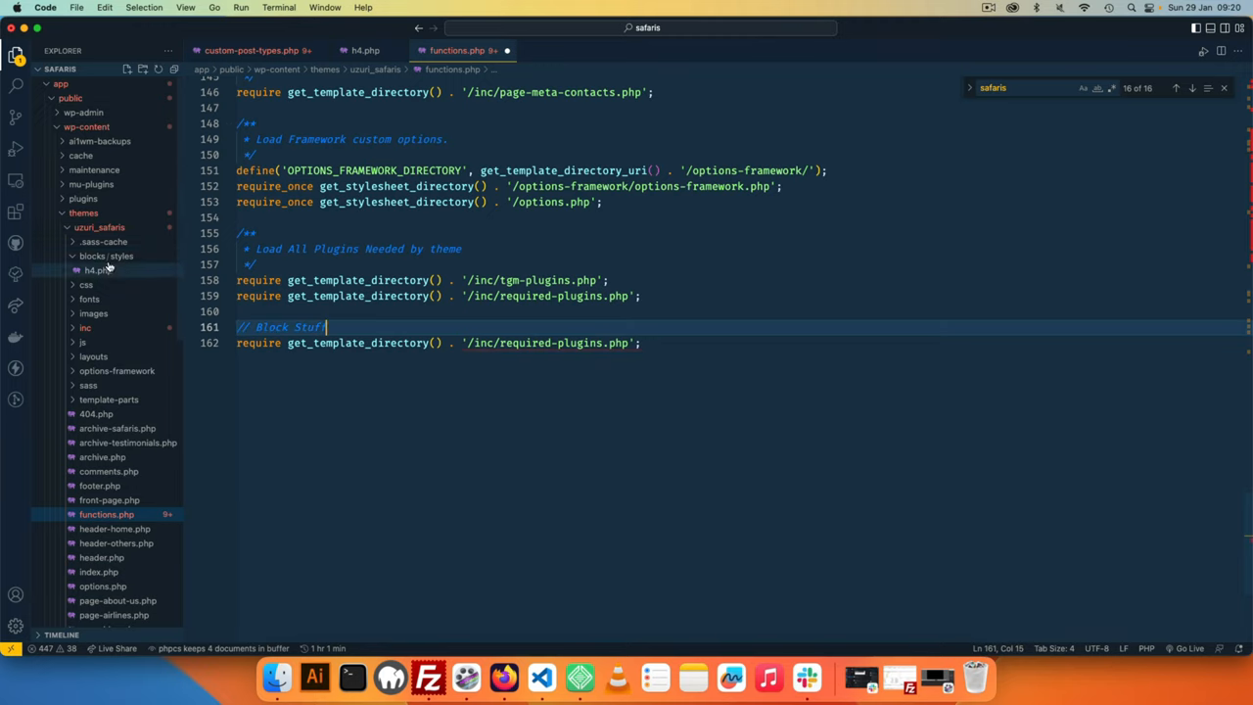
# - Copy h4.php's relative path and write a require line for it
pyautogui.rightClick(96, 269)
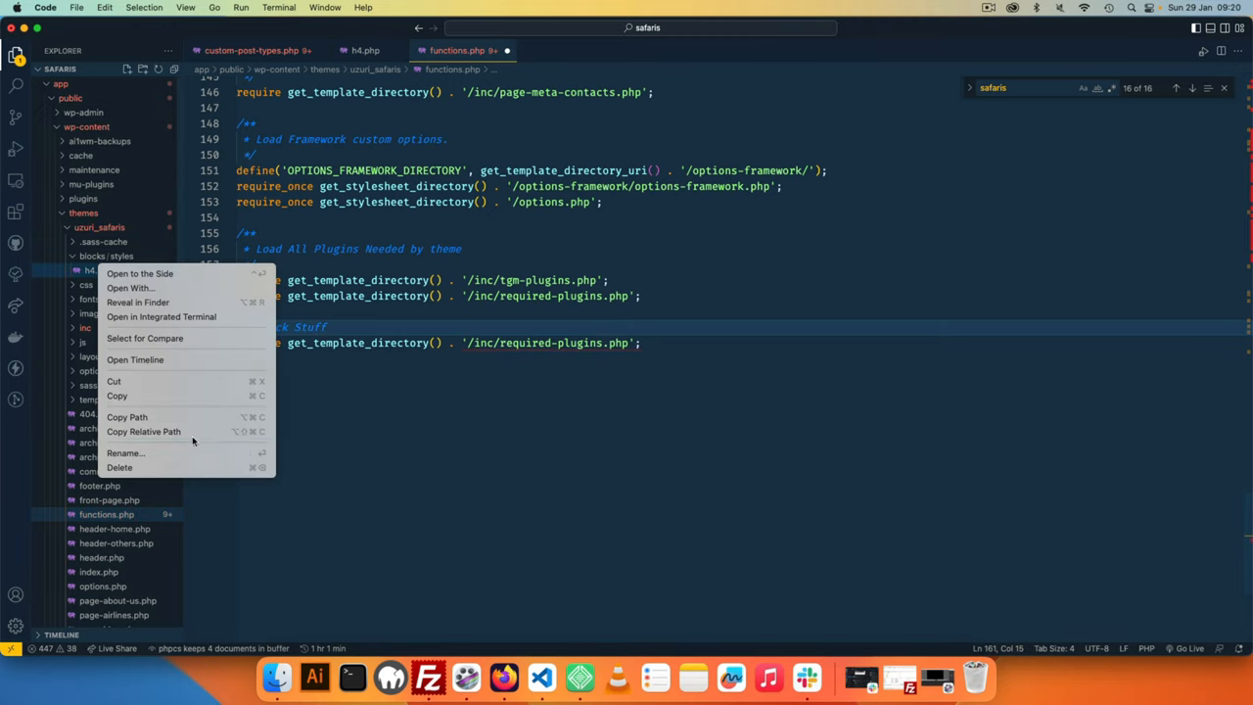
pyautogui.click(143, 431)
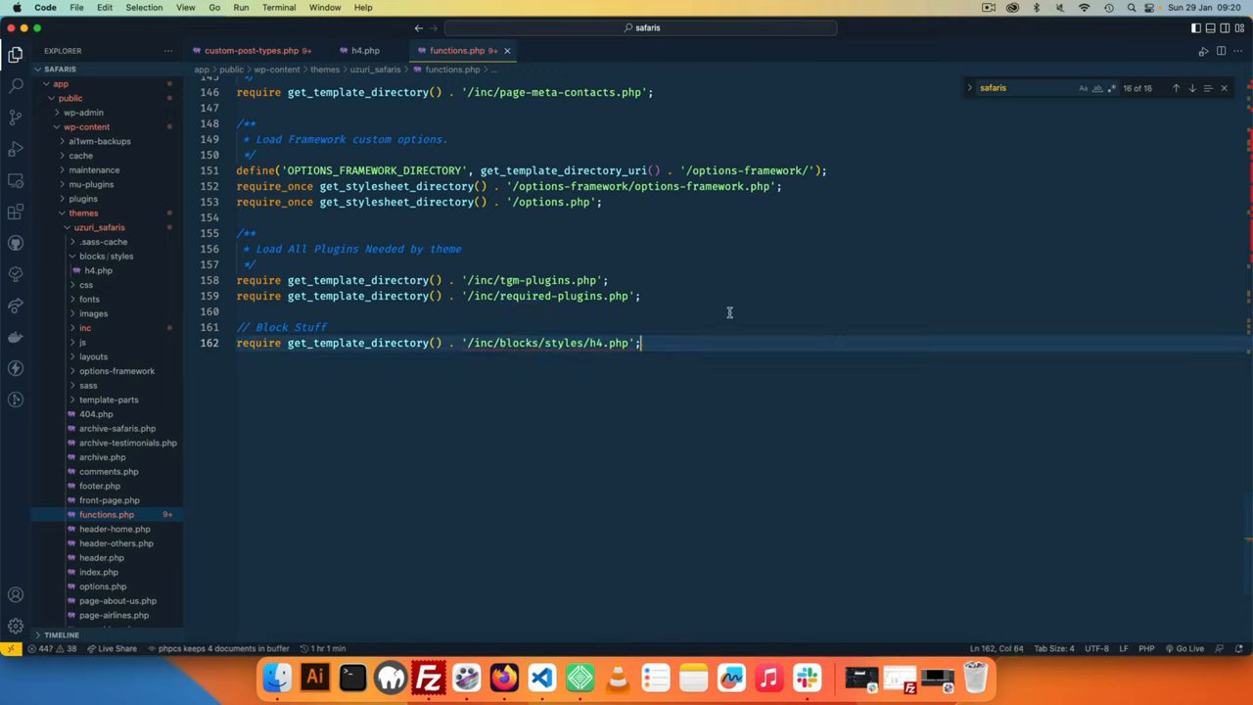
pyautogui.click(481, 343)
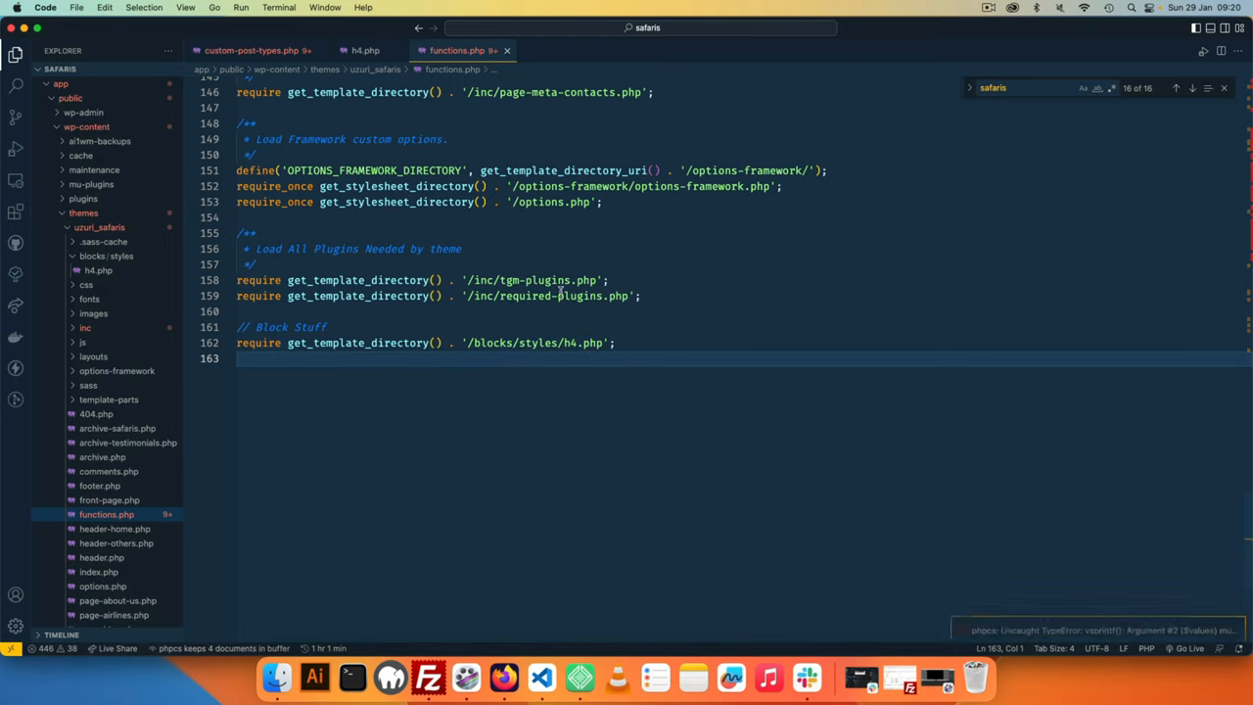
# - Start h4.php with <?php, an 'Add new h4 block style.' doc comment and empty if block
pyautogui.click(364, 50)
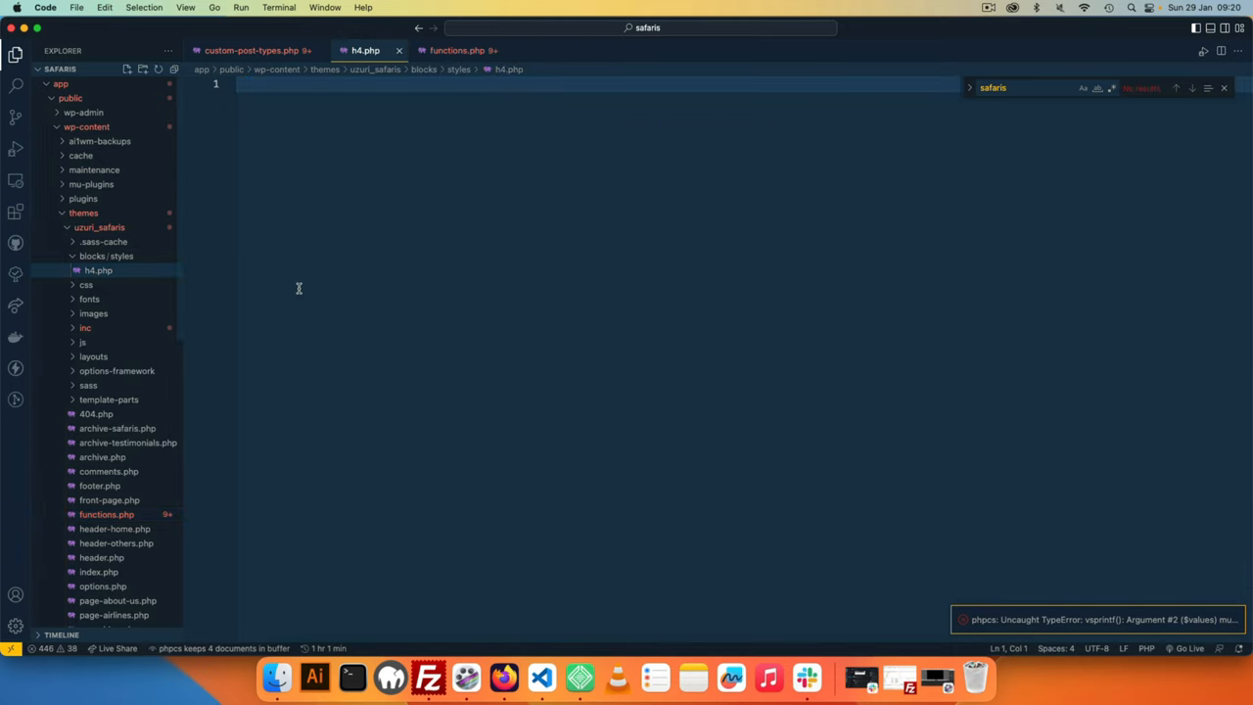
pyautogui.write('<?')
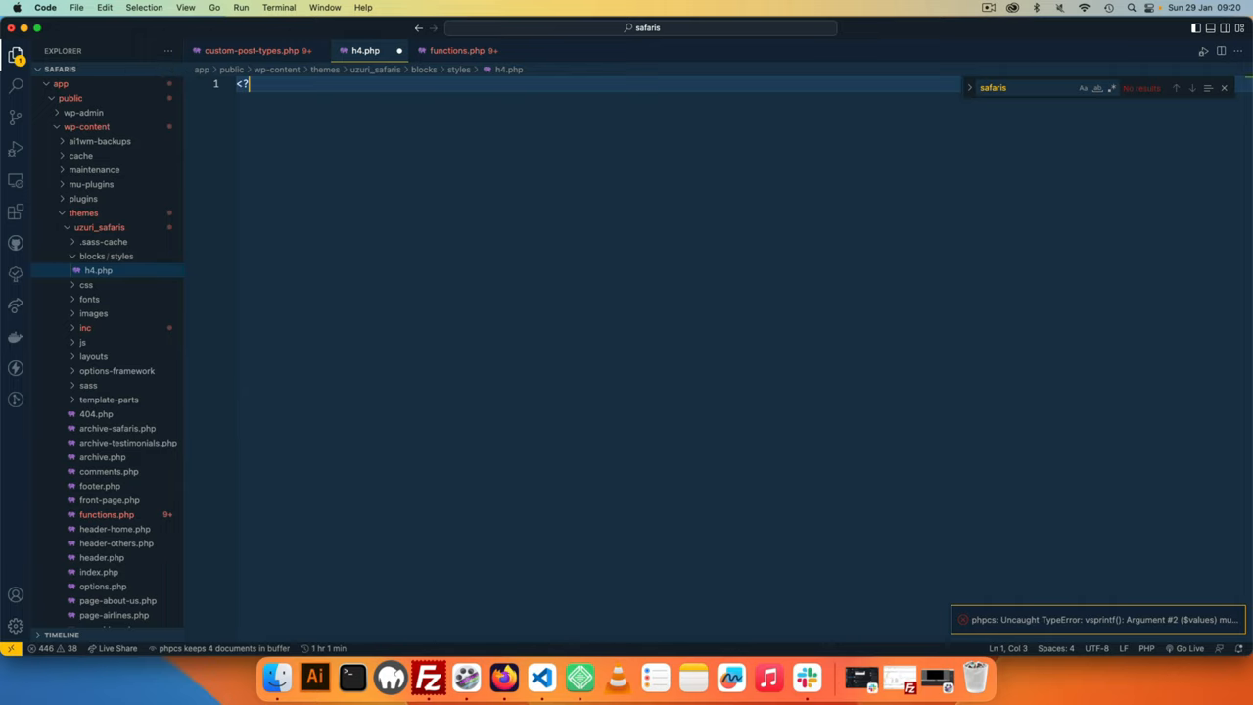
pyautogui.write('php')
pyautogui.write('/**')
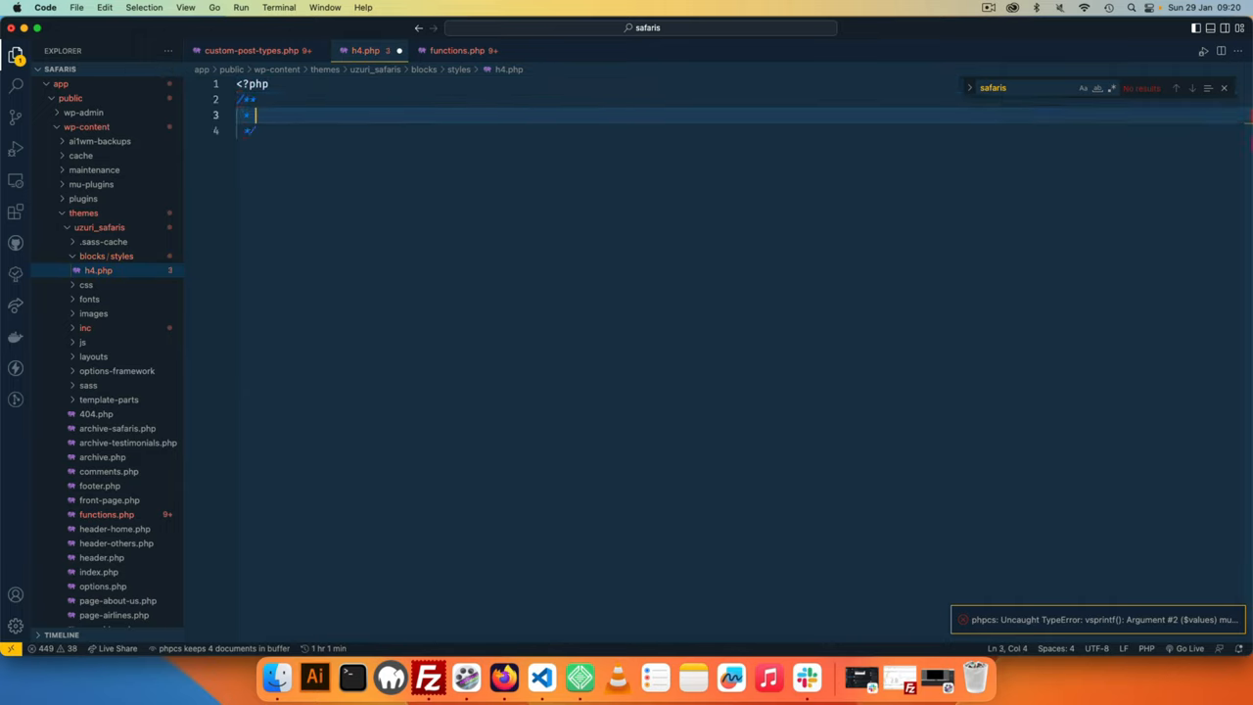
pyautogui.write('Add')
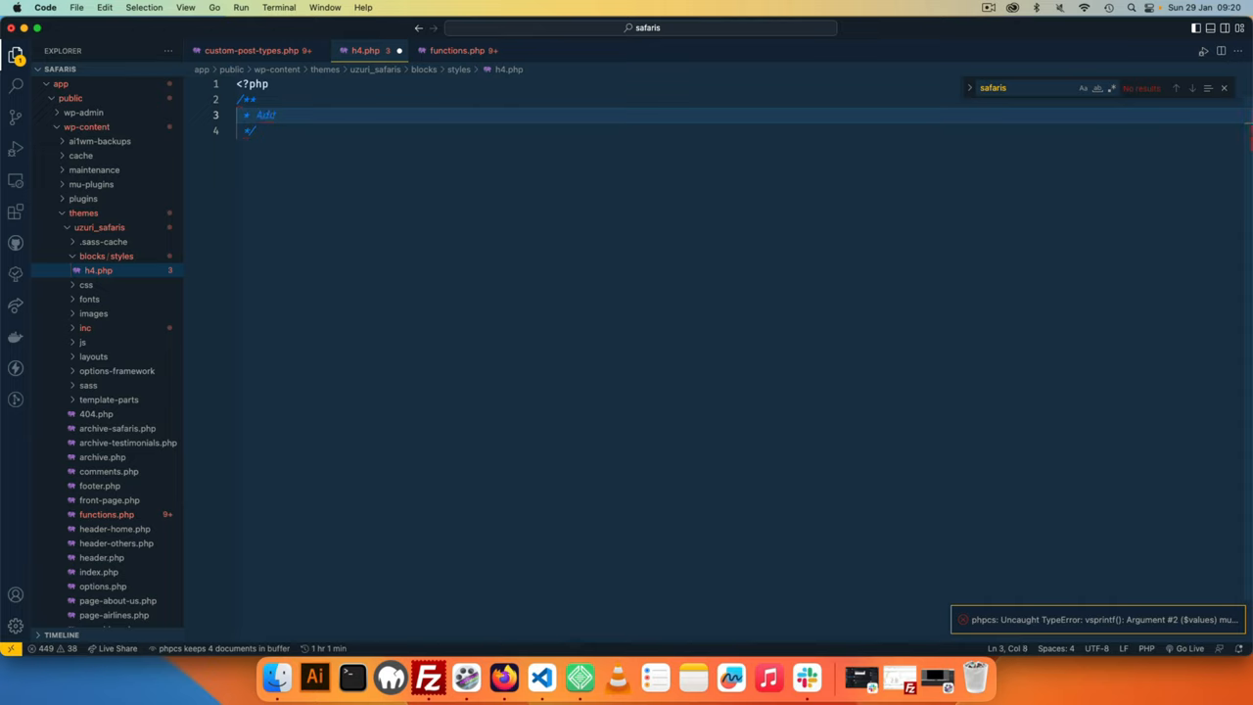
pyautogui.write('new h4 block style.')
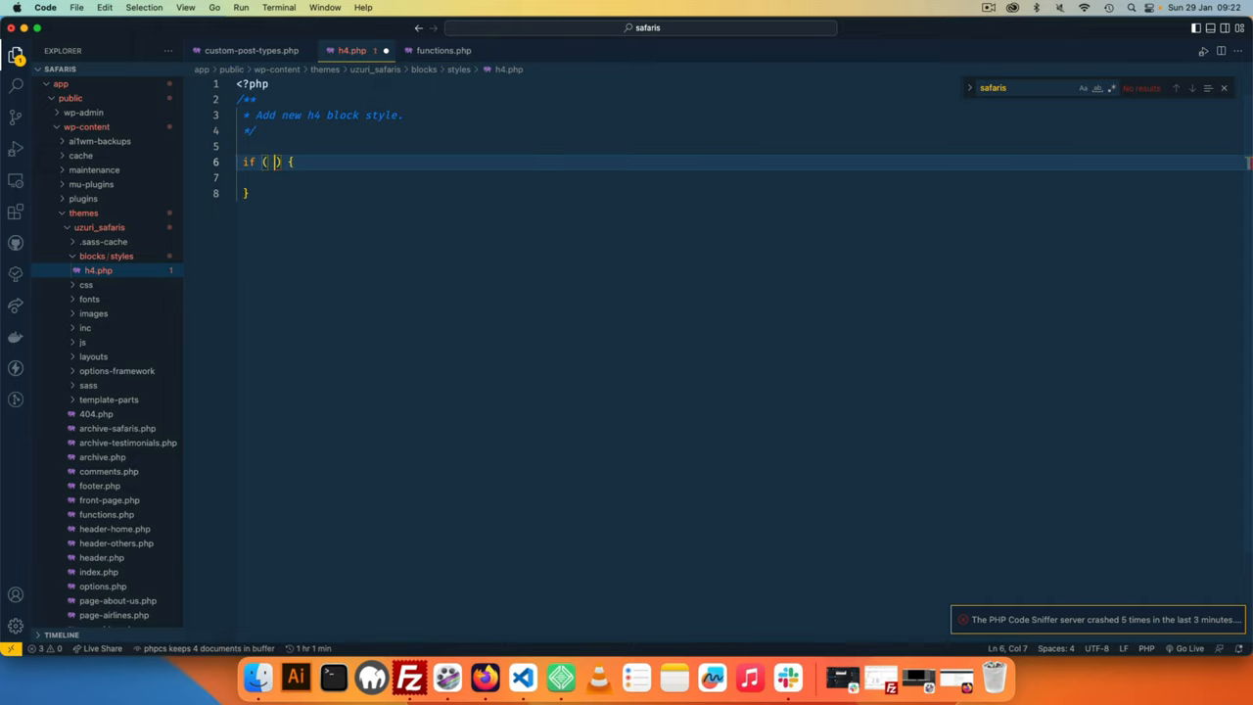
# - Add a function_exists check containing a register_block_style() call
pyautogui.write('function')
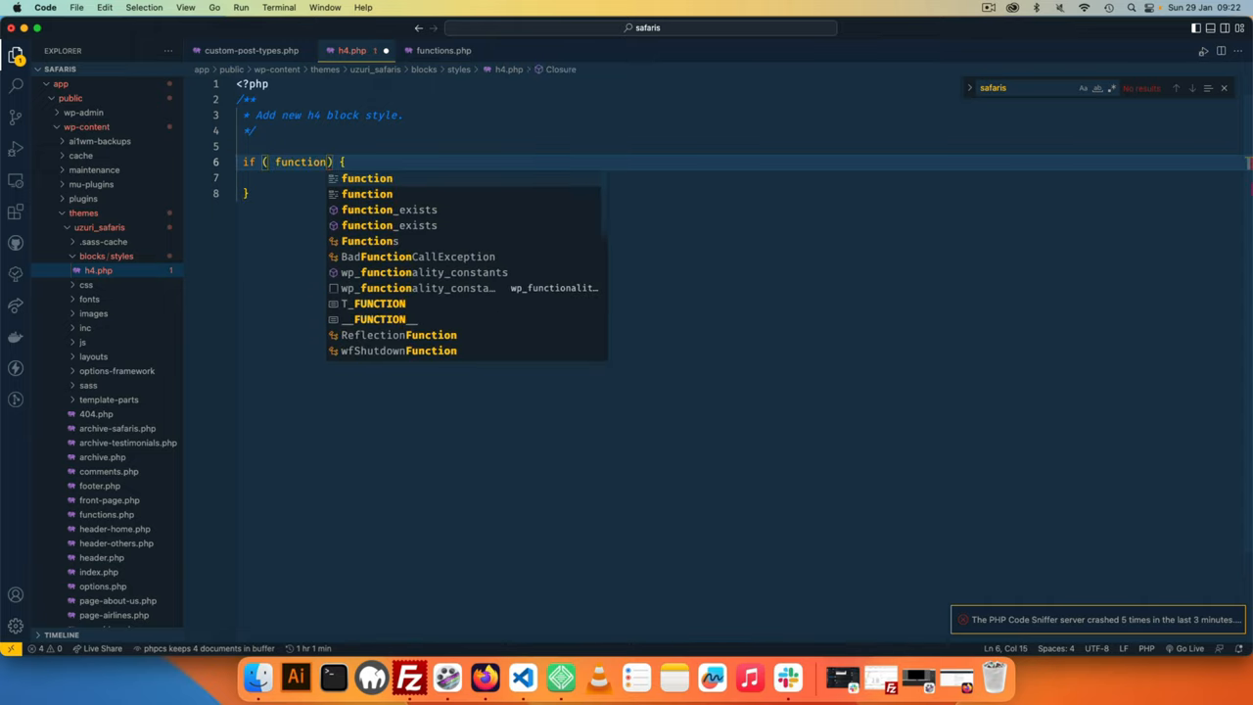
pyautogui.click(389, 208)
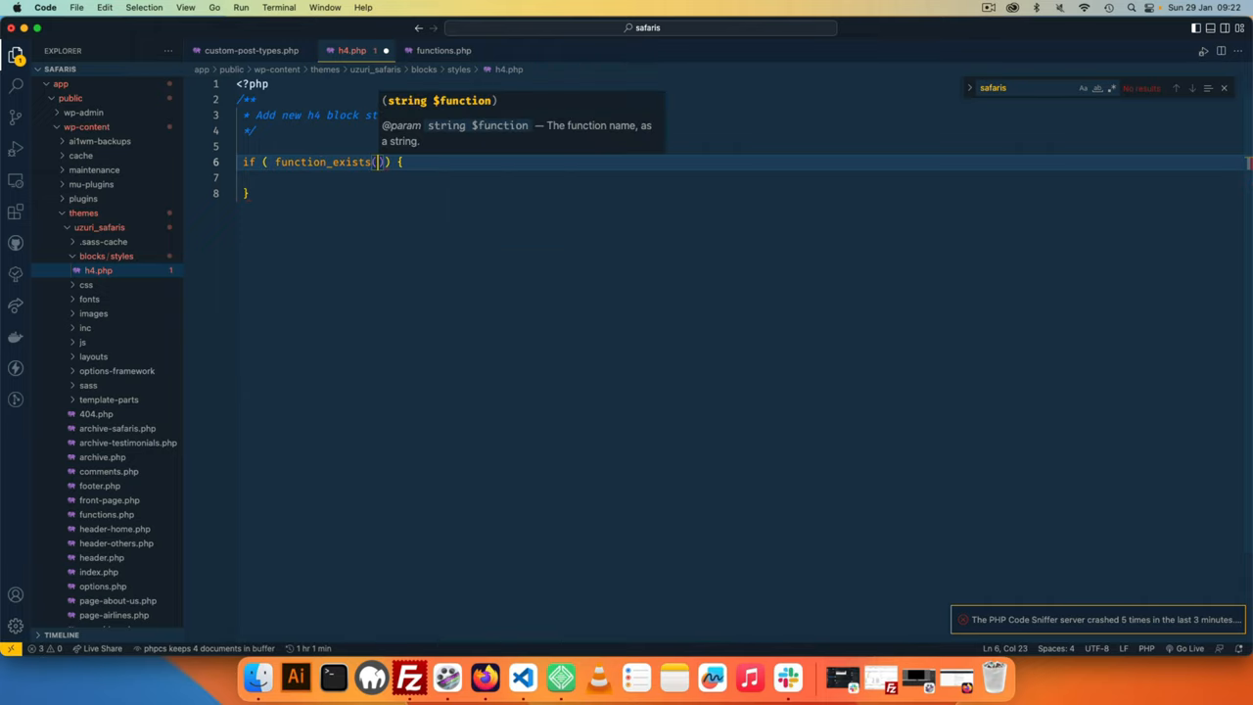
pyautogui.write("'regi'")
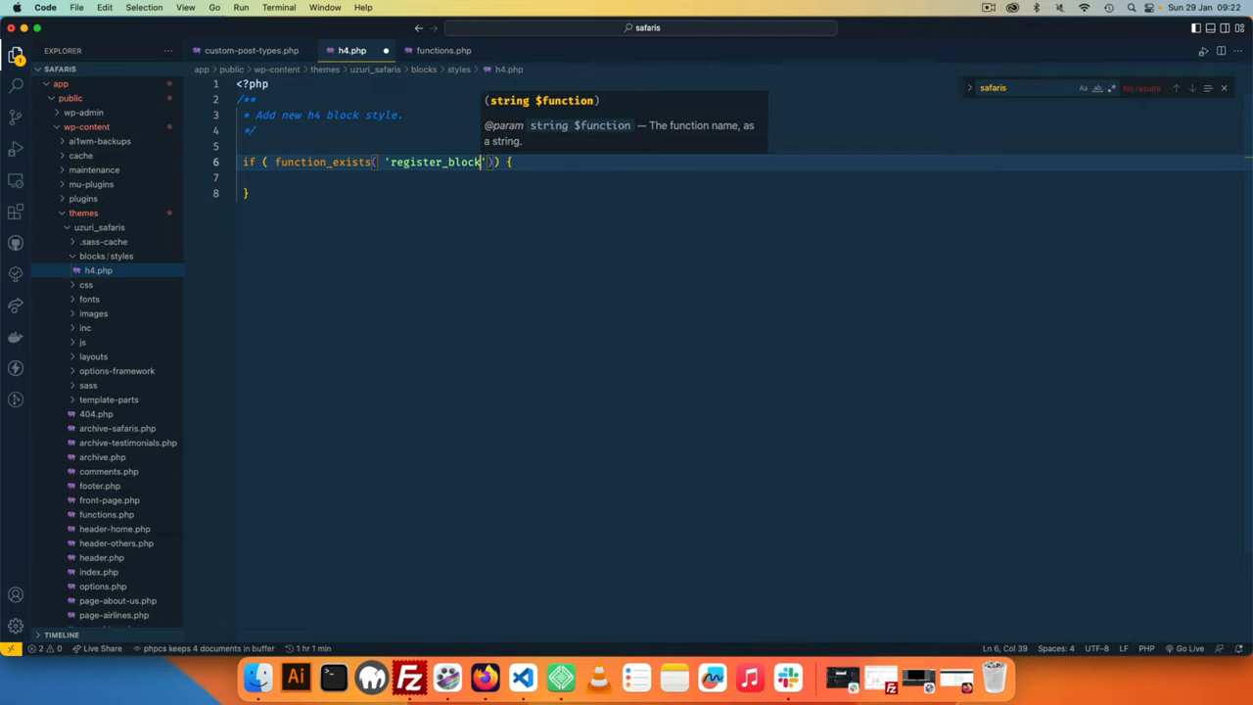
pyautogui.write('_style')
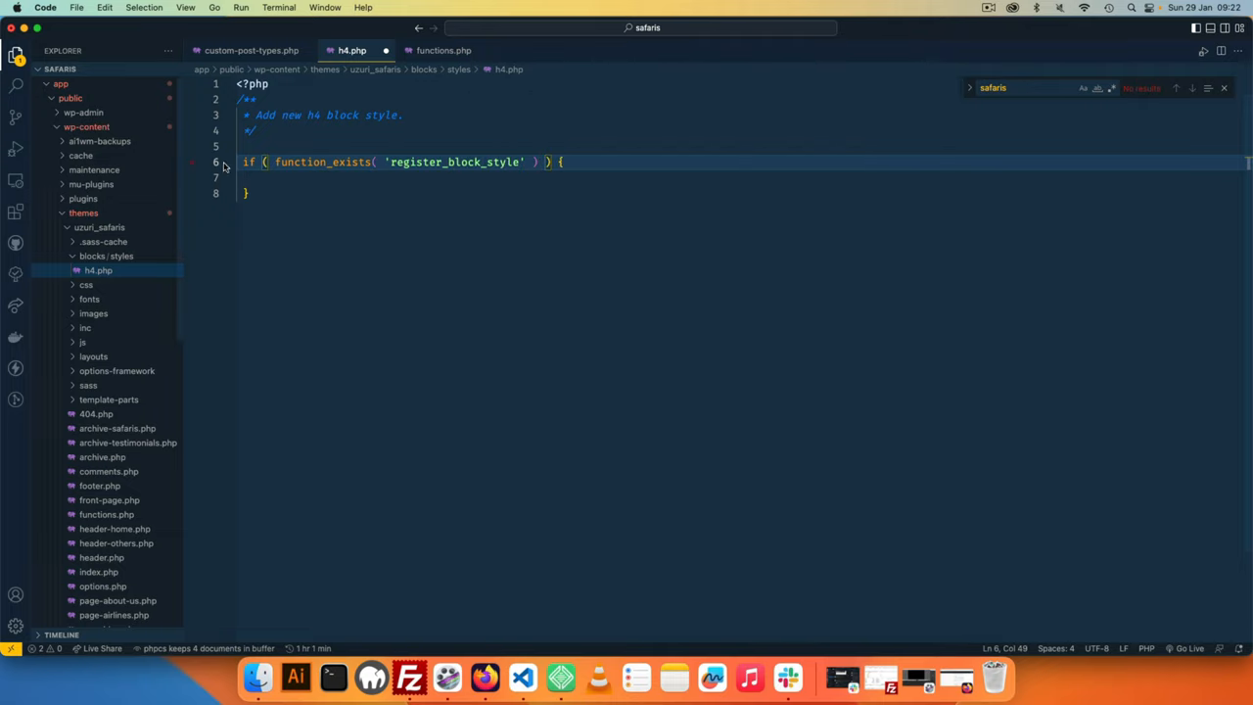
pyautogui.doubleClick(456, 162)
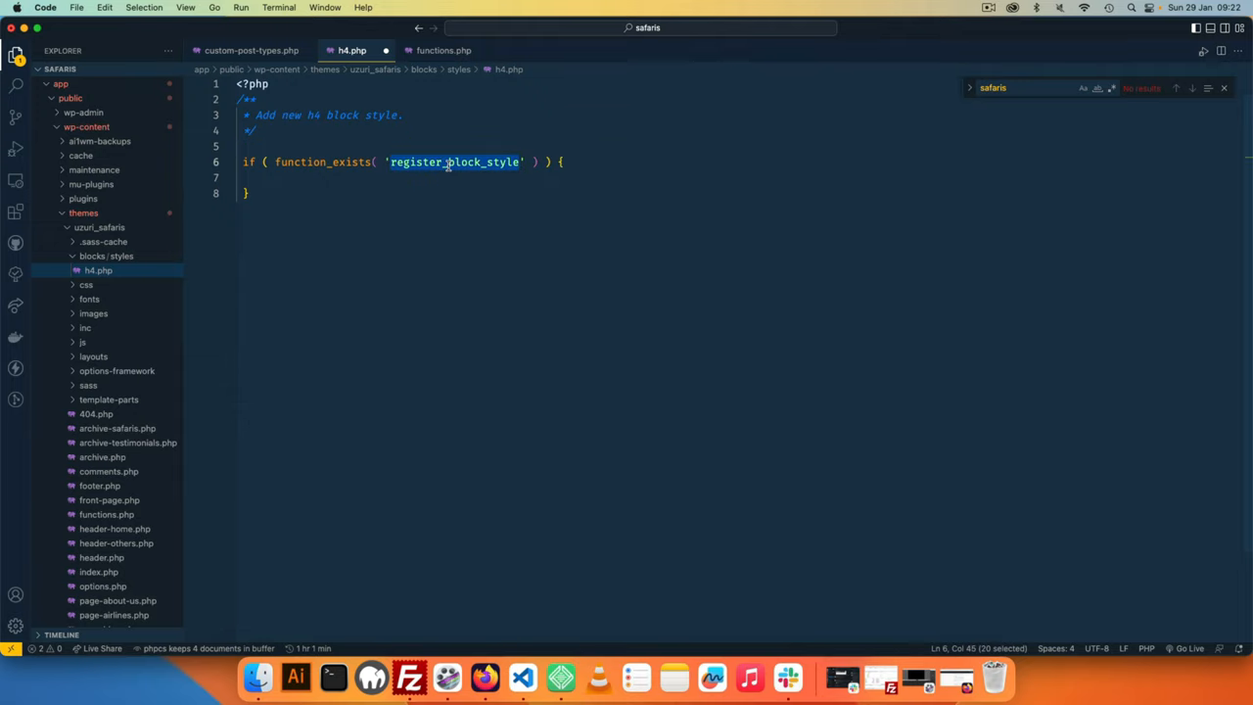
pyautogui.click(360, 177)
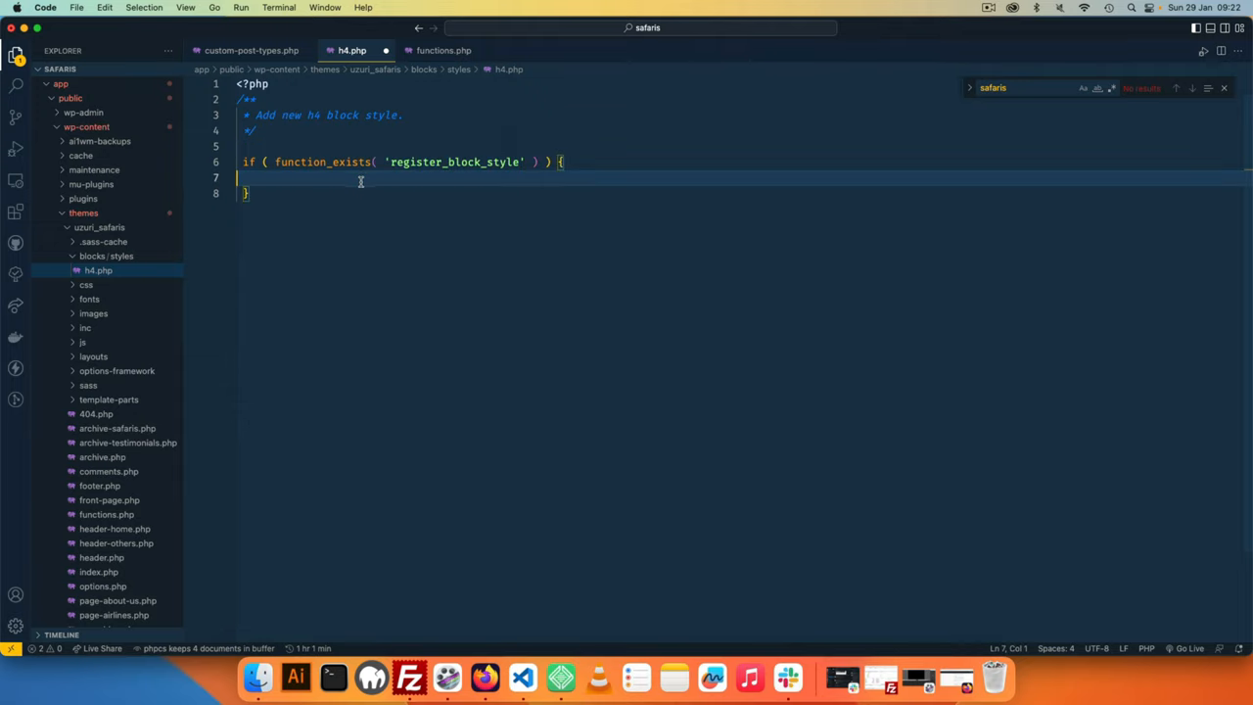
pyautogui.write('register_block_style();')
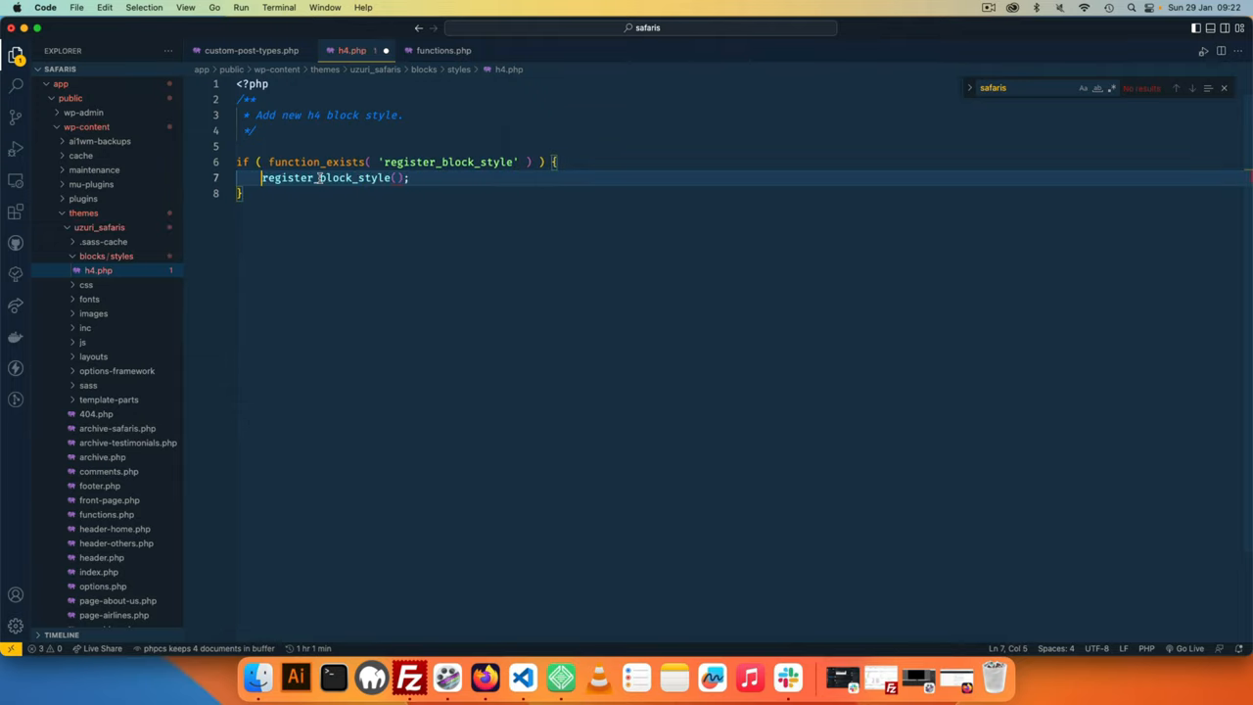
pyautogui.moveTo(326, 177)
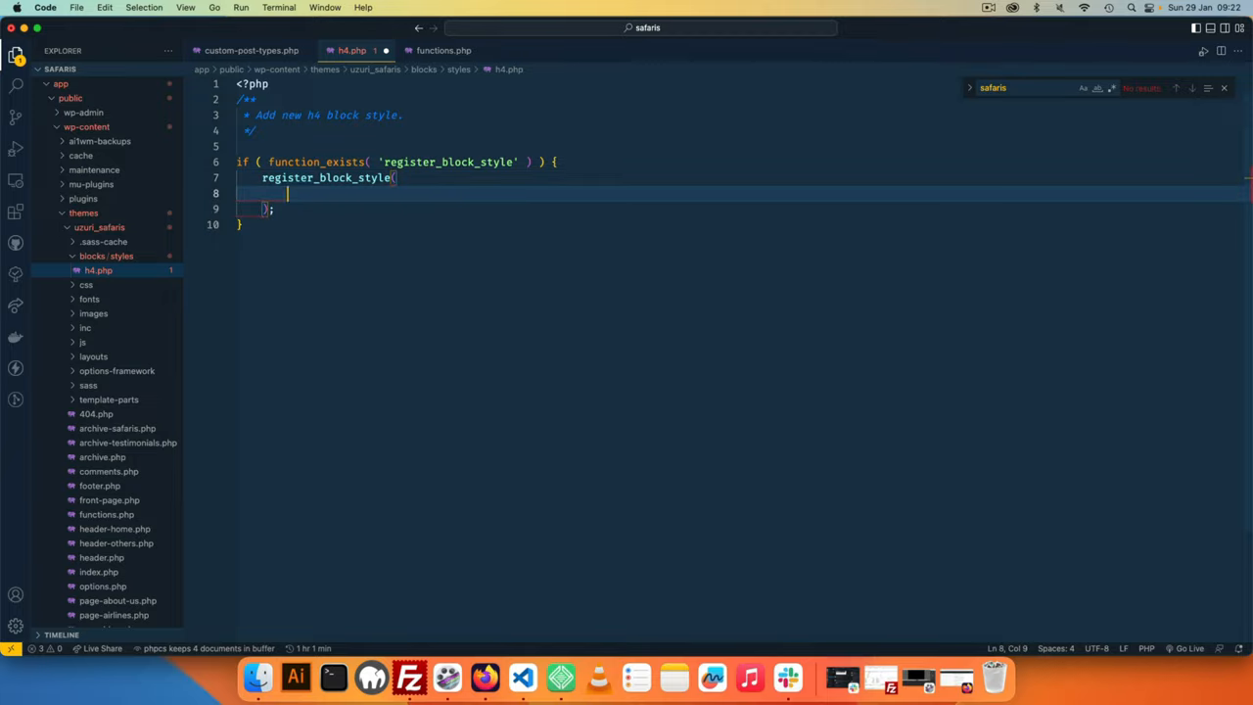
# - Pass 'core/heading' and an array with name and label 'Question Style'
pyautogui.write("'core'")
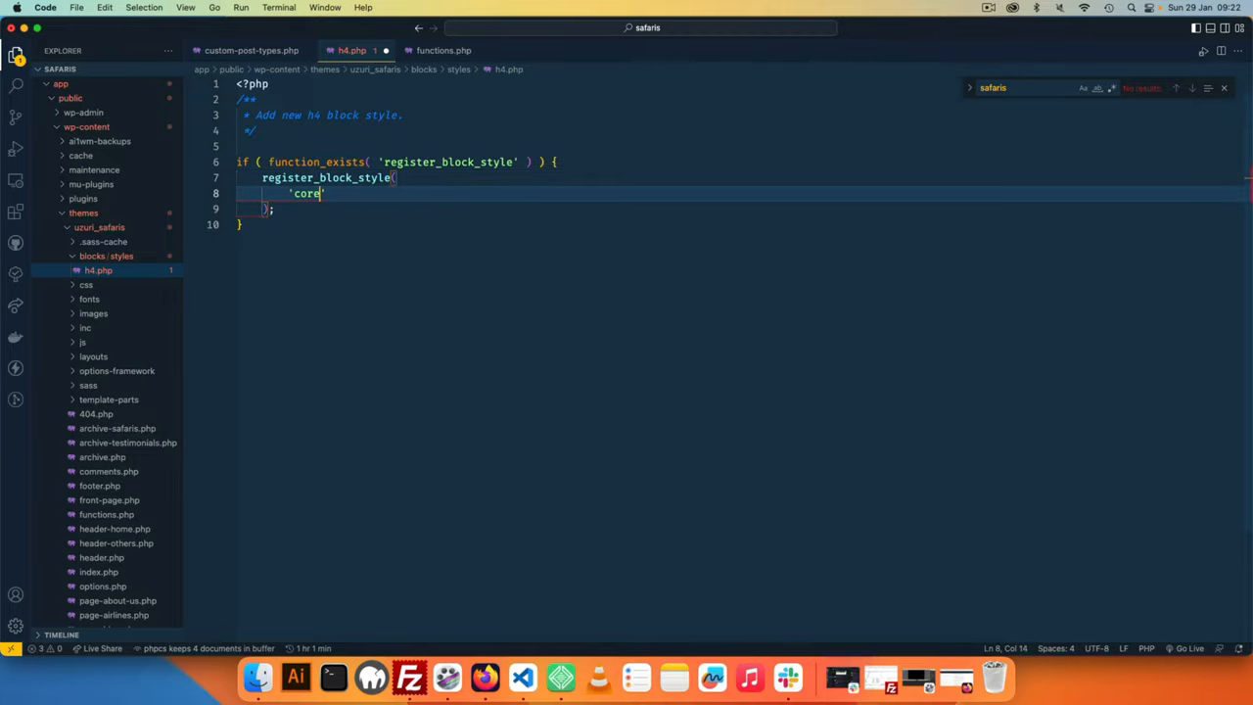
pyautogui.write('/heading')
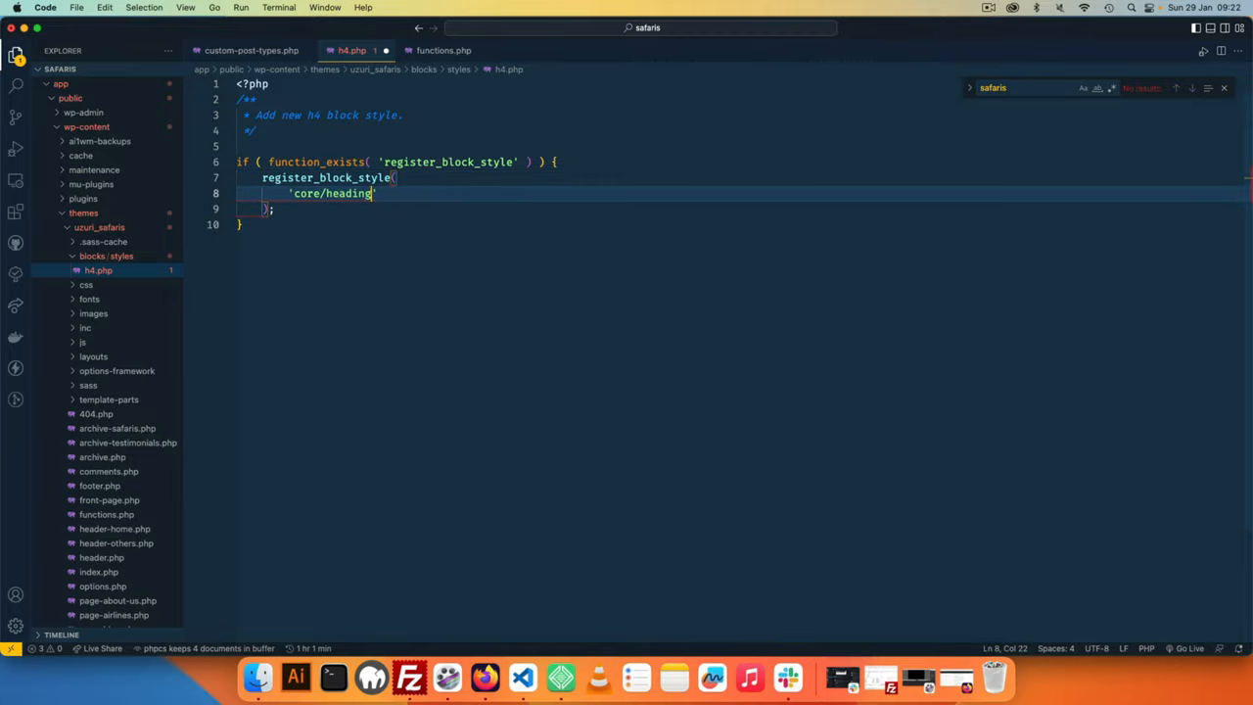
pyautogui.write('array(')
pyautogui.write("'n")
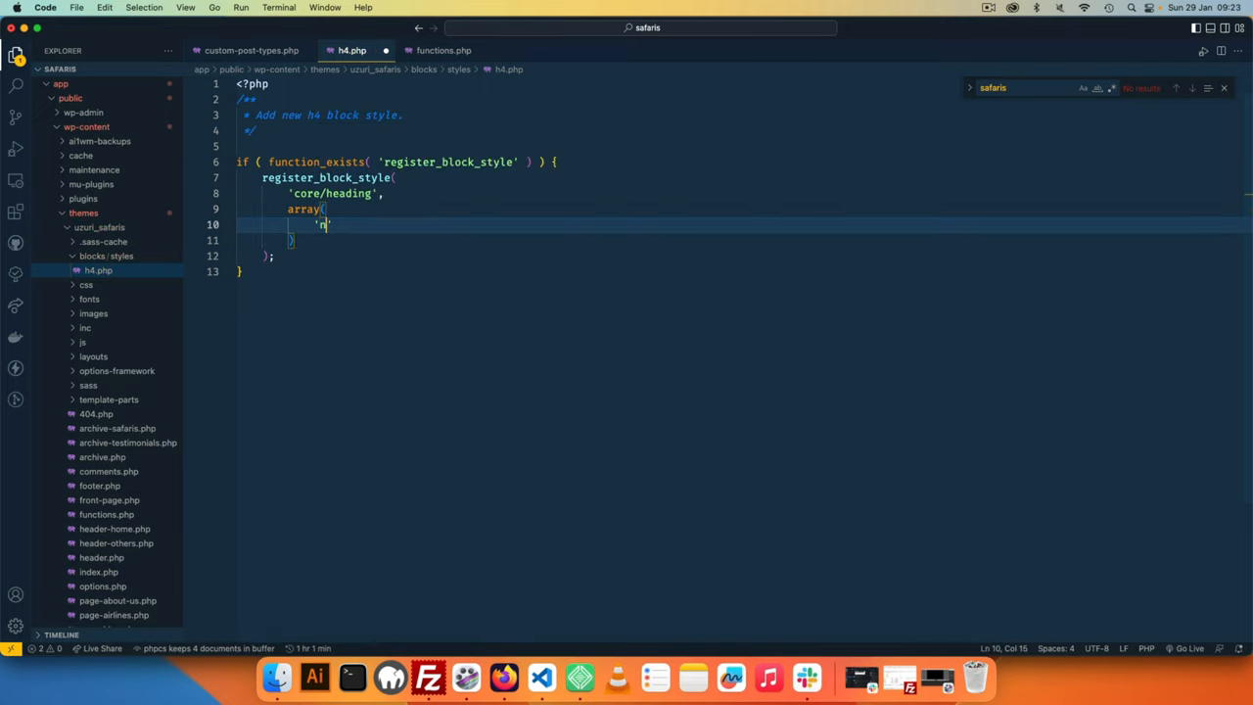
pyautogui.write("ame',")
pyautogui.write("'label',")
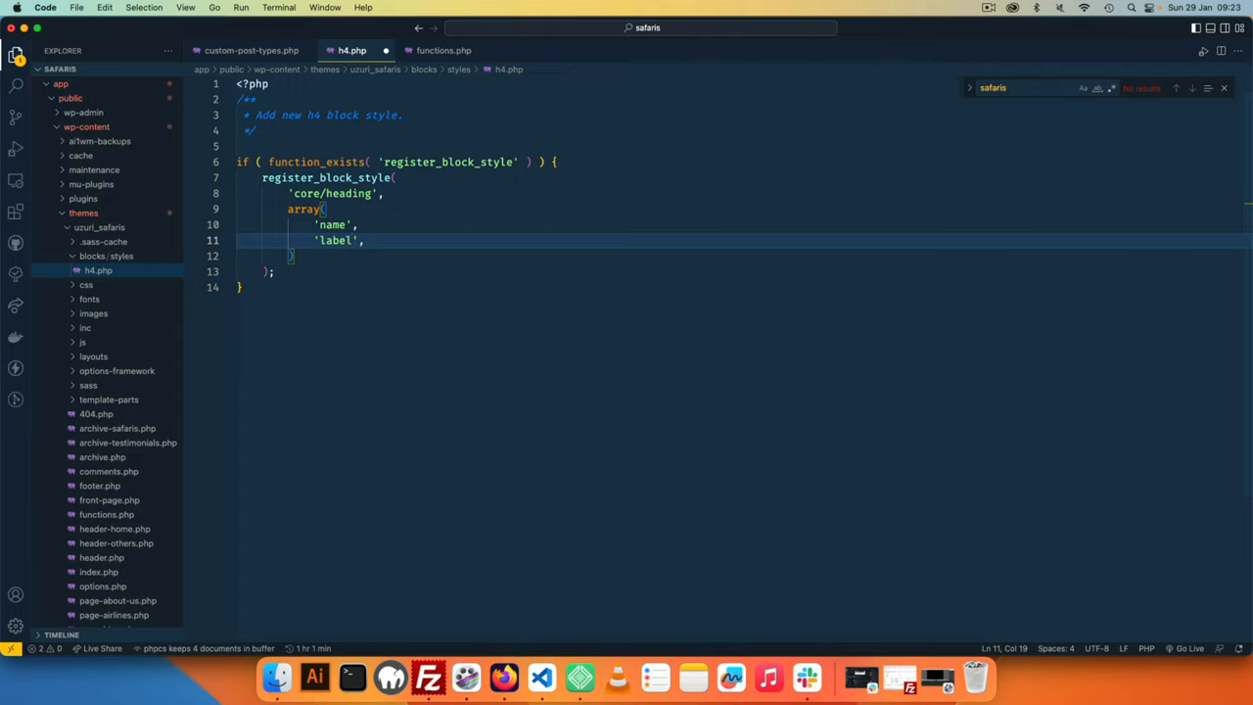
pyautogui.write("'inl',")
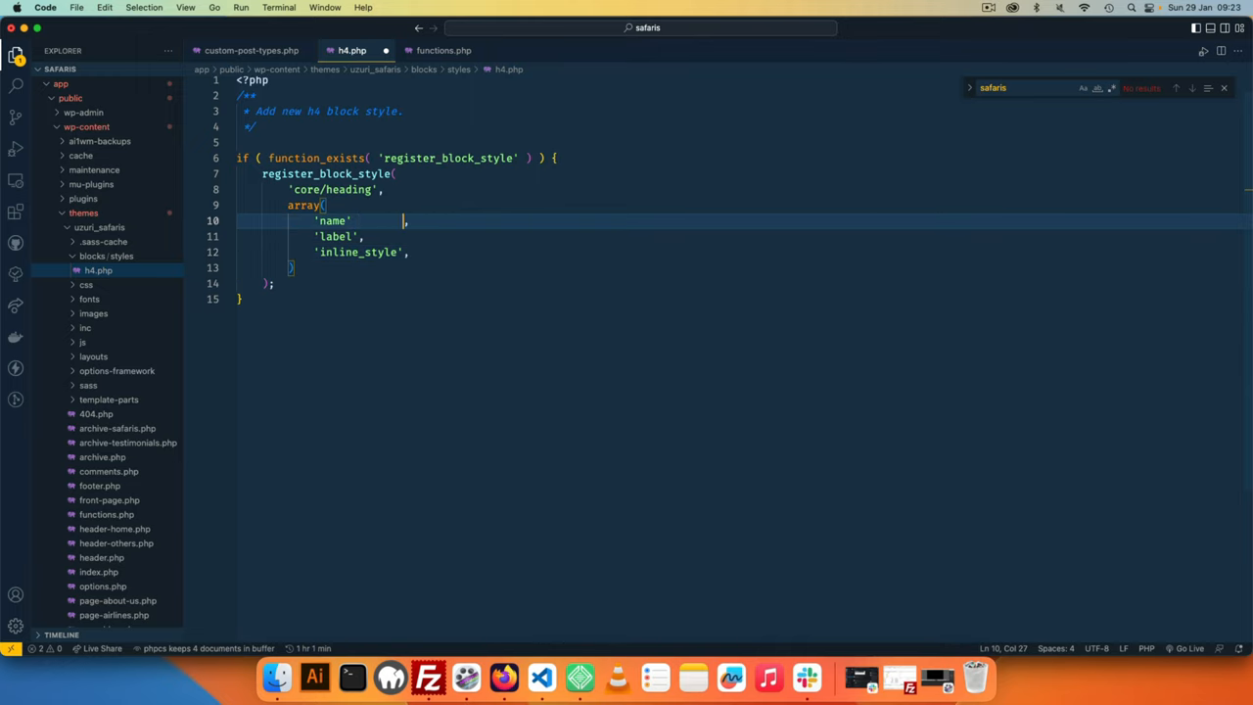
pyautogui.write('=>')
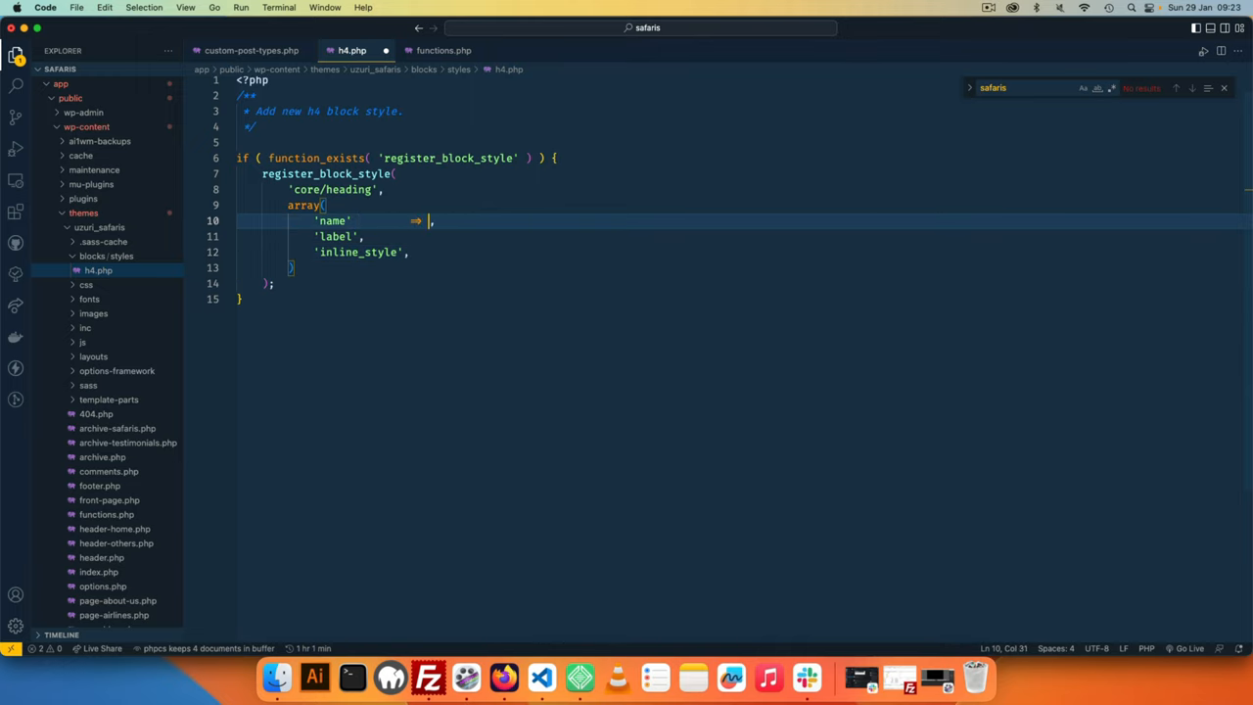
pyautogui.write("''")
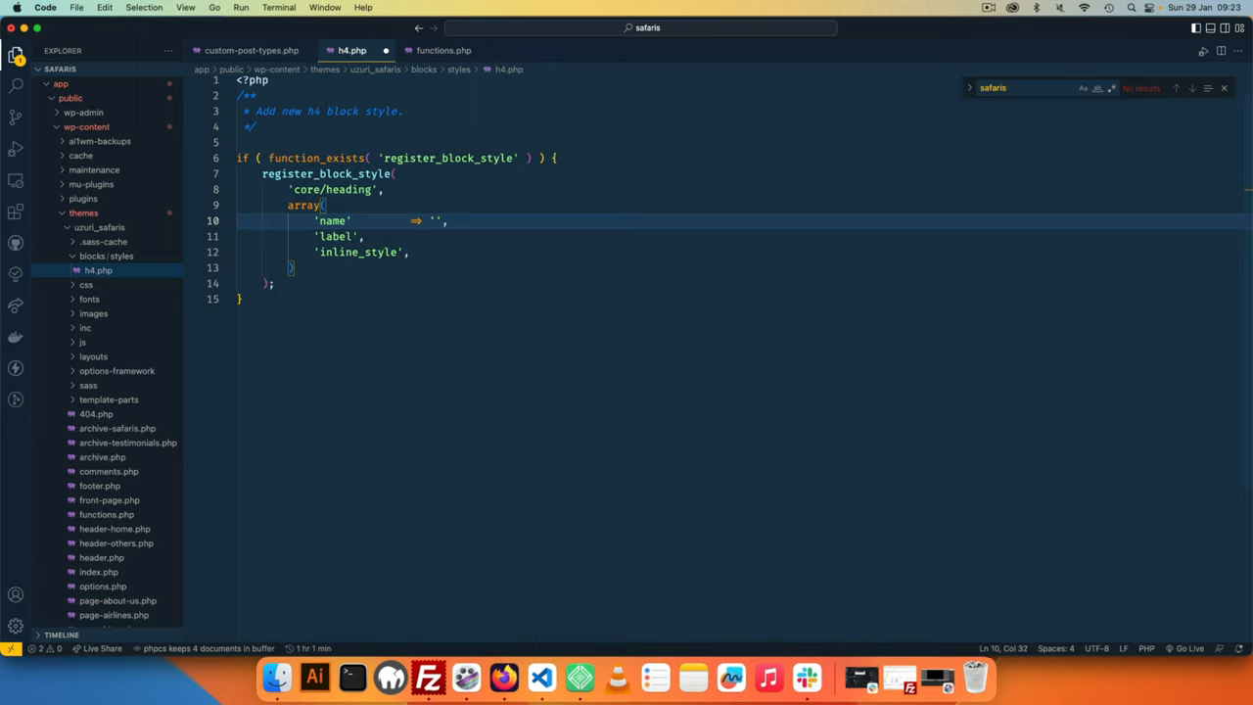
pyautogui.write('Question')
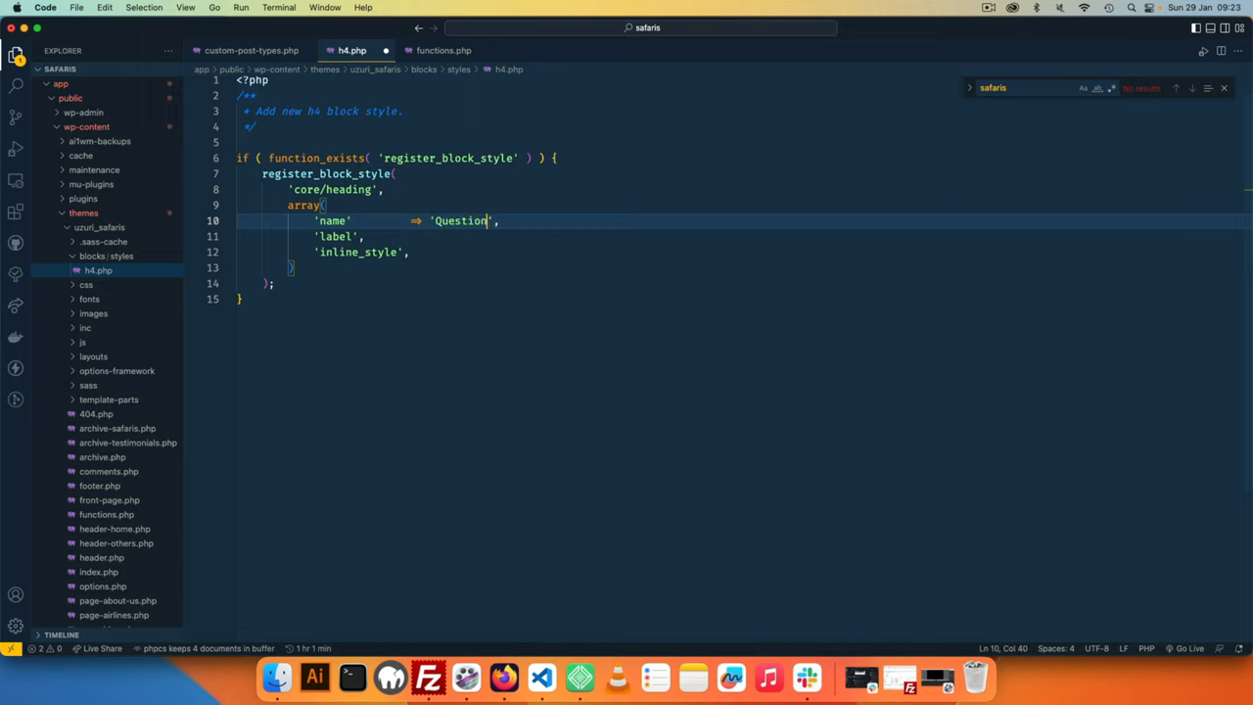
pyautogui.write('Style')
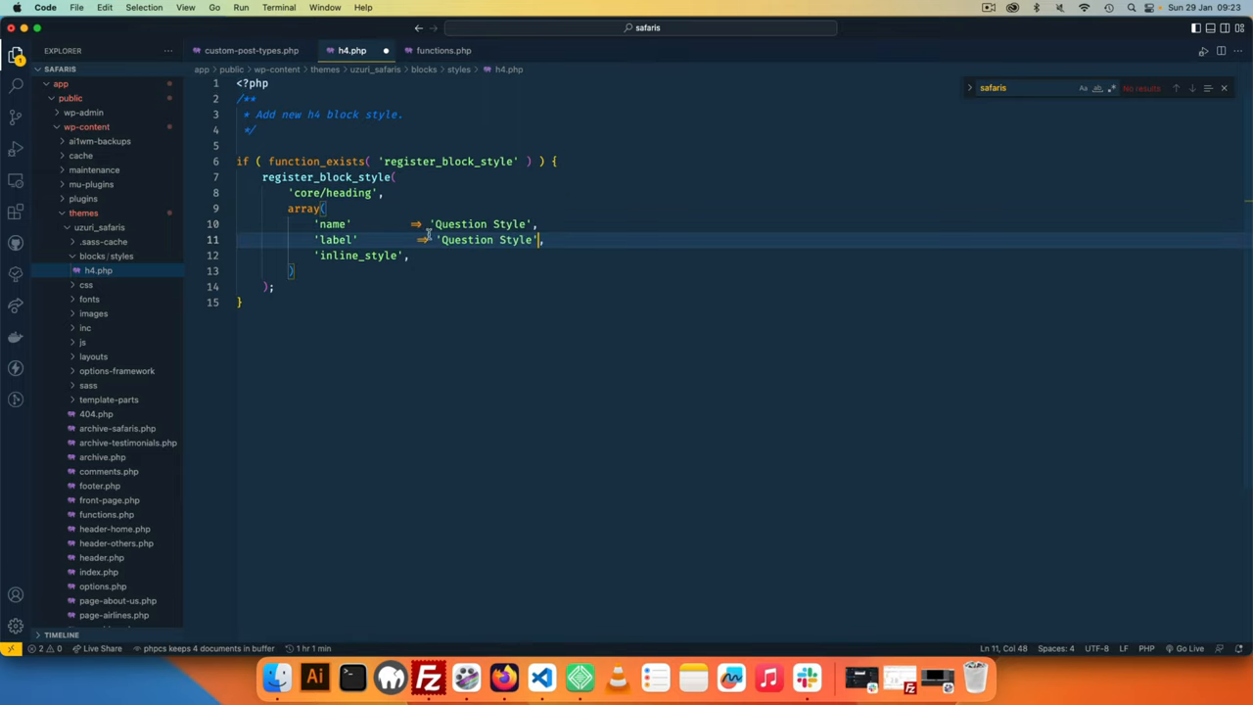
# - Set the inline_style value to 'question' and briefly check the page editor
pyautogui.click(410, 224)
pyautogui.write(' => ')
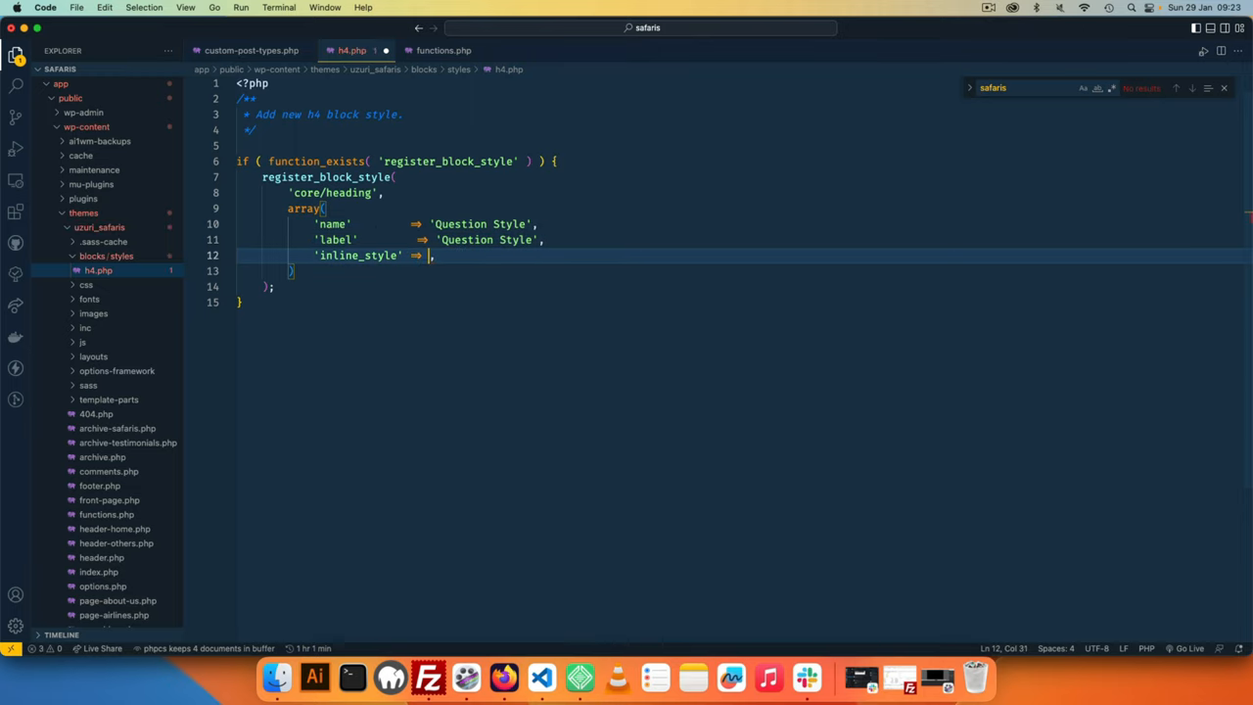
pyautogui.write("''")
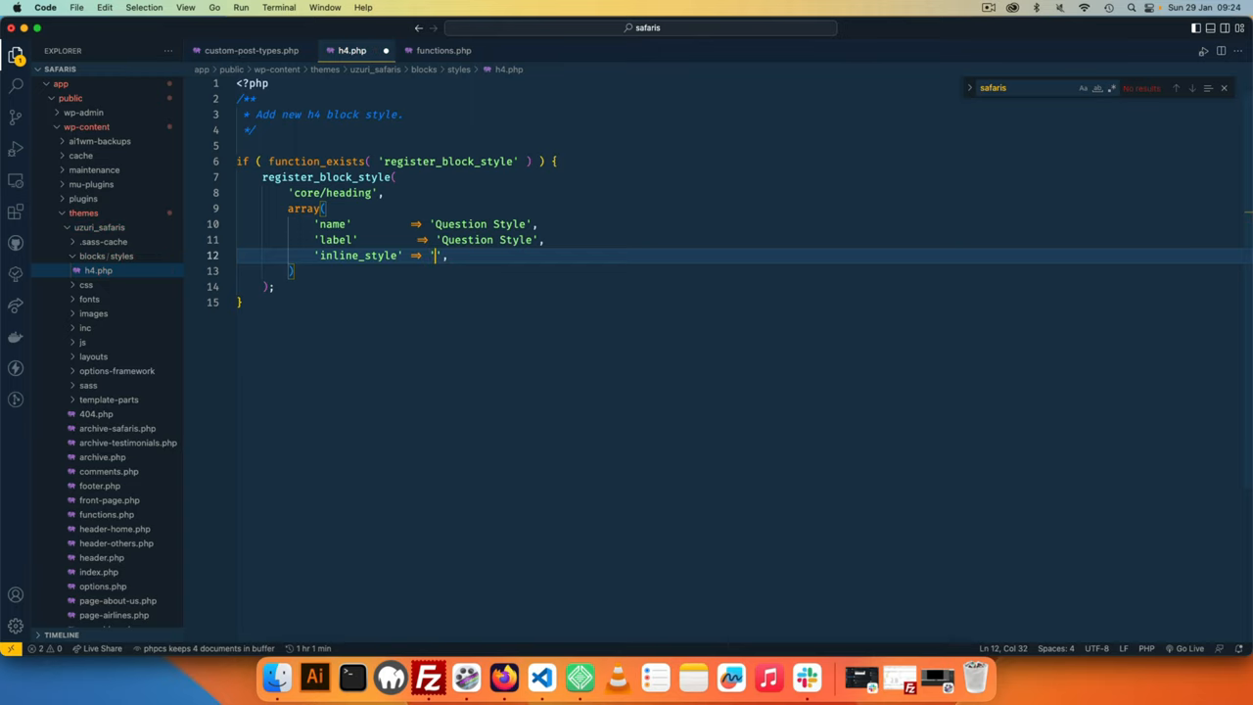
pyautogui.write('question')
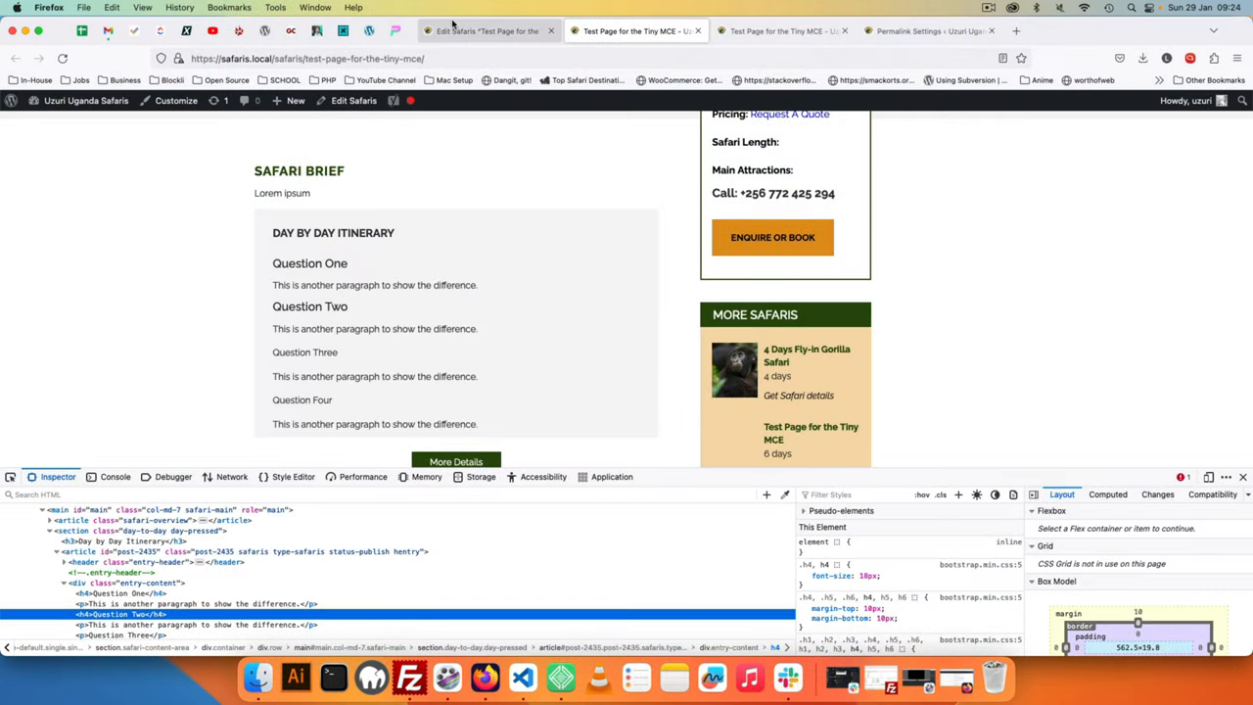
pyautogui.click(487, 30)
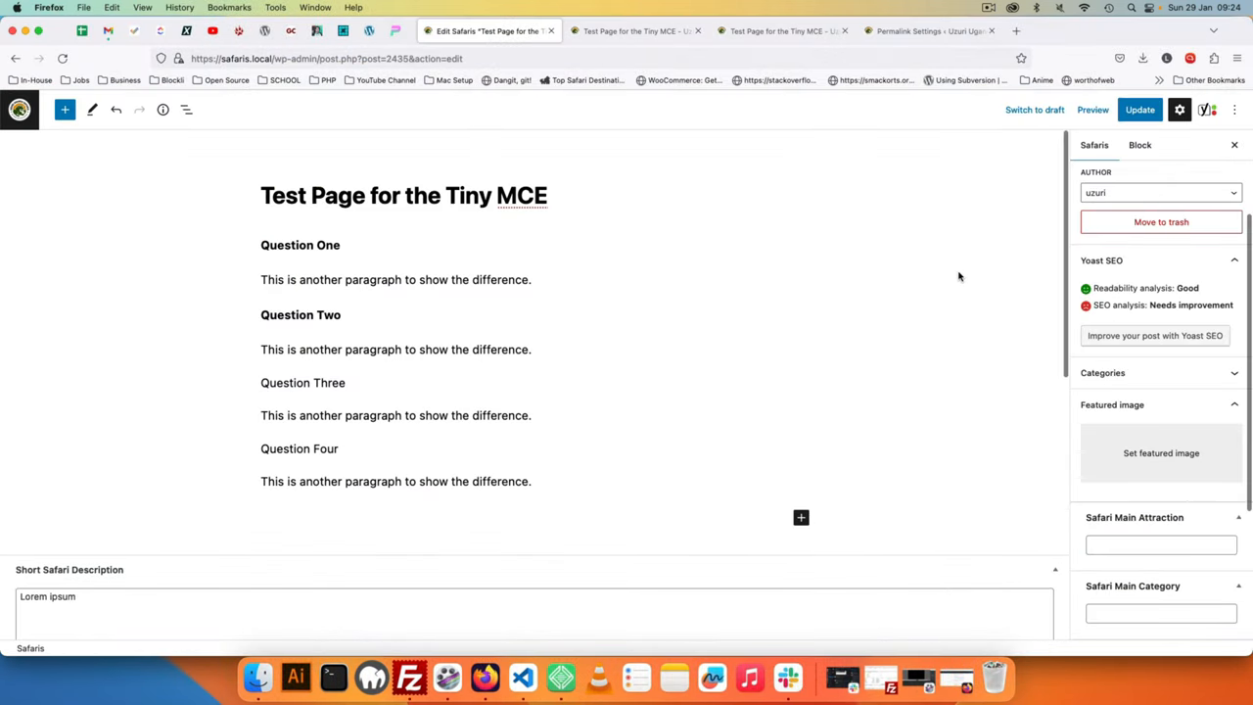
pyautogui.click(522, 677)
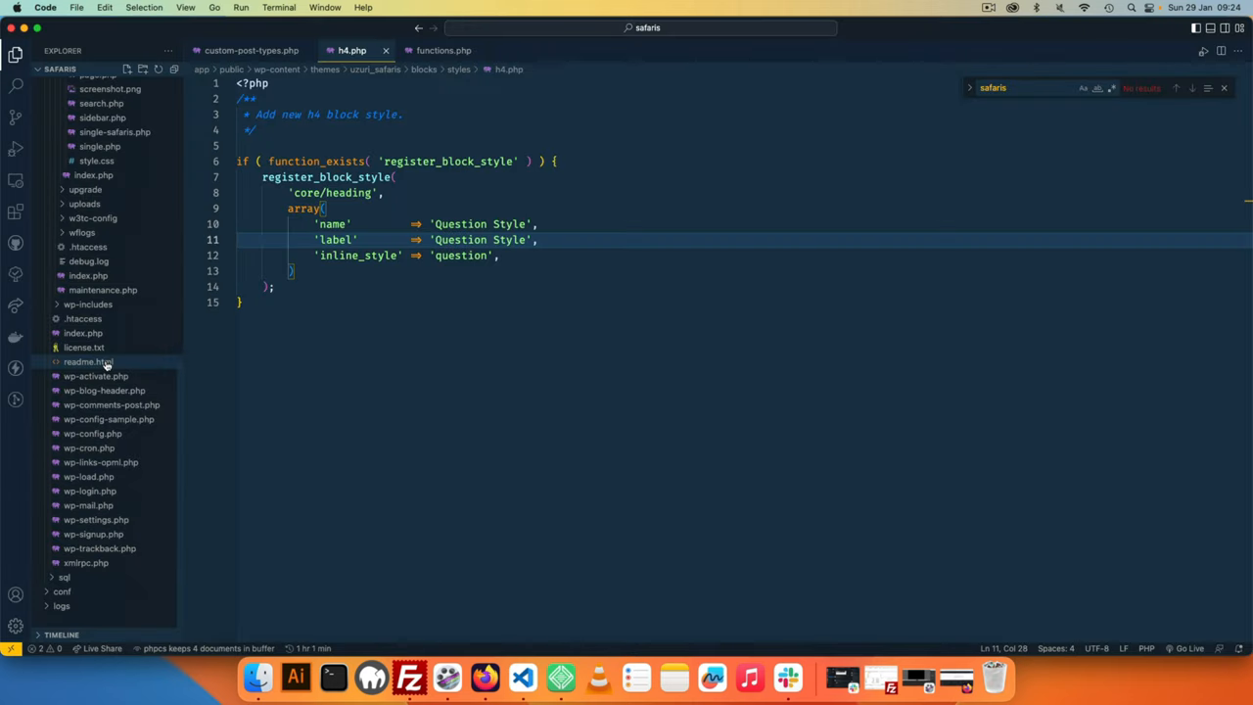
# - Read debug.log's notice that block style names cannot contain spaces, and check functions.php
pyautogui.click(89, 261)
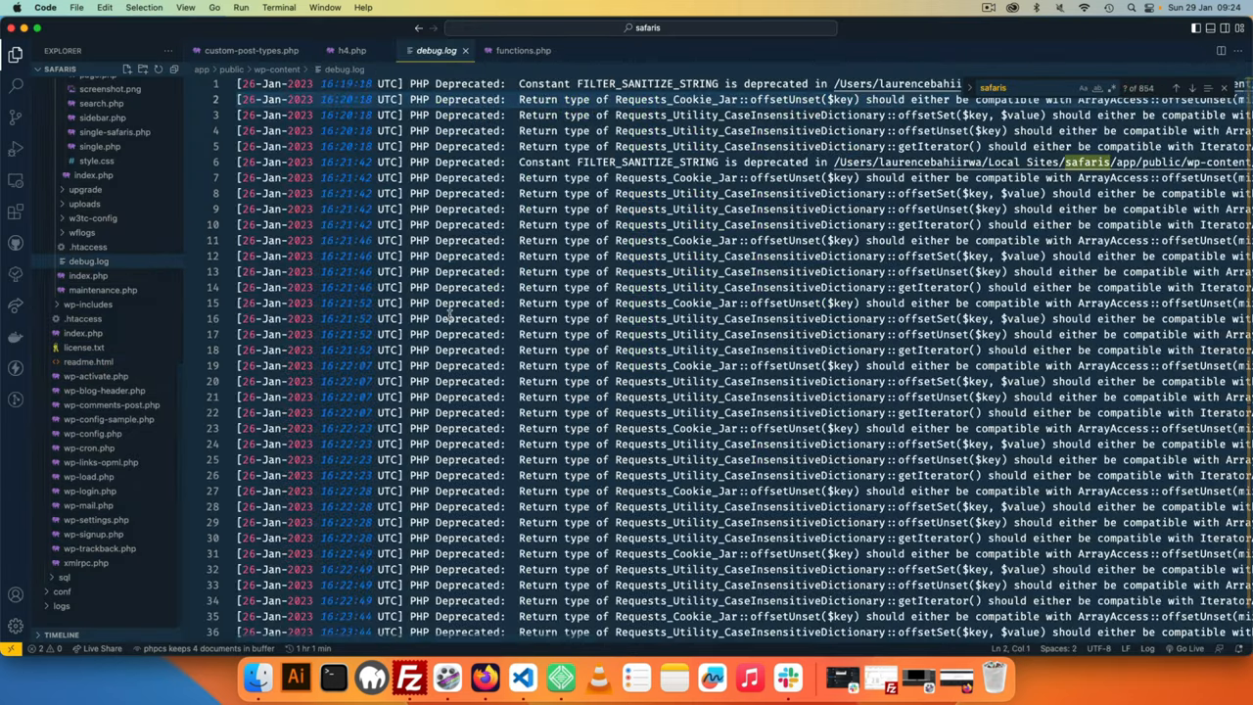
pyautogui.scroll(-3)
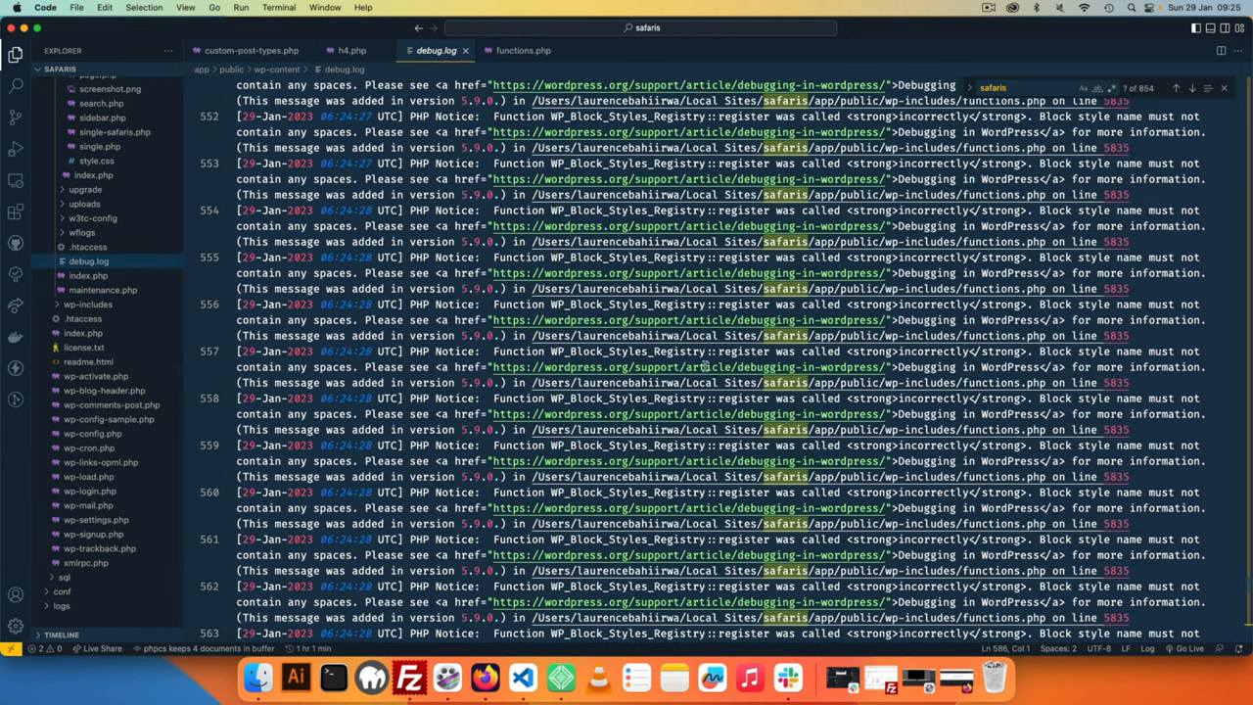
pyautogui.scroll(-3)
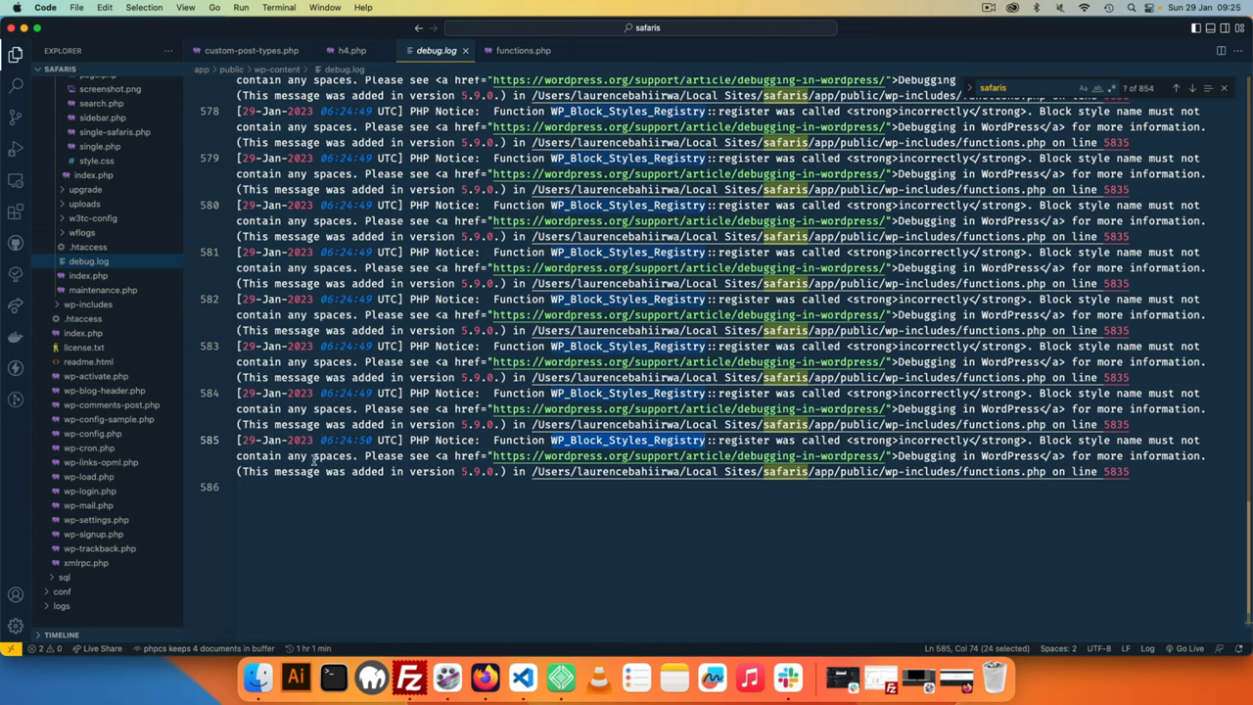
pyautogui.click(524, 50)
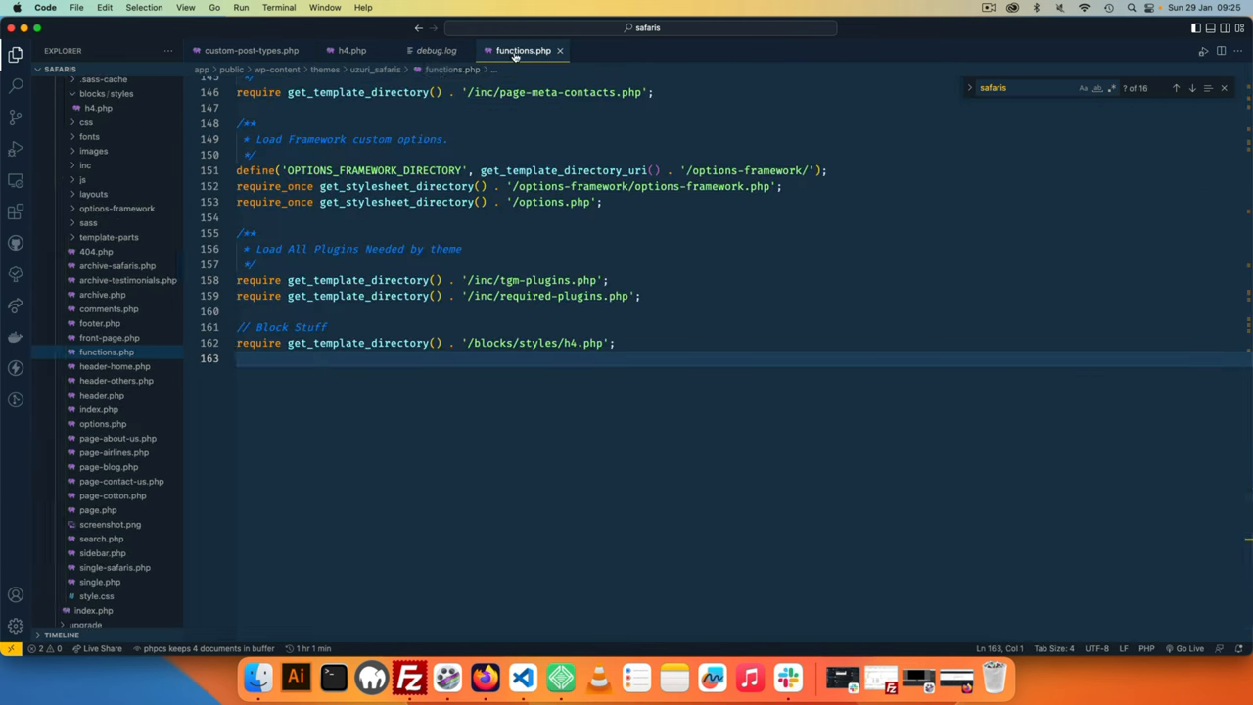
# - Delete ' Style' so the h4.php style name reads 'Question'
pyautogui.click(352, 50)
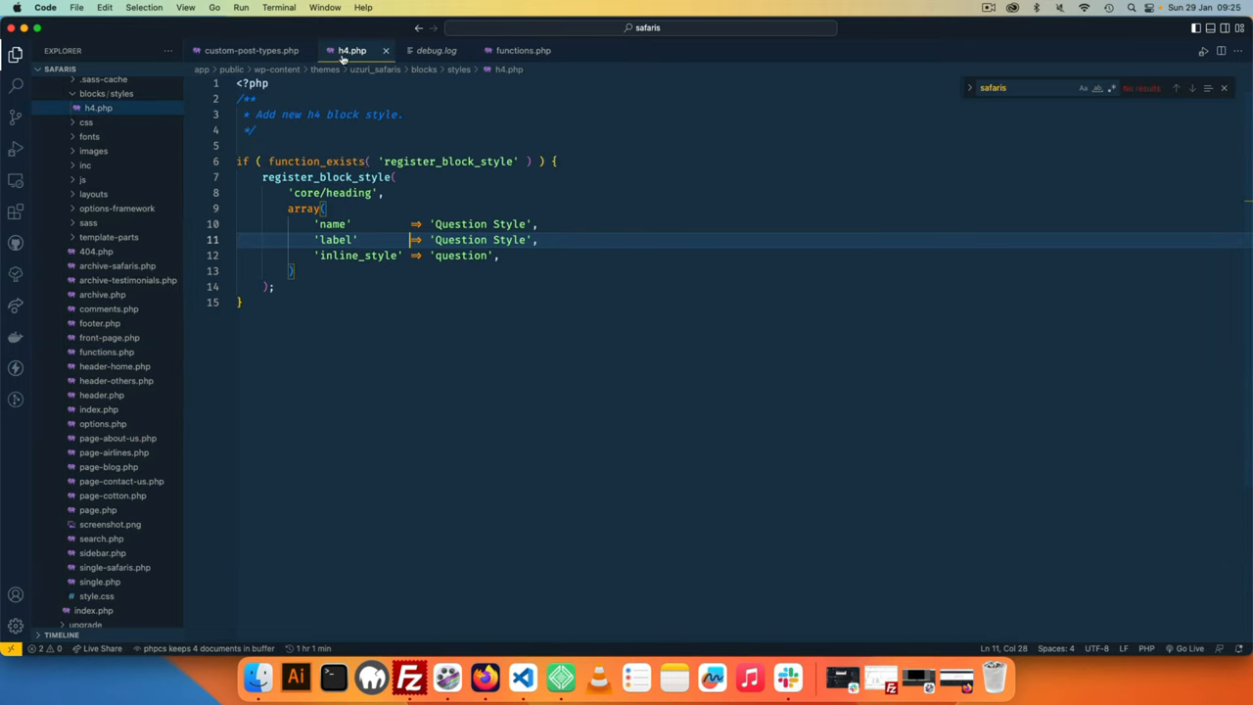
pyautogui.click(499, 223)
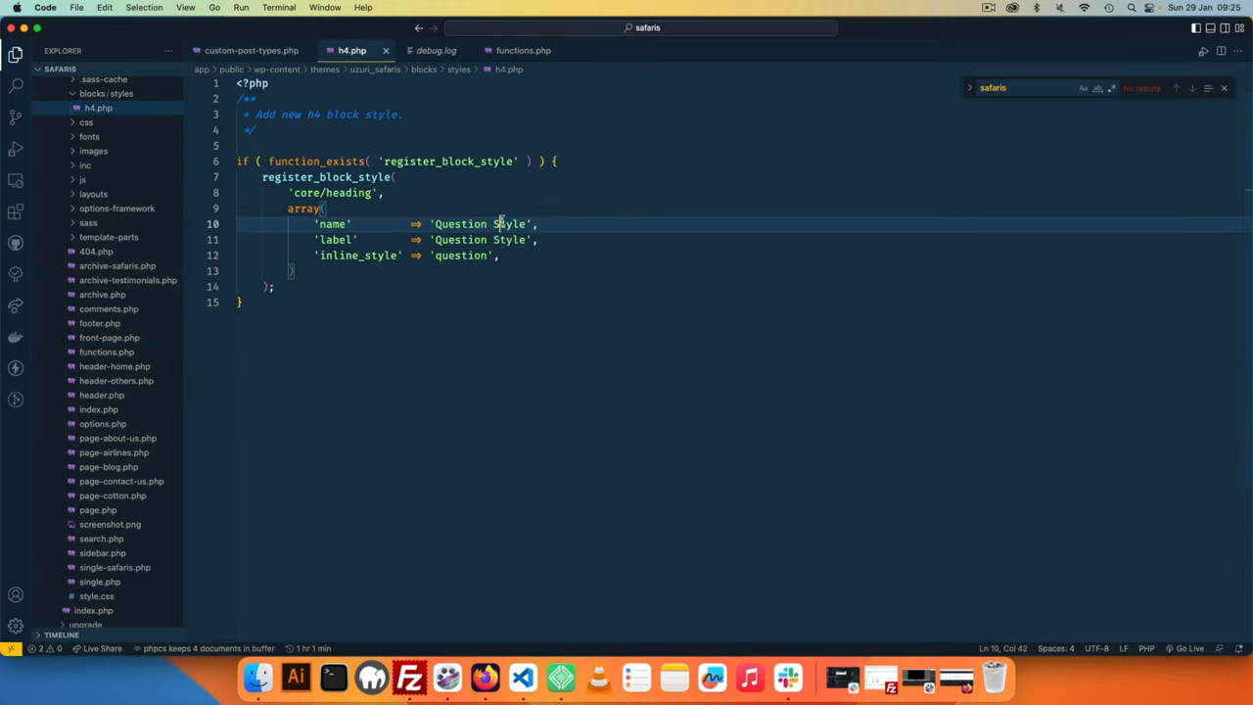
pyautogui.press('Backspace')
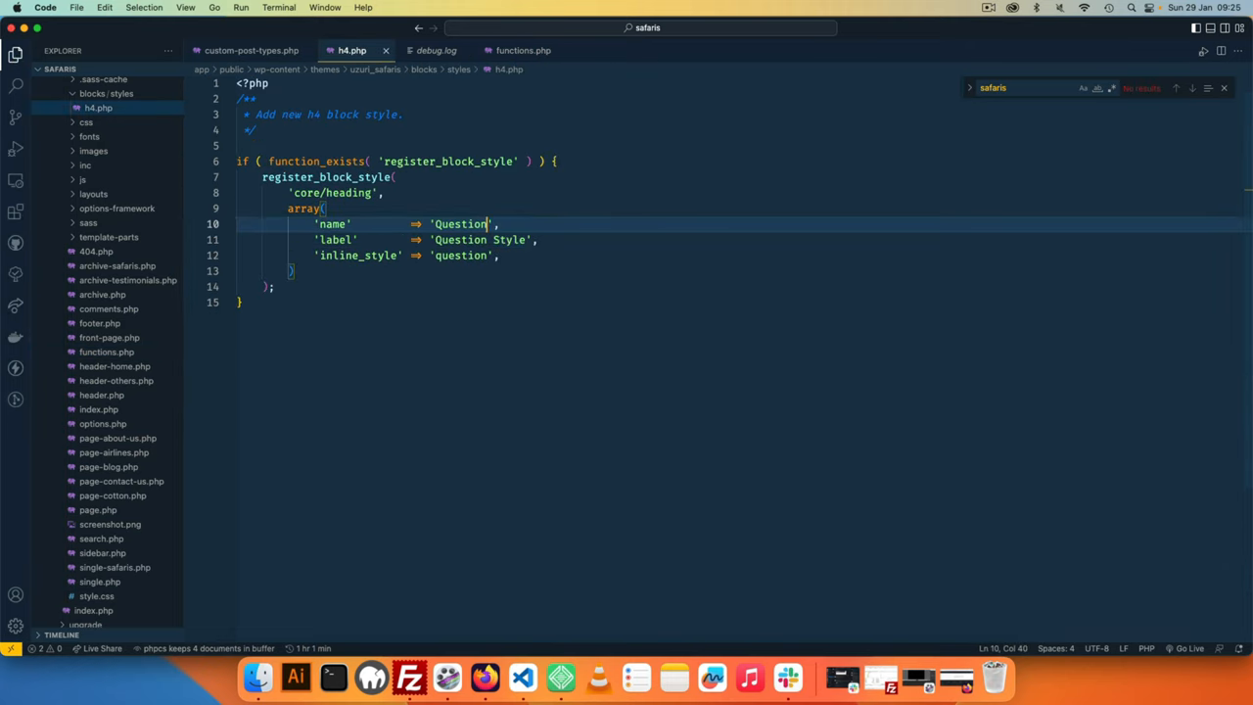
pyautogui.moveTo(430, 517)
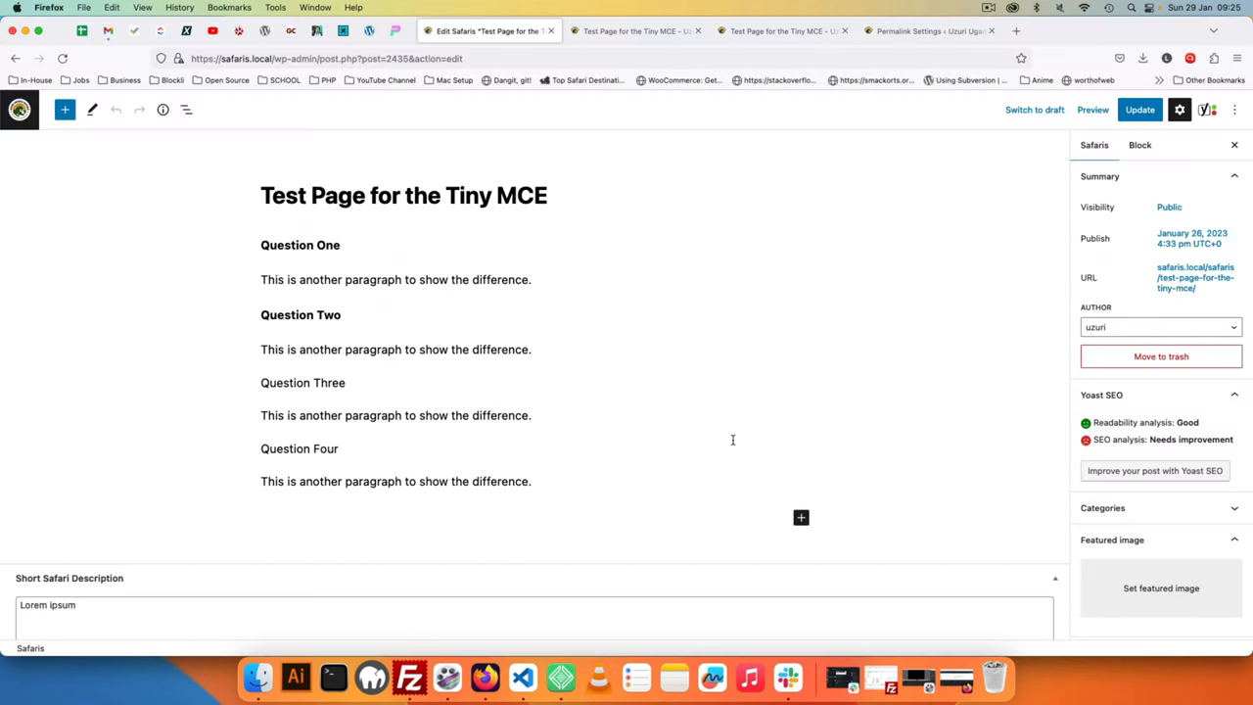
# - Apply Question Style to the Question One heading and update the page
pyautogui.click(300, 244)
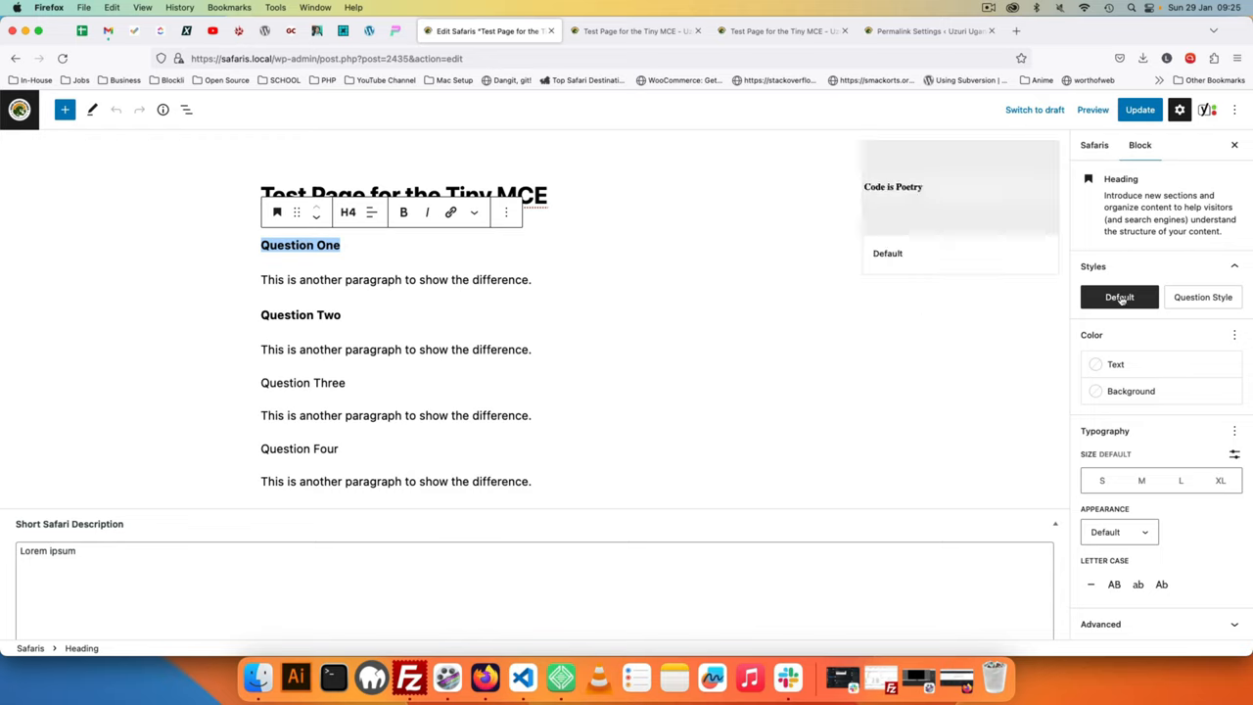
pyautogui.click(1203, 297)
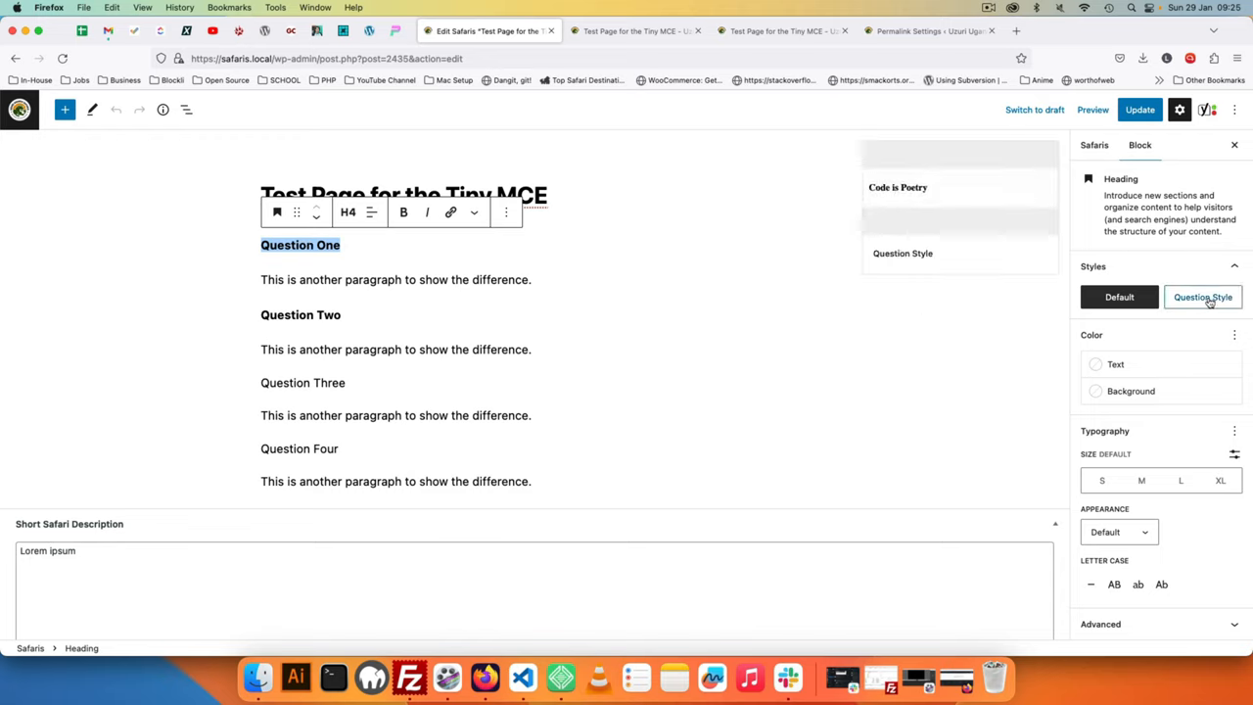
pyautogui.moveTo(1203, 296)
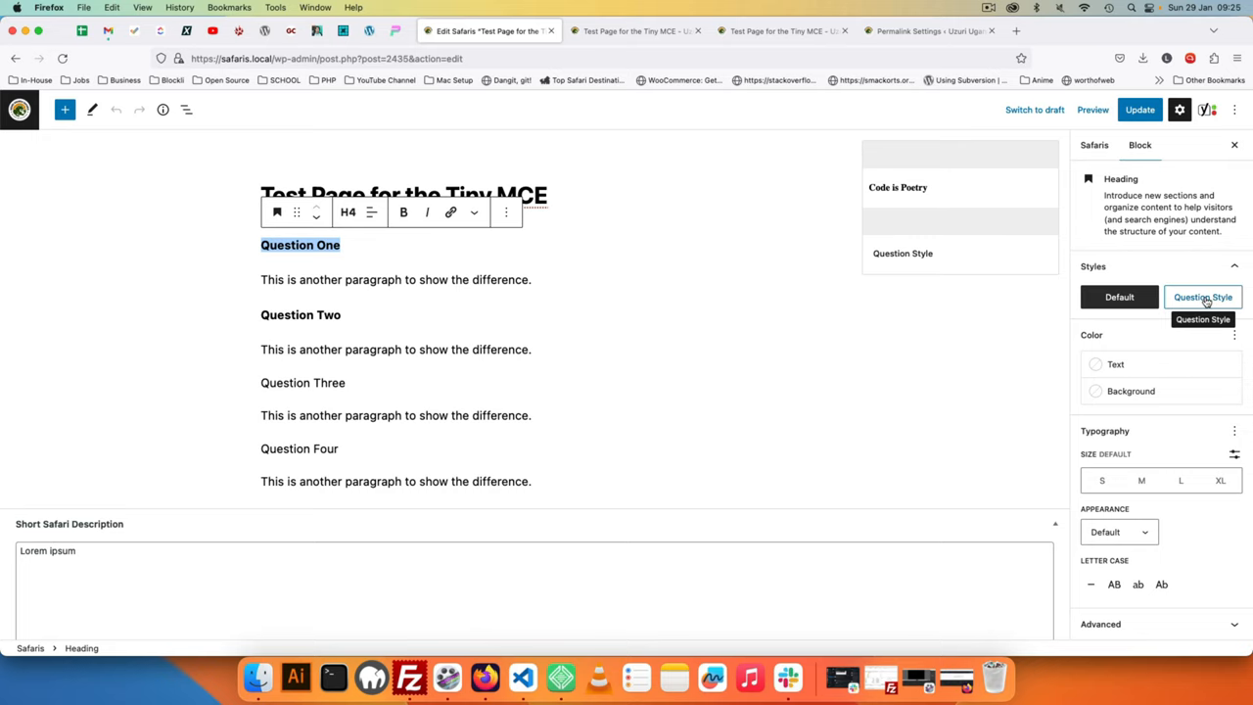
pyautogui.click(1202, 297)
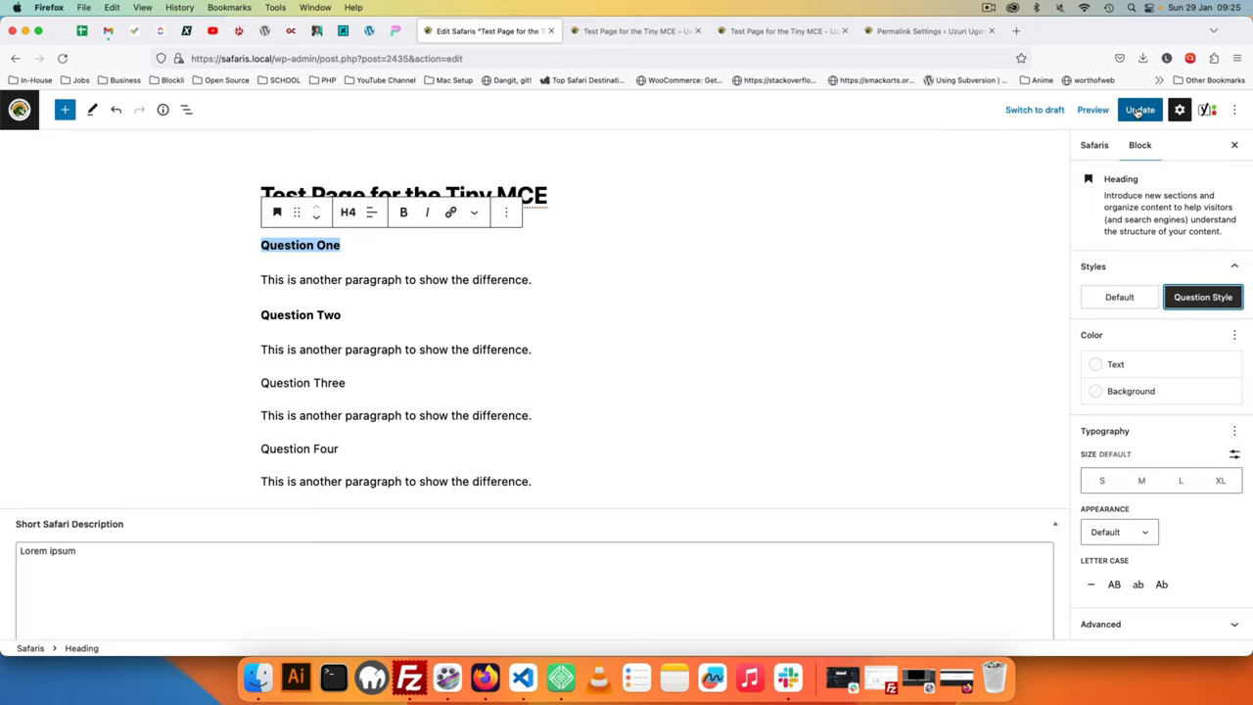
pyautogui.click(636, 30)
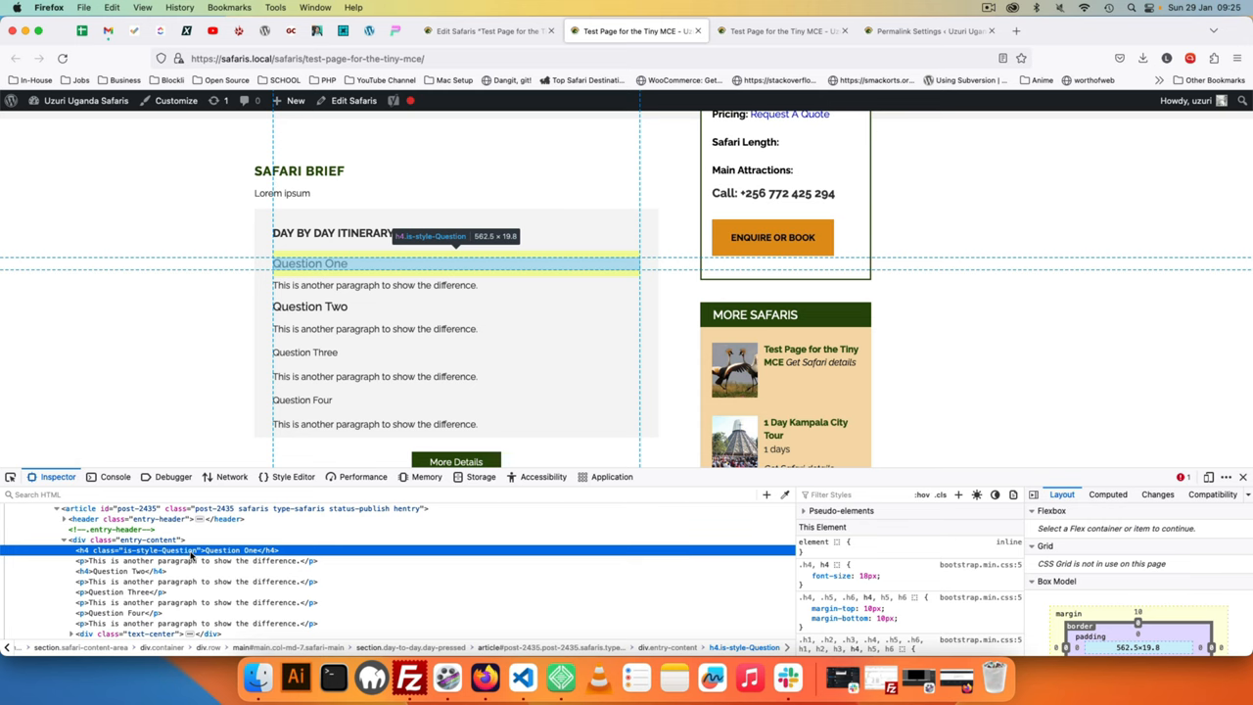
# - Begin wp_enqueue_style( 'safaris-blocks-theme', ) on a new line after the if block
pyautogui.click(522, 677)
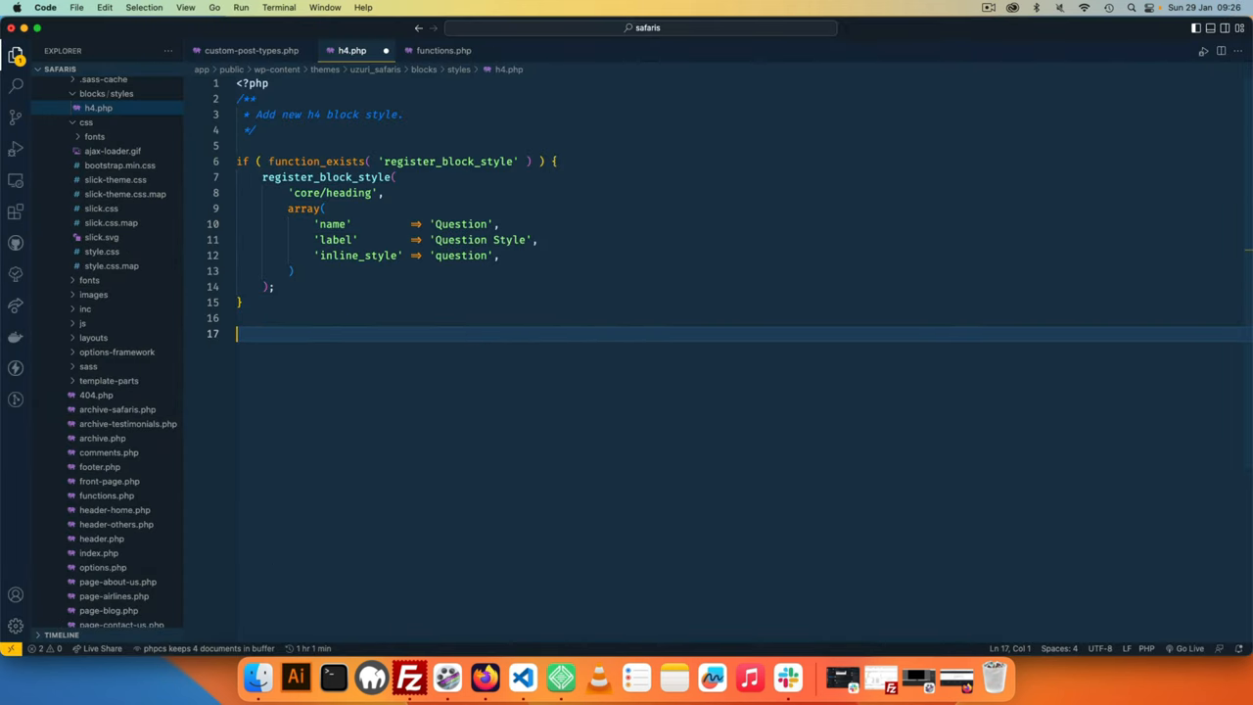
pyautogui.write('wp_e')
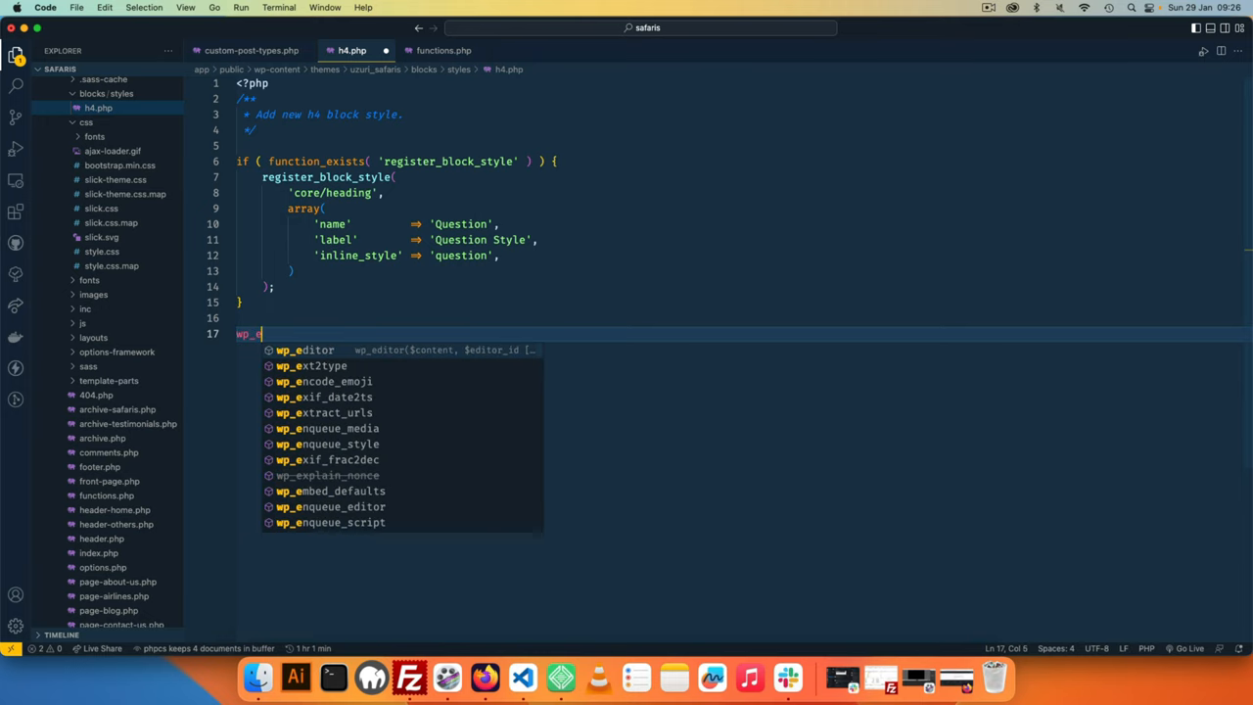
pyautogui.write("nqueue_style( '")
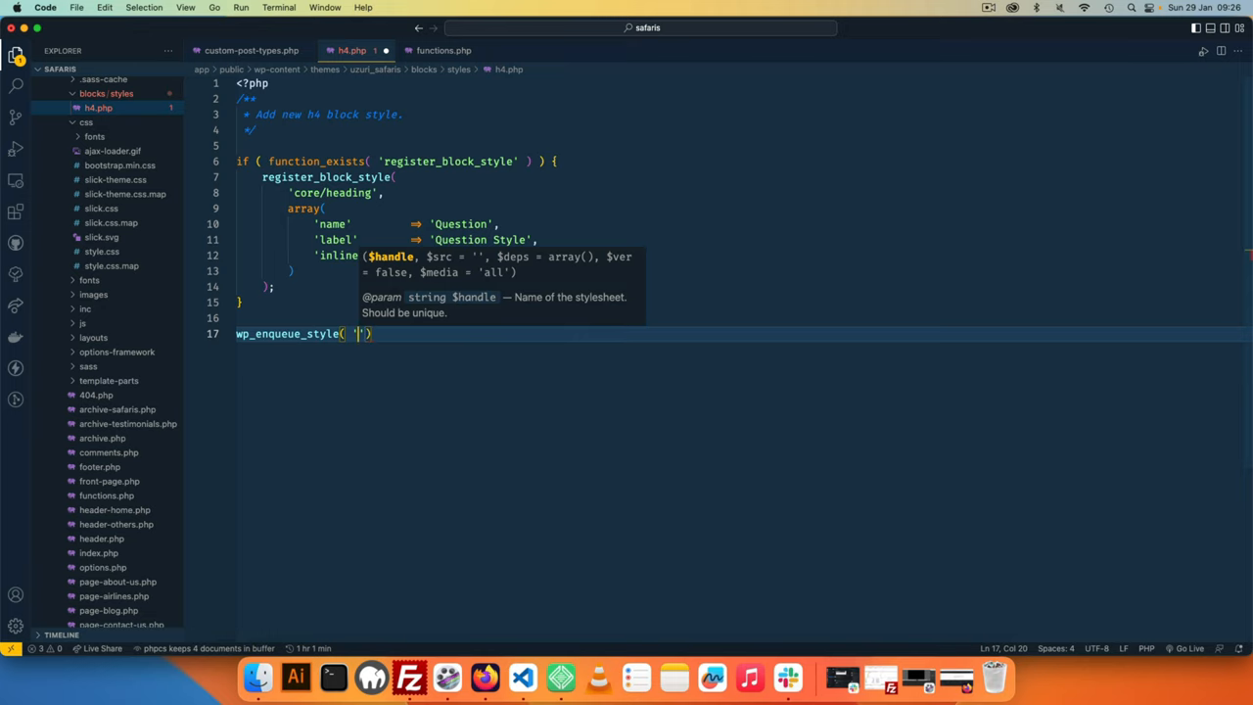
pyautogui.write('safaris-blocks-theme')
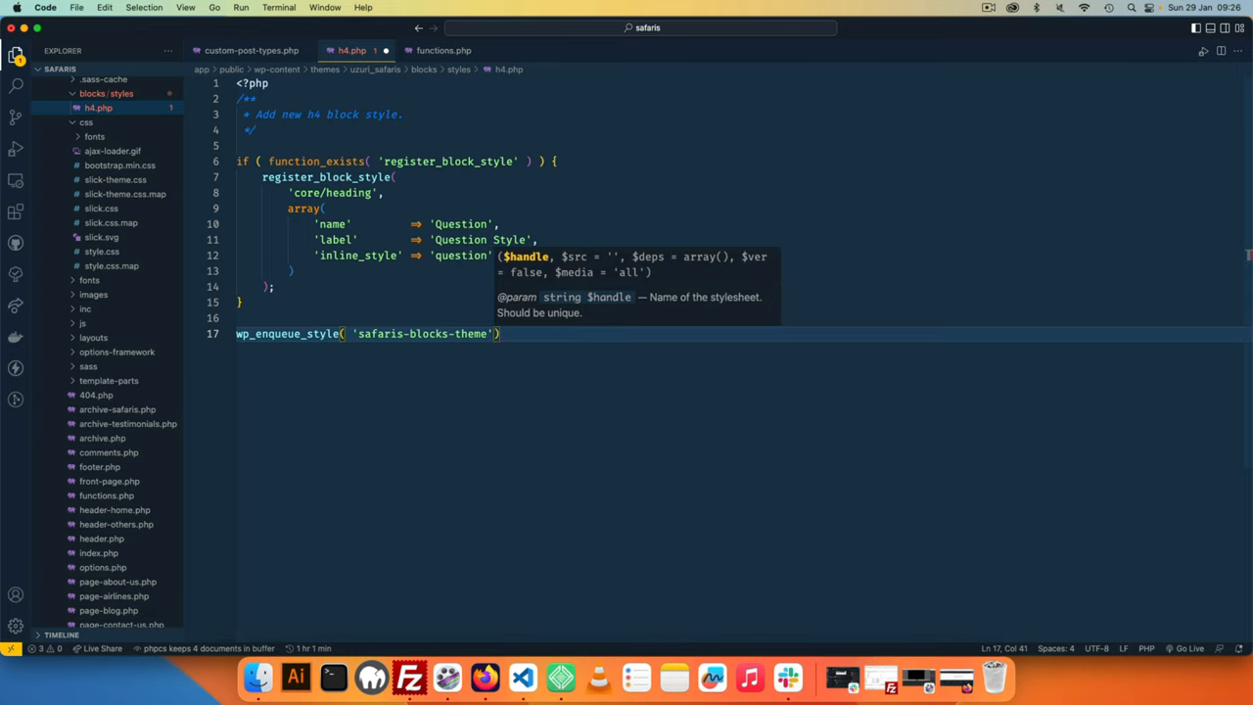
pyautogui.write(',')
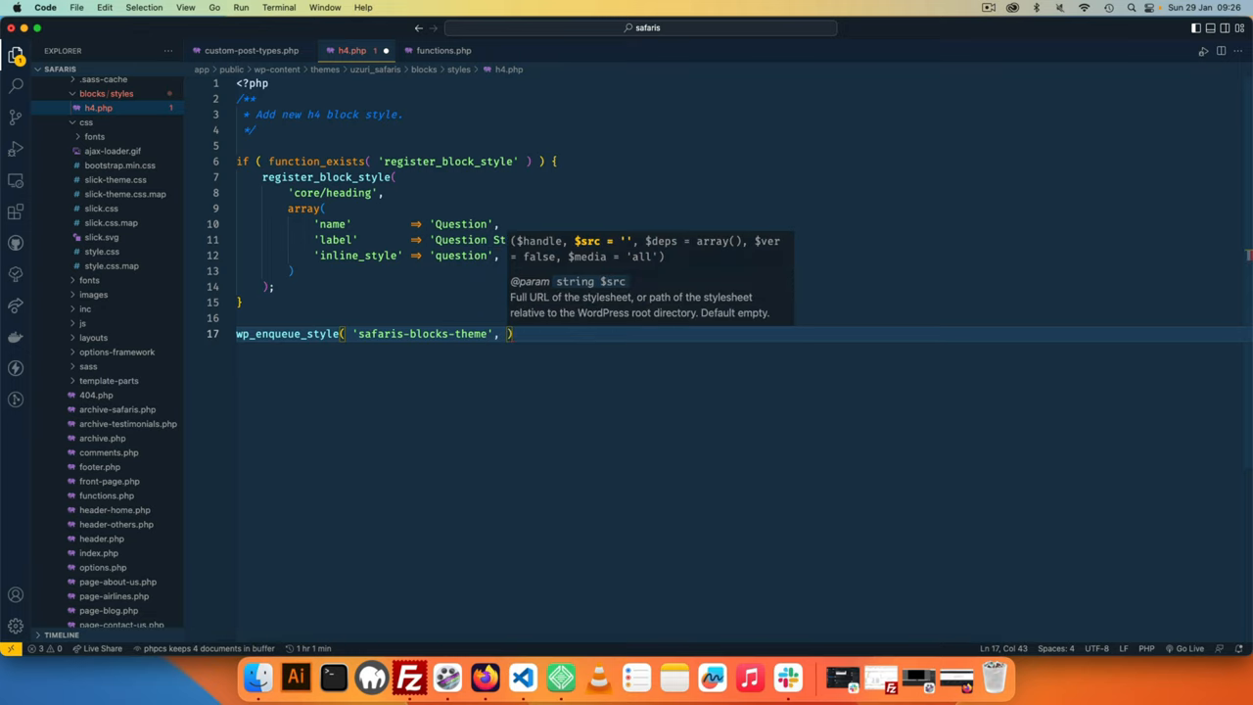
pyautogui.click(86, 122)
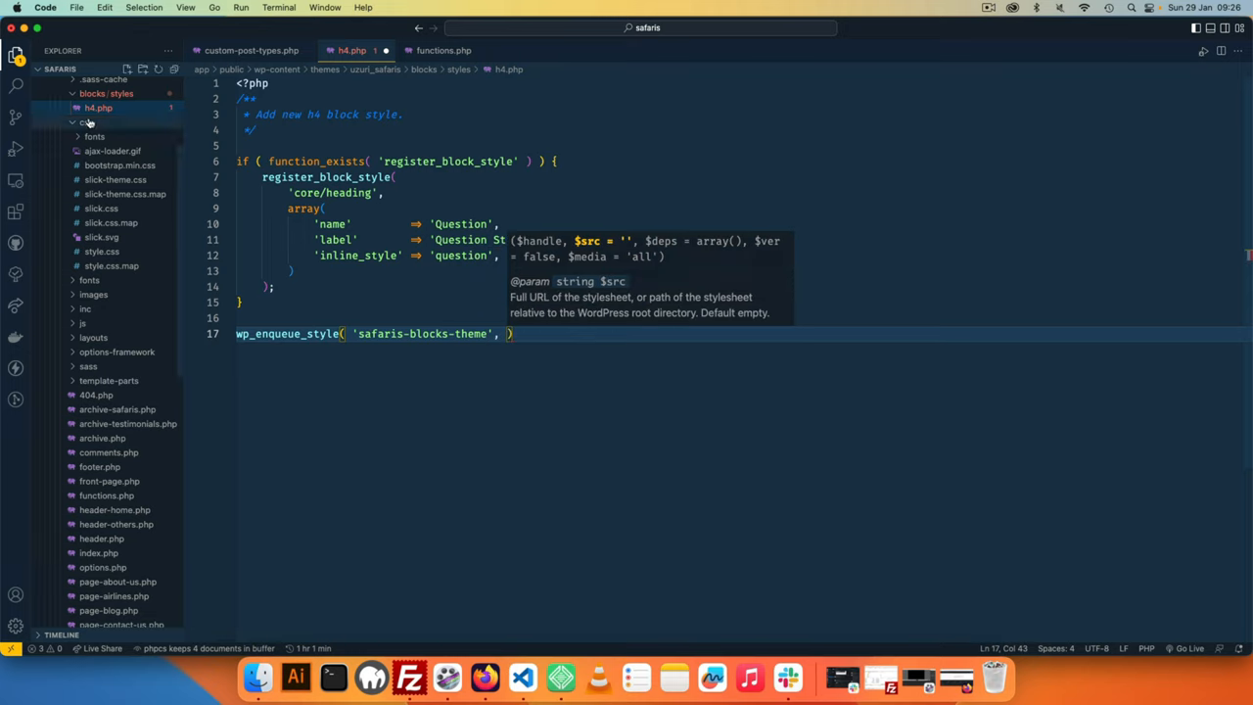
# - Create a stylesheet under css with an empty .is-style-Question rule matching h4.php's style name
pyautogui.rightClick(98, 120)
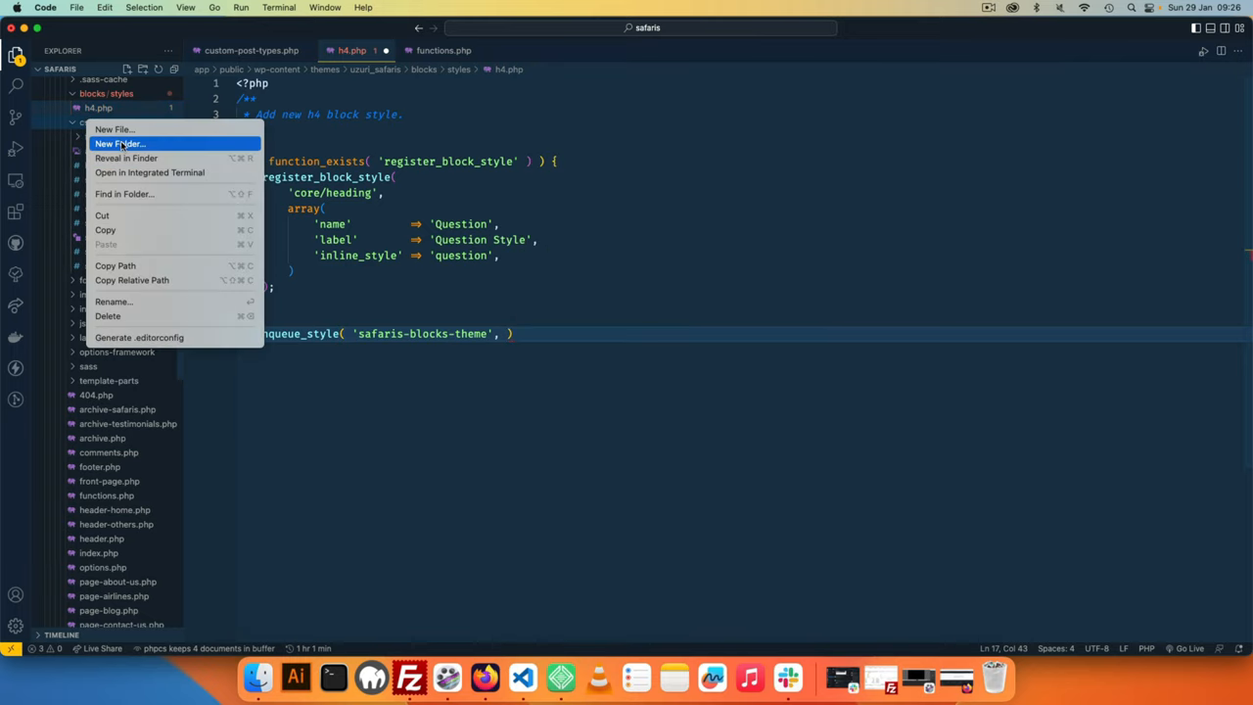
pyautogui.click(119, 144)
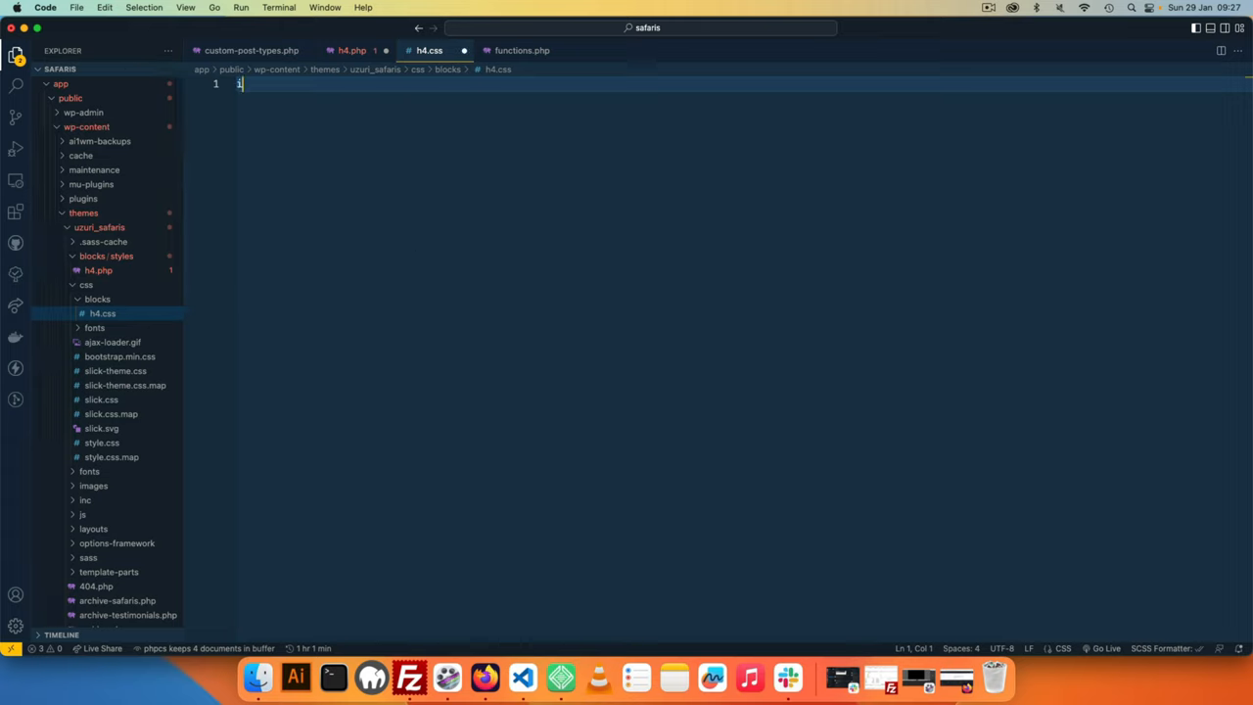
pyautogui.write('s-st')
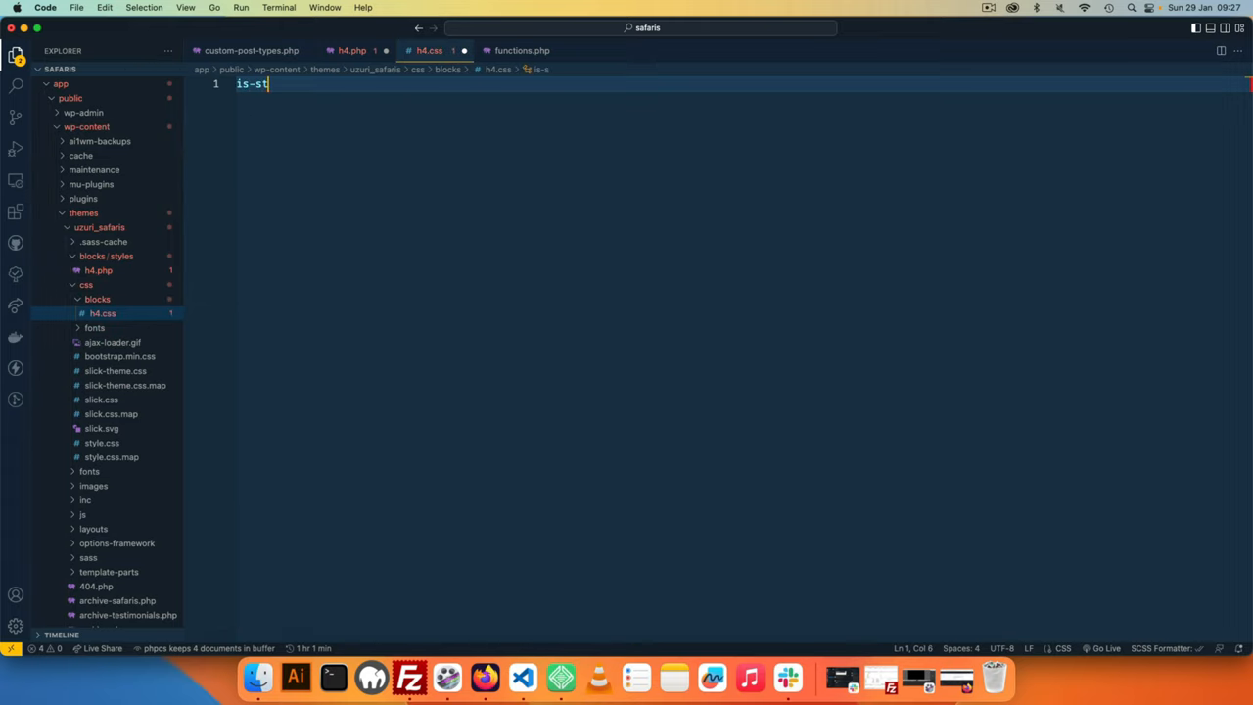
pyautogui.write('yle-Qu')
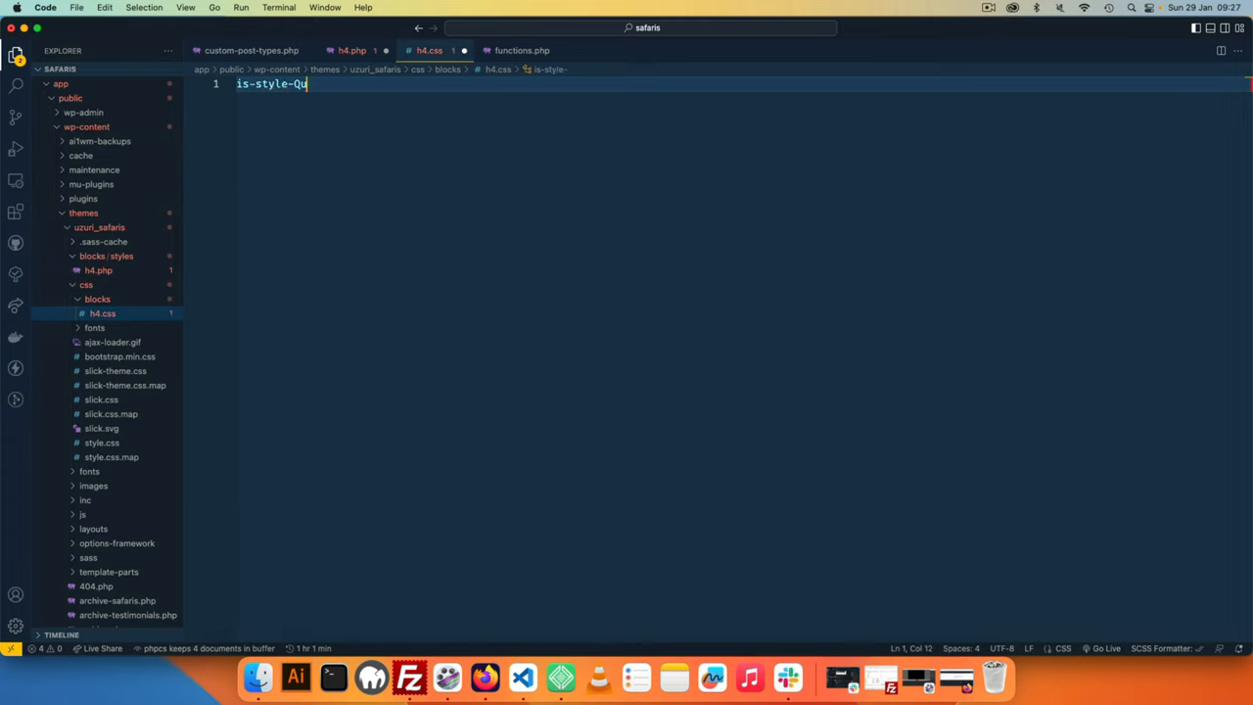
pyautogui.write('estion')
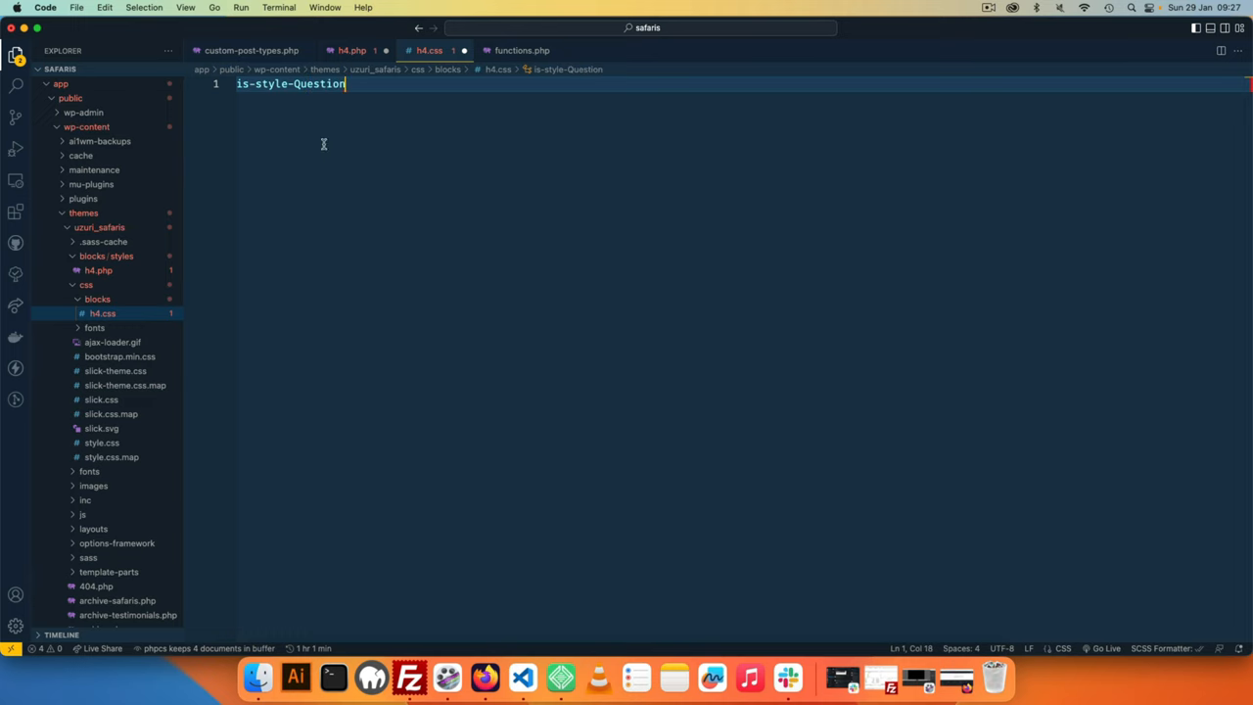
pyautogui.click(522, 50)
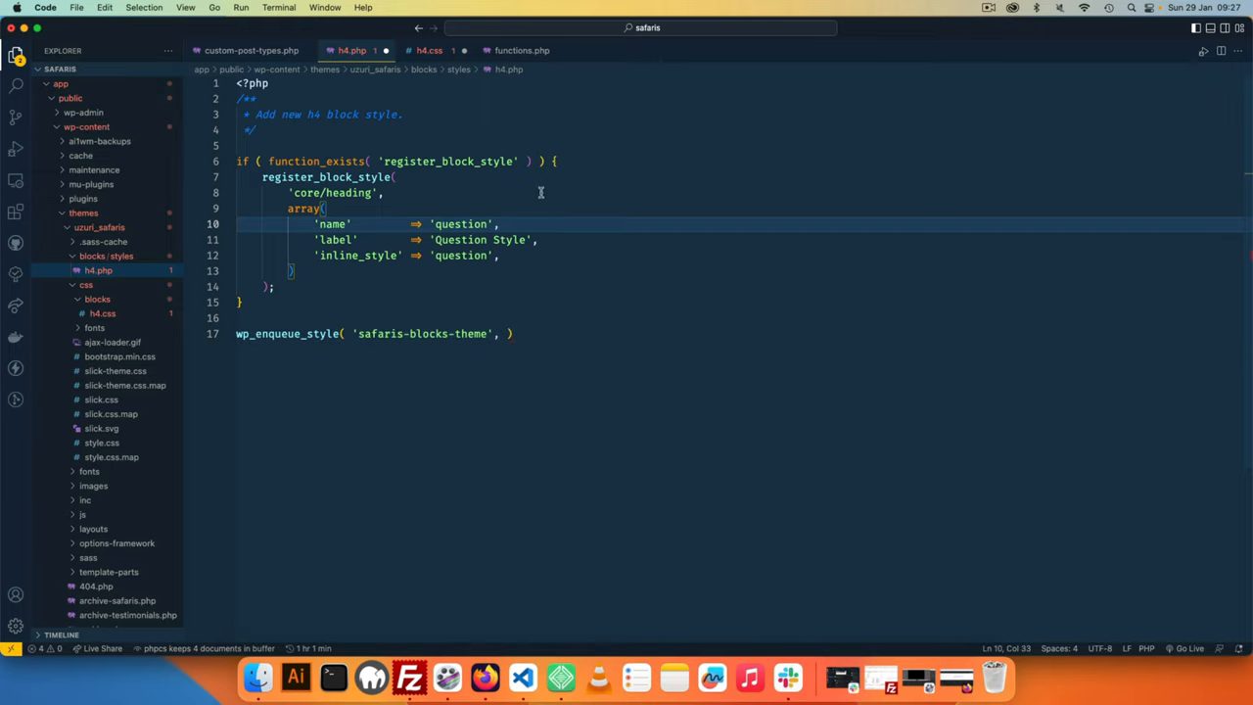
pyautogui.click(429, 50)
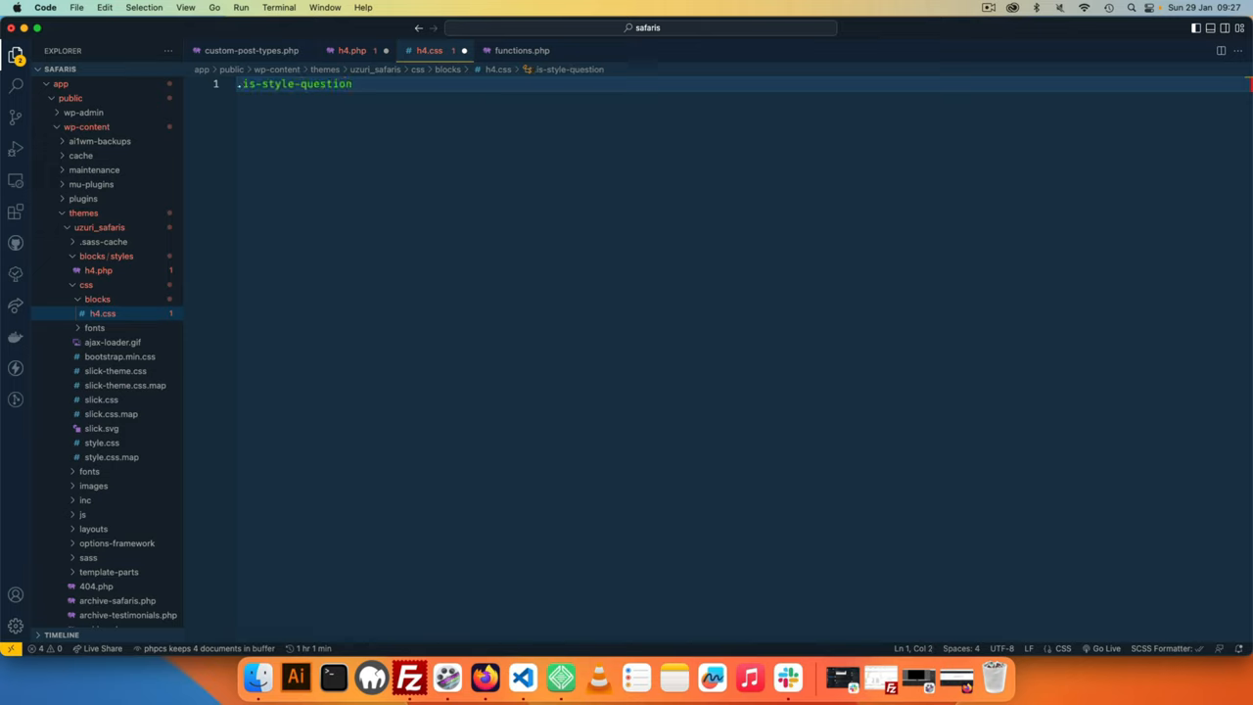
pyautogui.write('{}')
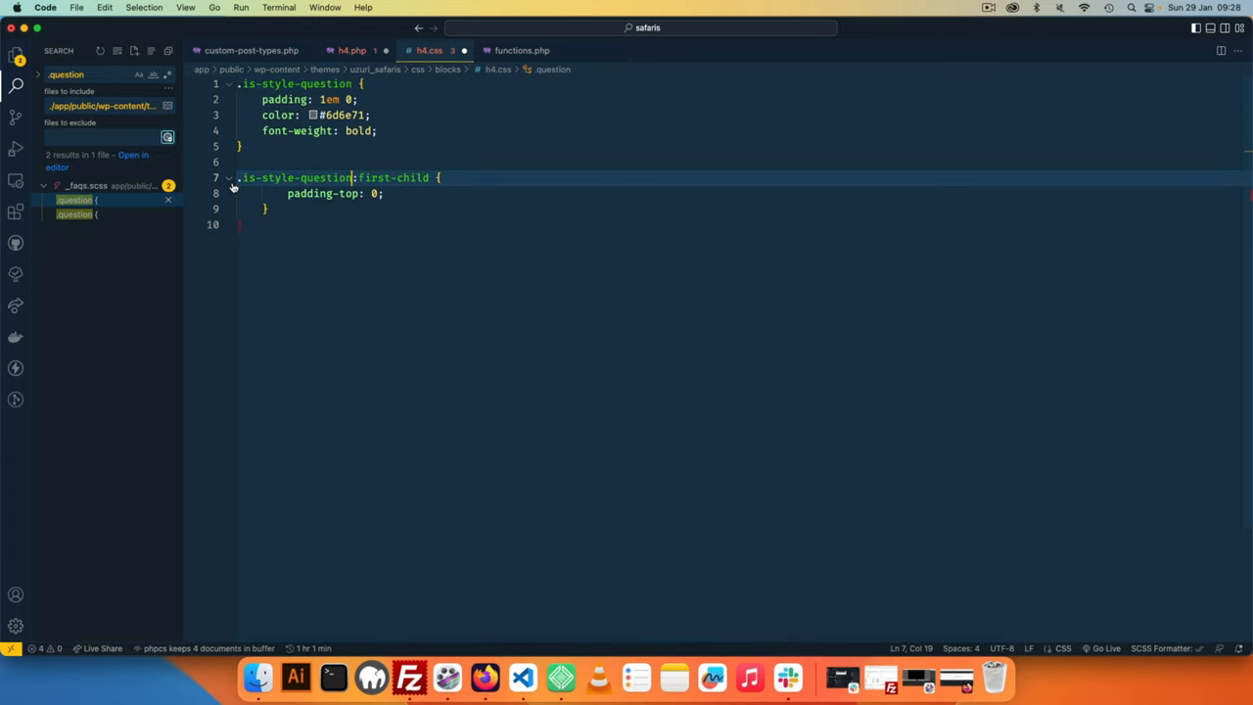
# - Complete the :nth-child(1) rule with zero top padding in h4.css, then return to h4.php
pyautogui.write(':')
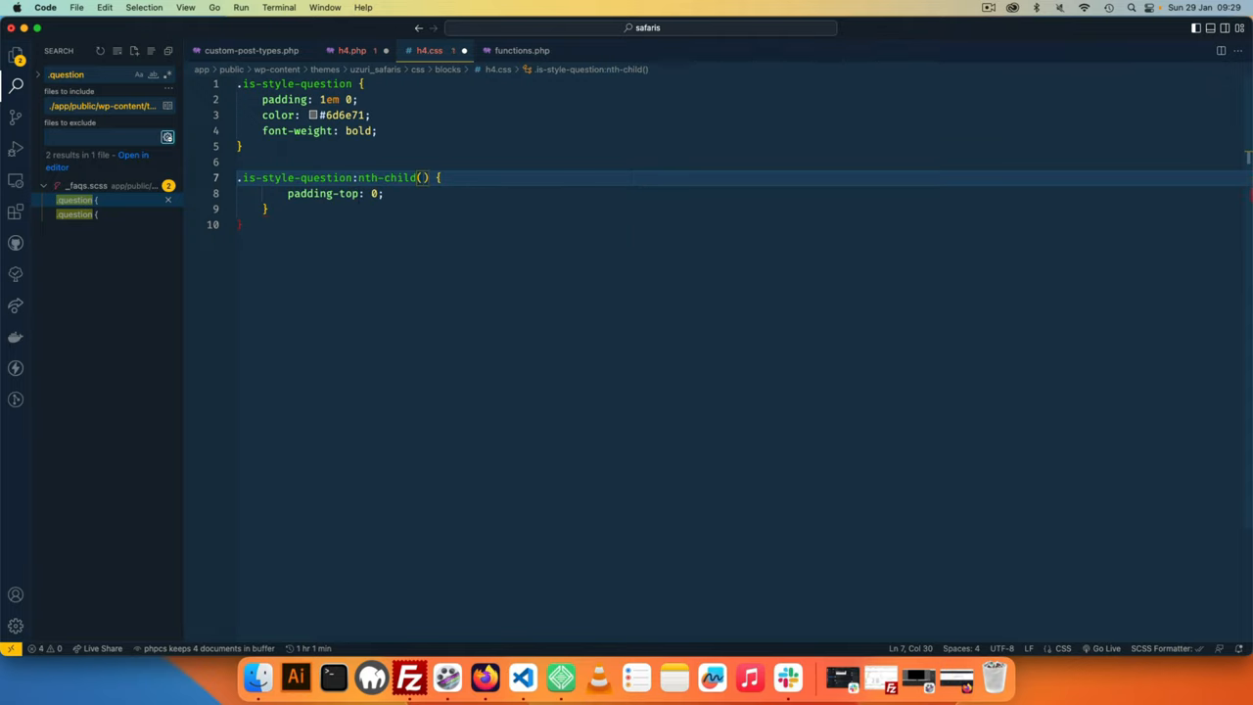
pyautogui.write('1')
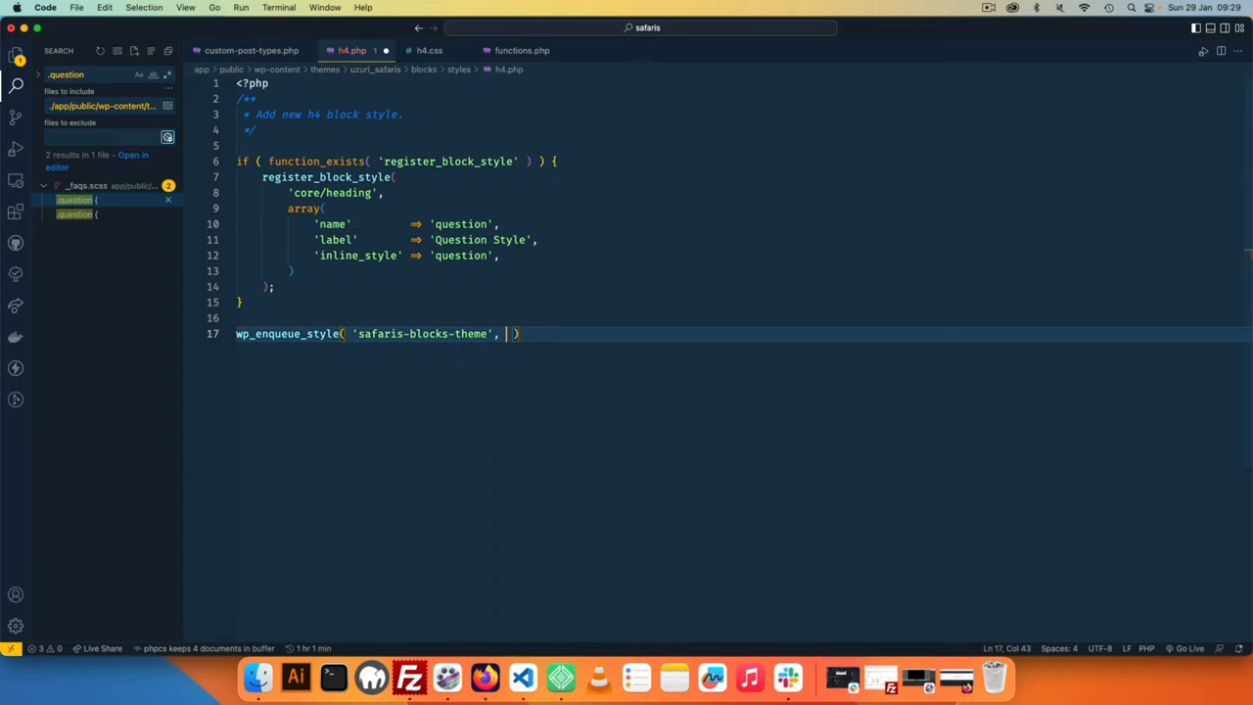
# - Point wp_enqueue_style at get_template_directory() . '/css/blocks/h4.css' with version '1.0.0'
pyautogui.click(15, 54)
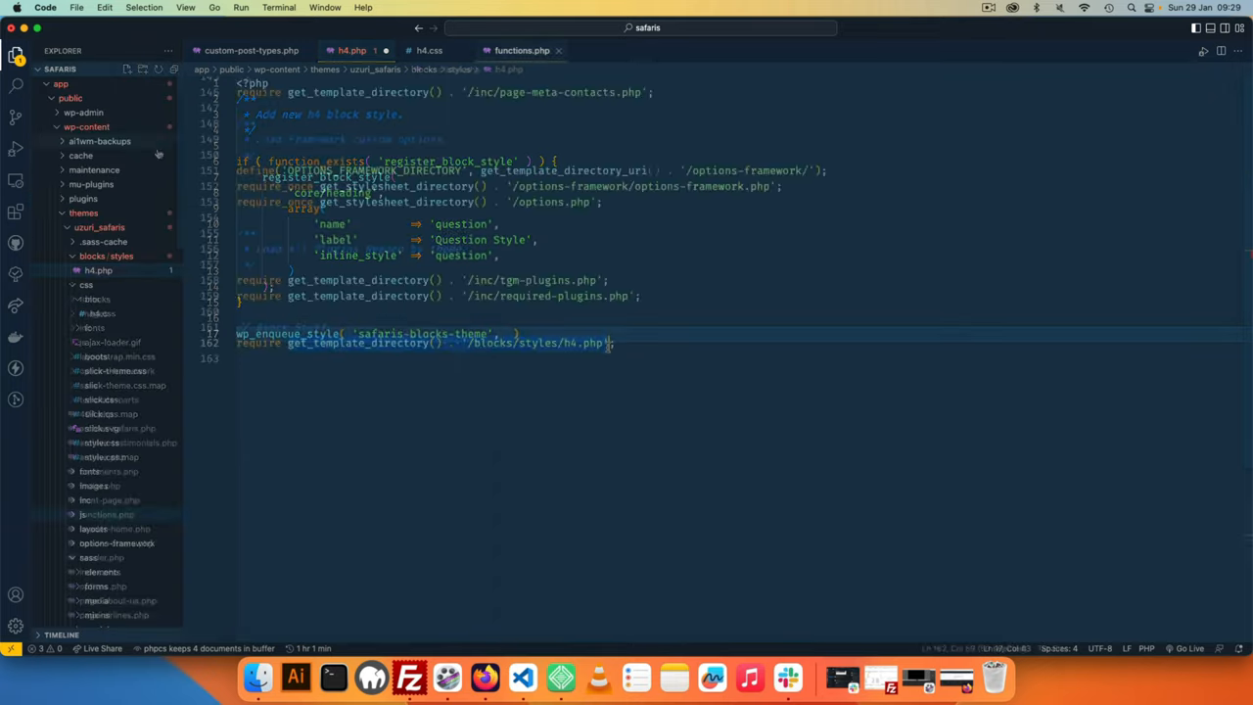
pyautogui.click(522, 50)
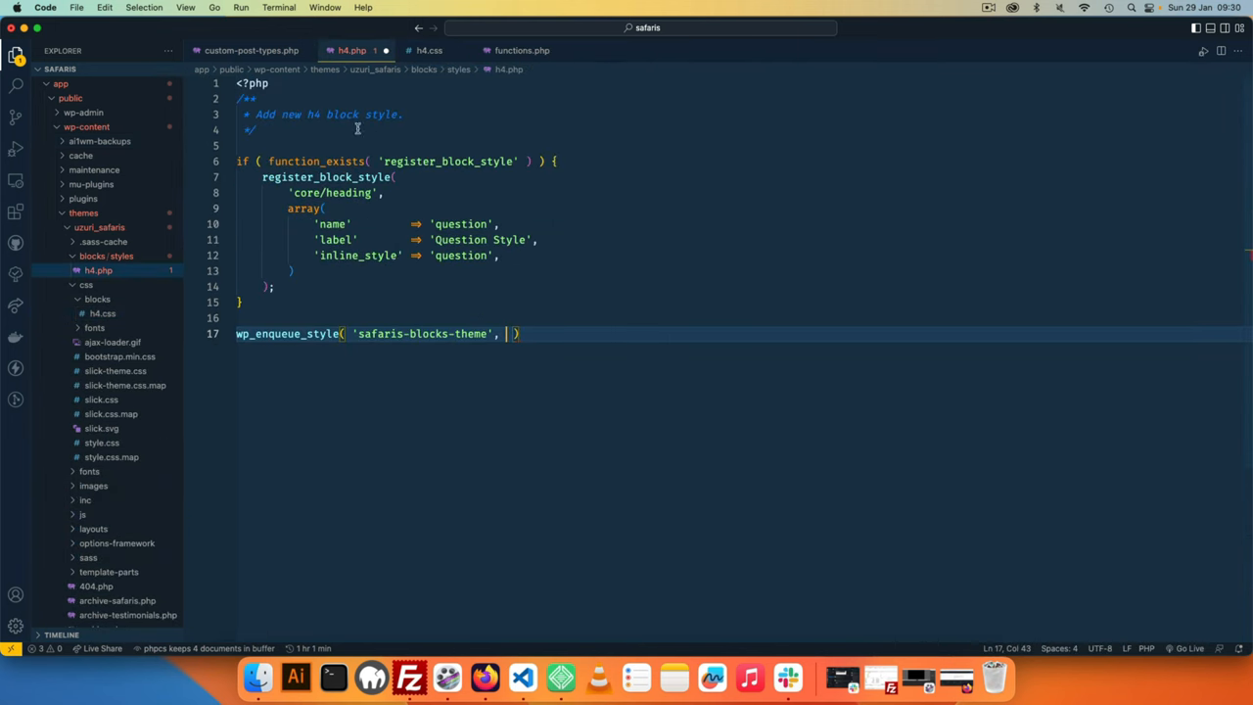
pyautogui.write("get_template_directory() . '/blocks/styles/h4.php'")
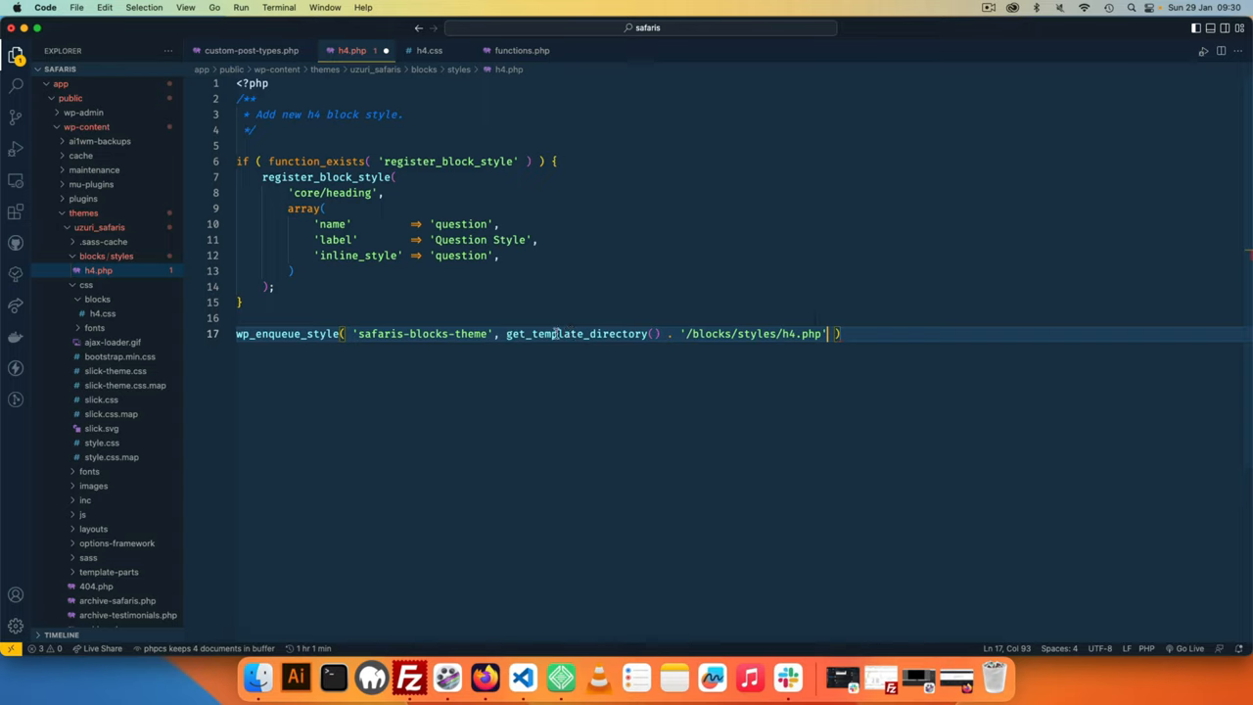
pyautogui.click(676, 333)
pyautogui.write('css/')
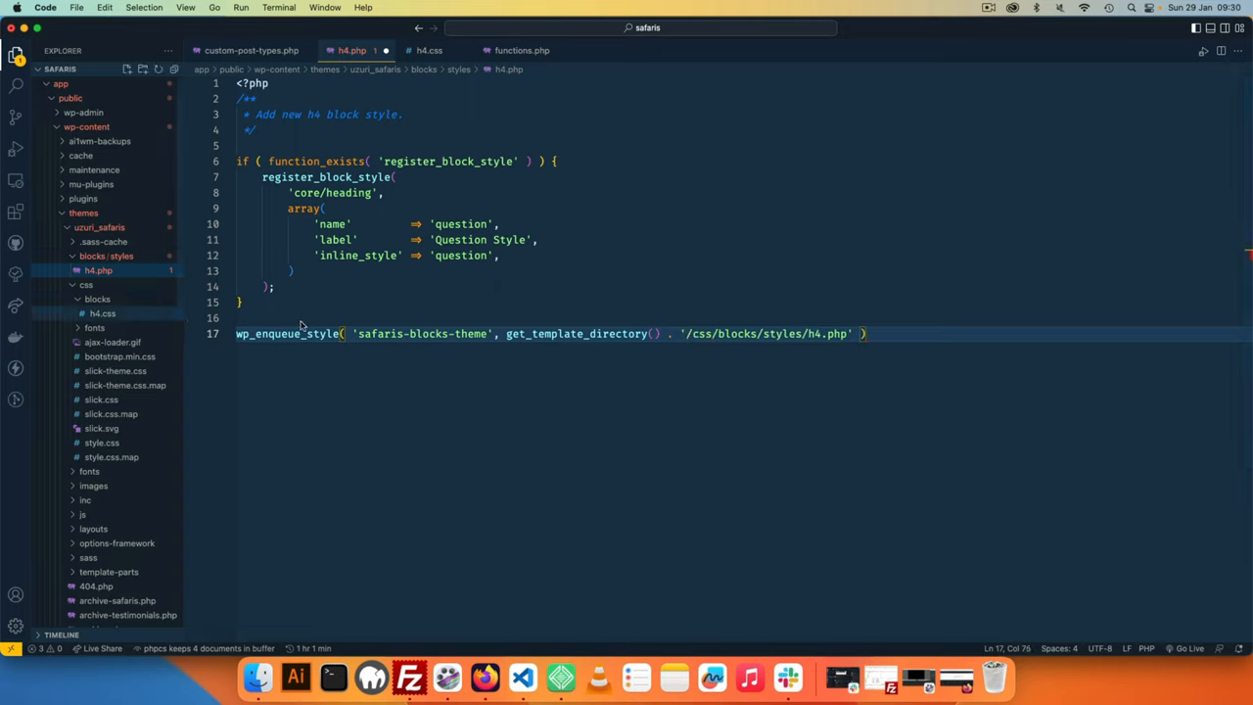
pyautogui.doubleClick(791, 333)
pyautogui.write("css', '', ")
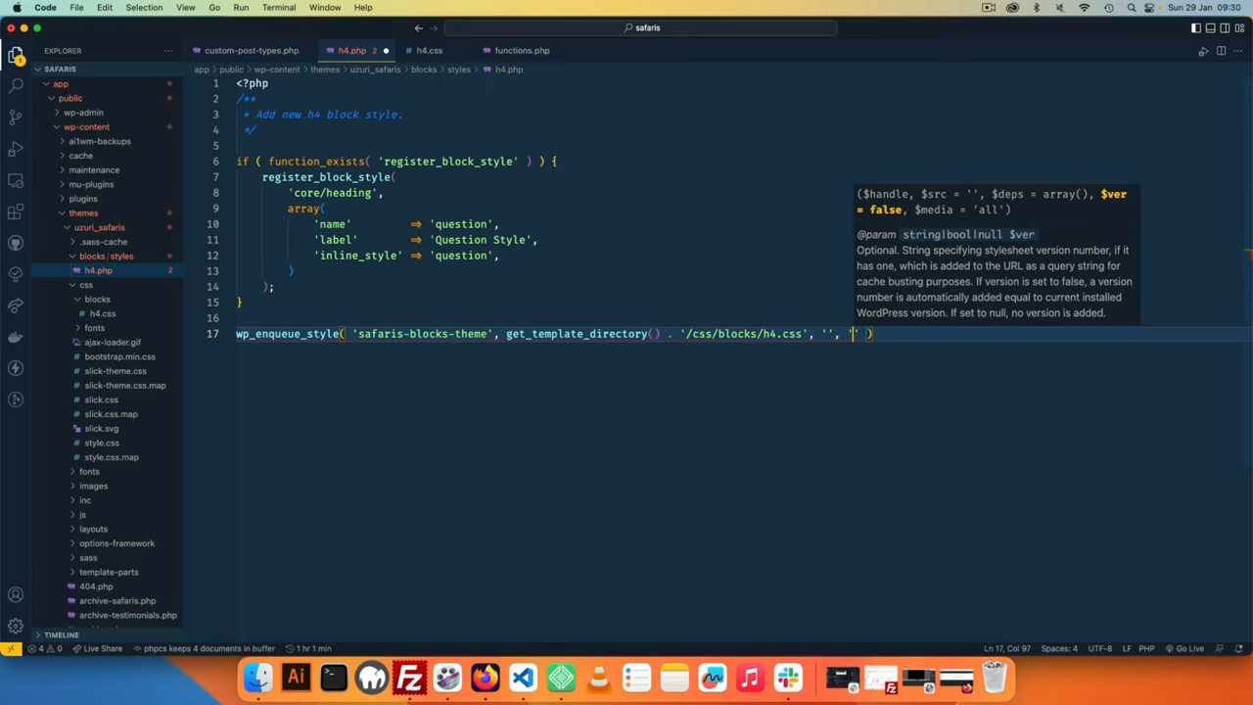
pyautogui.write('1.0.0')
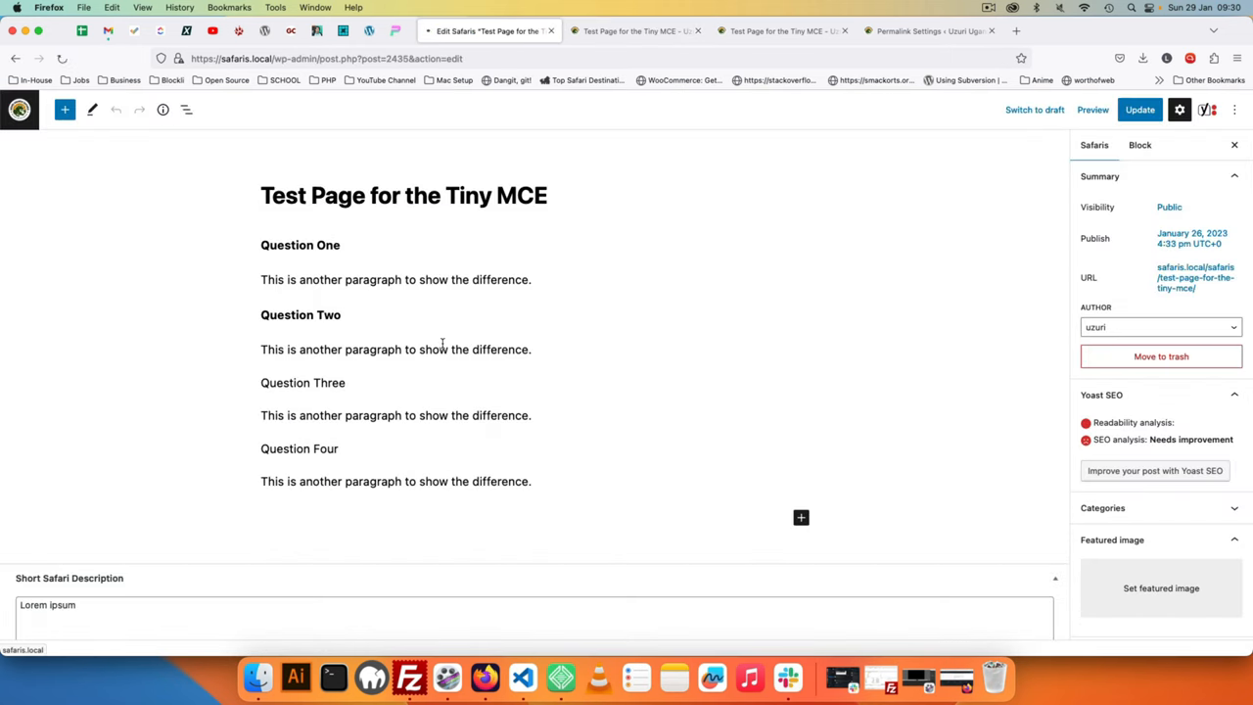
pyautogui.moveTo(522, 676)
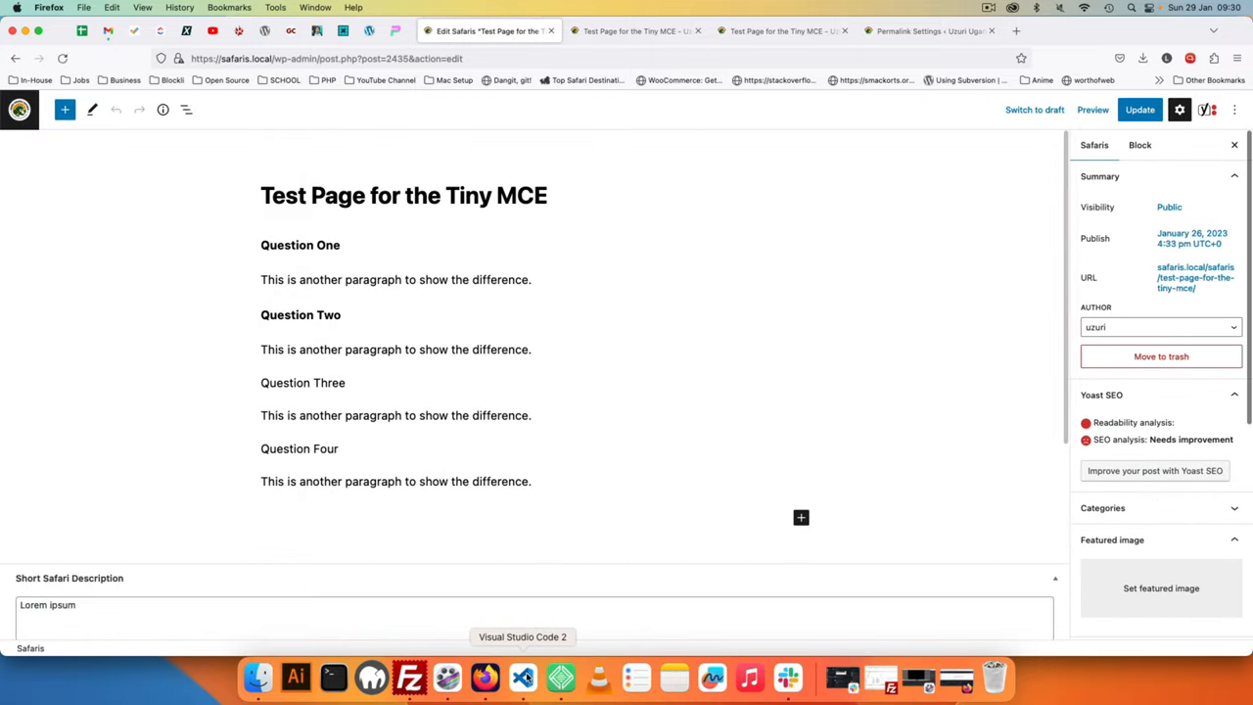
# - Leave the test page in Firefox and return to Visual Studio Code
pyautogui.click(522, 676)
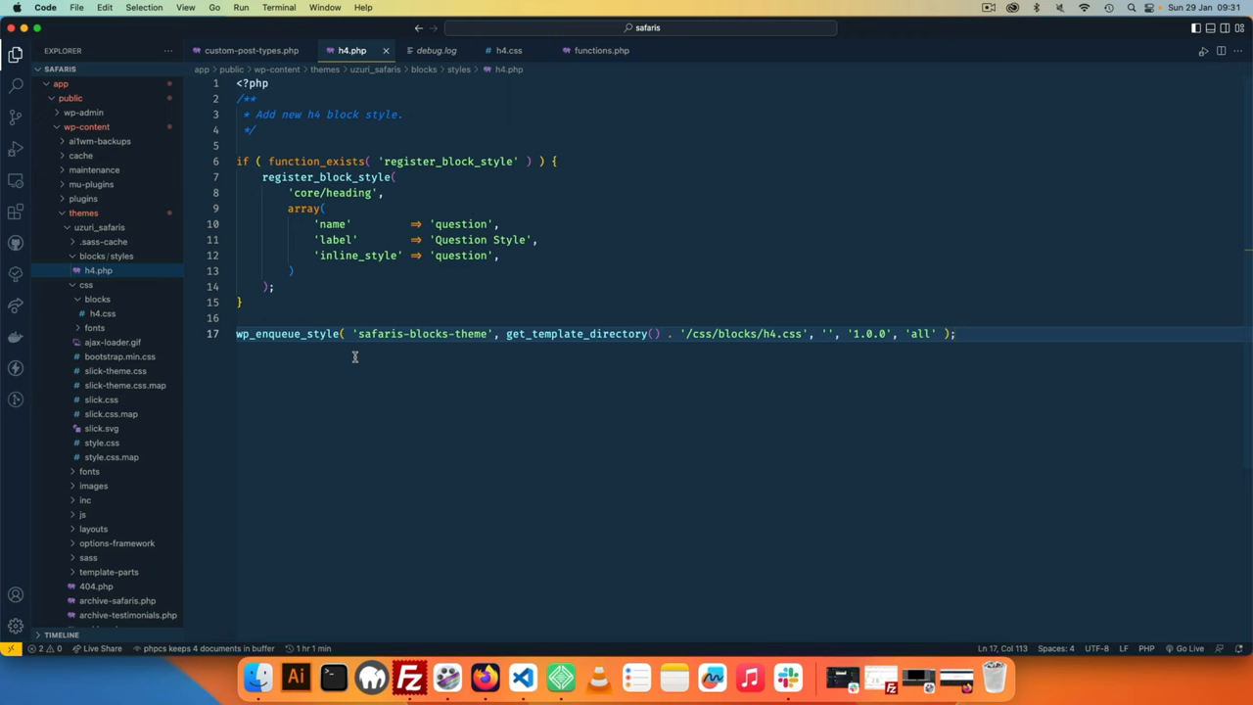
pyautogui.moveTo(485, 677)
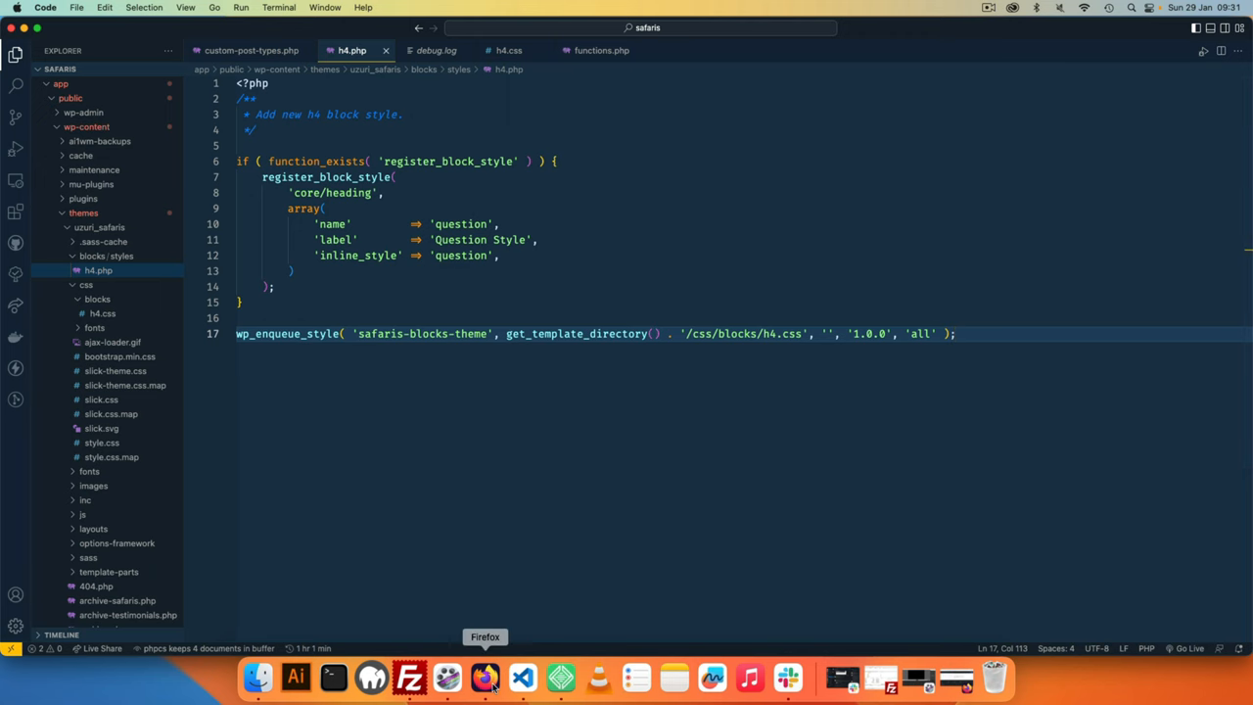
# - Search 'wordpress block_editor_assets' and scroll the enqueue_block_editor_assets reference to its example
pyautogui.click(485, 677)
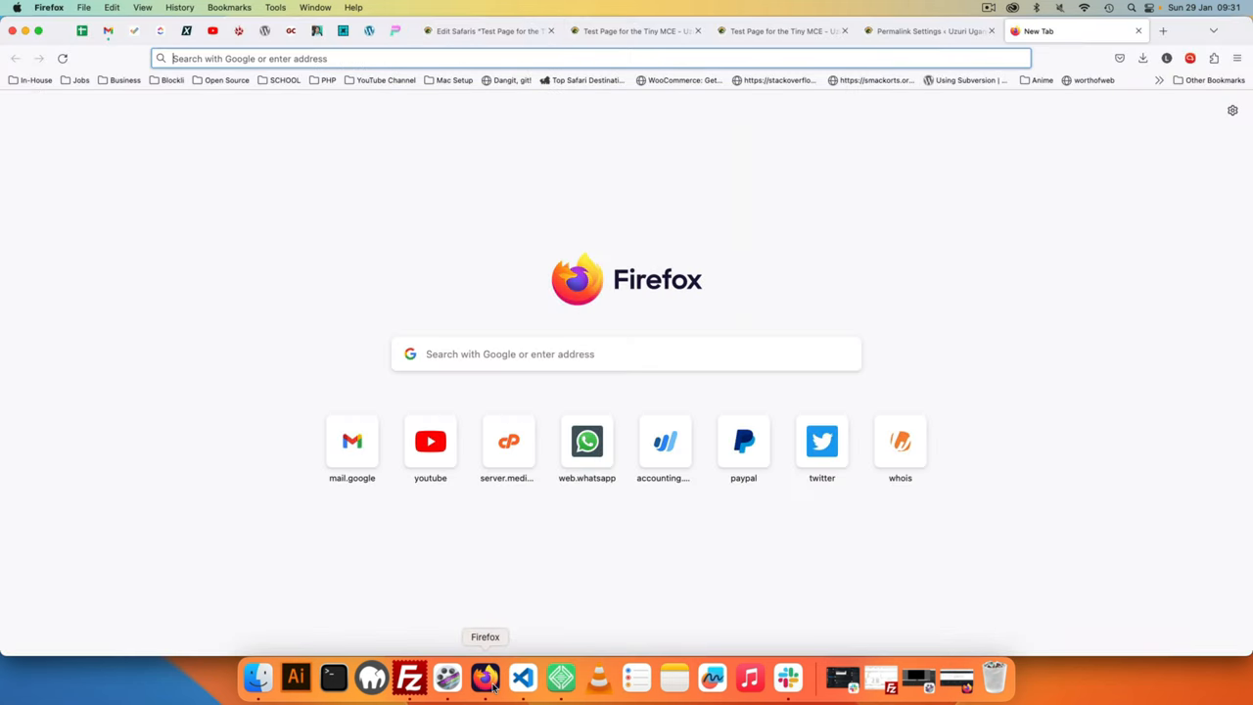
pyautogui.write('wordpress.org')
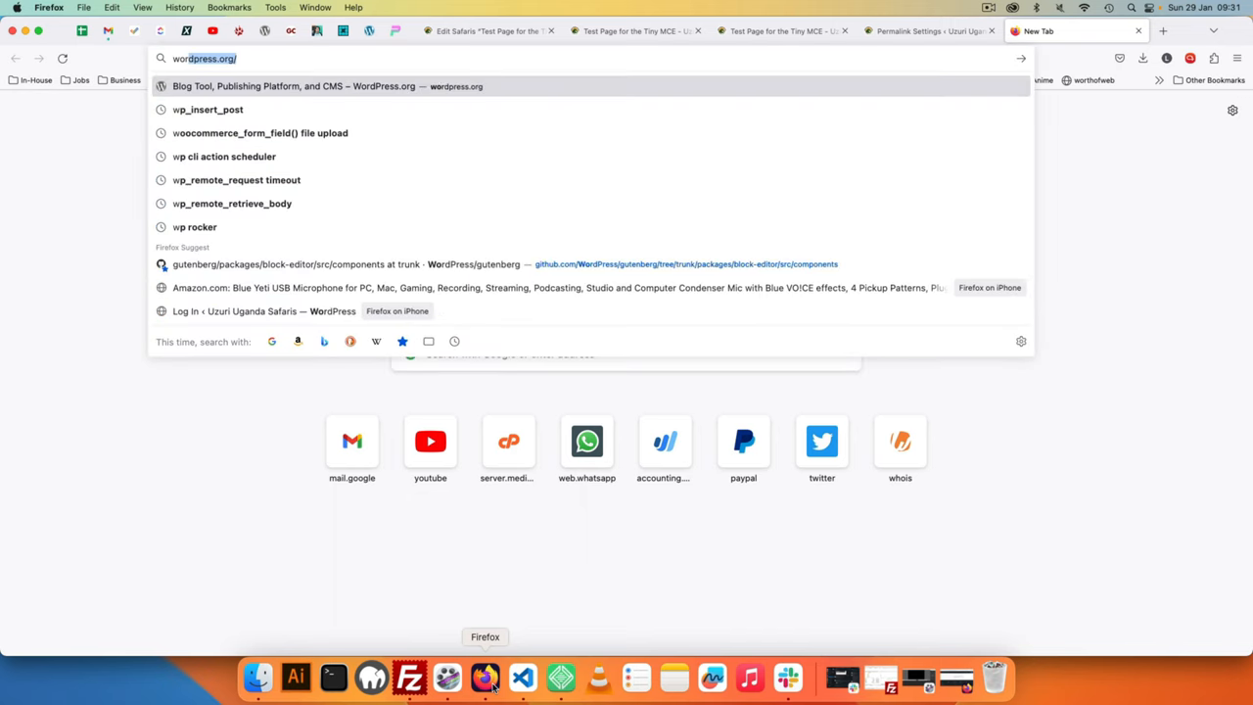
pyautogui.write('wordpress b')
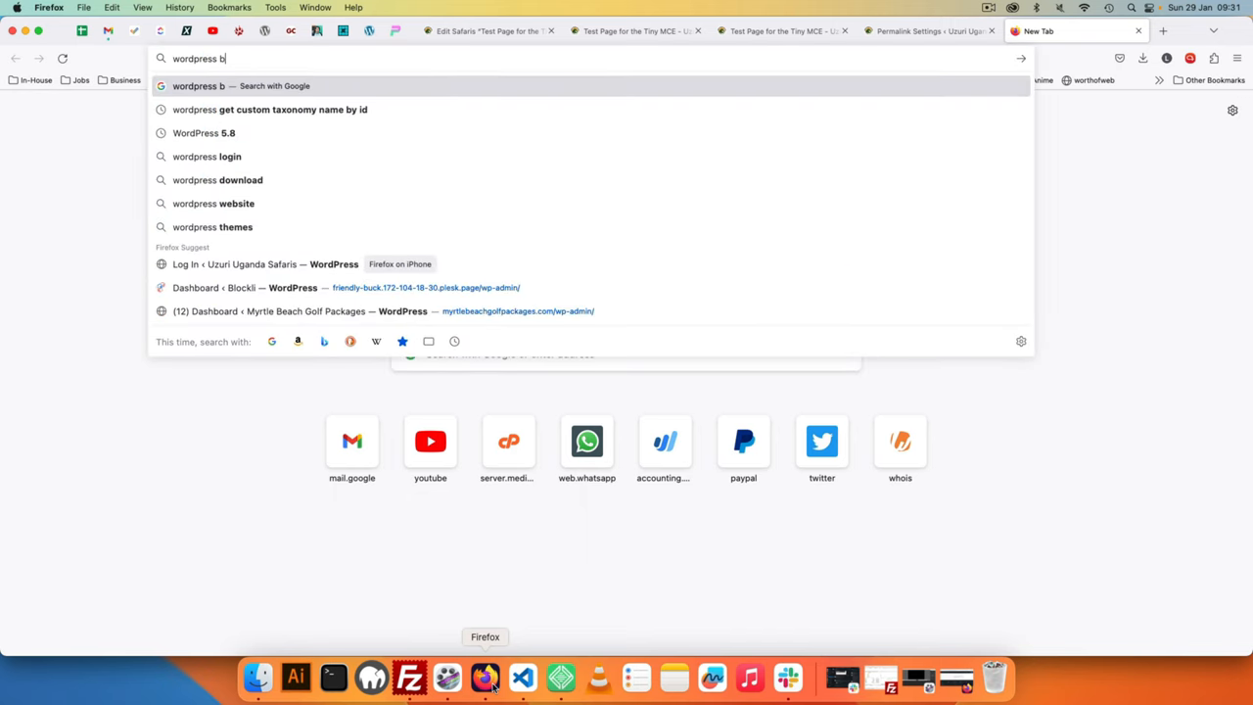
pyautogui.write('lock_')
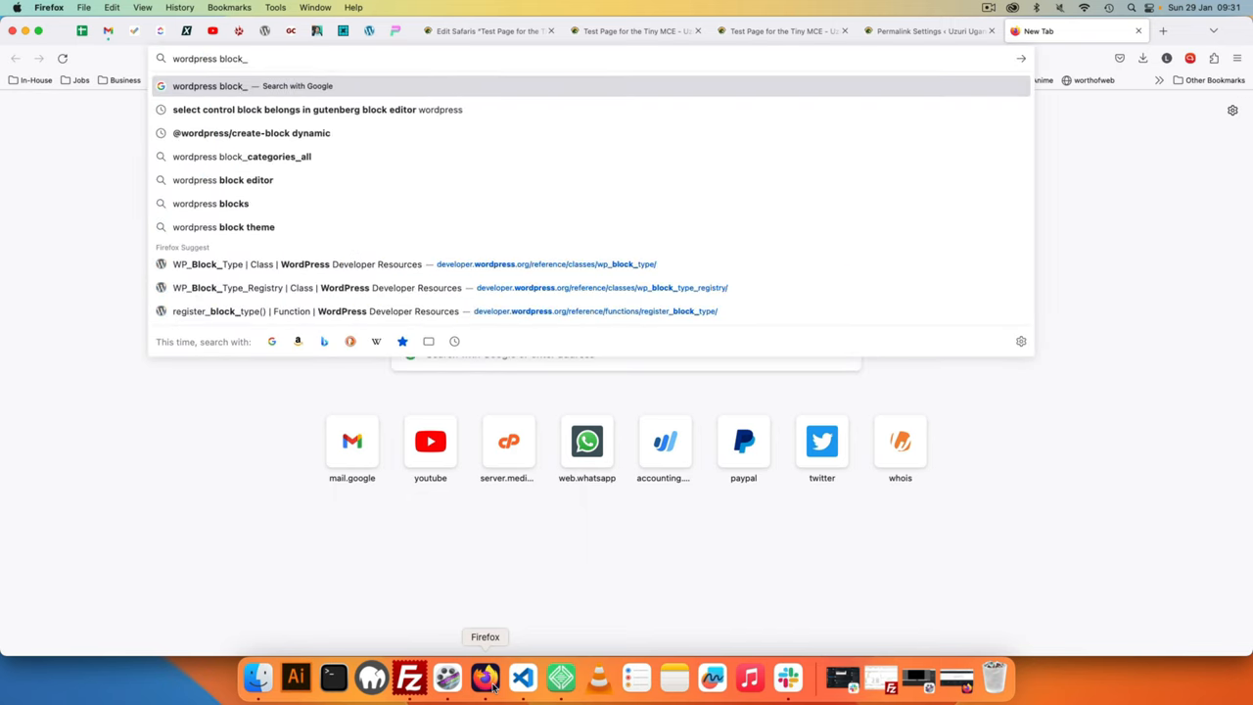
pyautogui.write('editor_assets')
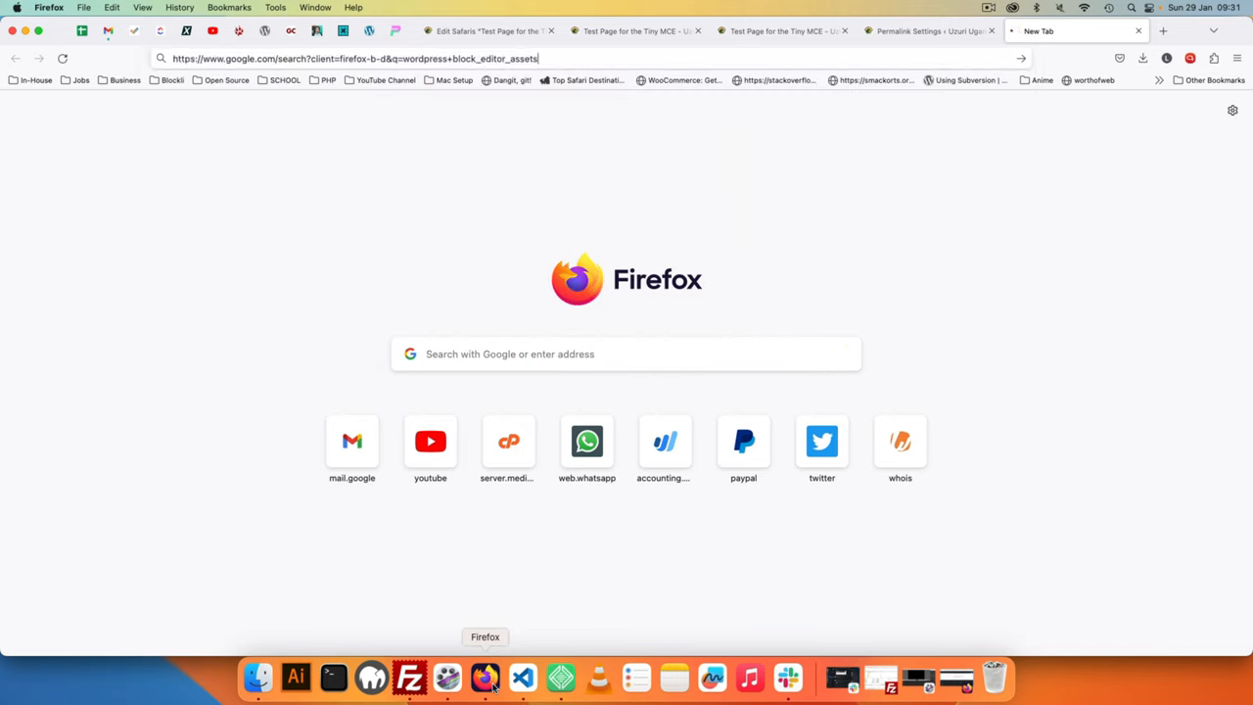
pyautogui.press('Return')
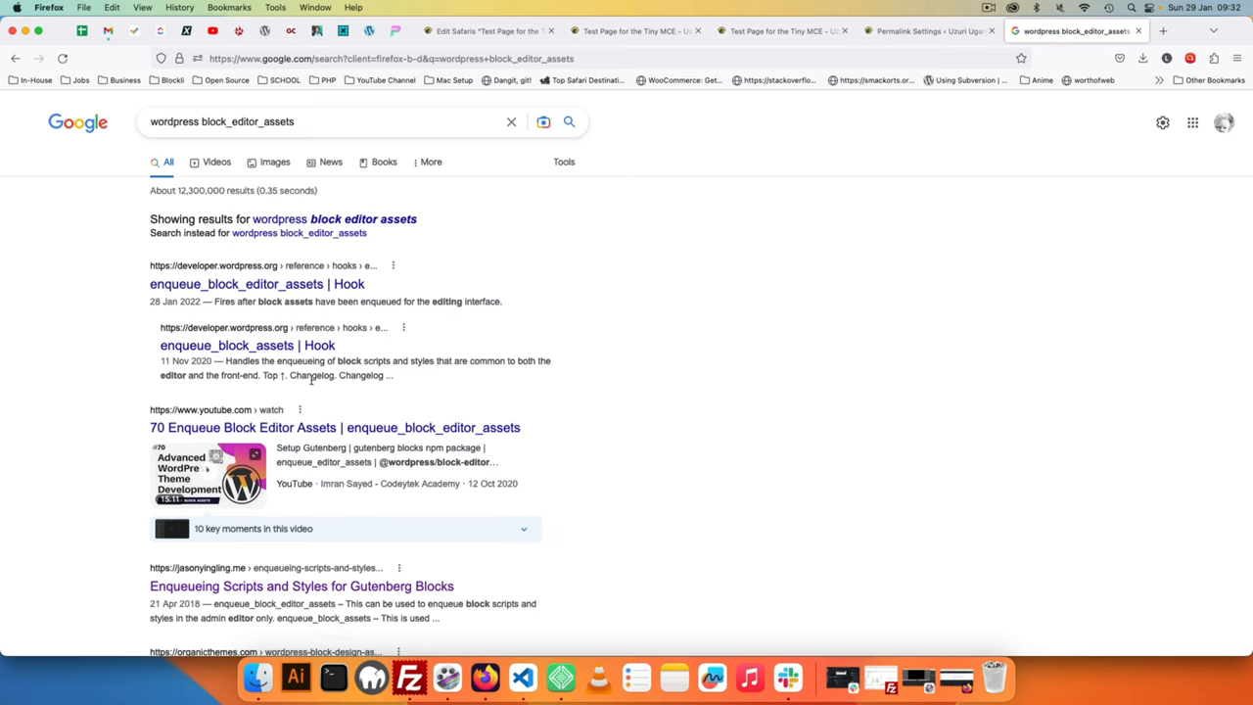
pyautogui.click(257, 284)
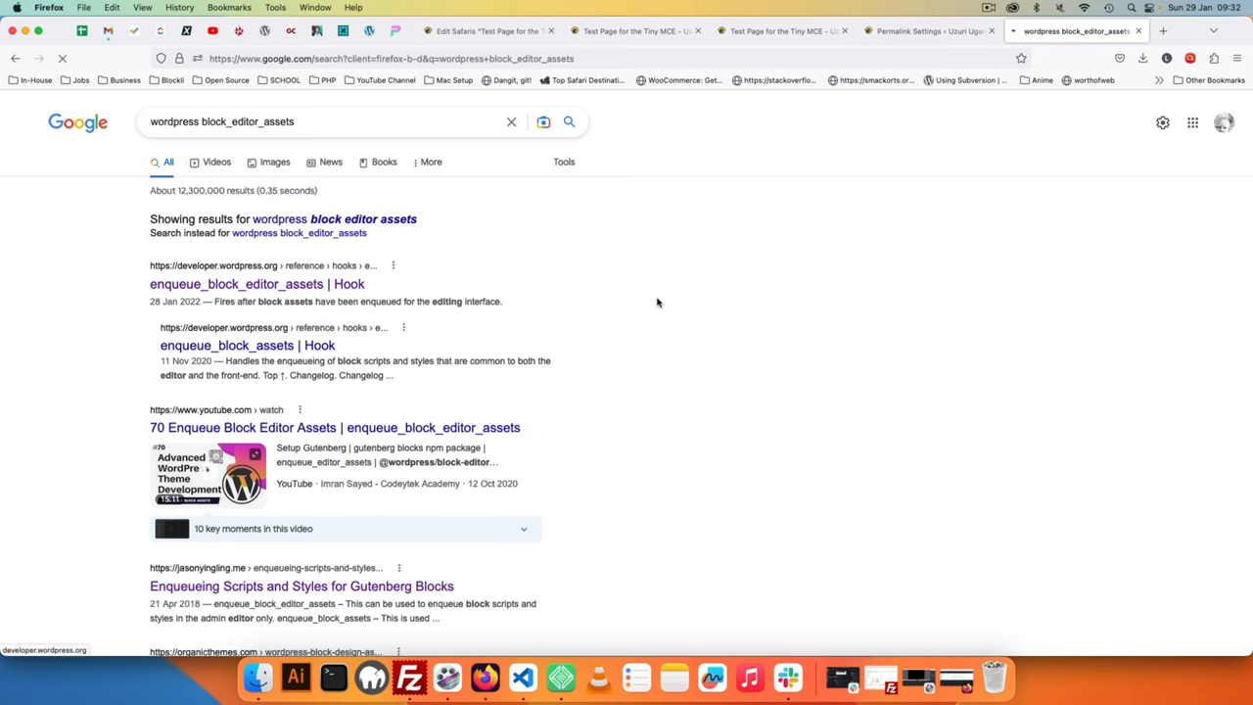
pyautogui.click(257, 284)
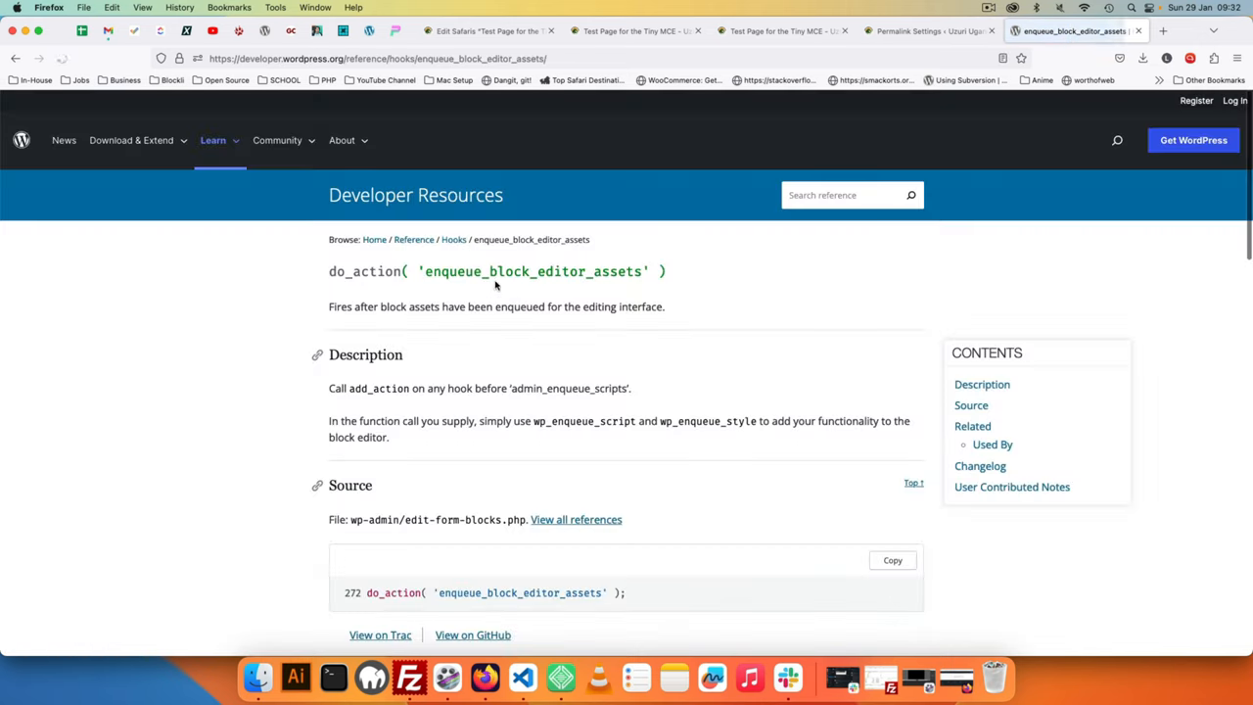
pyautogui.scroll(-3)
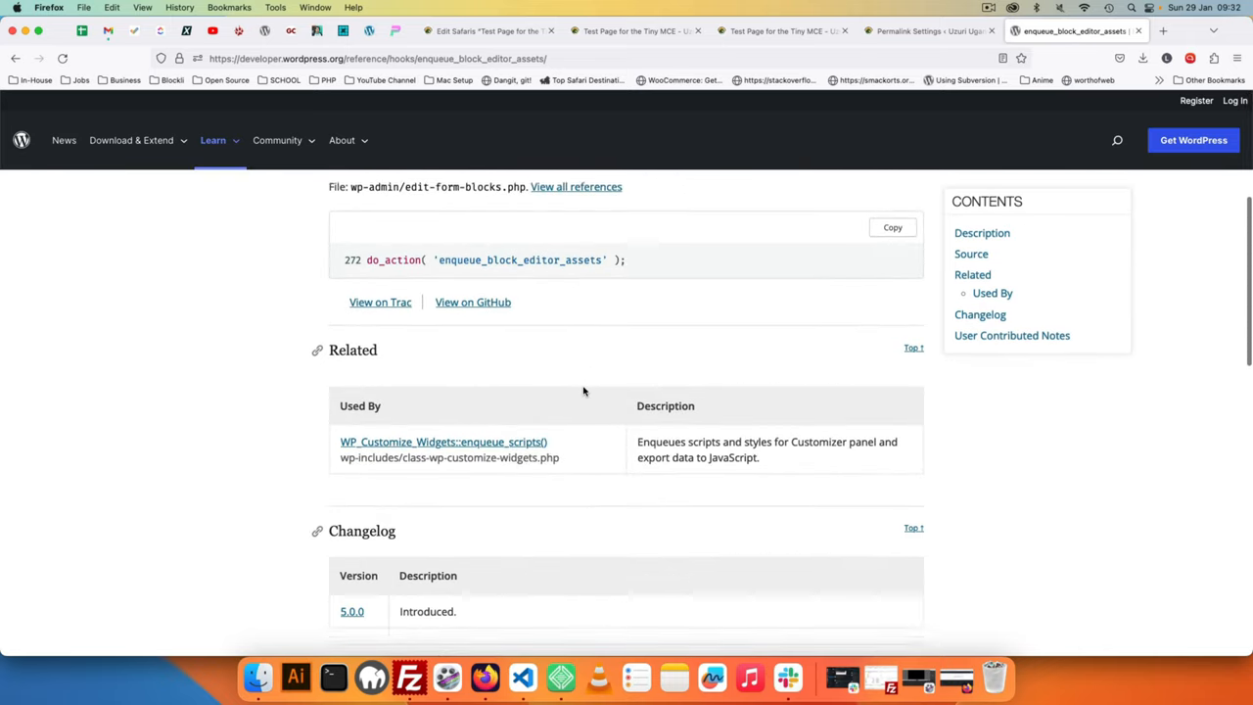
pyautogui.scroll(-3)
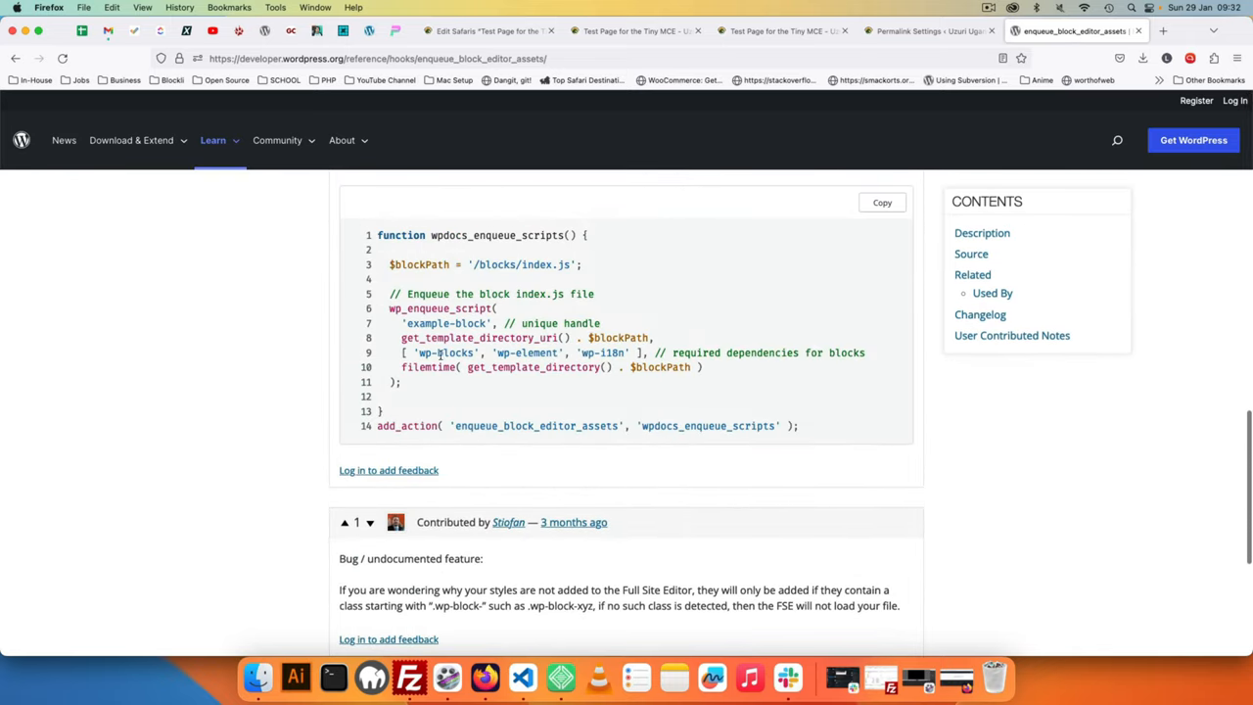
pyautogui.moveTo(460, 419)
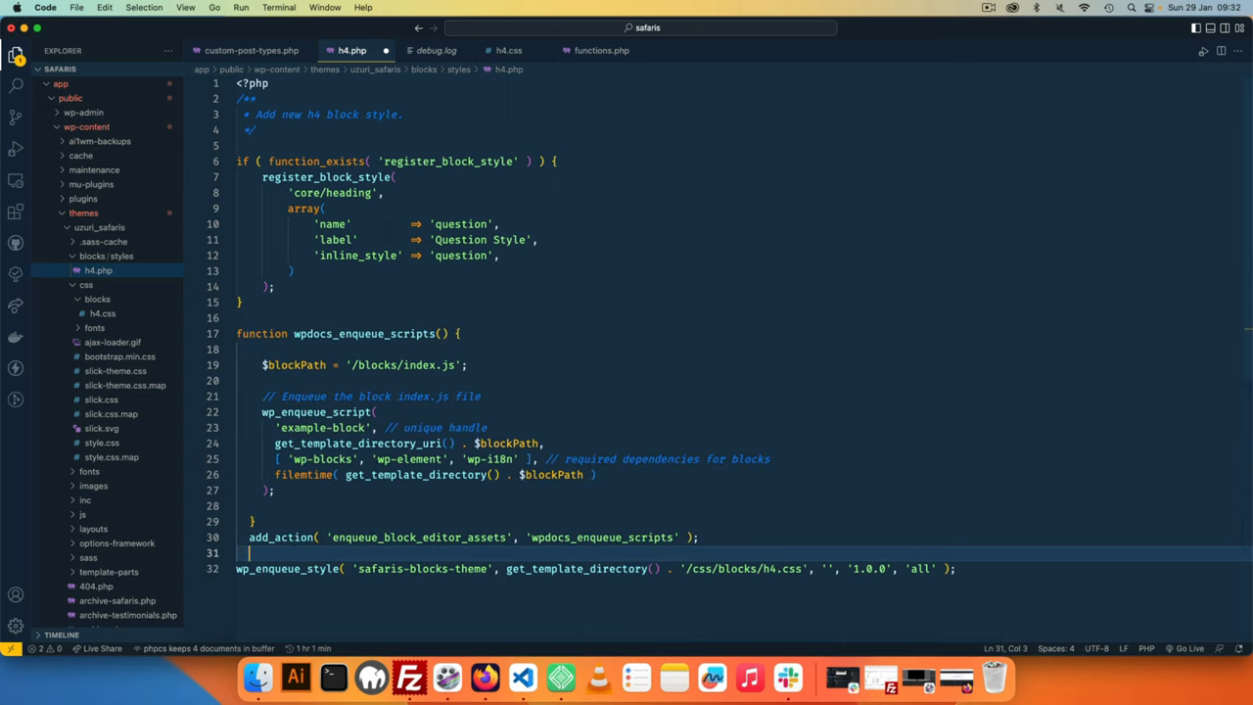
# - Edit h4.php's add_action so safaris_enqueue_scripts hooks to enqueue_block_editor_assets
pyautogui.click(251, 537)
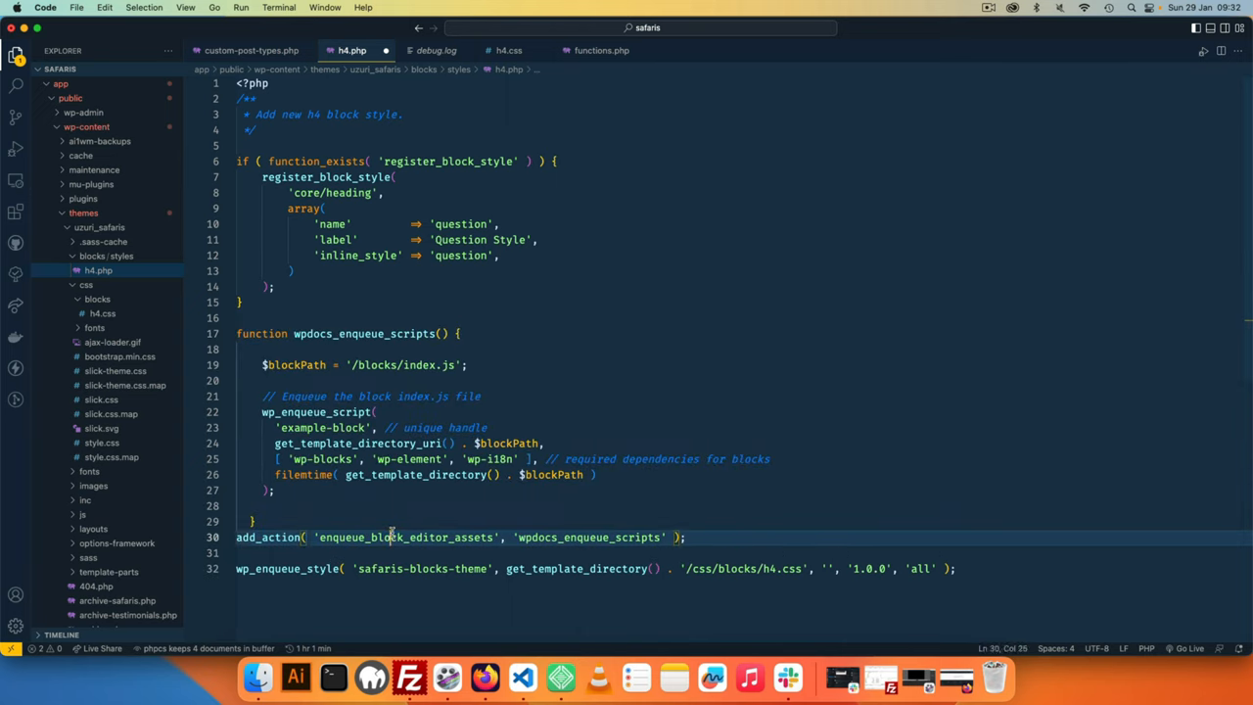
pyautogui.click(247, 520)
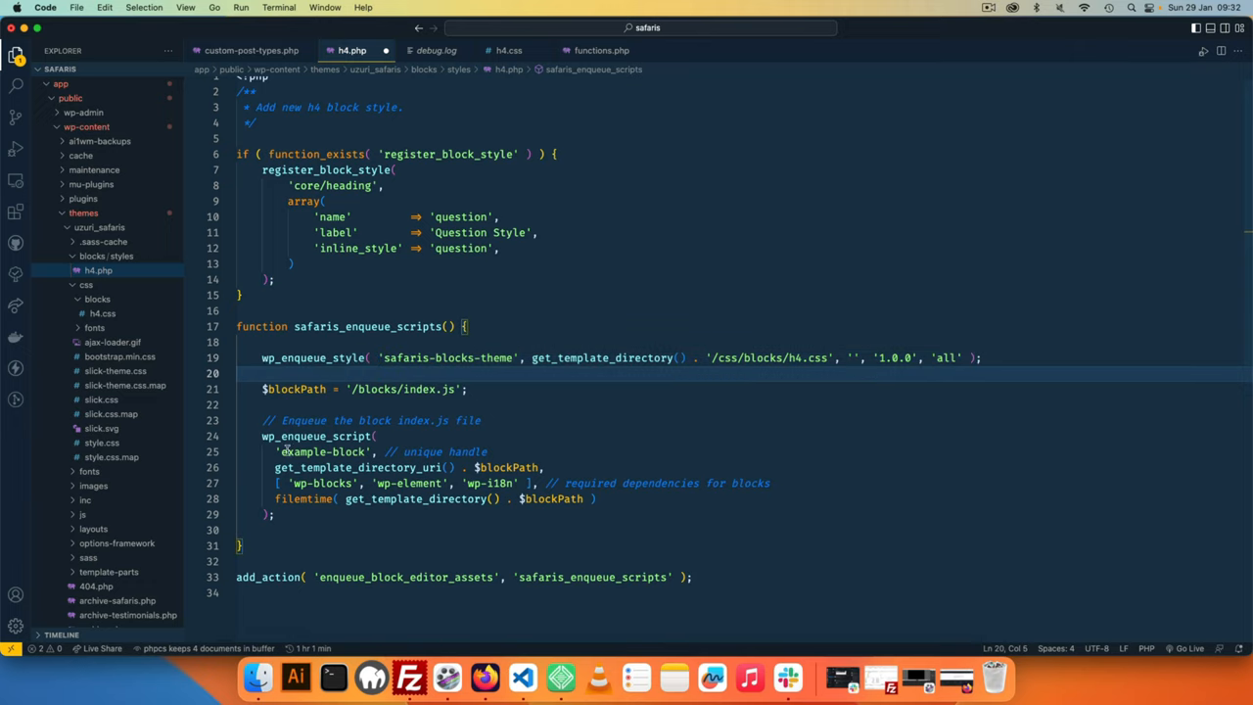
# - Enqueue h4.css via $blockPath, versioned with filemtime( get_template_directory() . $blockPath )
pyautogui.doubleClick(358, 467)
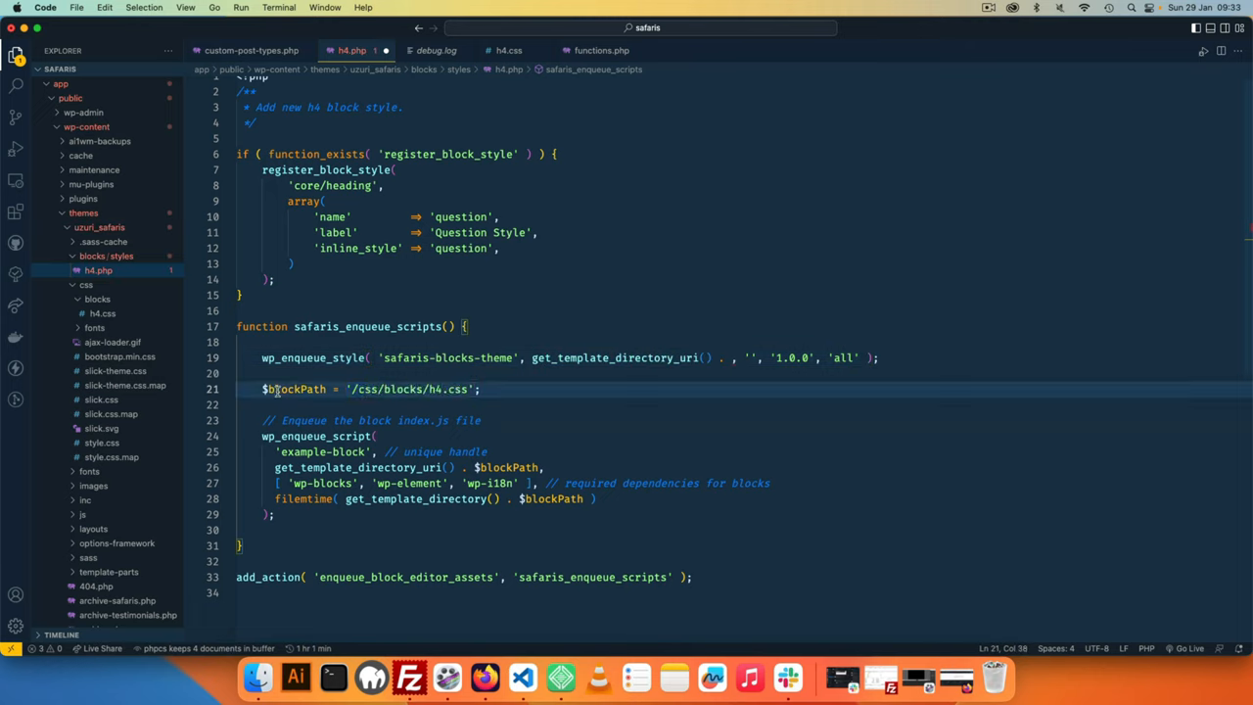
pyautogui.doubleClick(295, 389)
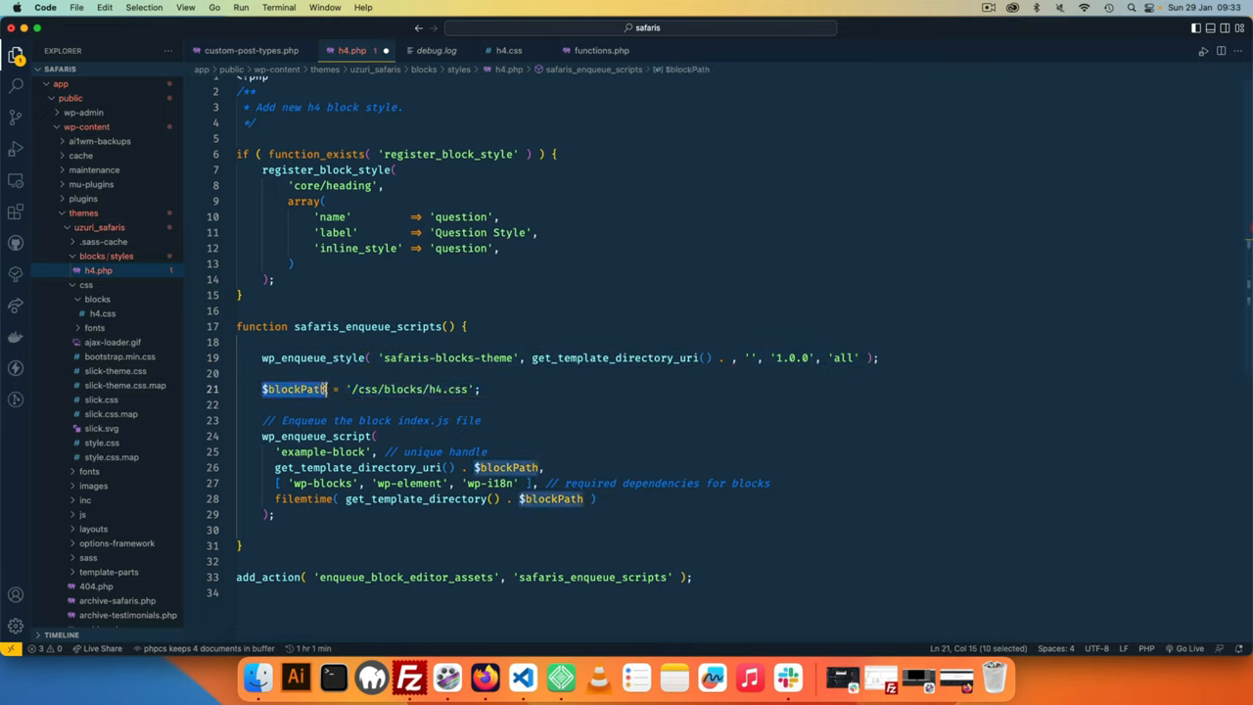
pyautogui.click(733, 357)
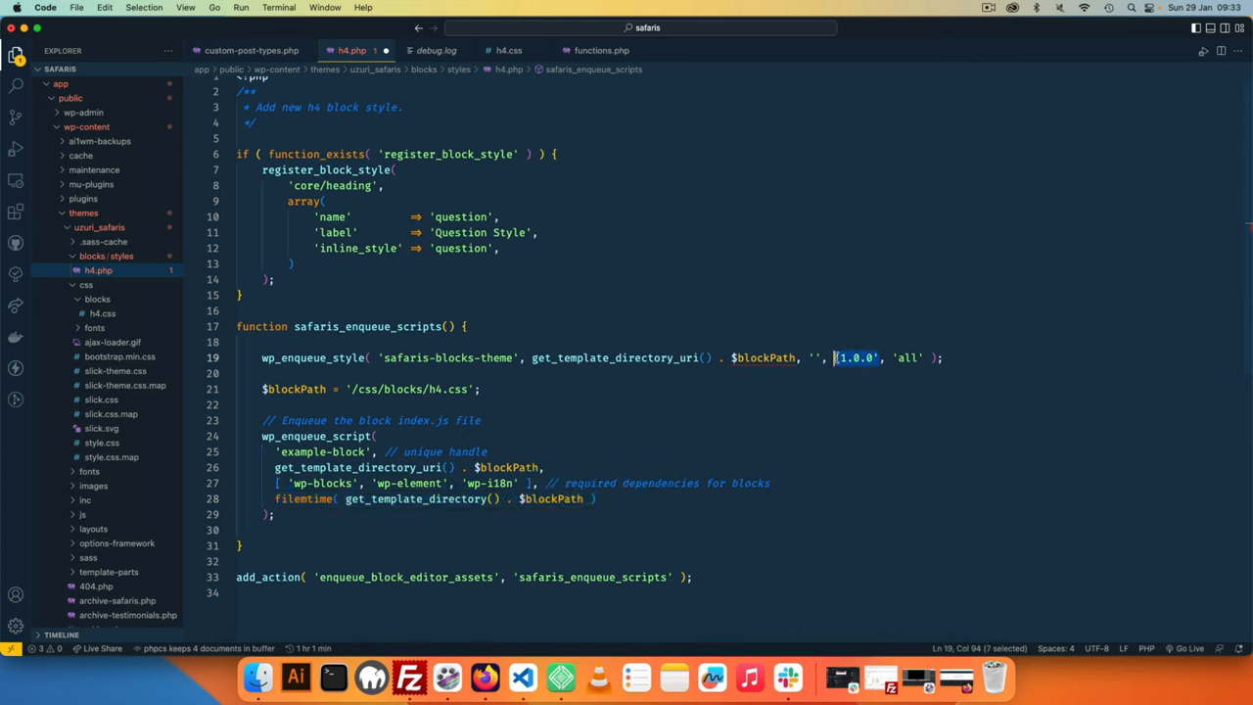
pyautogui.write('filemtime( get_template_directory() . $blockPath )')
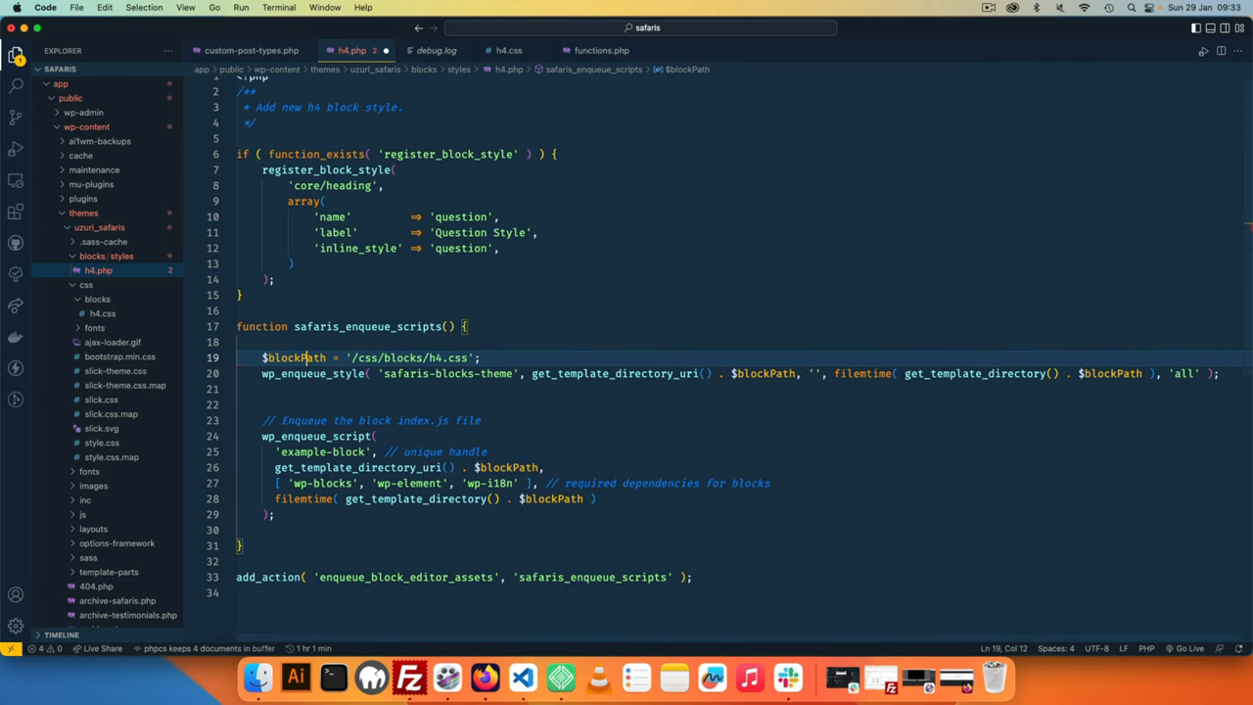
pyautogui.press('Return')
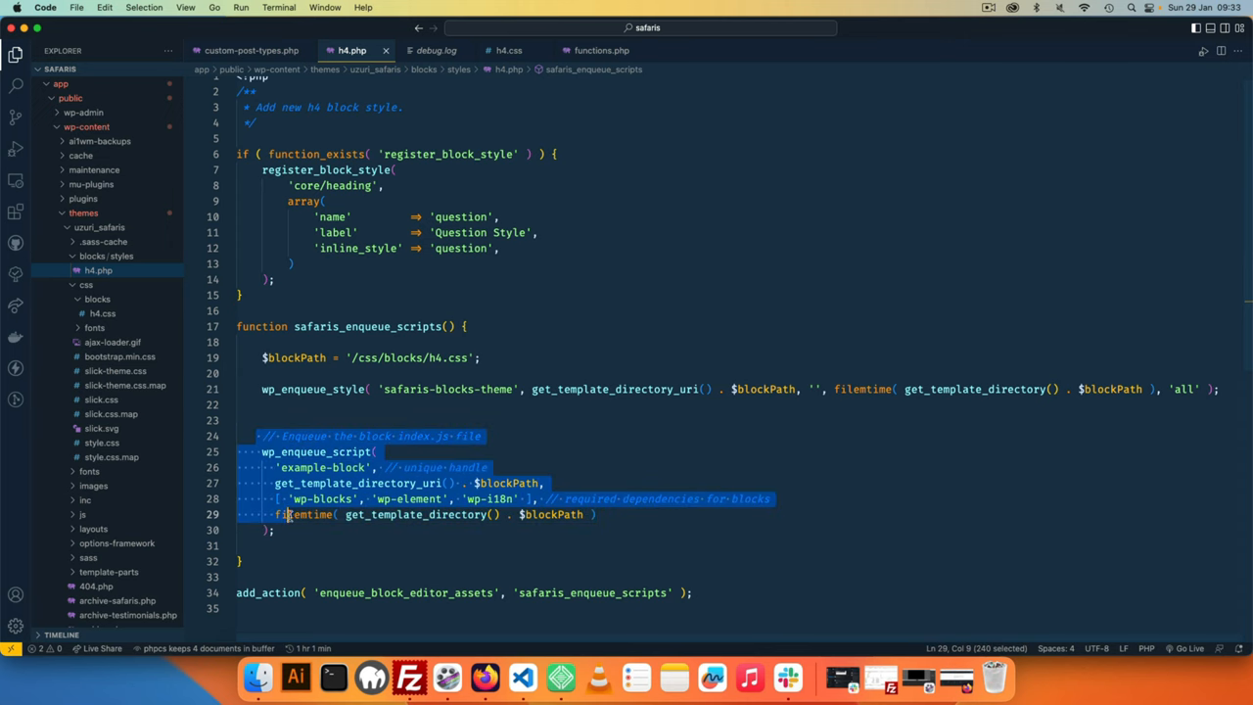
pyautogui.press('cmd+/')
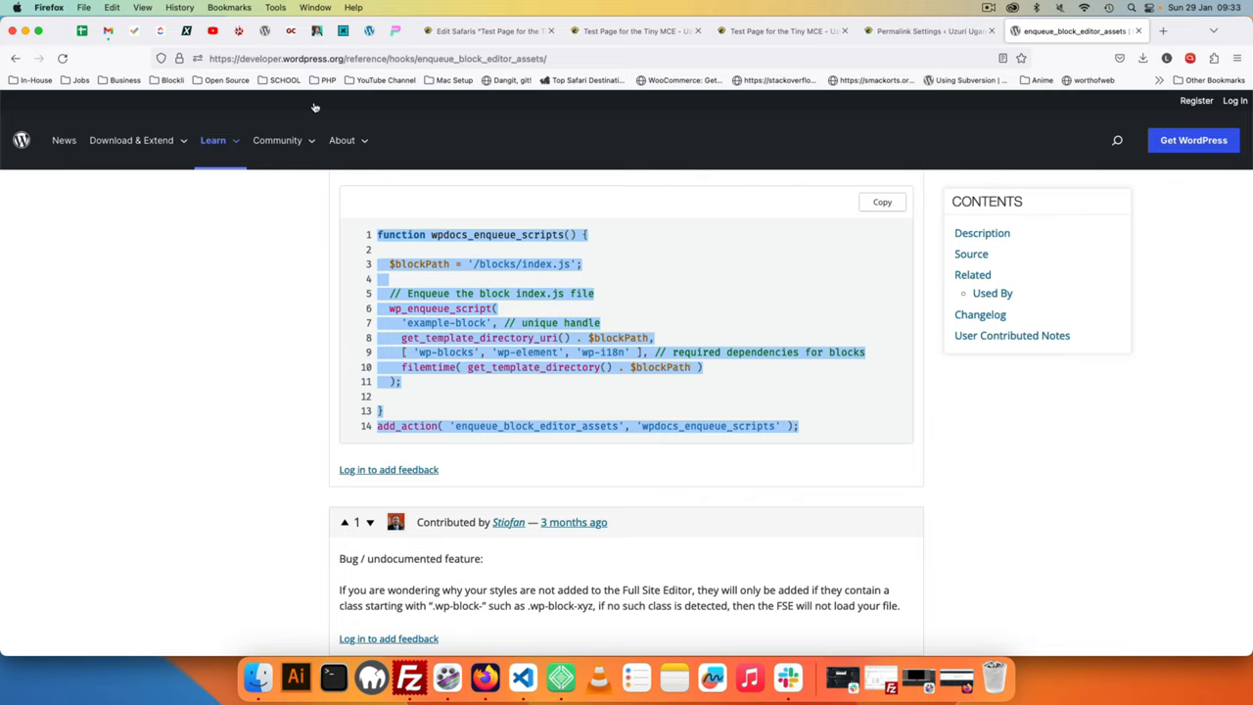
# - Apply Question Style to the Question One heading and update the page
pyautogui.click(487, 30)
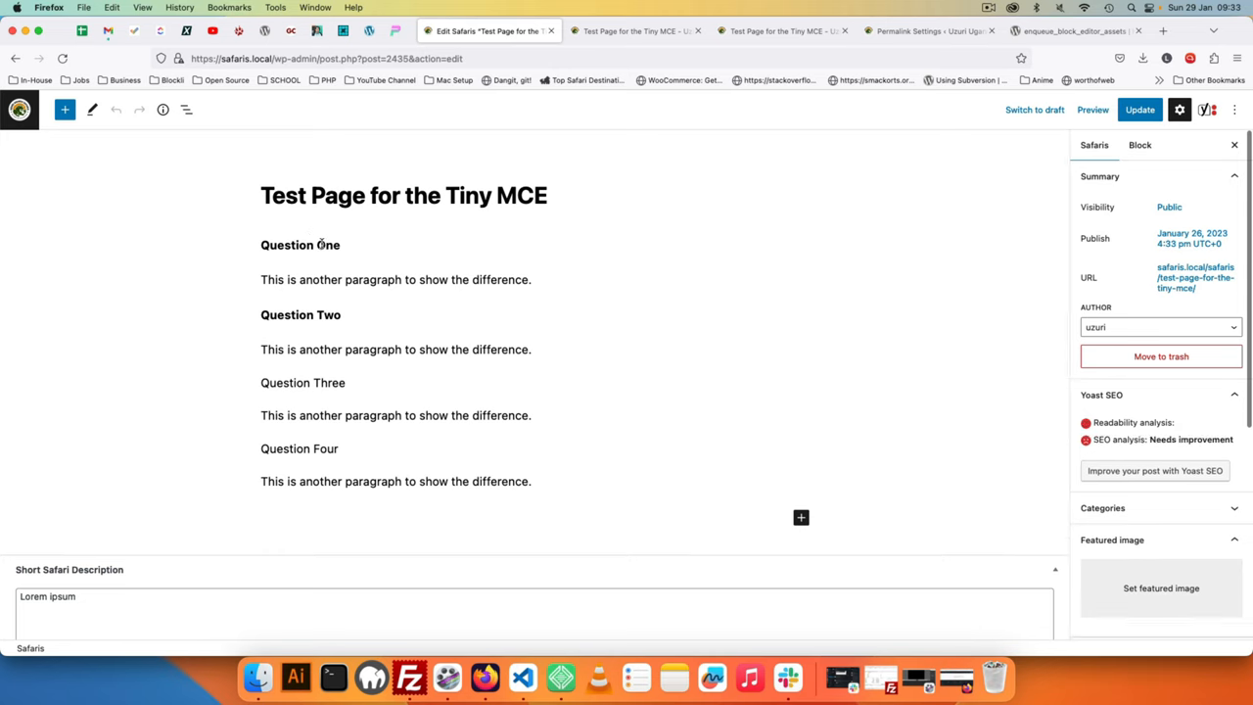
pyautogui.click(300, 245)
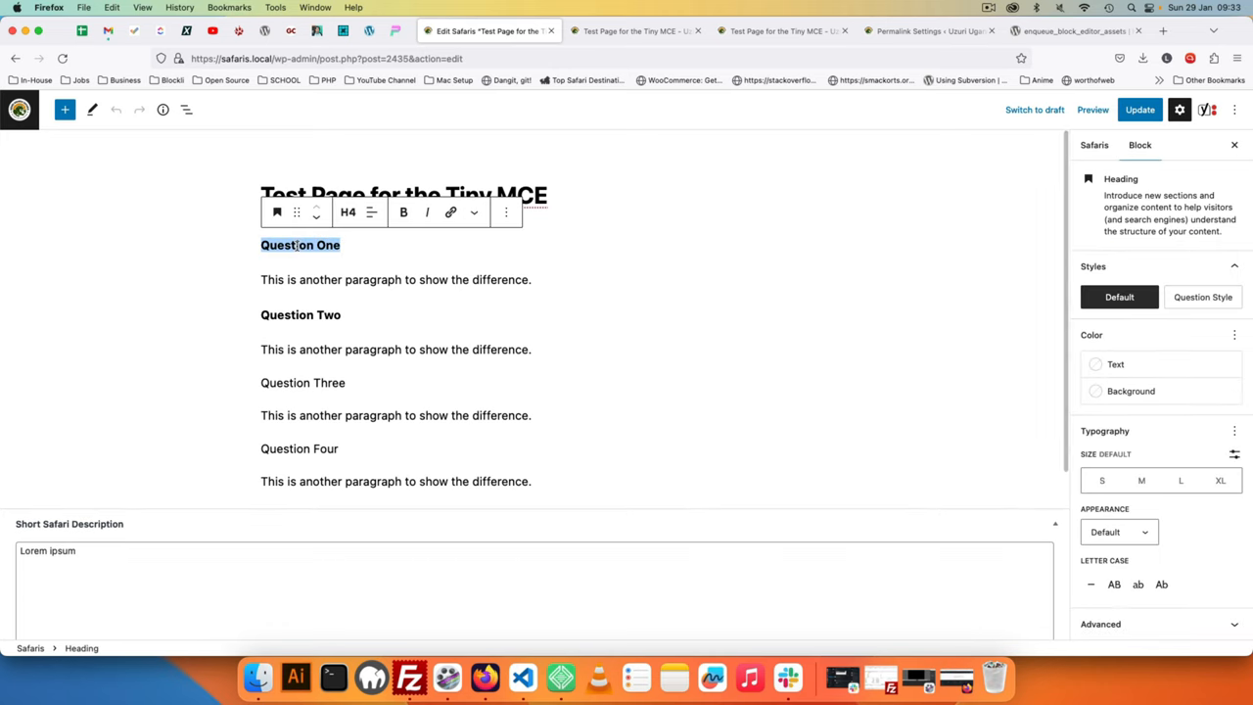
pyautogui.click(1203, 297)
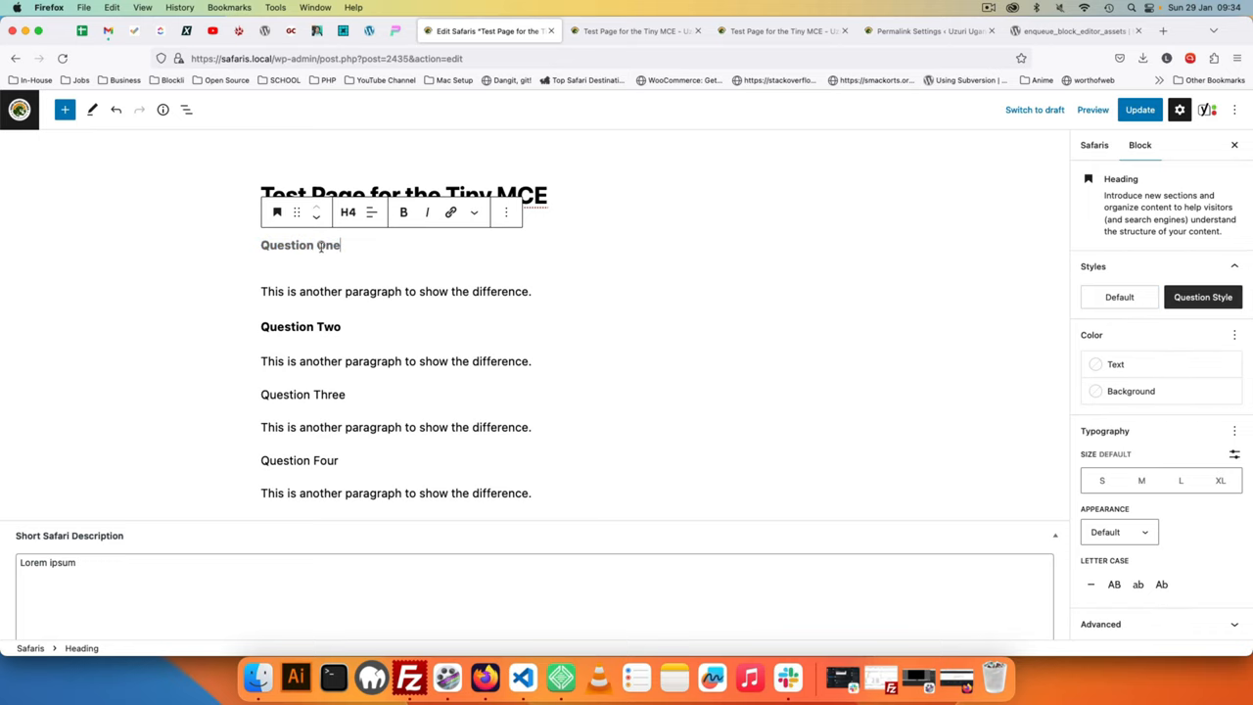
pyautogui.click(1140, 109)
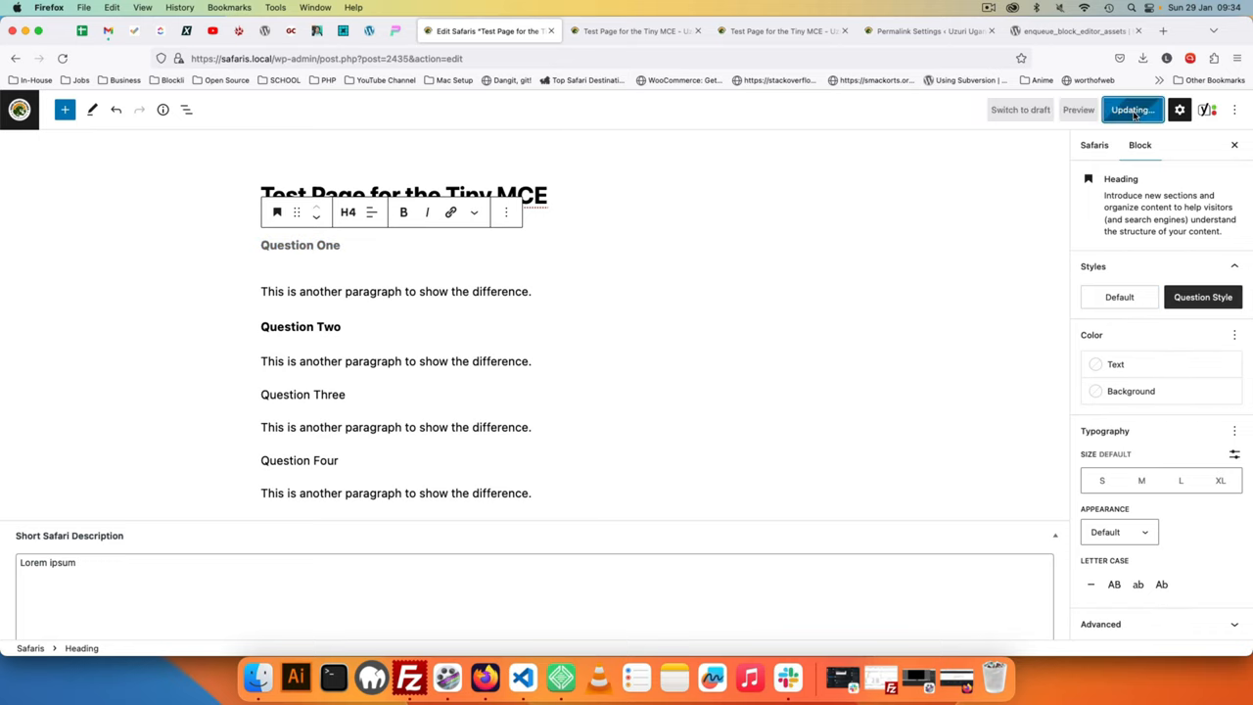
pyautogui.click(637, 30)
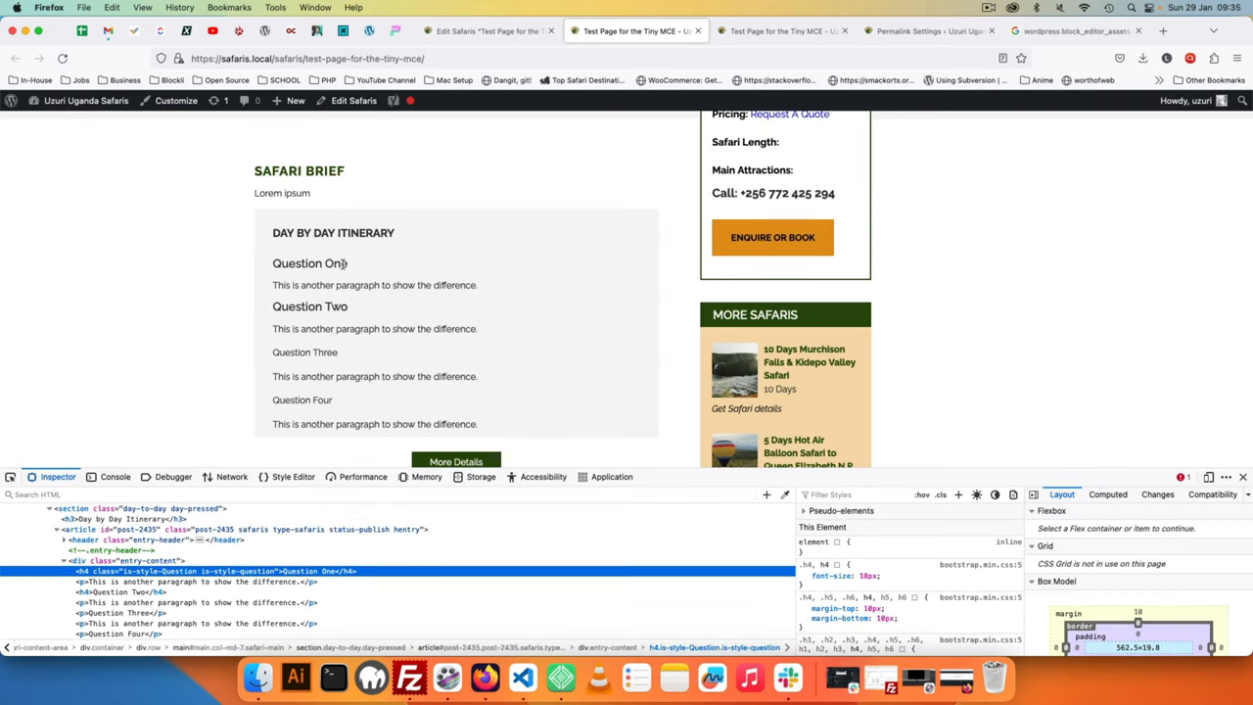
# - Inspect the Question One heading's h4 classes in Developer Tools
pyautogui.rightClick(324, 265)
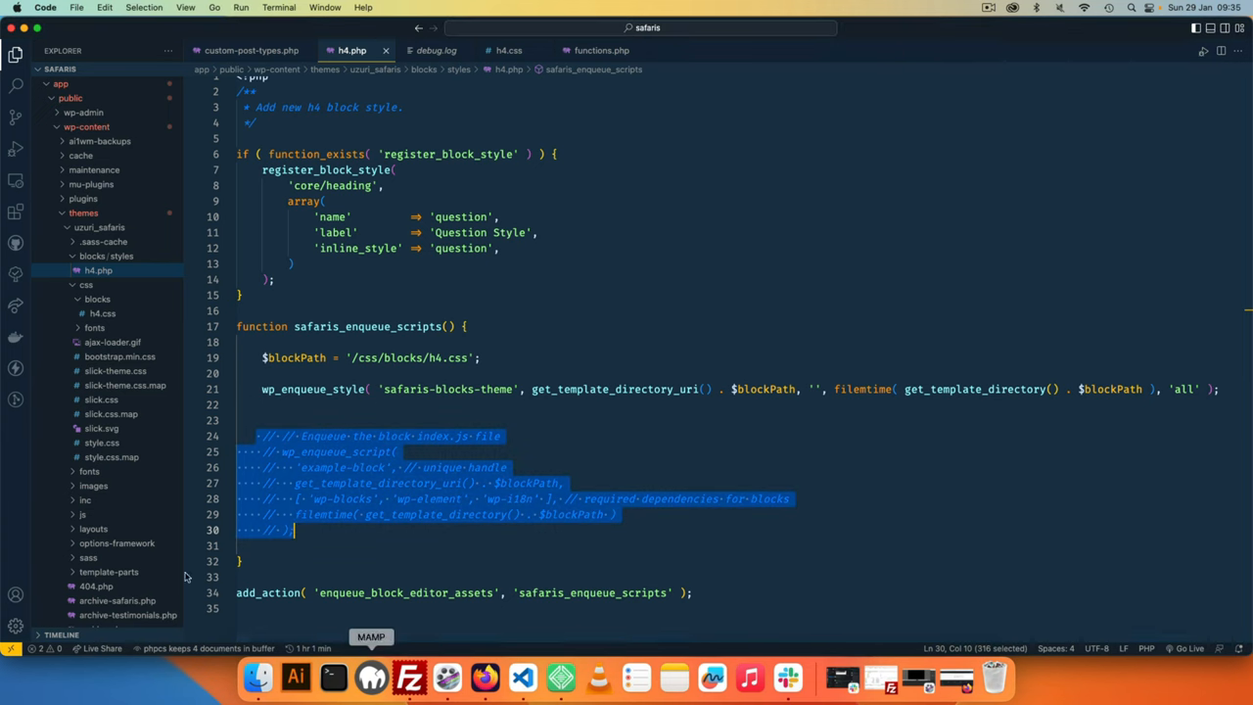
# - Save h4.php with the old wp_enqueue_script block left commented out
pyautogui.click(419, 593)
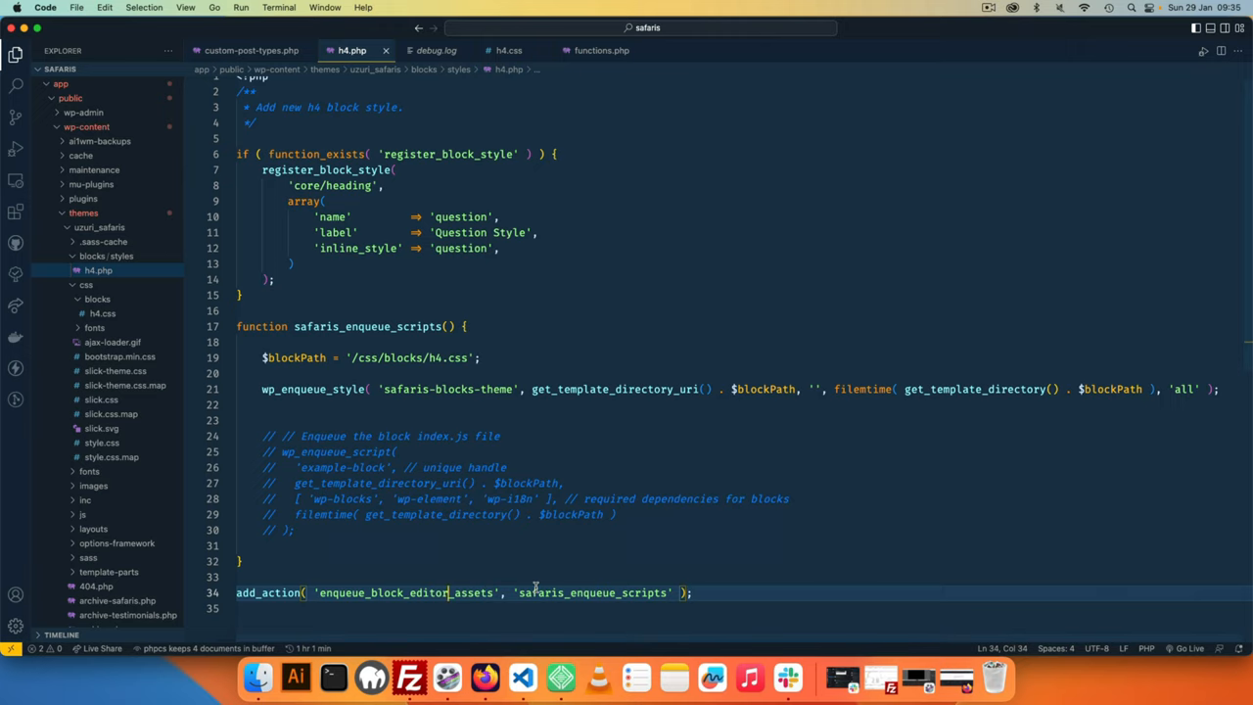
pyautogui.press('Backspace')
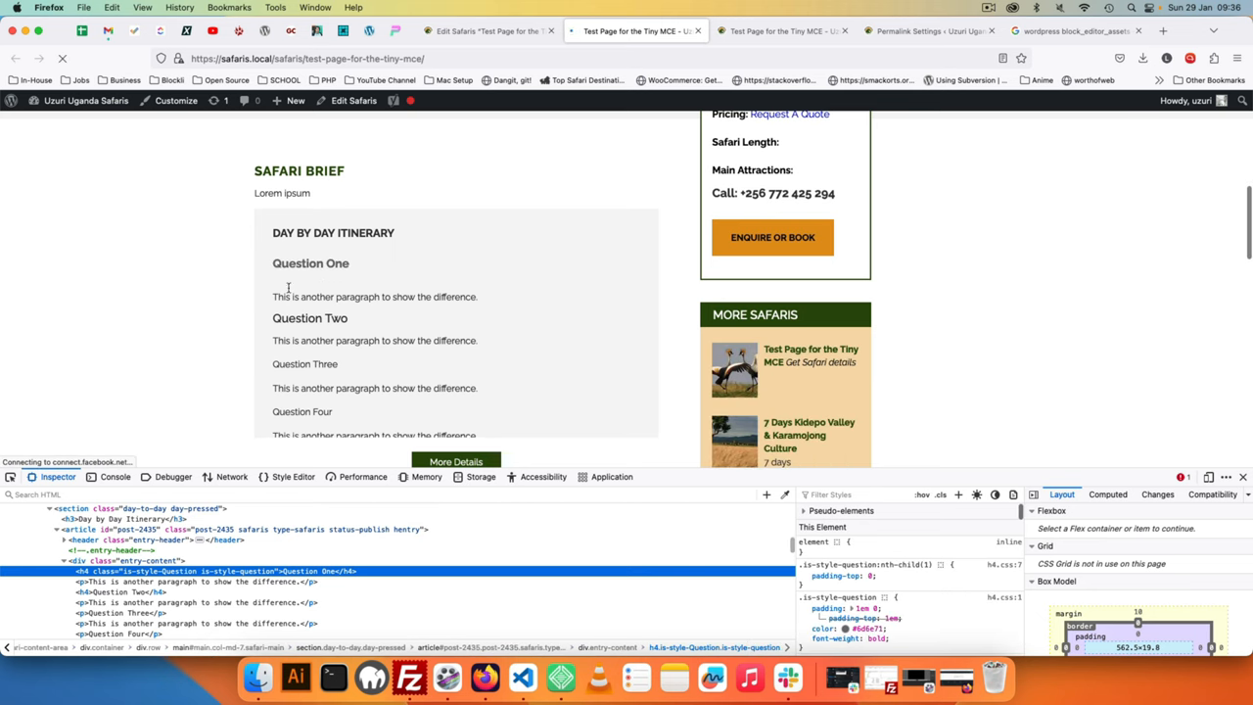
# - Reload the editor, set Question Two to Question Style, and check the front end
pyautogui.click(486, 30)
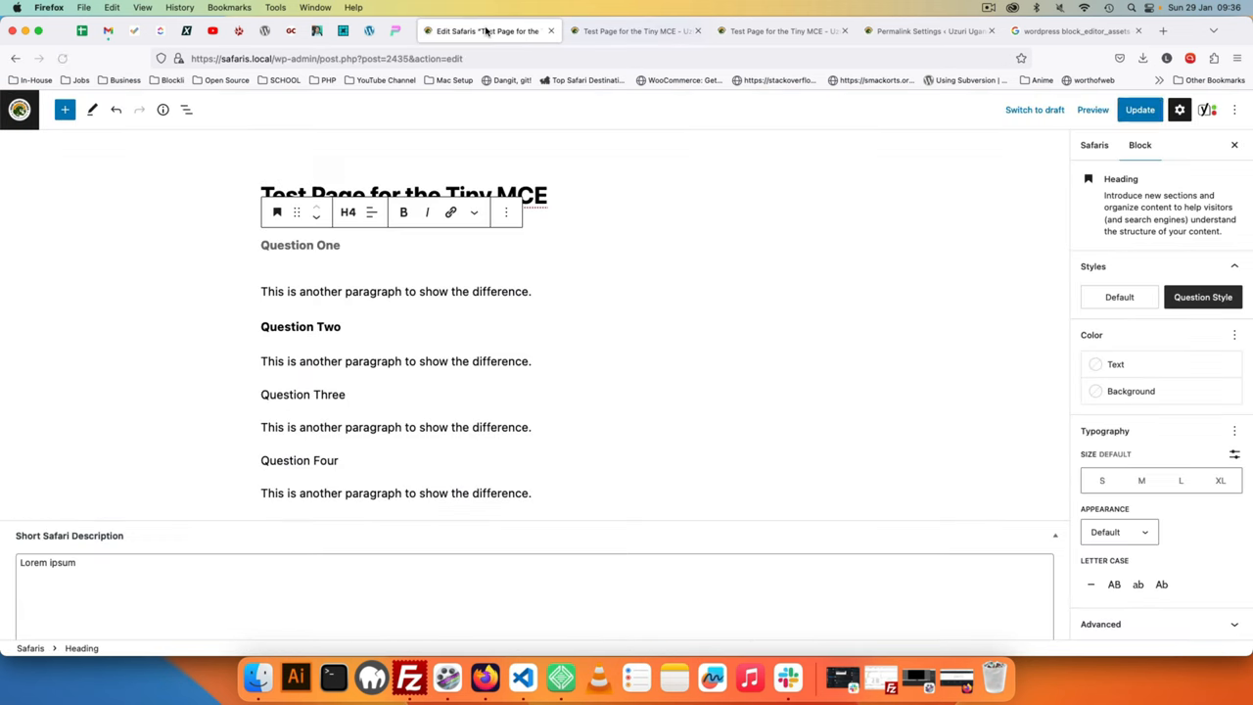
pyautogui.click(1140, 109)
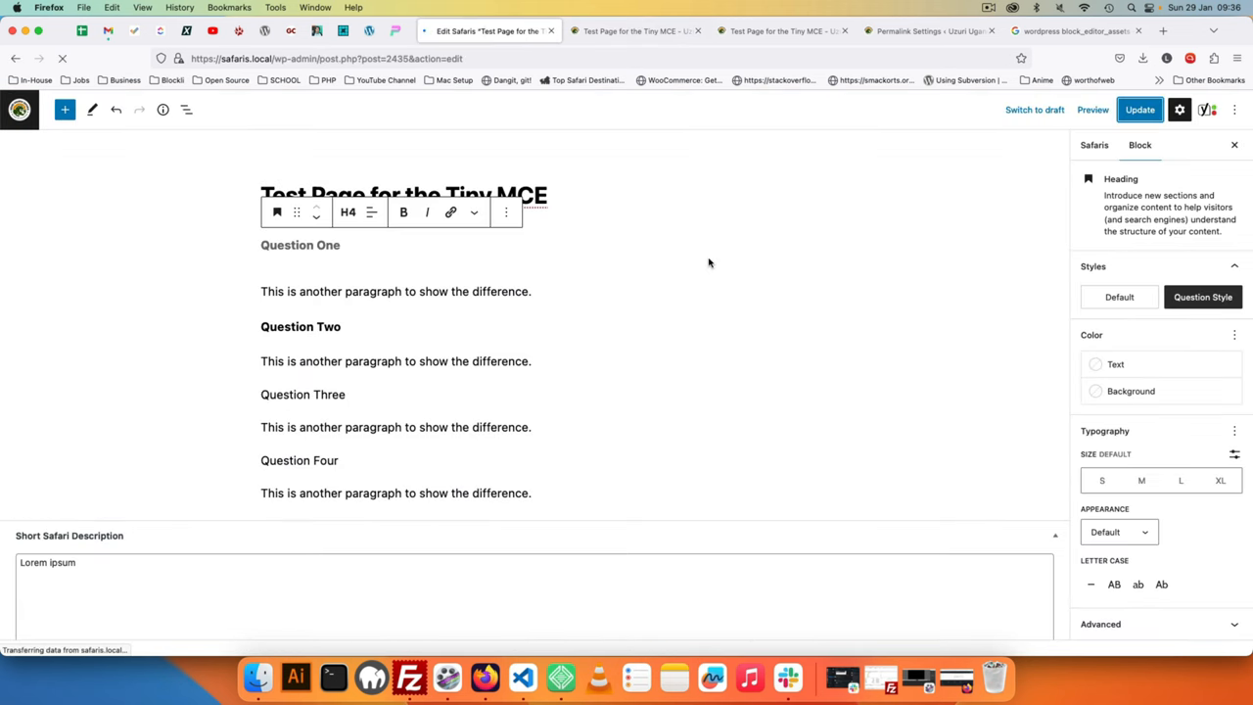
pyautogui.click(1094, 145)
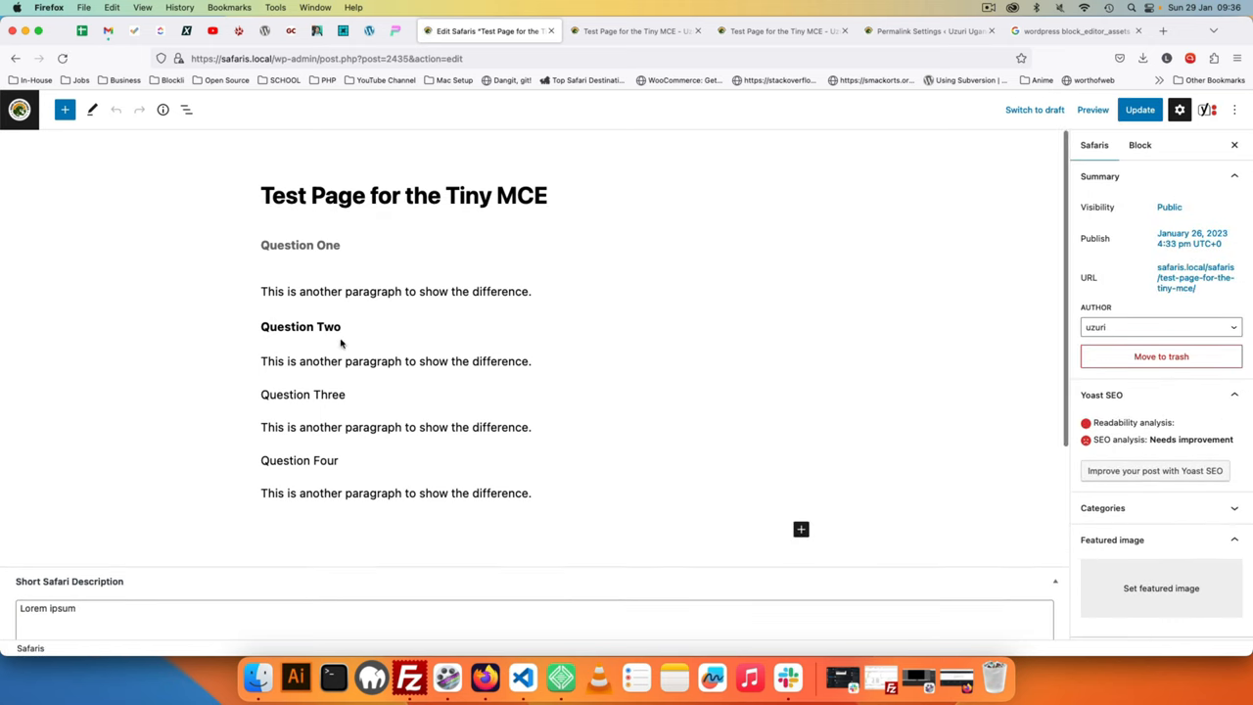
pyautogui.click(301, 326)
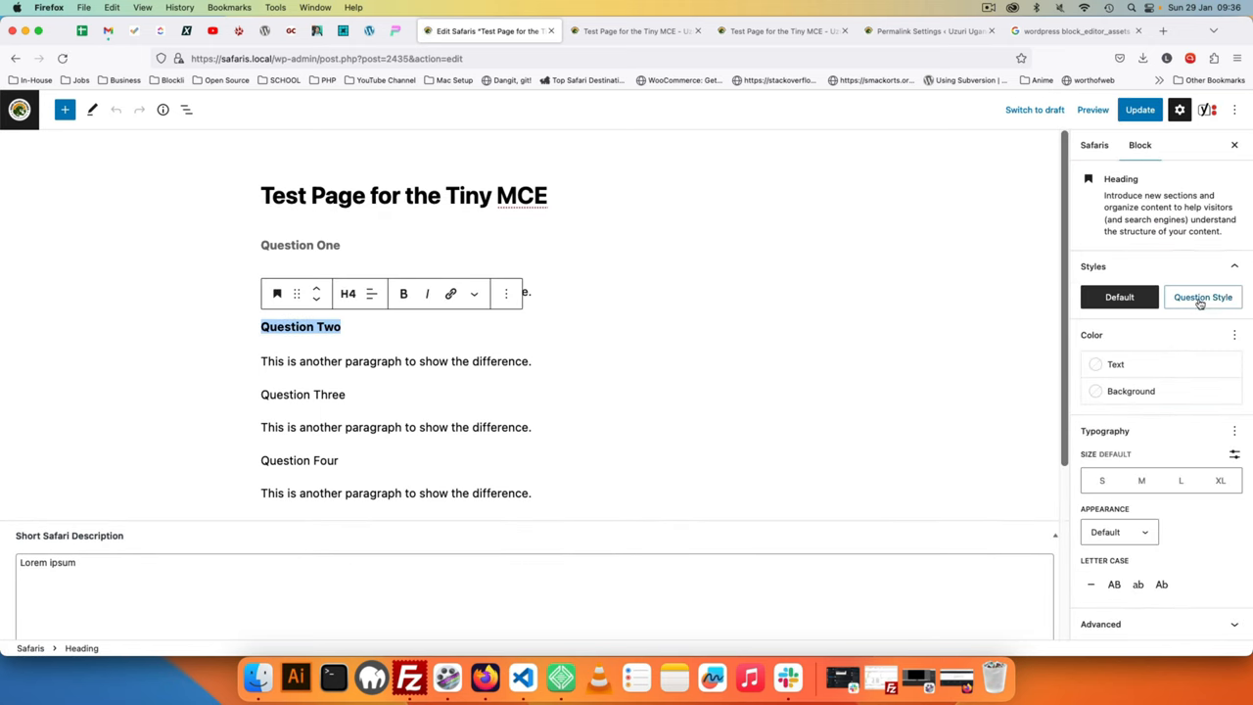
pyautogui.click(1203, 296)
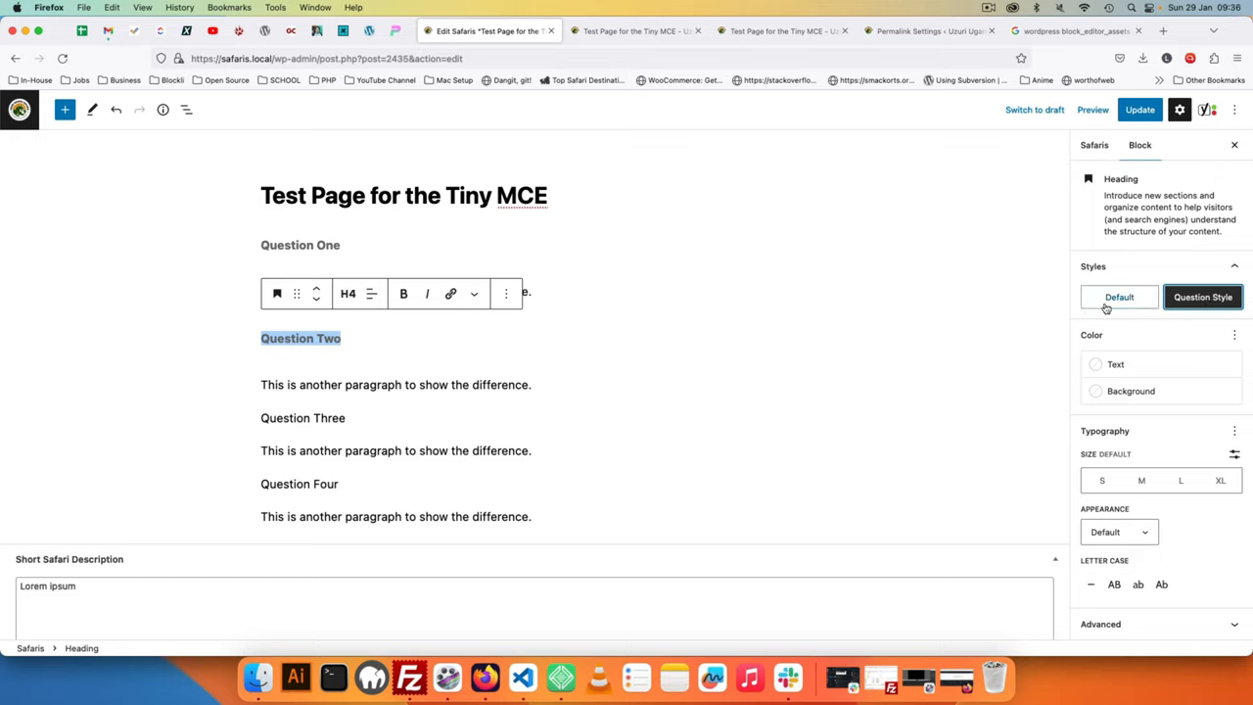
pyautogui.moveTo(1119, 297)
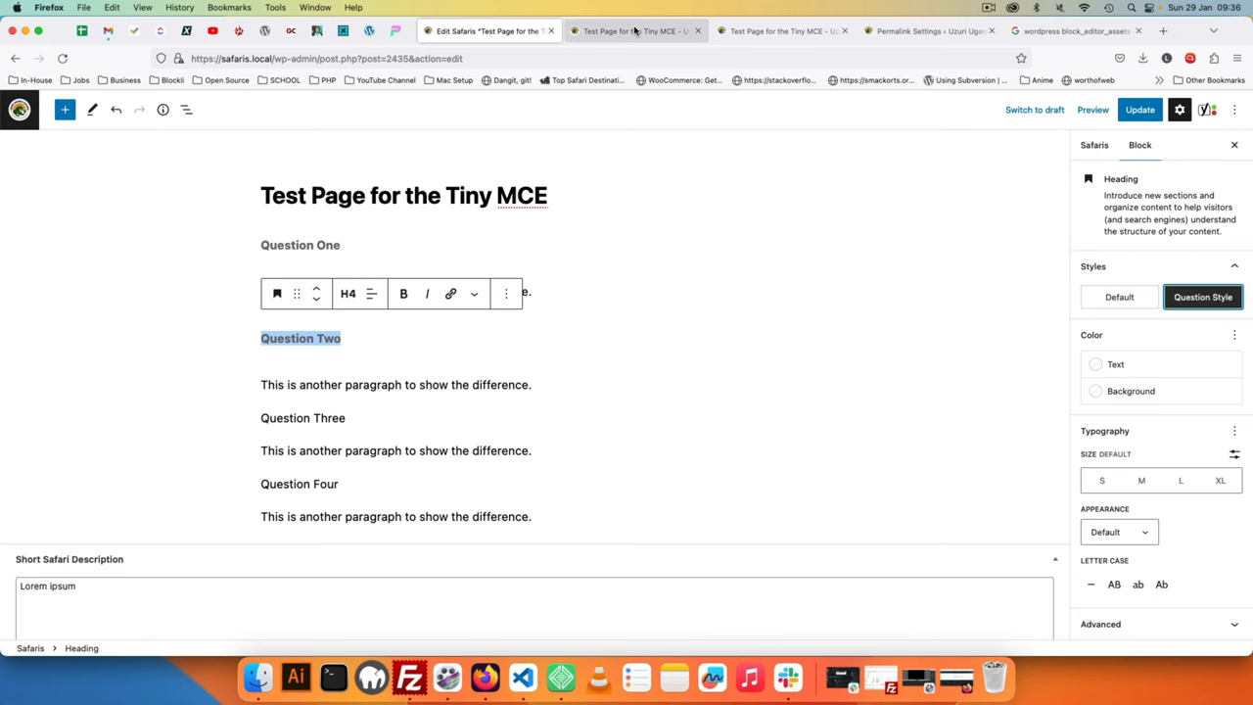
pyautogui.click(636, 31)
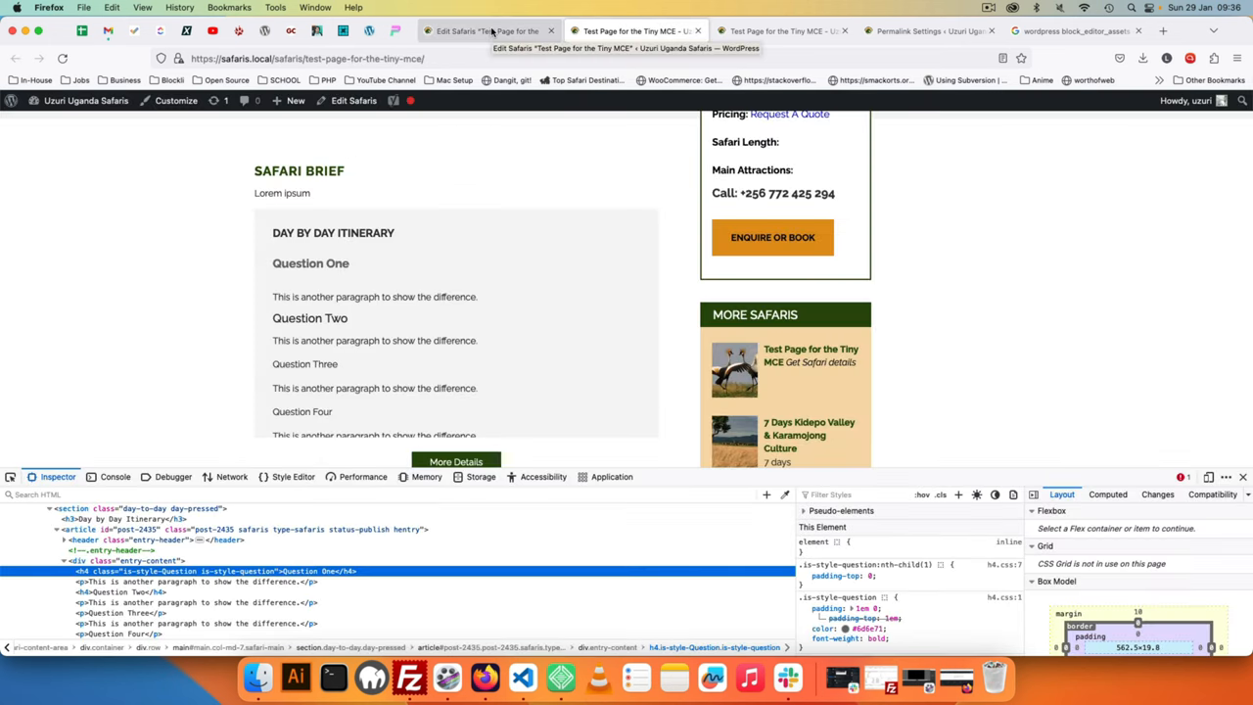
pyautogui.click(487, 30)
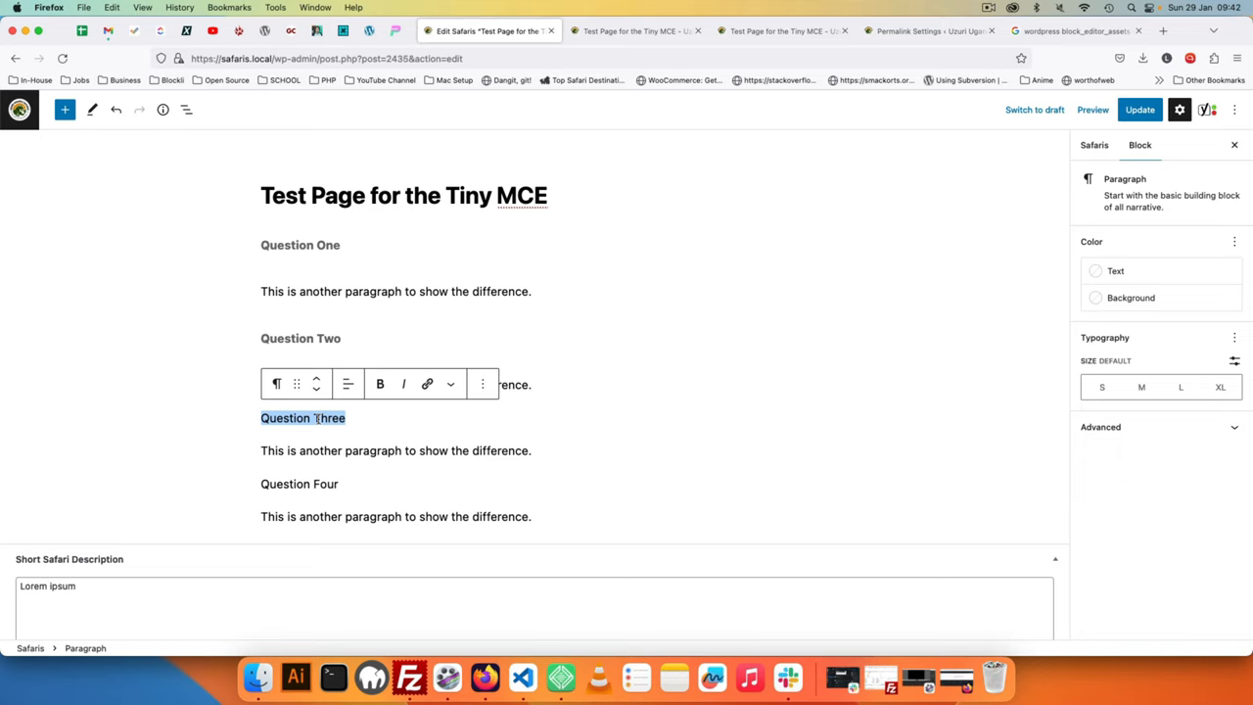
# - Transform Question Three and Four into Question Style heading blocks, with Question Four as H6
pyautogui.click(277, 383)
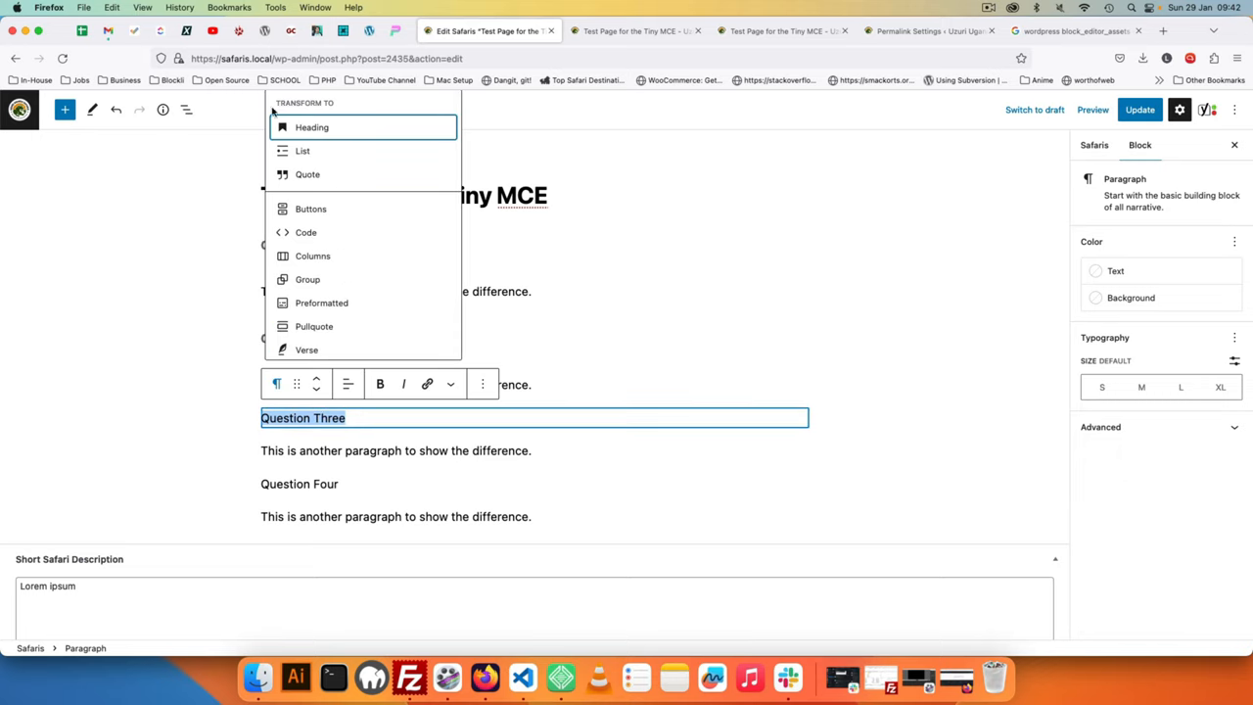
pyautogui.click(311, 126)
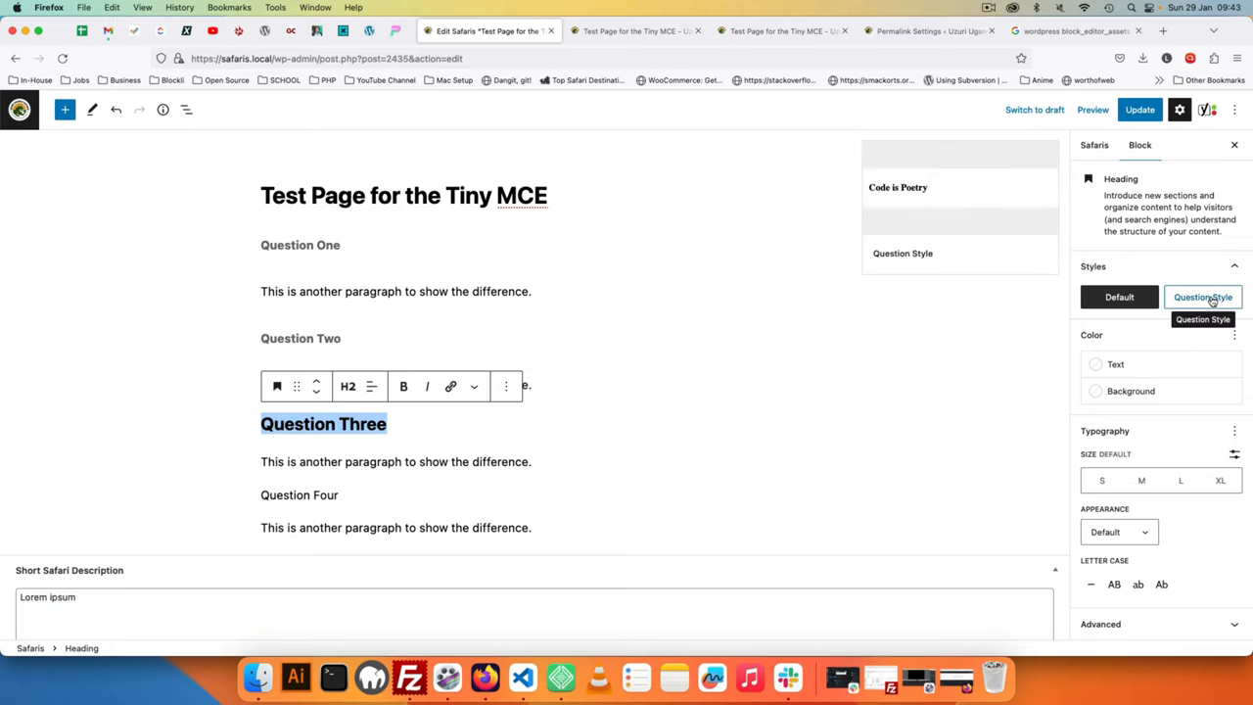
pyautogui.click(1202, 297)
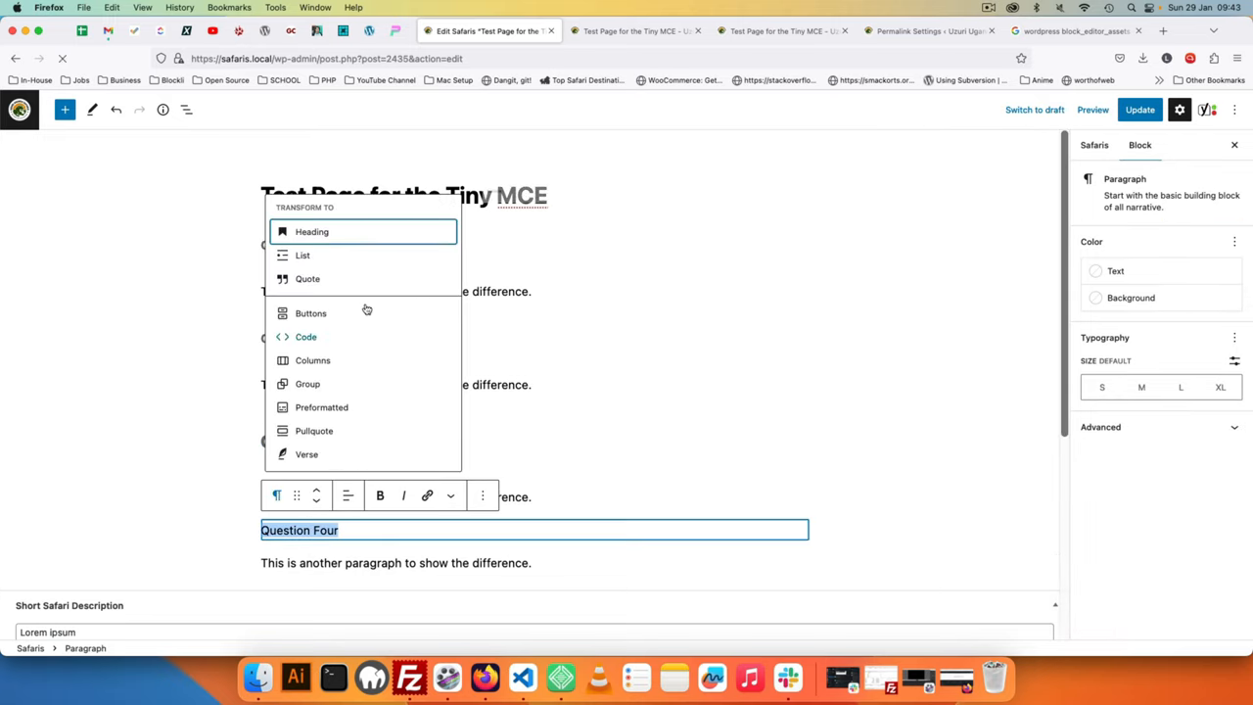
pyautogui.click(312, 231)
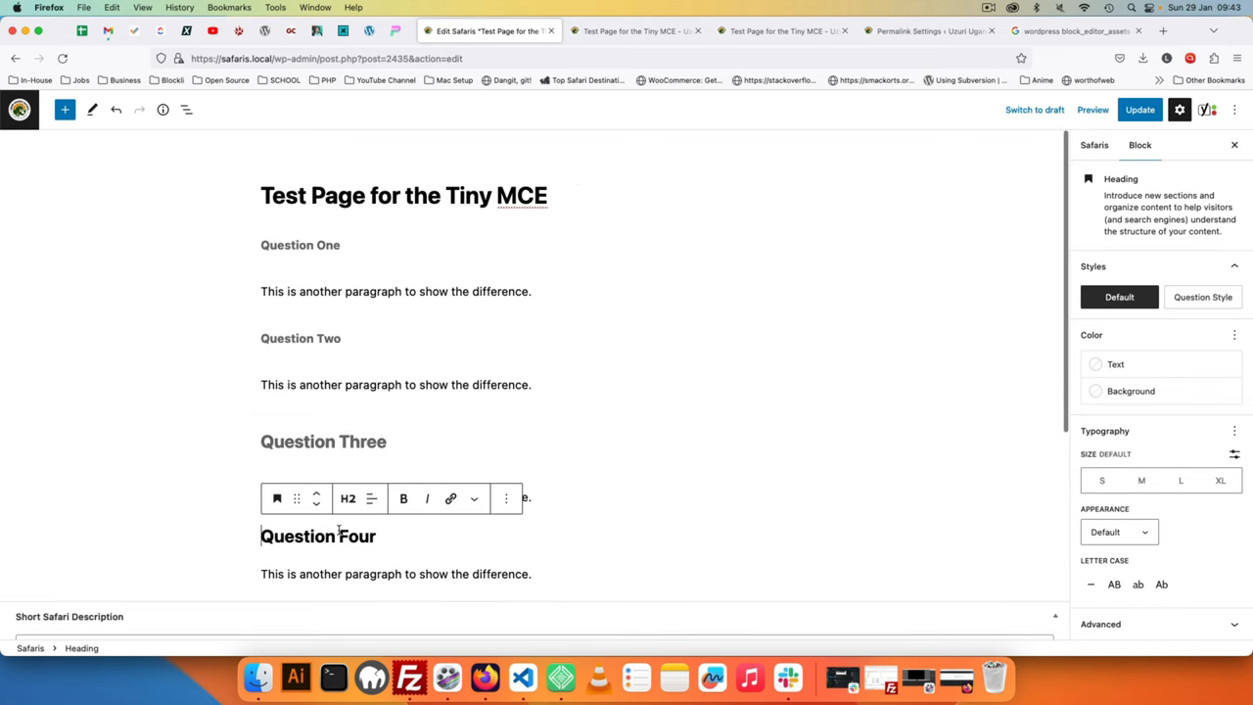
pyautogui.click(348, 498)
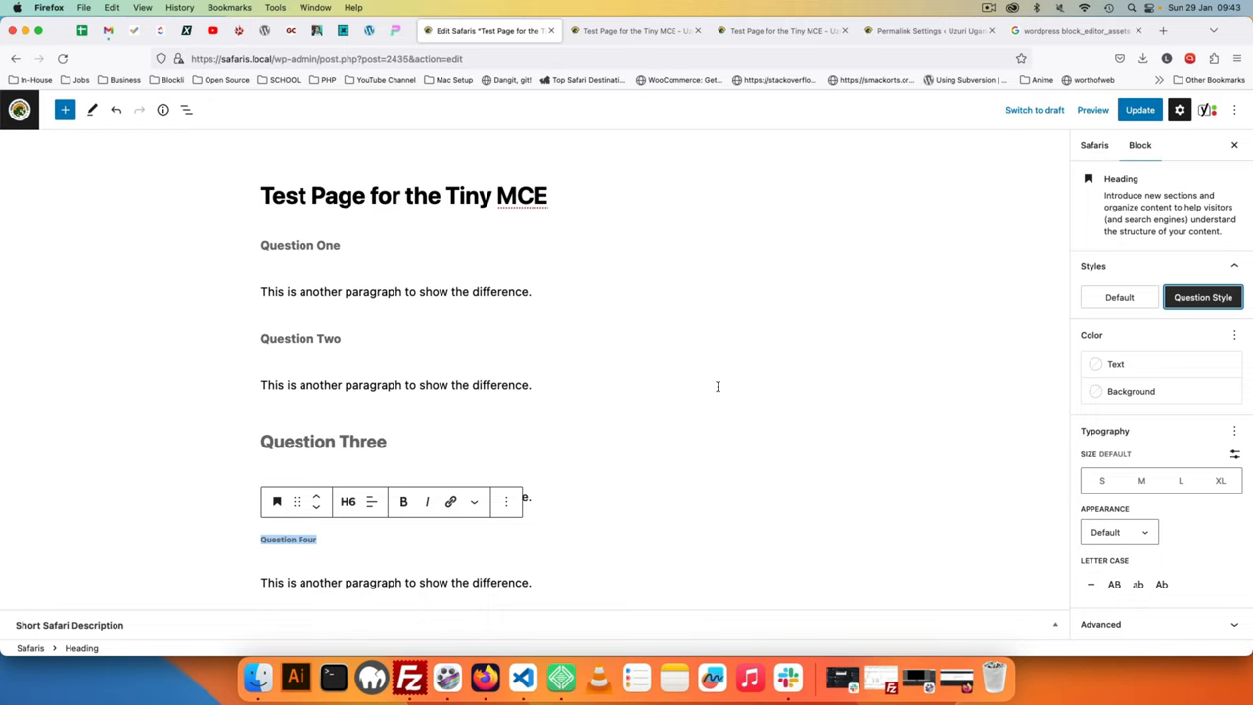
pyautogui.moveTo(615, 343)
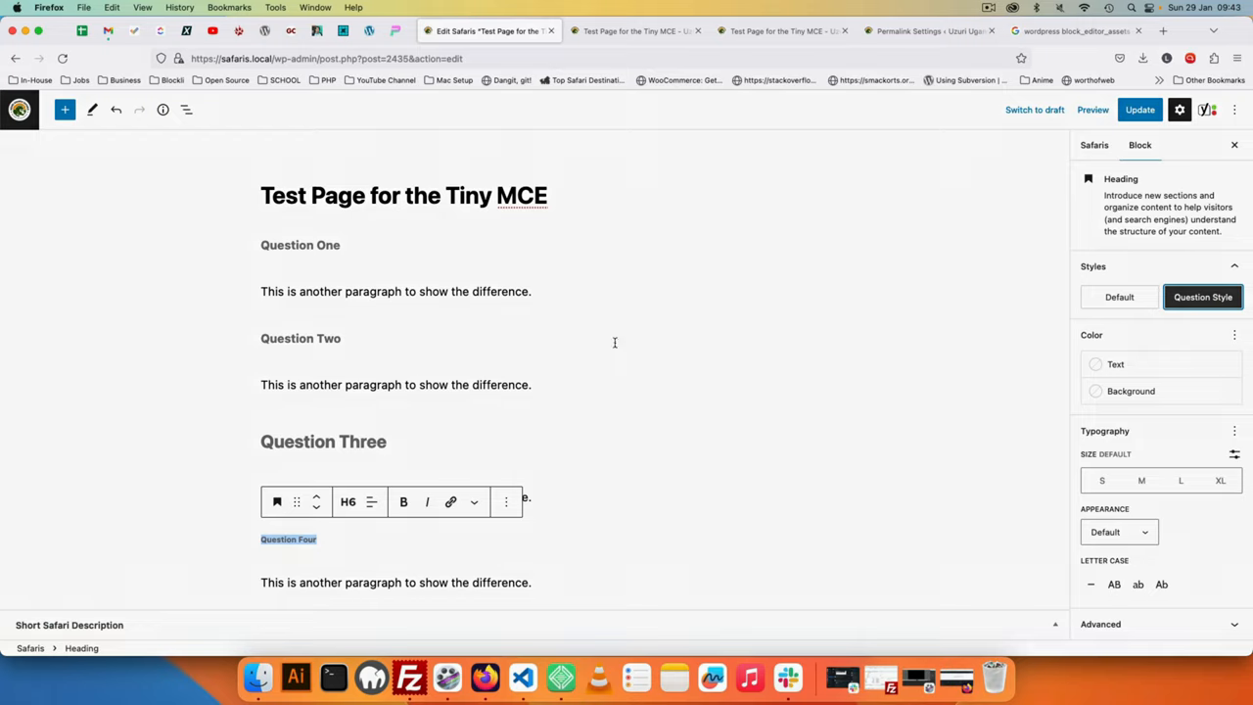